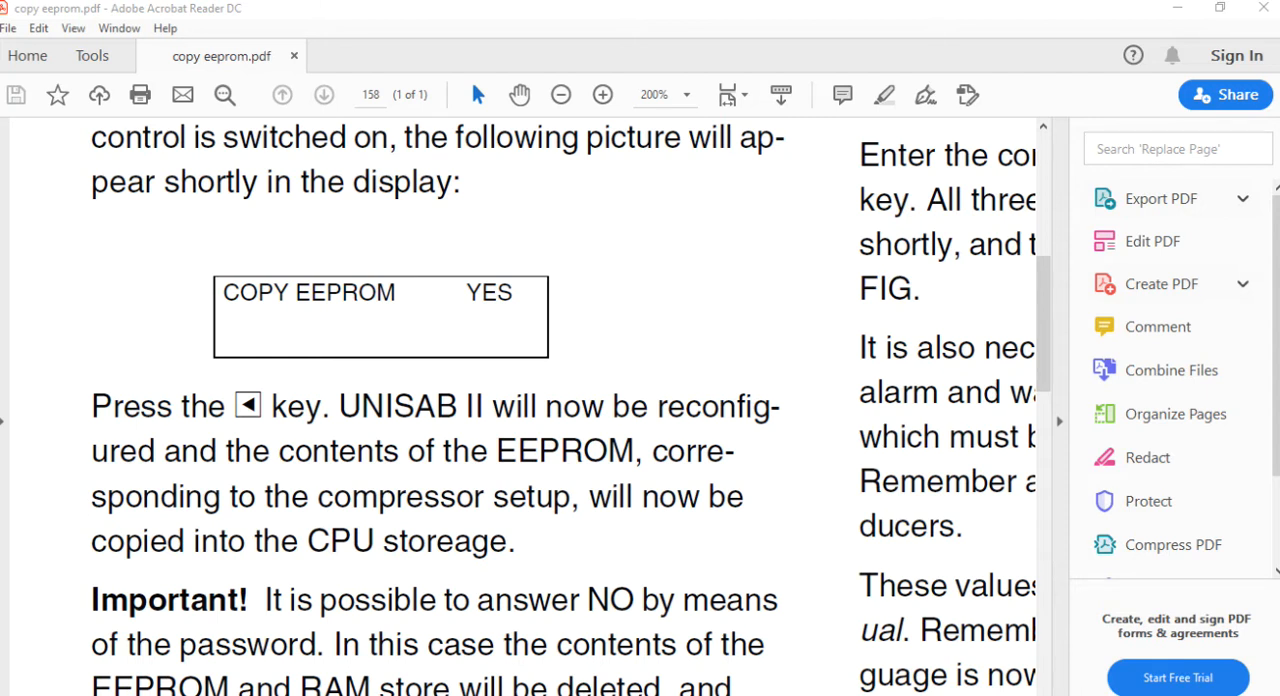
{"action": "mouse_move", "coordinate": [607, 477]}
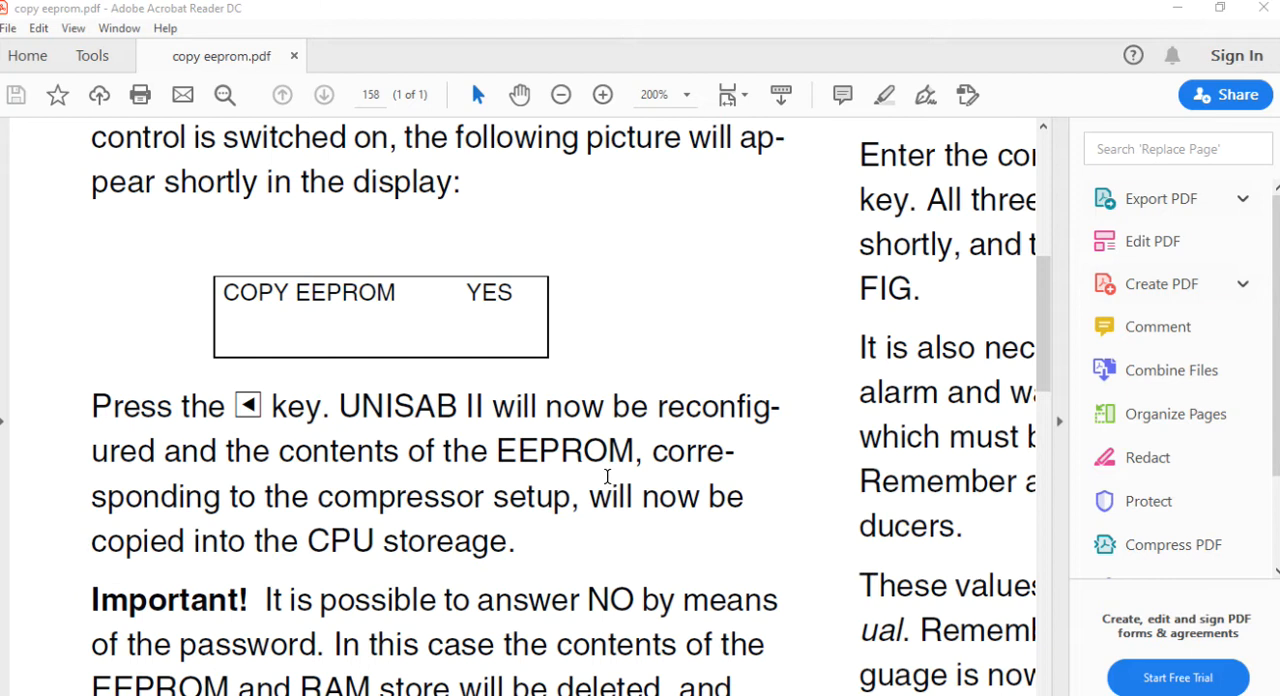
{"action": "mouse_move", "coordinate": [730, 369]}
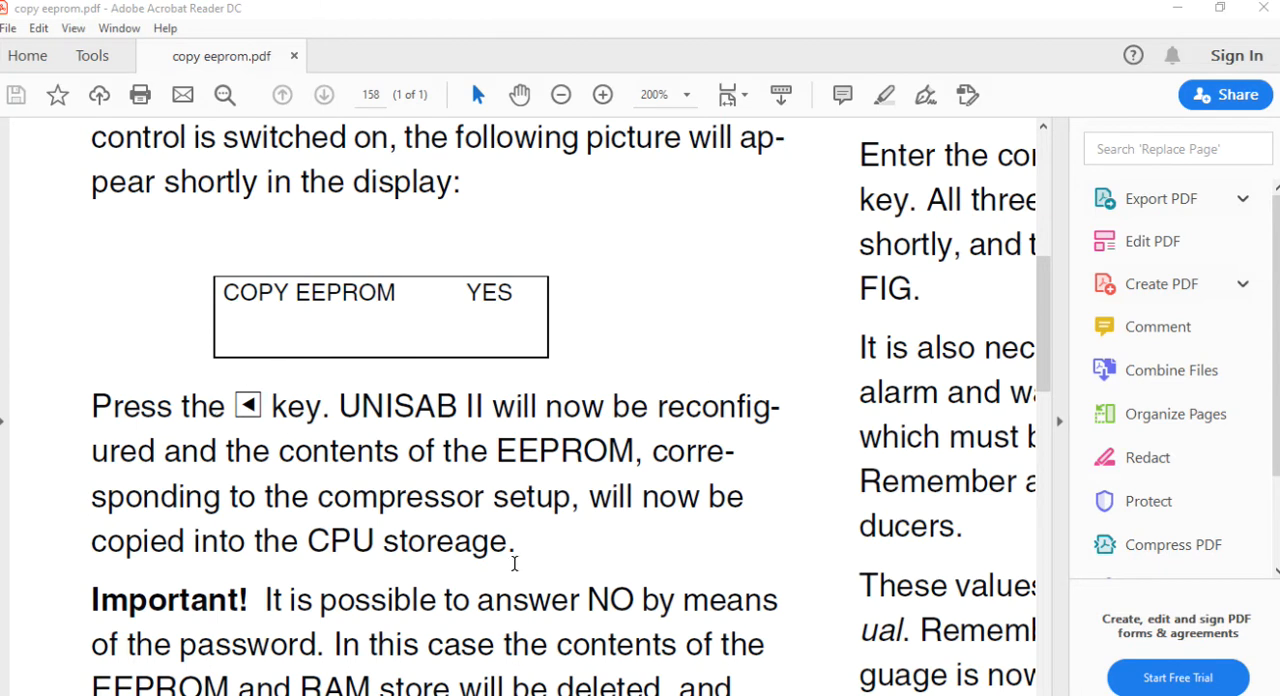
{"action": "mouse_move", "coordinate": [620, 635]}
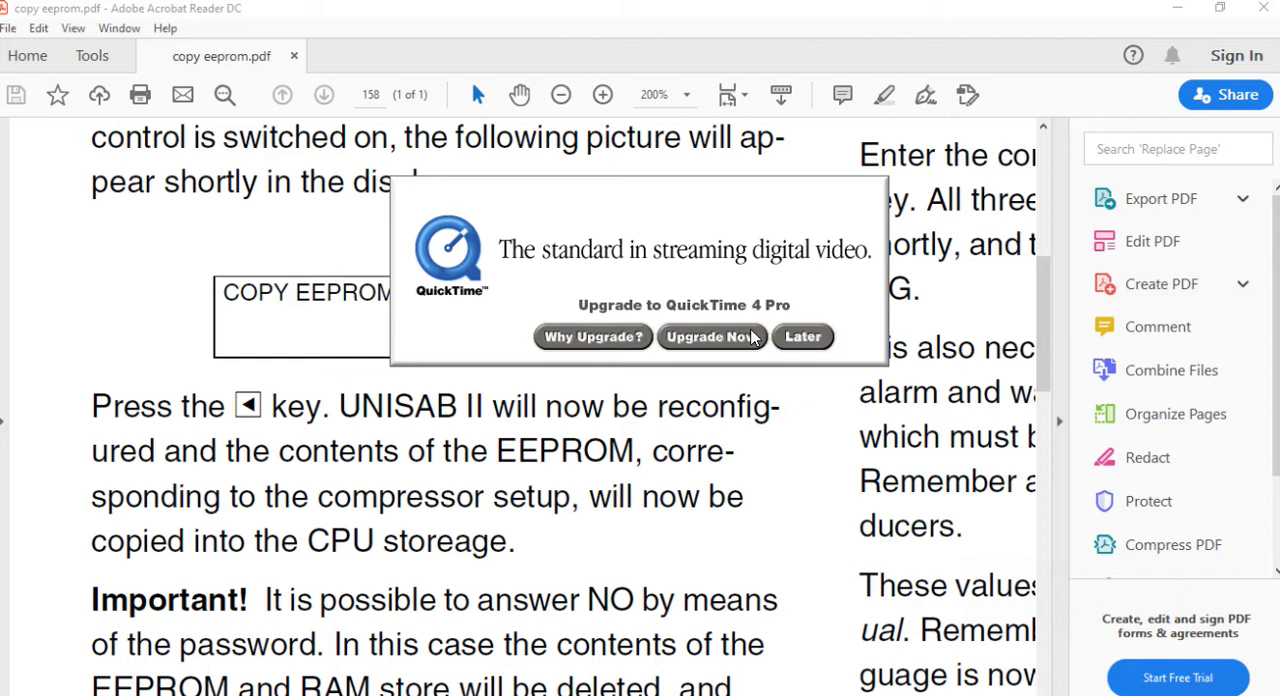
- Dismiss the QuickTime upgrade prompt by choosing Later
{"action": "left_click", "coordinate": [802, 336]}
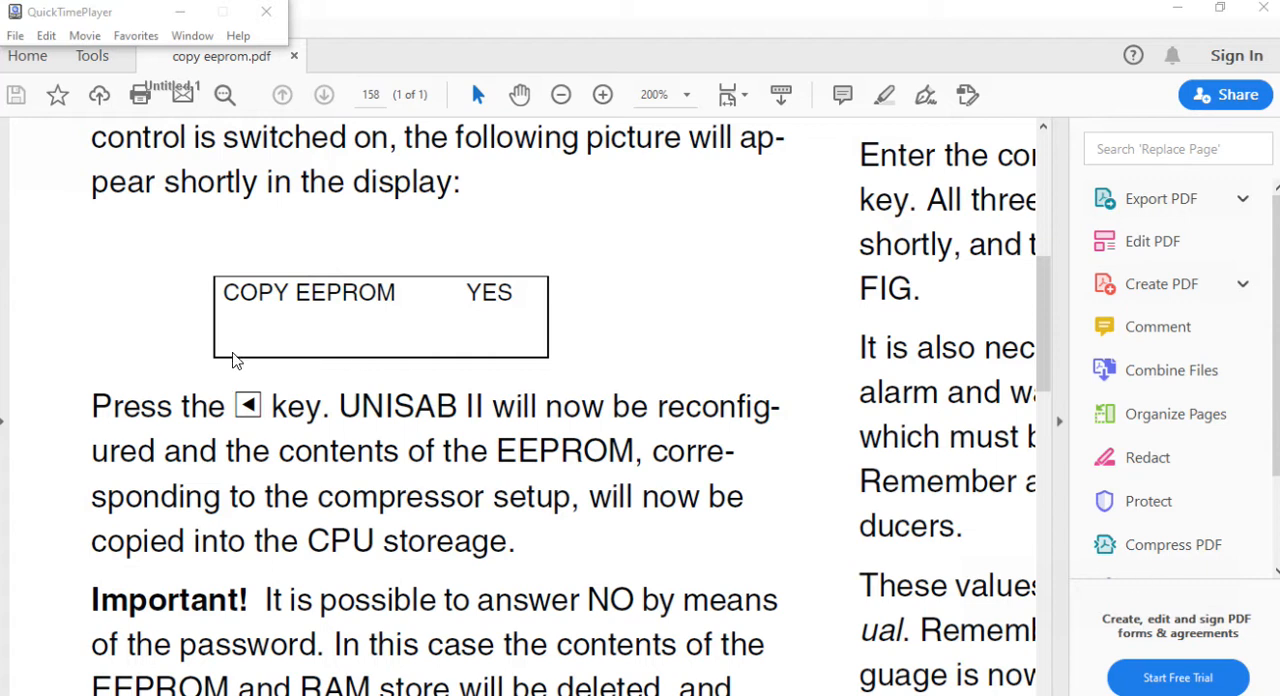
{"action": "mouse_move", "coordinate": [283, 376]}
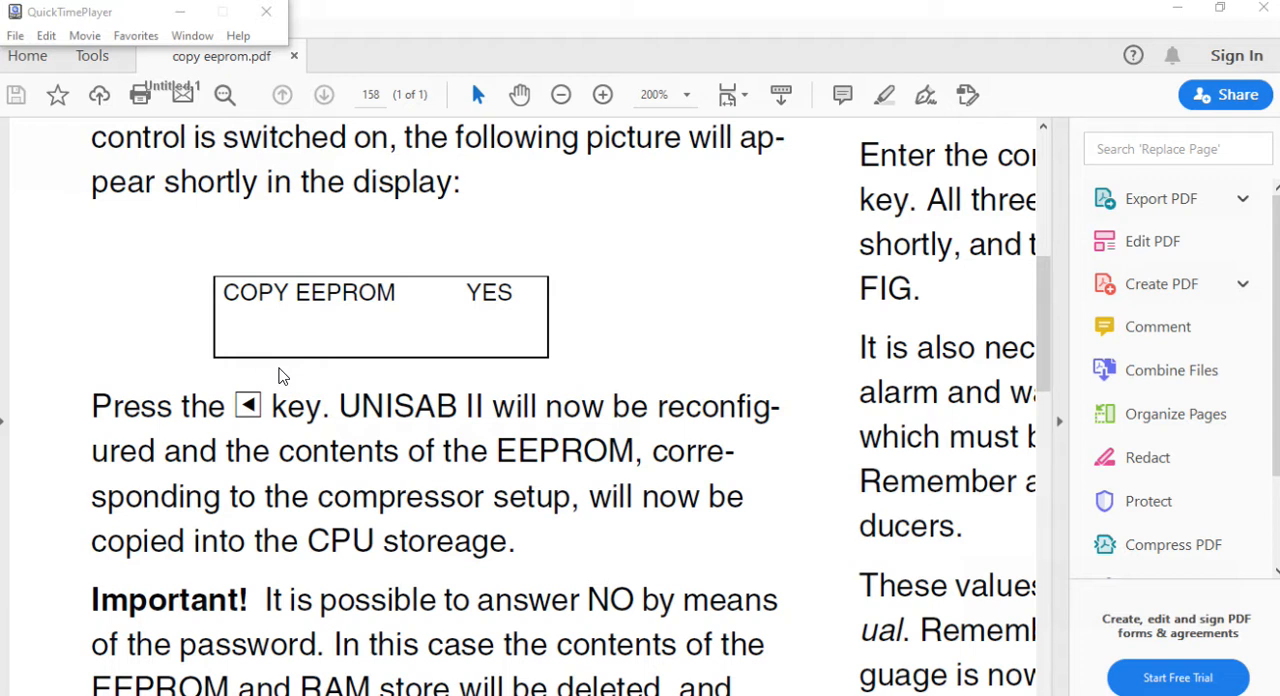
{"action": "mouse_move", "coordinate": [250, 382]}
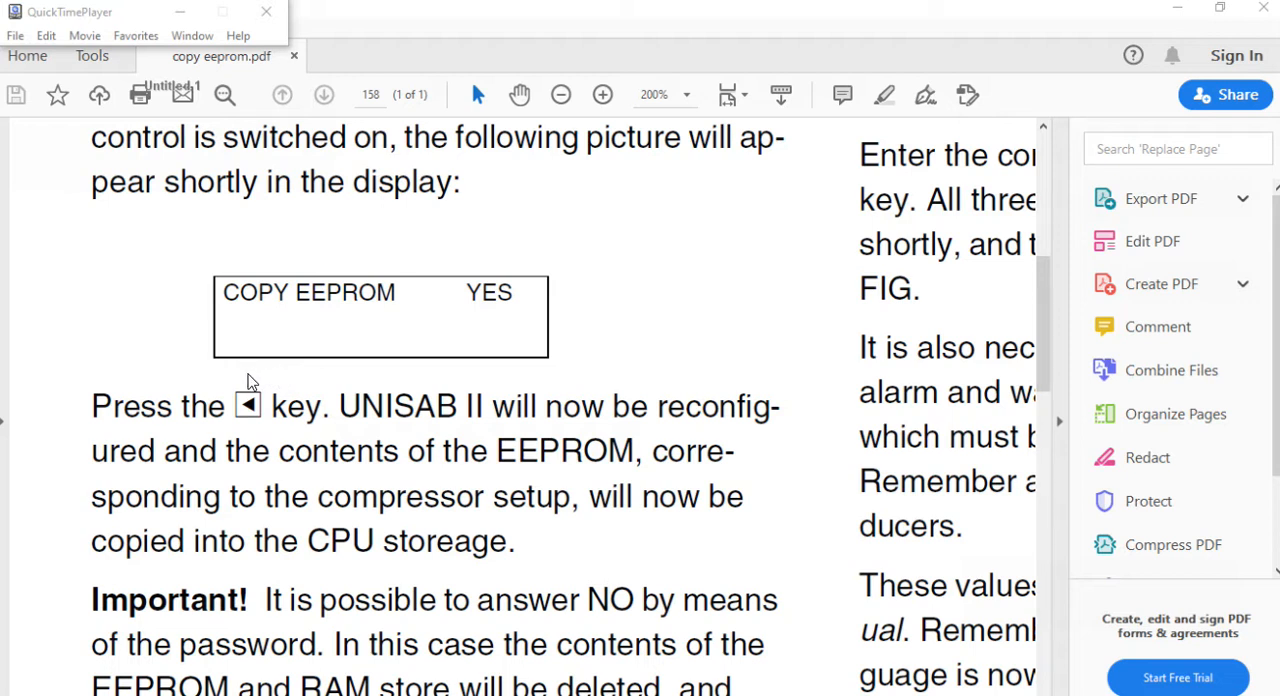
{"action": "mouse_move", "coordinate": [305, 391]}
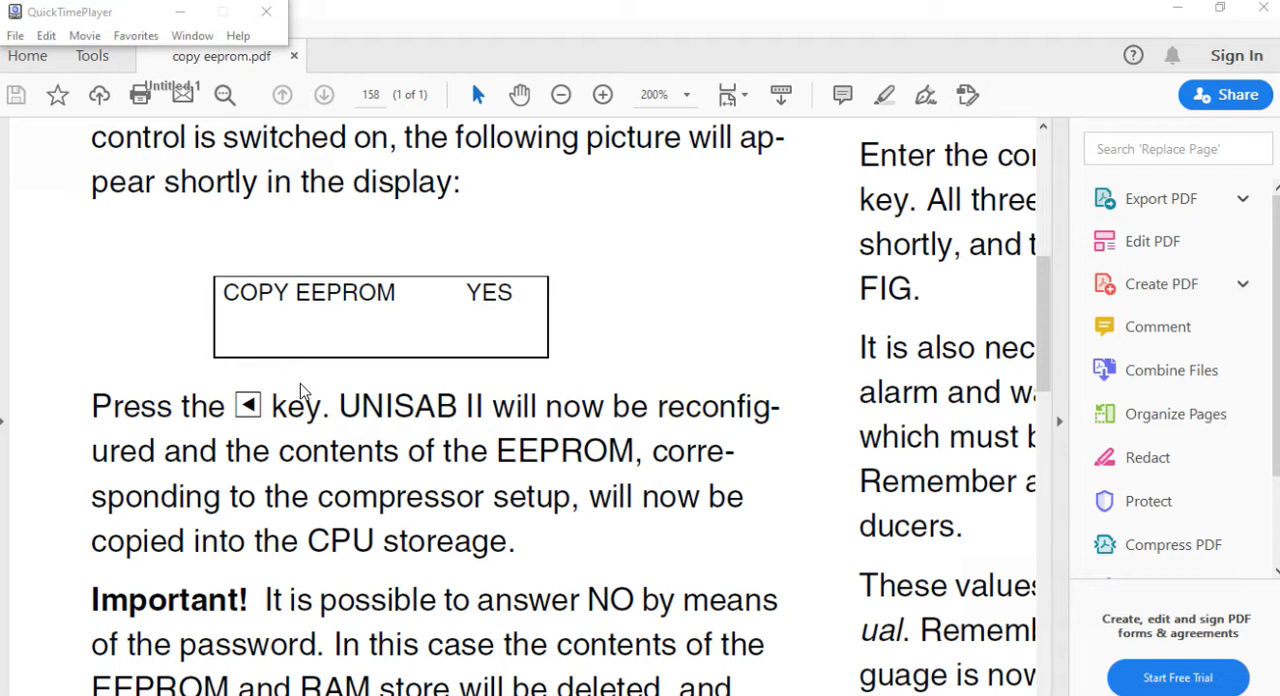
{"action": "mouse_move", "coordinate": [538, 400]}
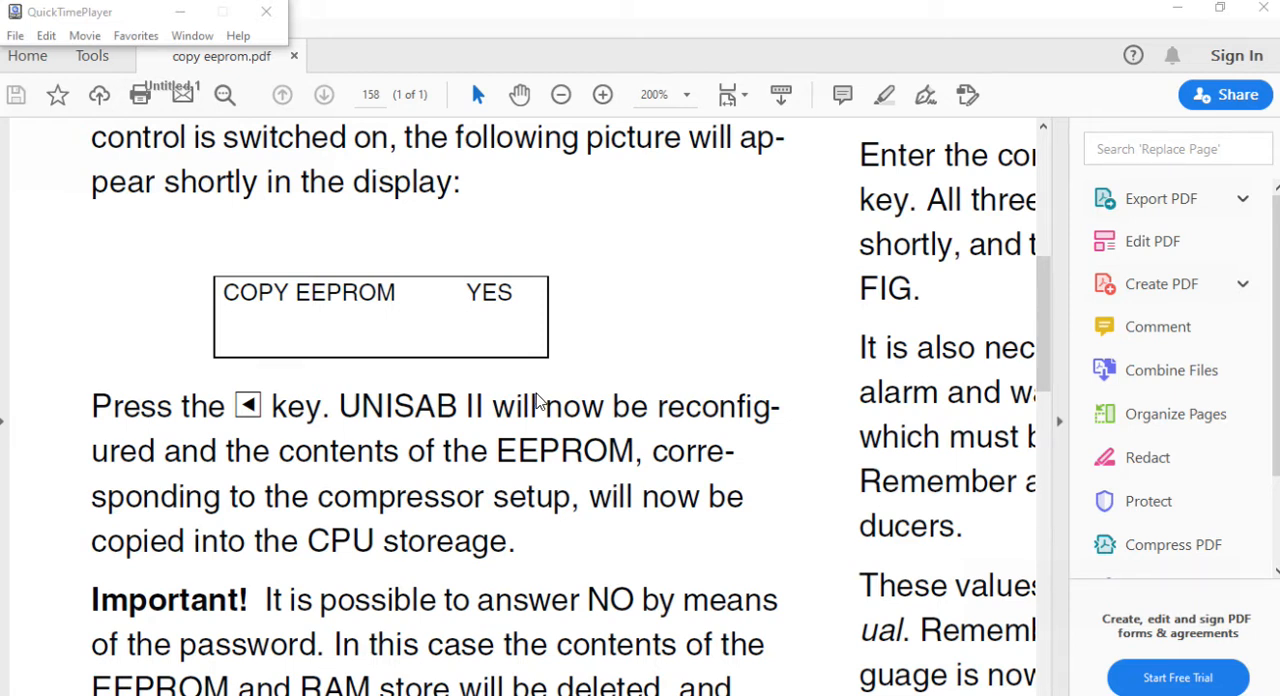
{"action": "mouse_move", "coordinate": [1040, 267]}
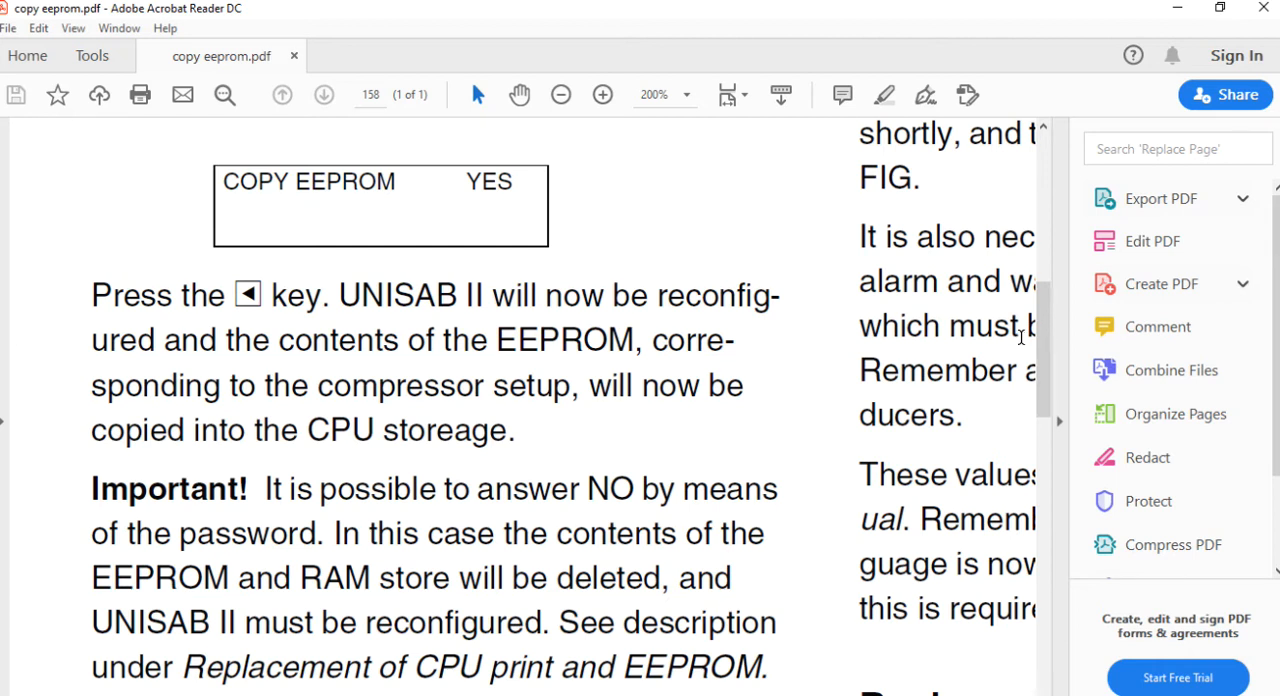
{"action": "mouse_move", "coordinate": [1259, 9]}
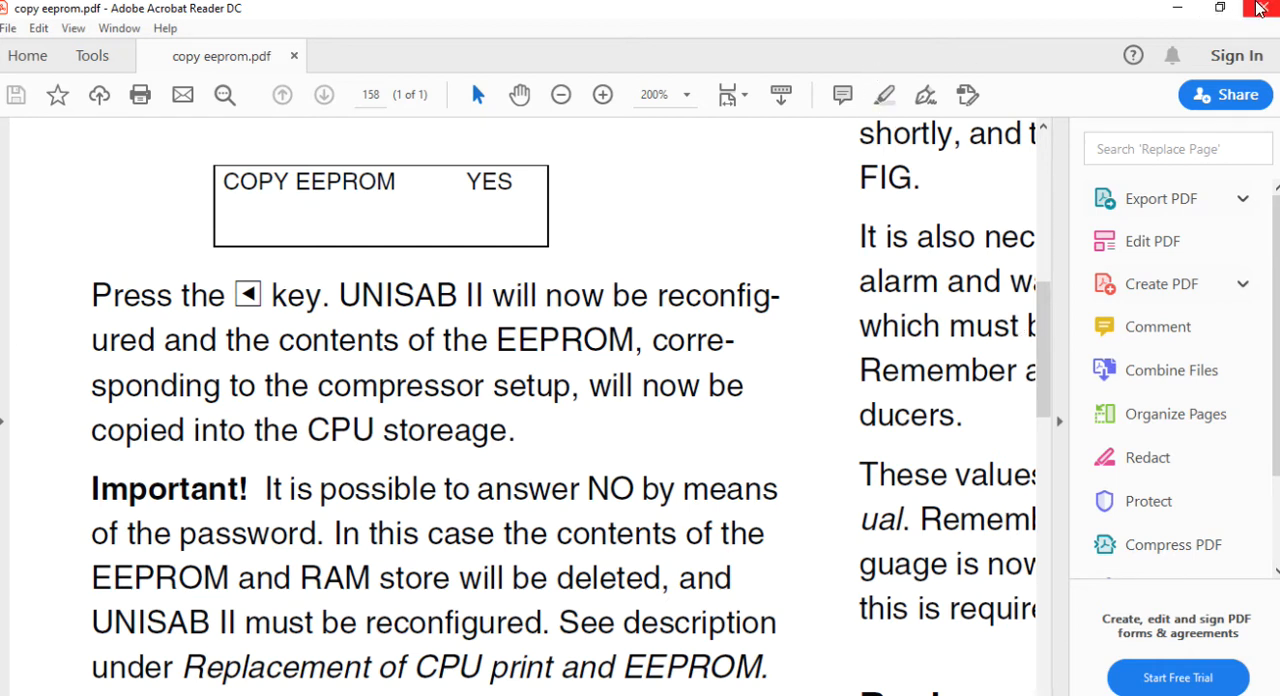
{"action": "mouse_move", "coordinate": [780, 172]}
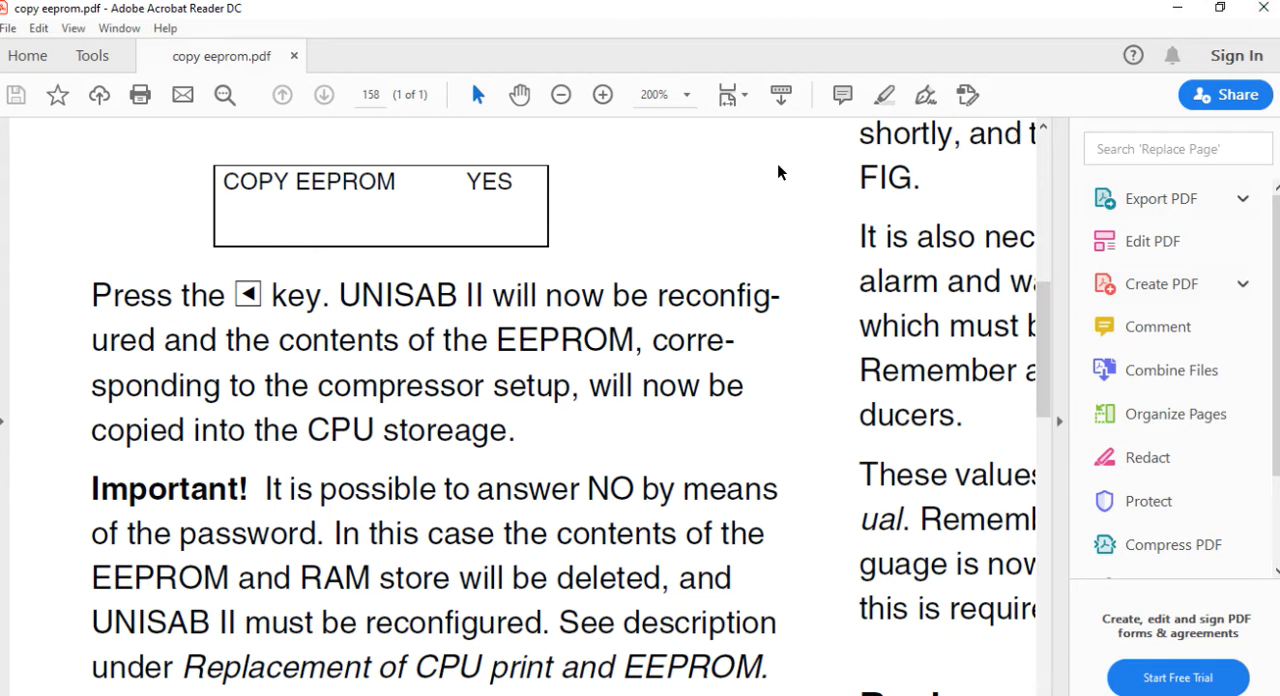
- Zoom the manual out from 200% to 100% to fit the 13. Service page
{"action": "left_click", "coordinate": [561, 94]}
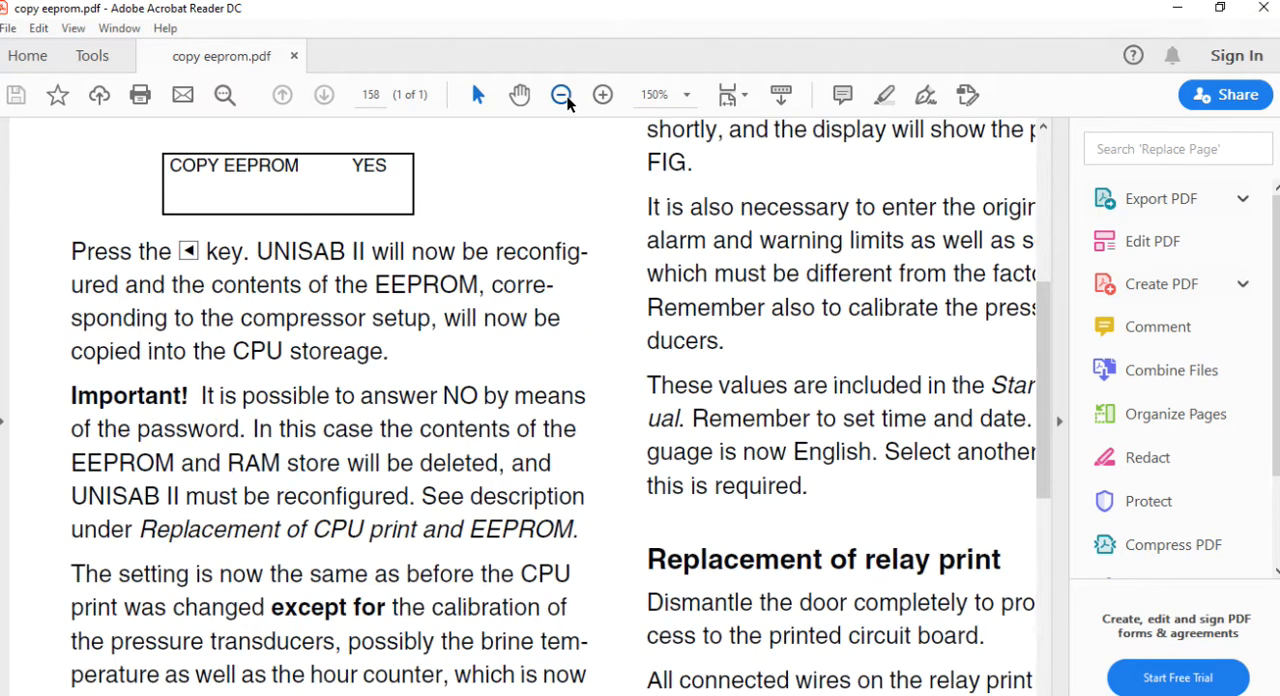
{"action": "left_click", "coordinate": [561, 94]}
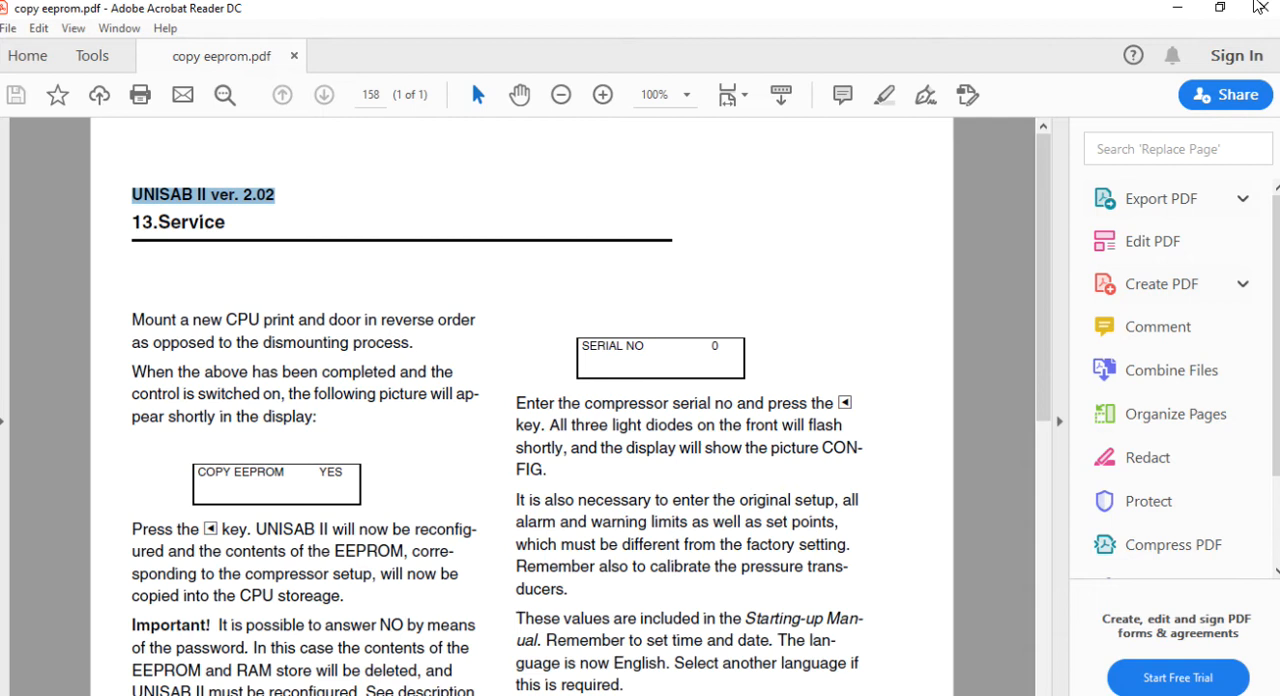
{"action": "mouse_move", "coordinate": [615, 178]}
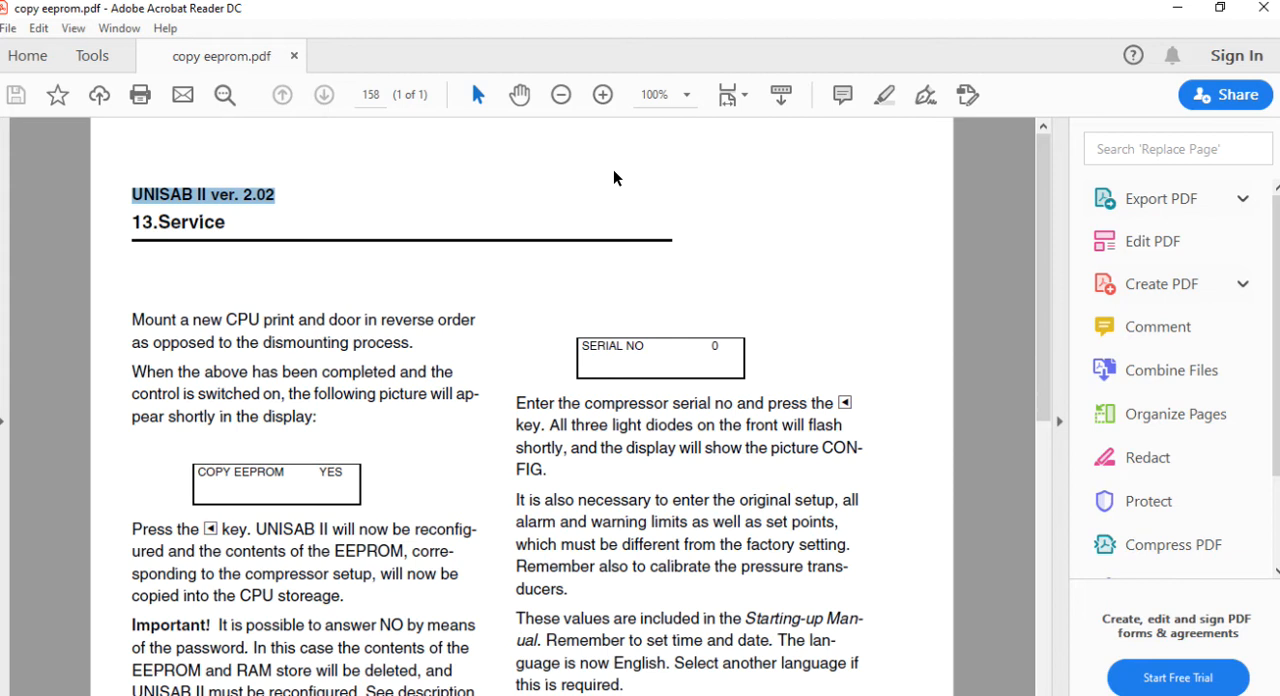
{"action": "mouse_move", "coordinate": [615, 424]}
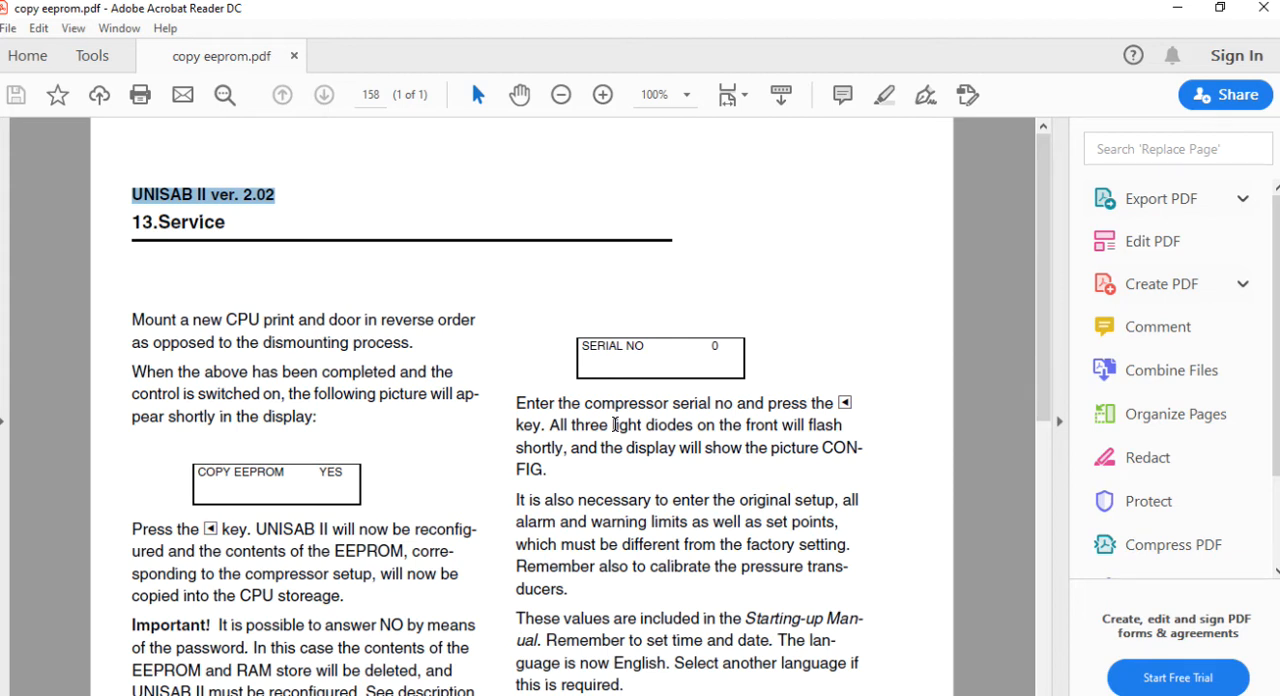
{"action": "mouse_move", "coordinate": [827, 371]}
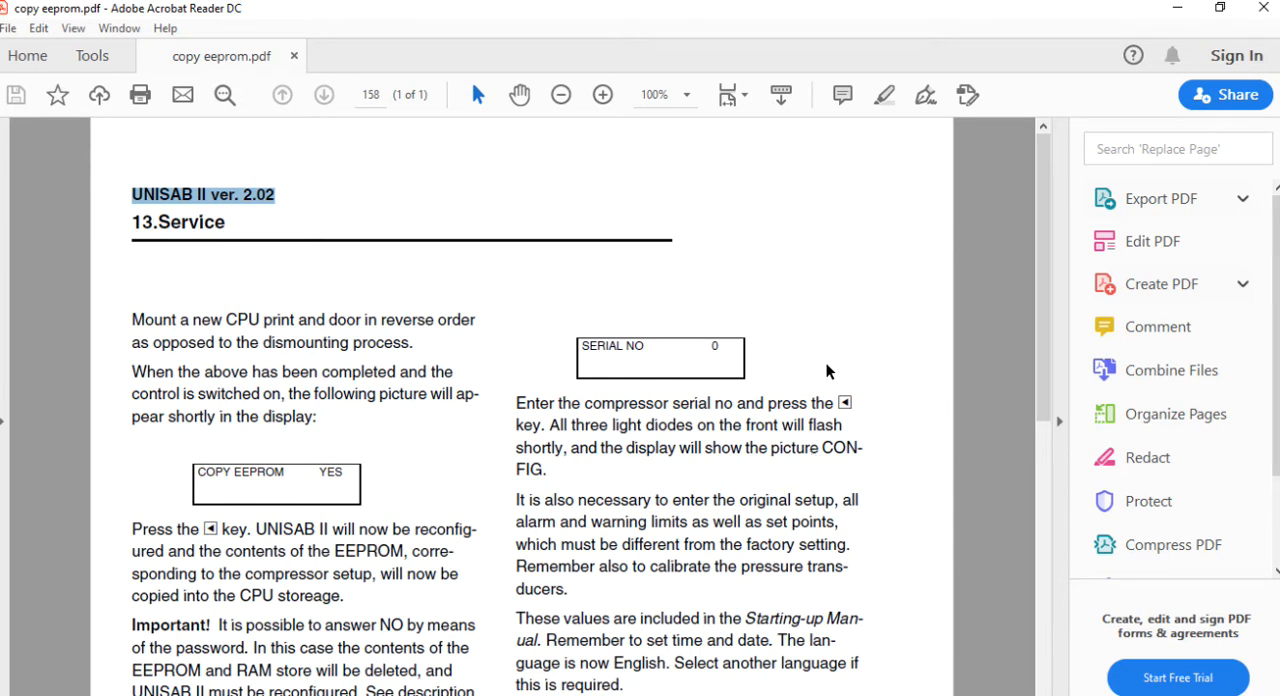
{"action": "mouse_move", "coordinate": [1008, 300]}
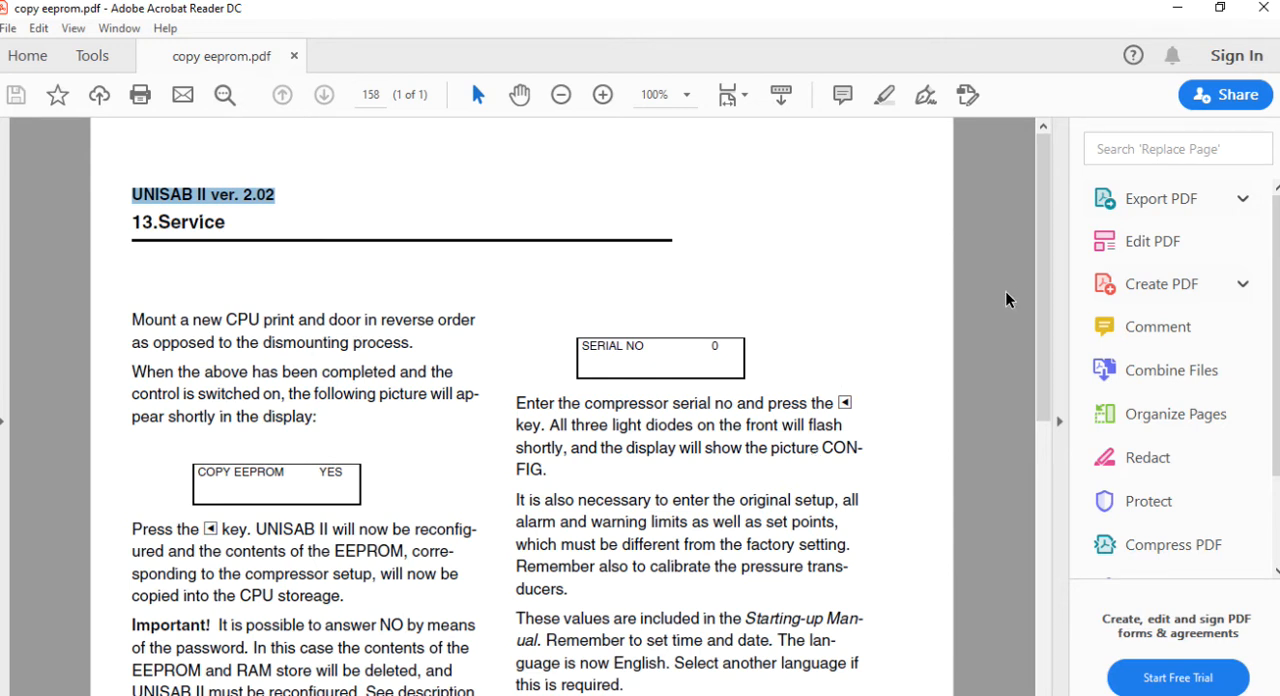
{"action": "mouse_move", "coordinate": [1033, 290]}
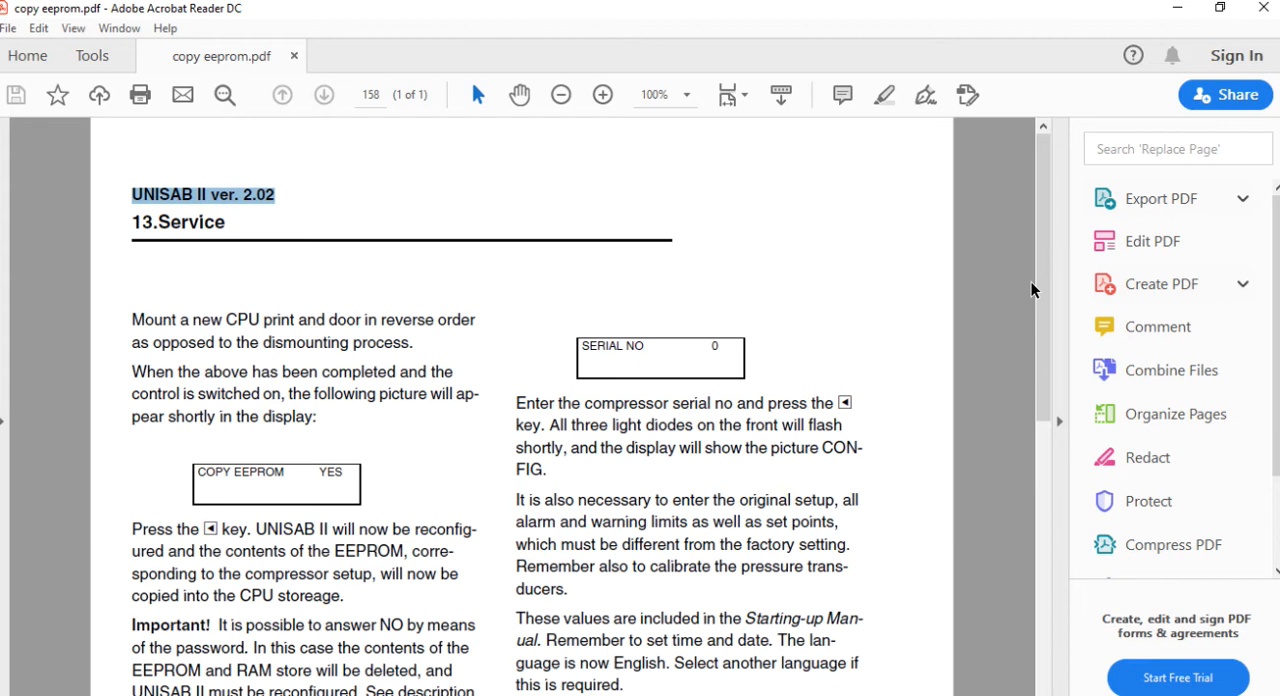
{"action": "mouse_move", "coordinate": [1127, 212]}
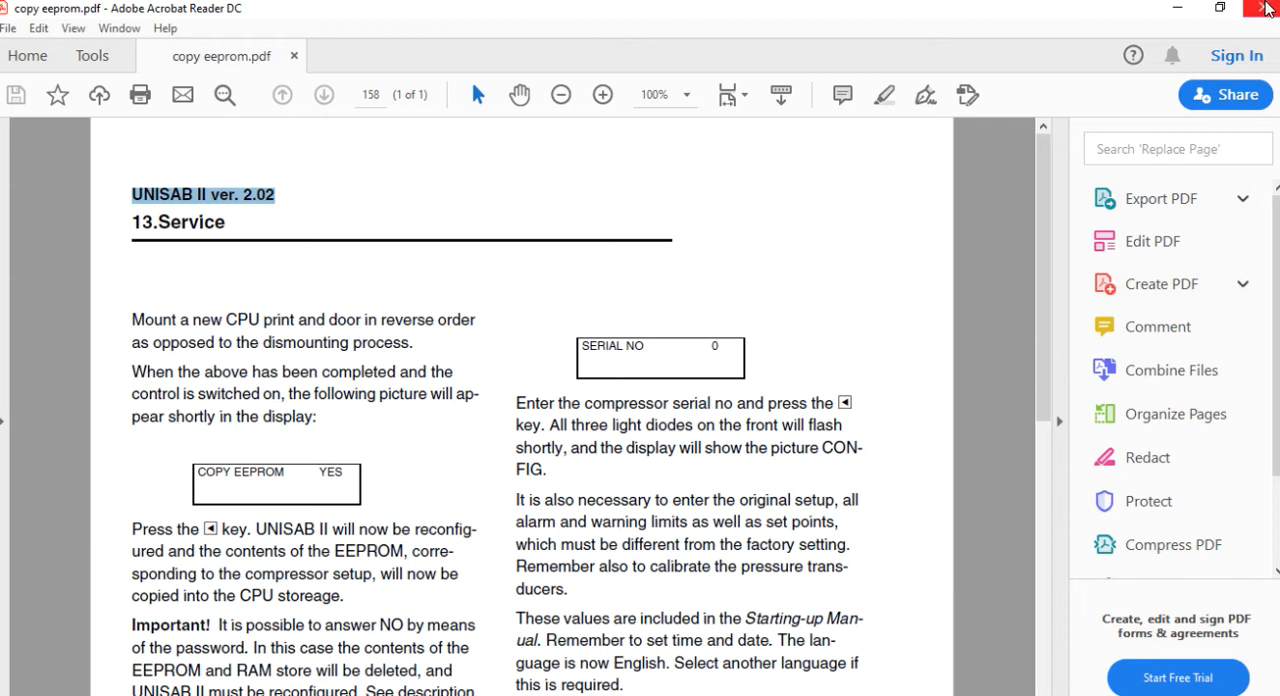
{"action": "mouse_move", "coordinate": [1268, 9]}
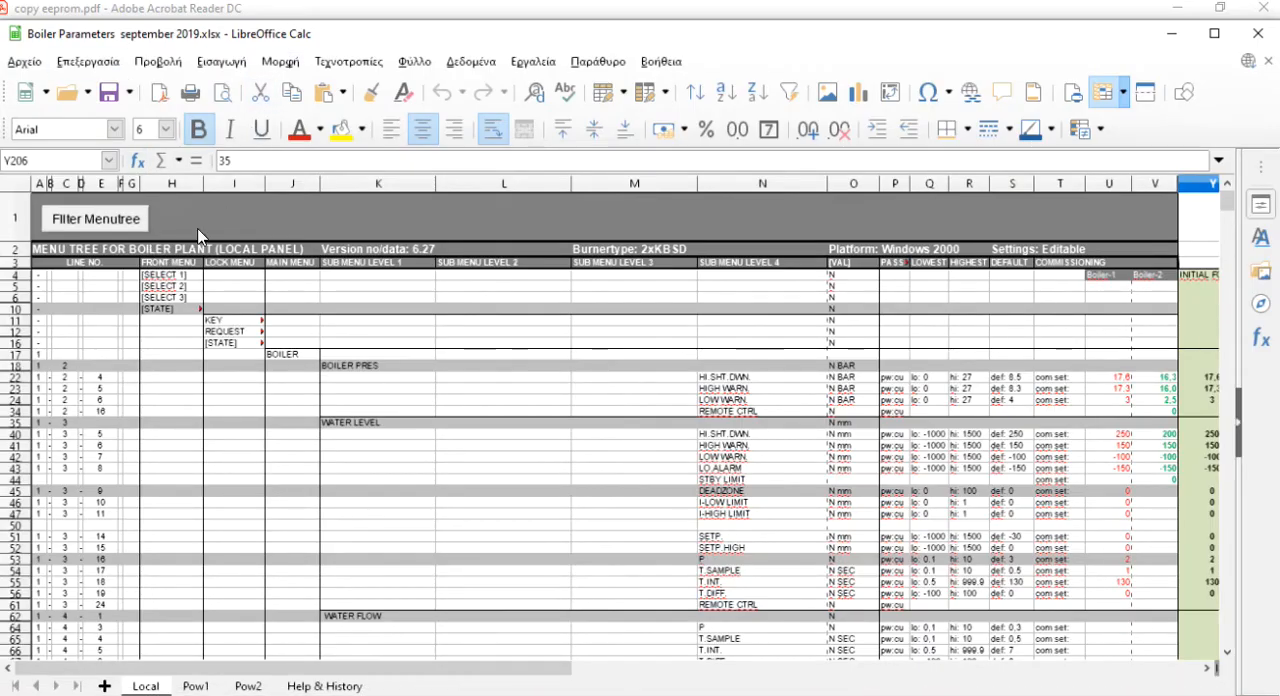
{"action": "mouse_move", "coordinate": [197, 382]}
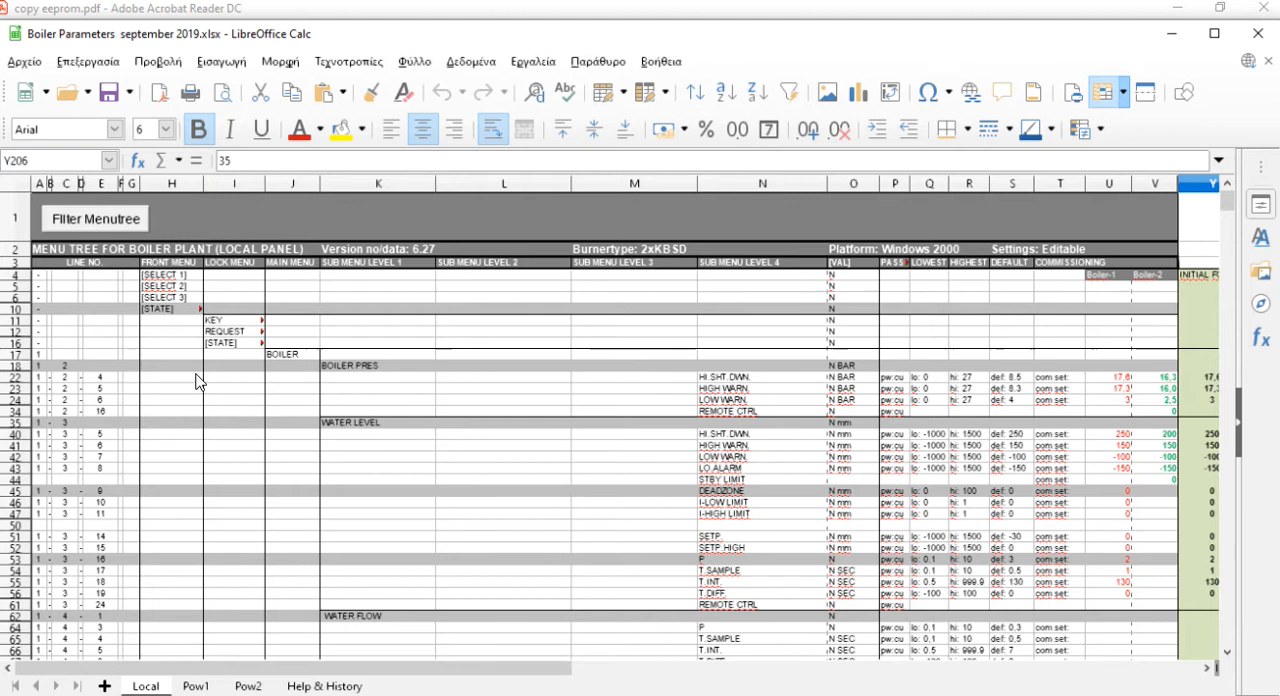
{"action": "mouse_move", "coordinate": [45, 312]}
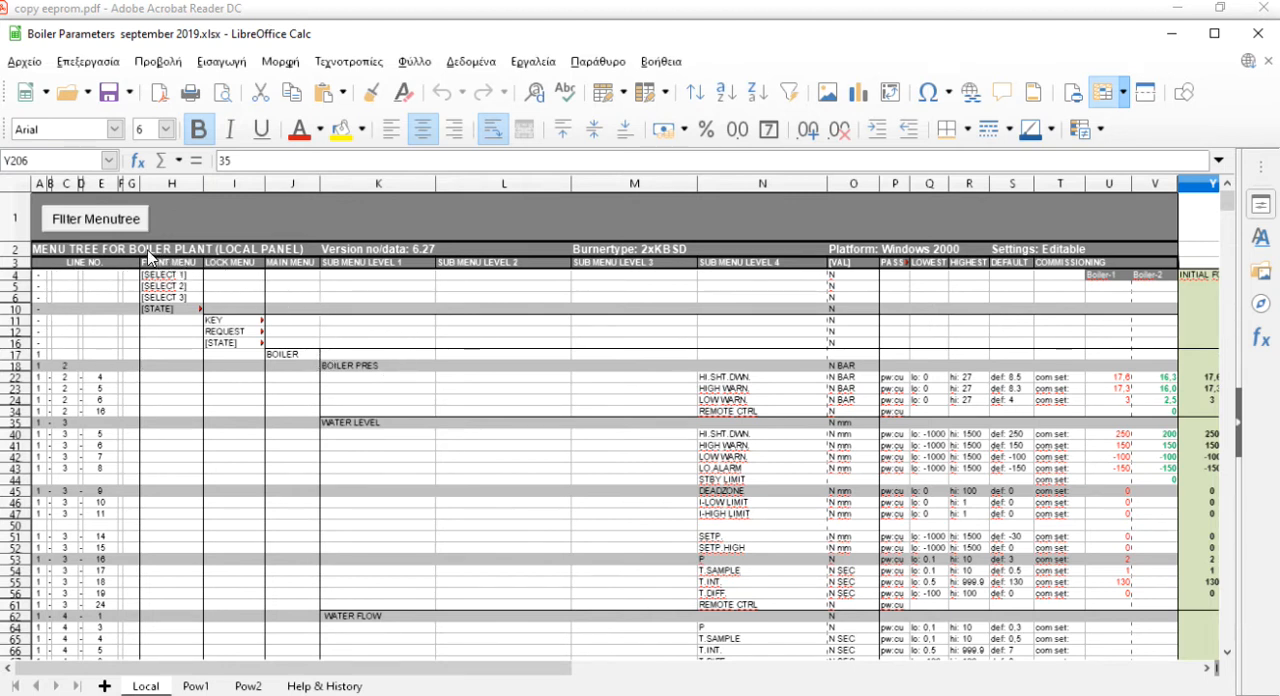
{"action": "mouse_move", "coordinate": [225, 280]}
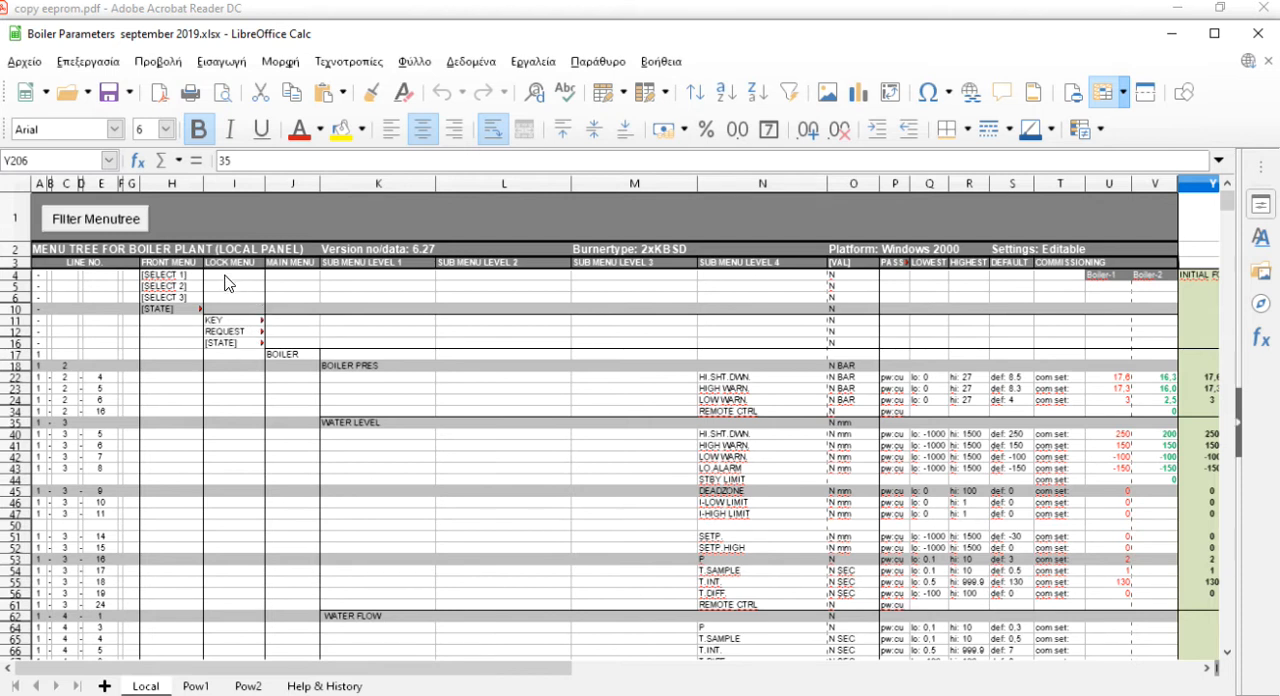
{"action": "mouse_move", "coordinate": [224, 320]}
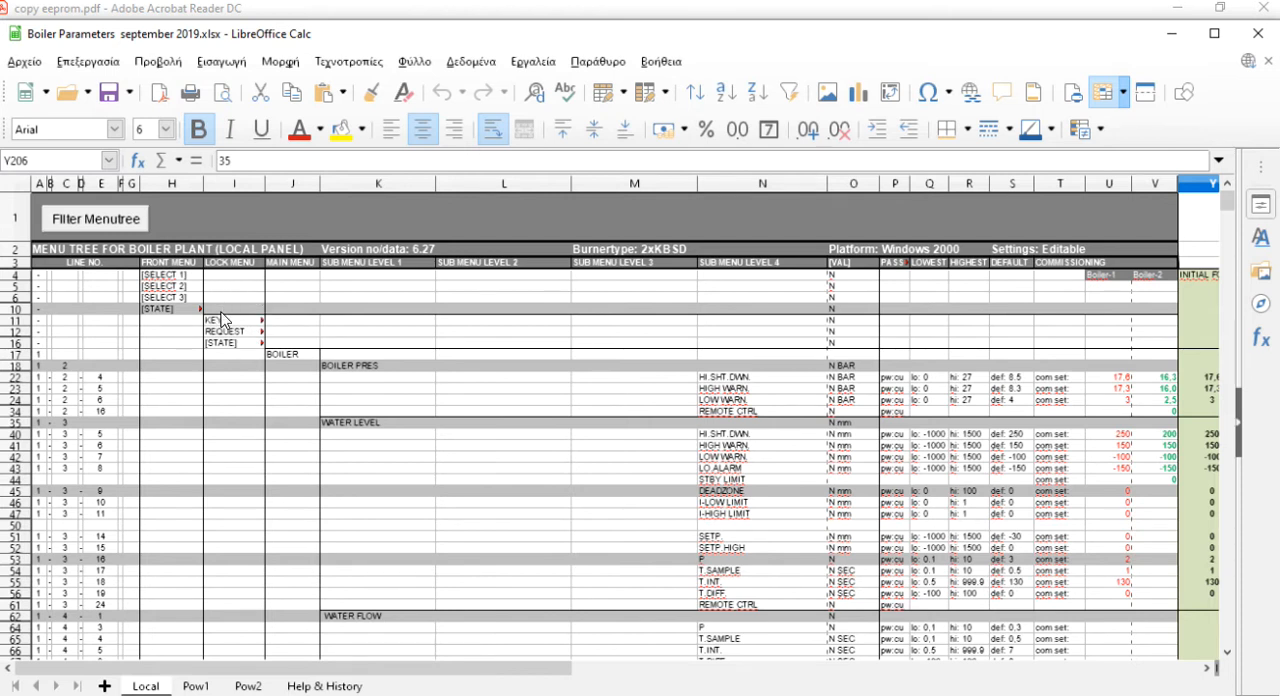
{"action": "mouse_move", "coordinate": [192, 316]}
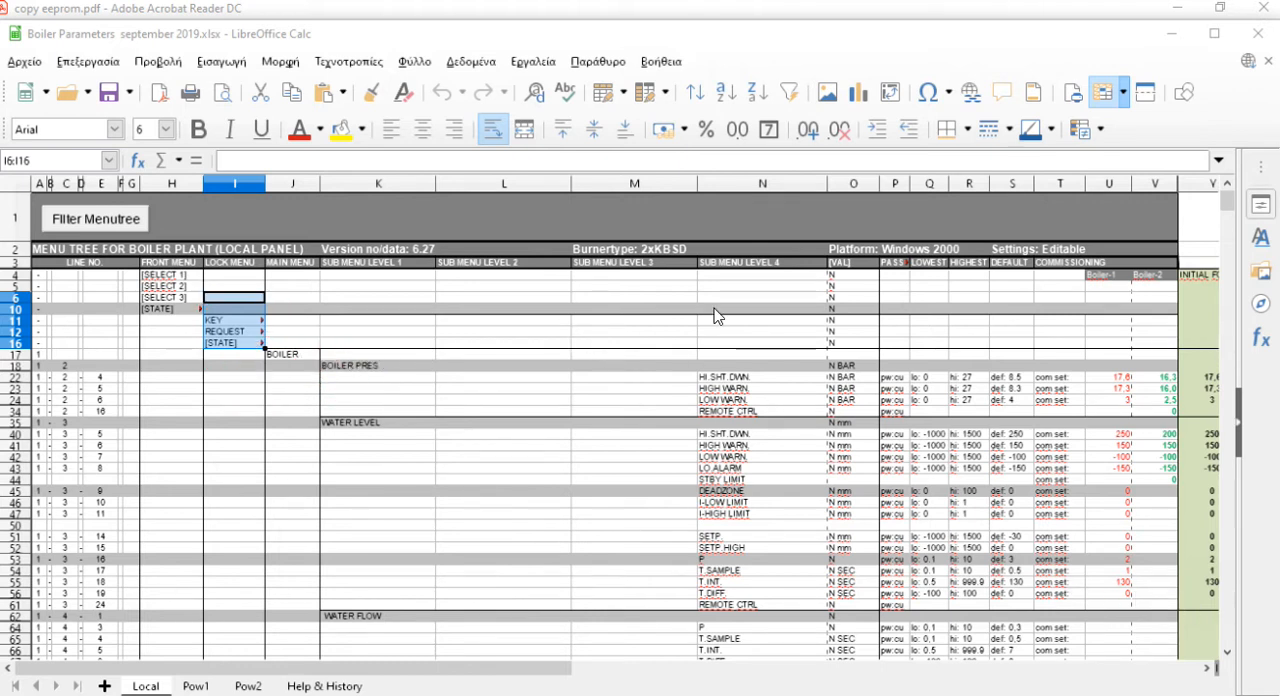
{"action": "mouse_move", "coordinate": [332, 281]}
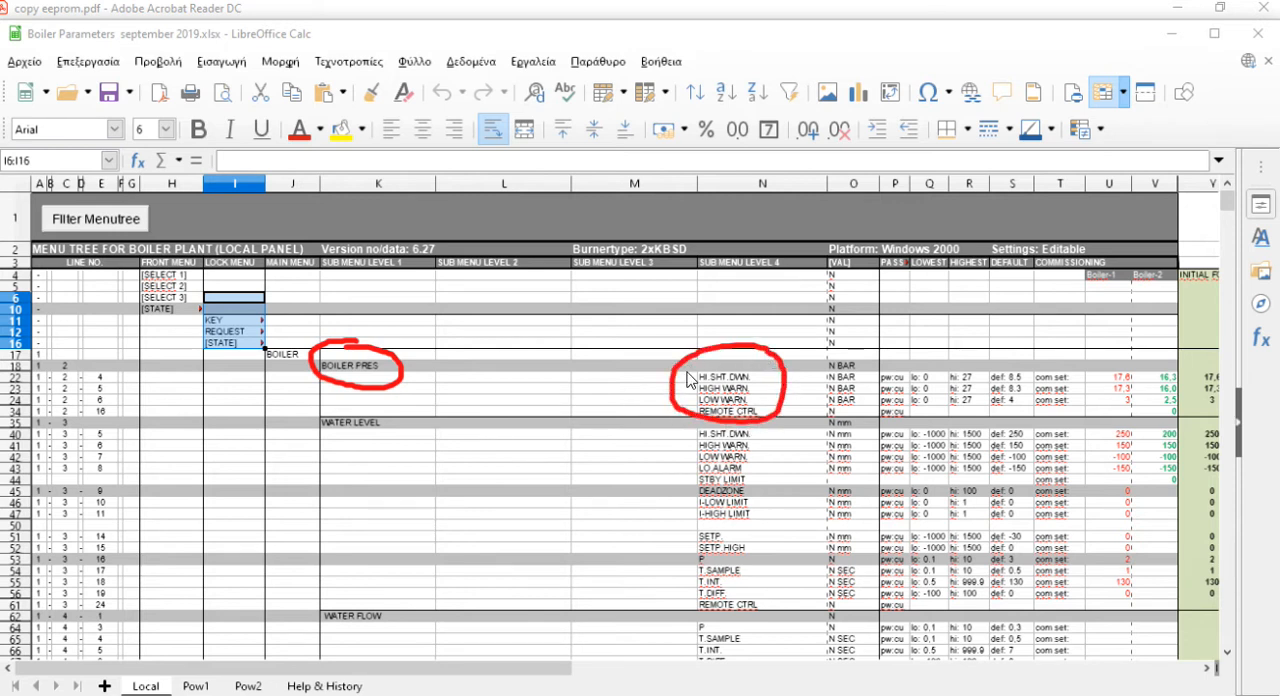
{"action": "mouse_move", "coordinate": [738, 448]}
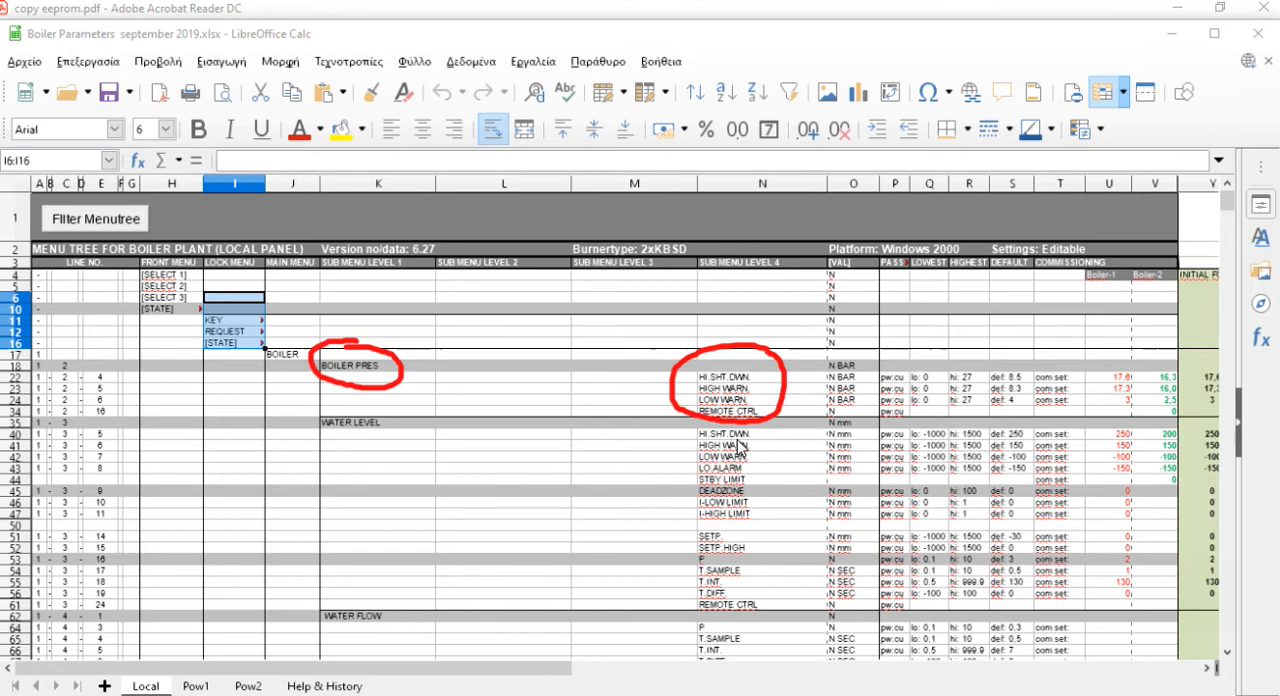
{"action": "mouse_move", "coordinate": [1234, 627]}
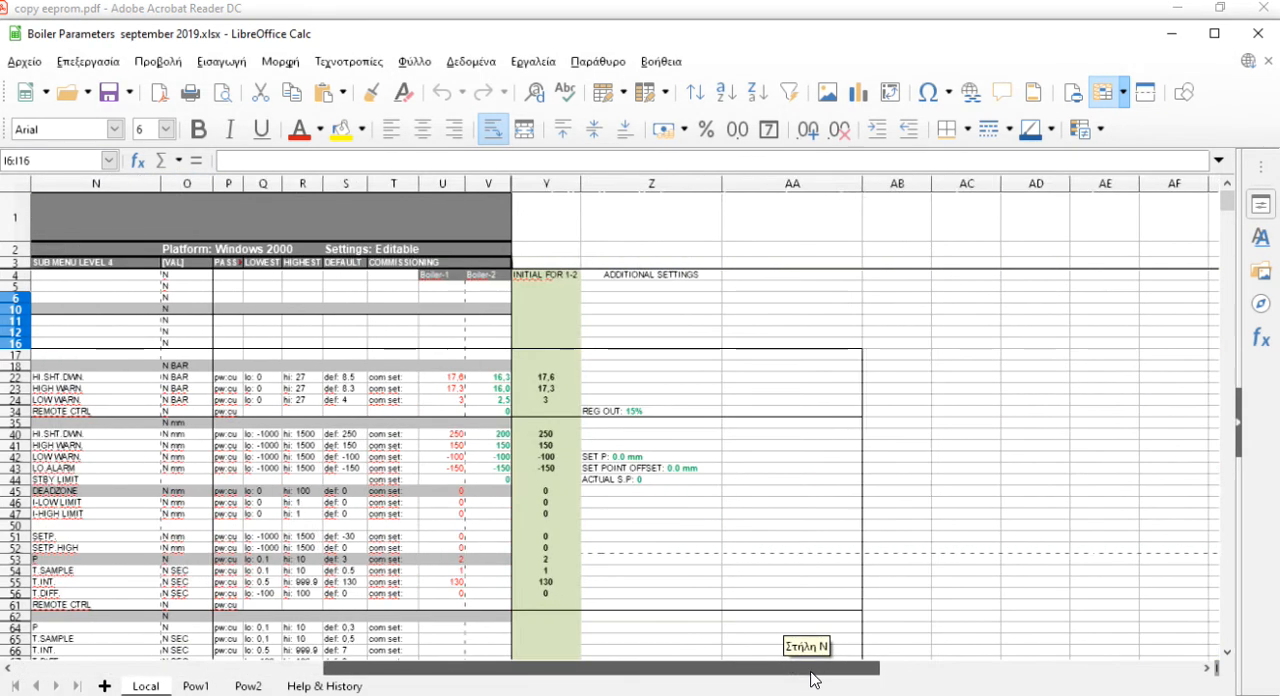
{"action": "scroll", "scroll_direction": "left", "scroll_amount": 3}
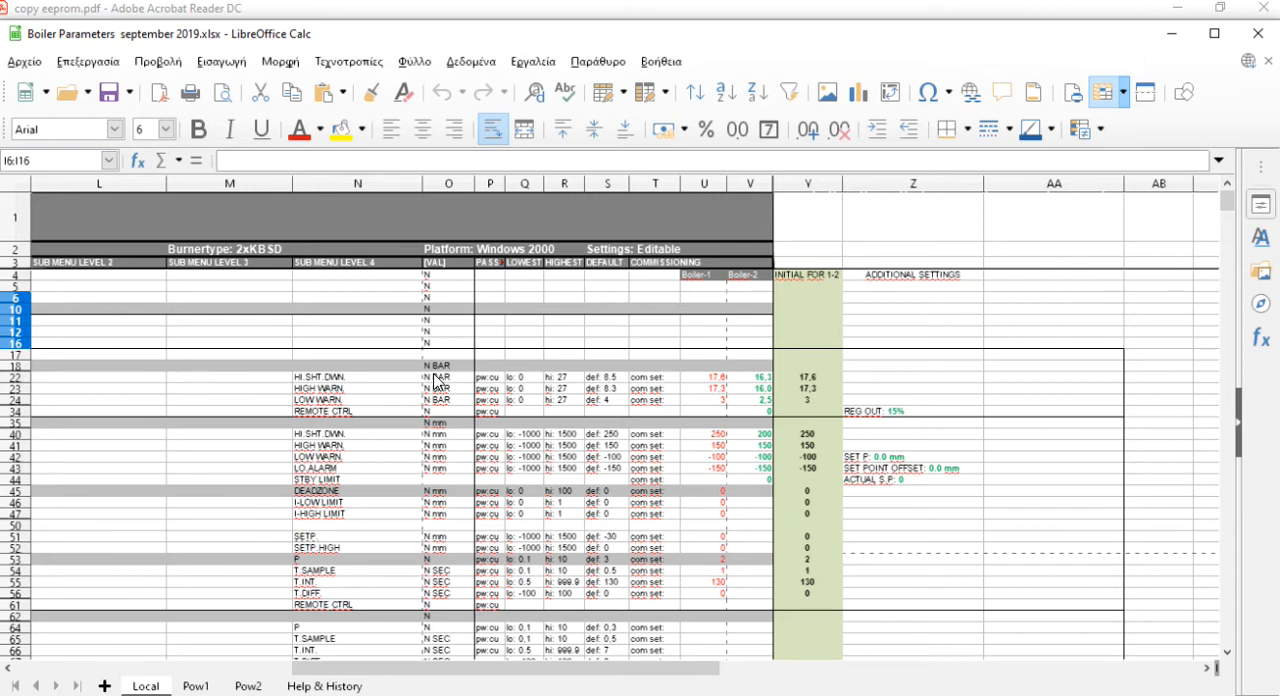
{"action": "left_click", "coordinate": [489, 377]}
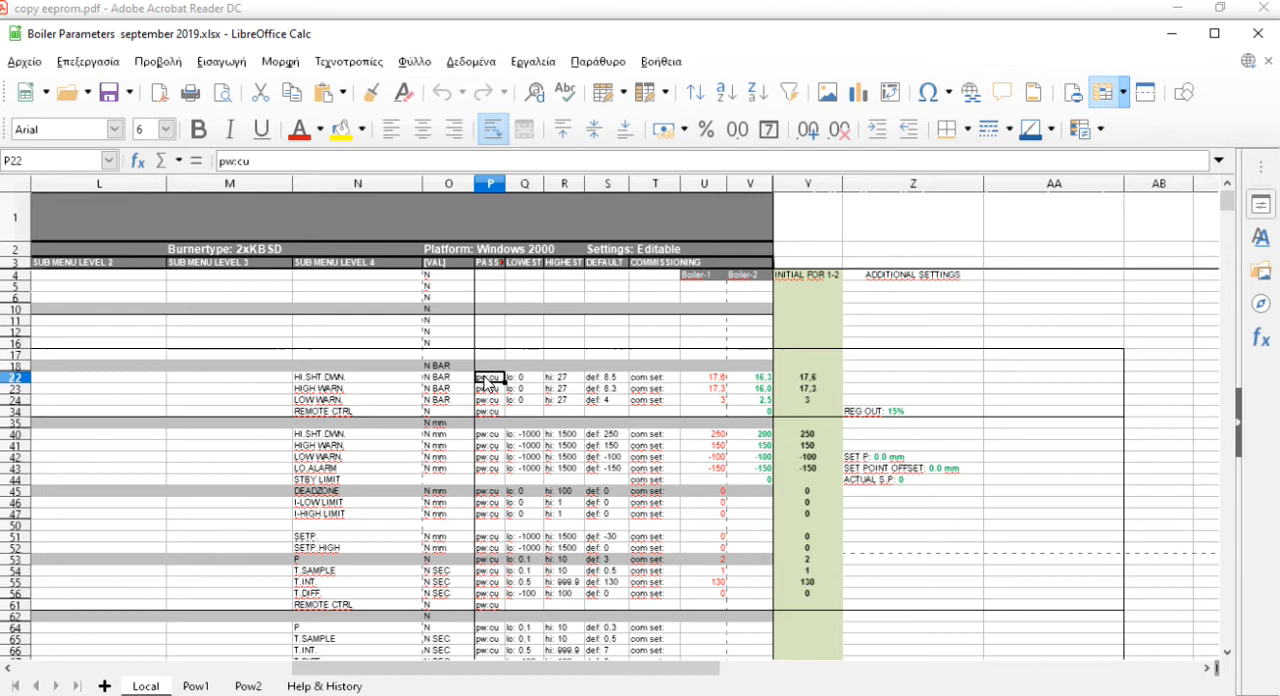
{"action": "mouse_move", "coordinate": [488, 412]}
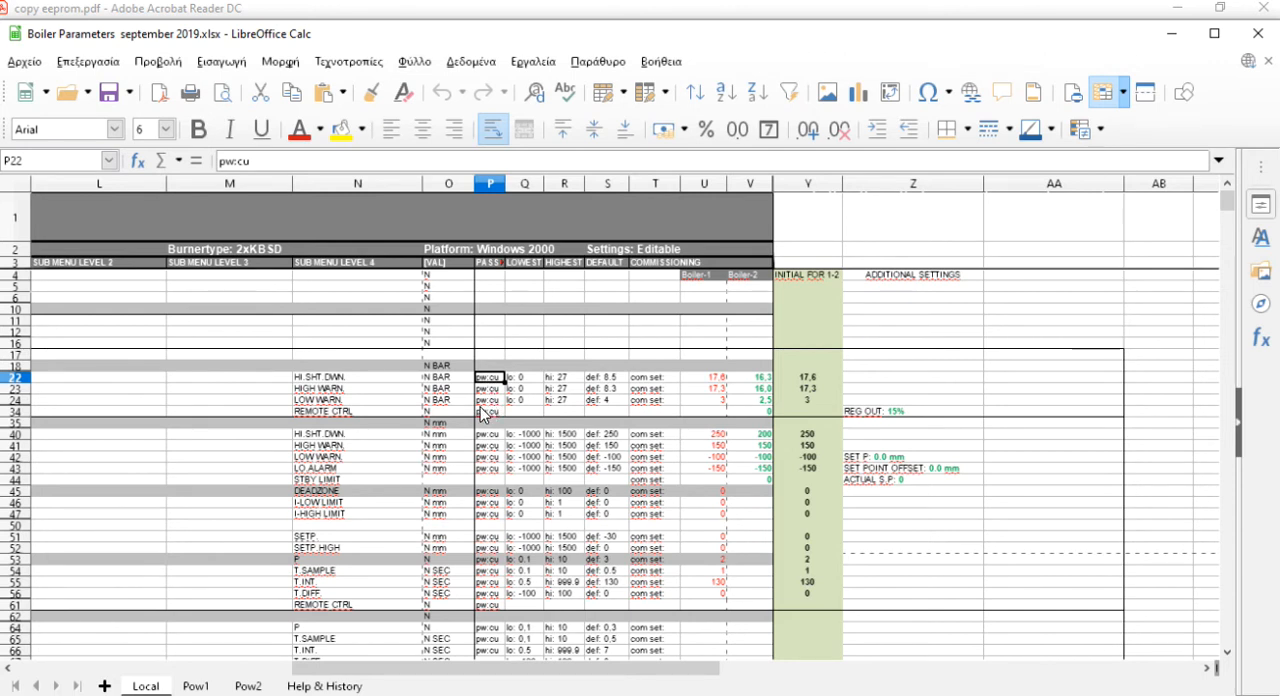
{"action": "mouse_move", "coordinate": [495, 390]}
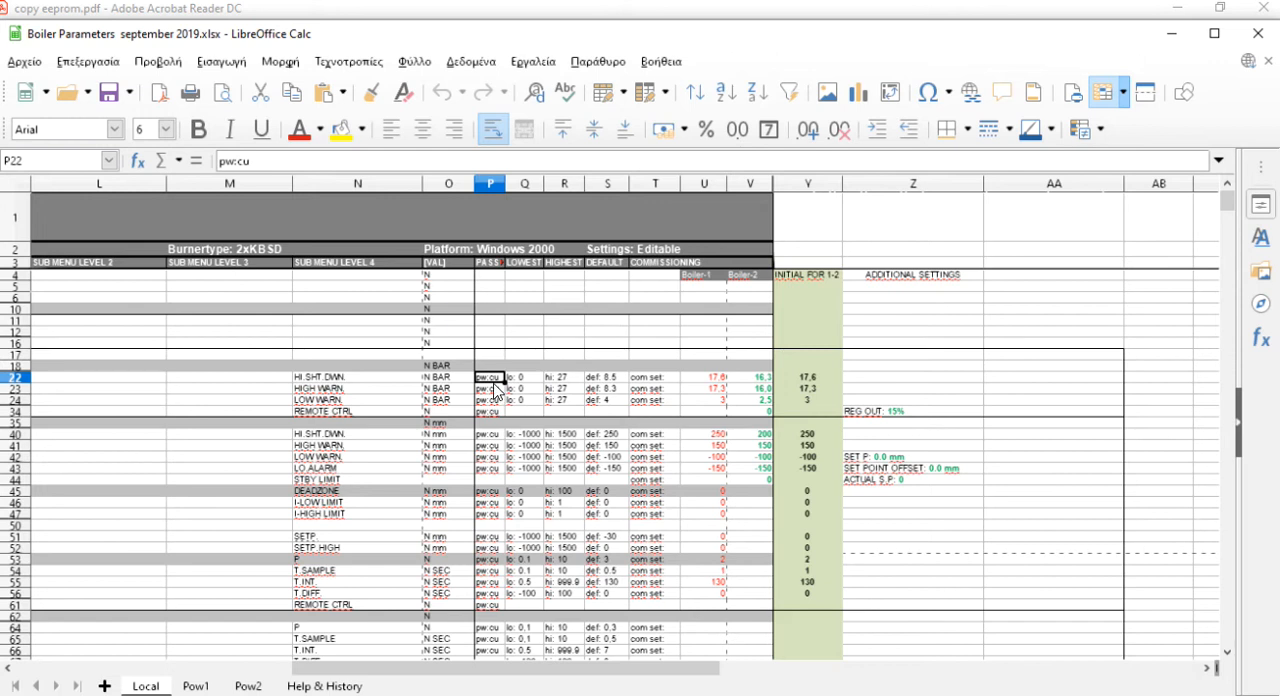
{"action": "mouse_move", "coordinate": [617, 406]}
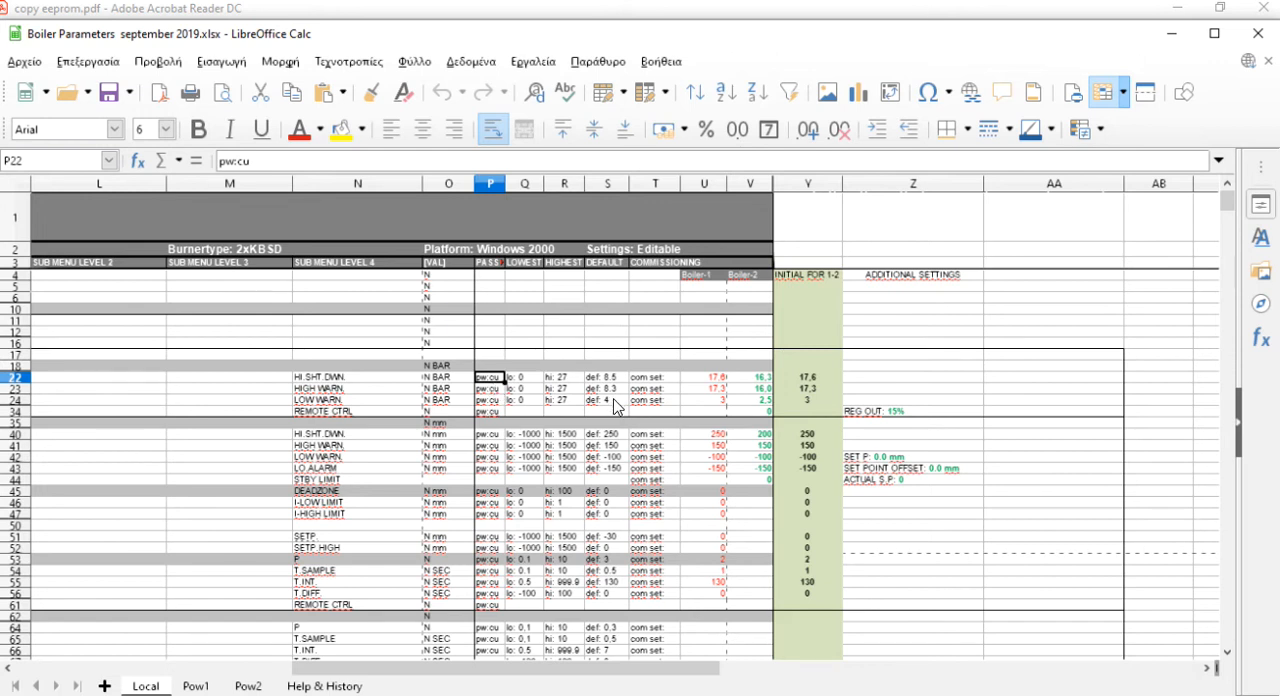
{"action": "mouse_move", "coordinate": [583, 393]}
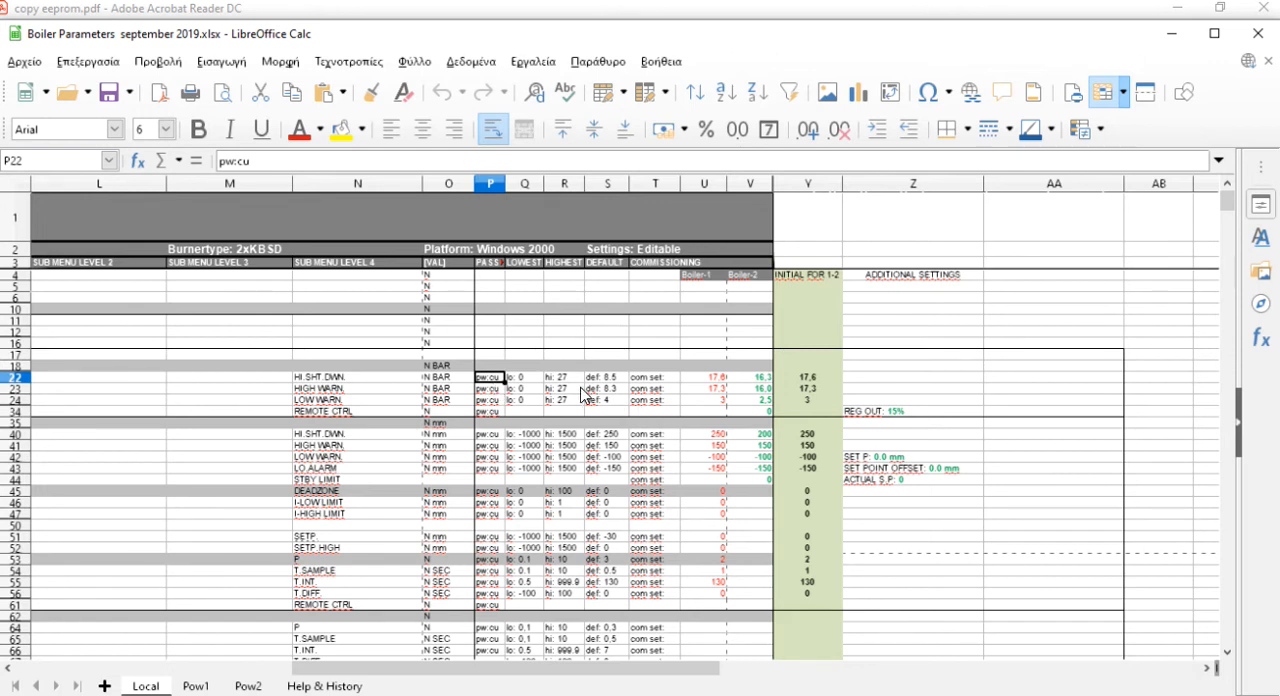
{"action": "mouse_move", "coordinate": [525, 385]}
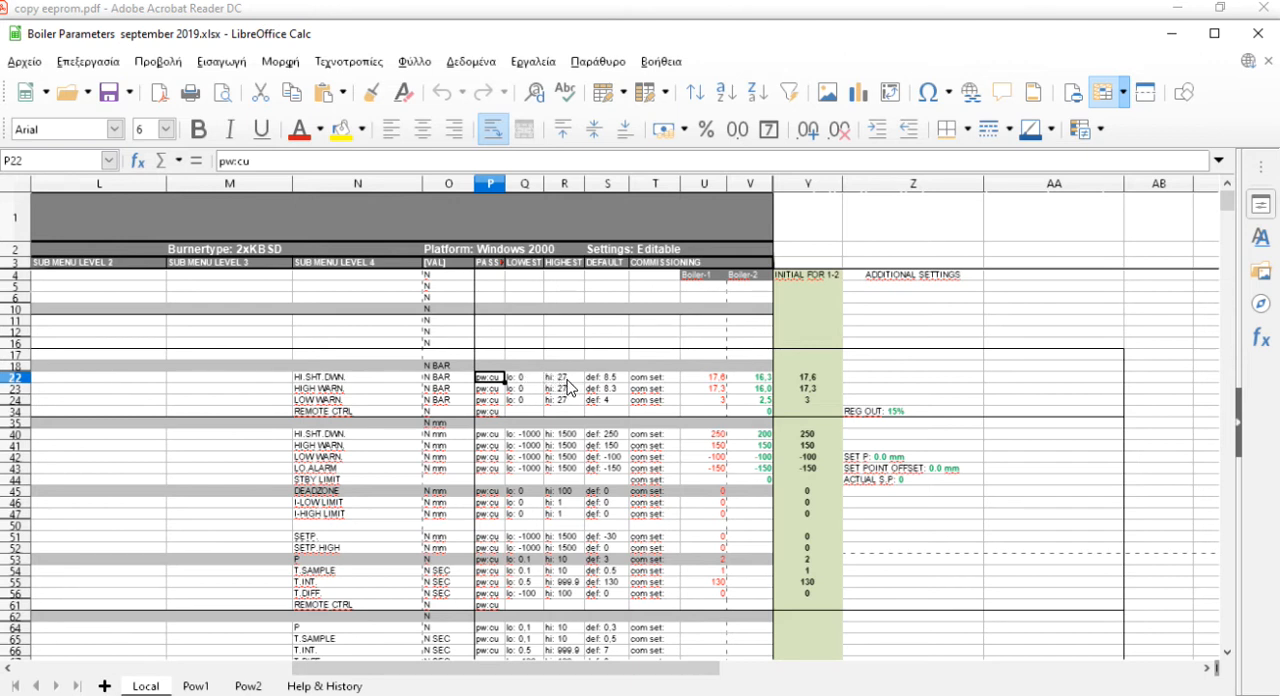
{"action": "mouse_move", "coordinate": [615, 386]}
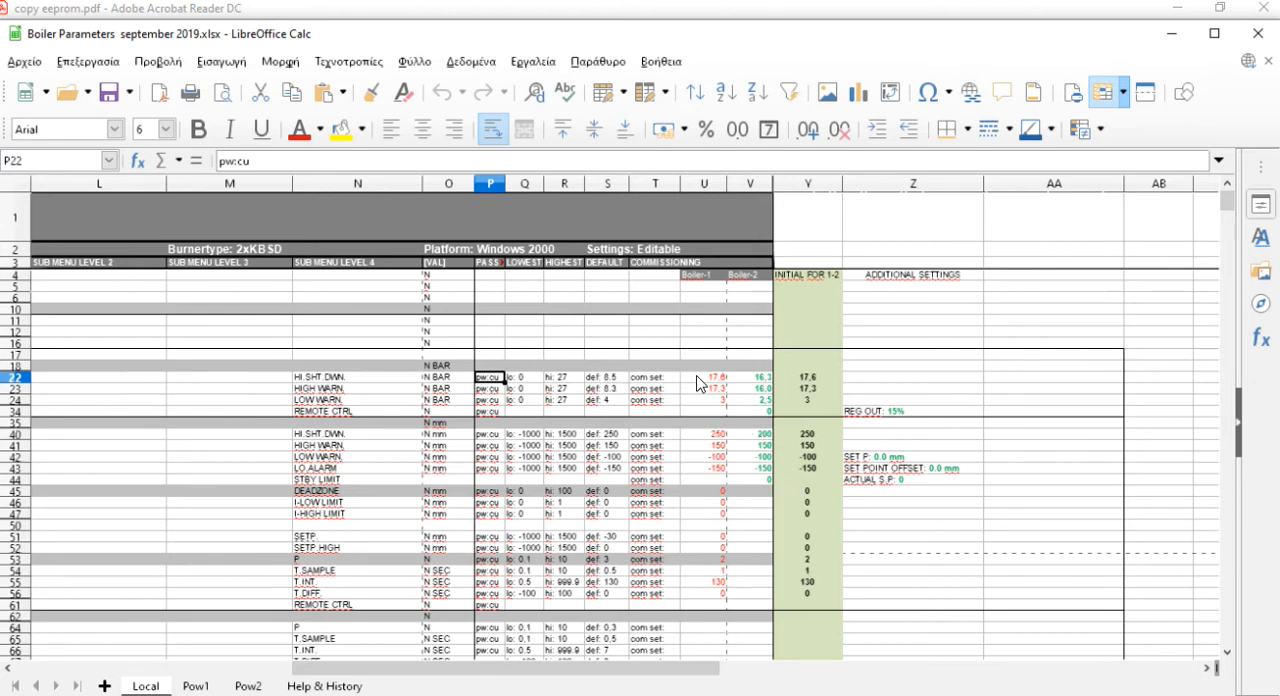
{"action": "mouse_move", "coordinate": [685, 275]}
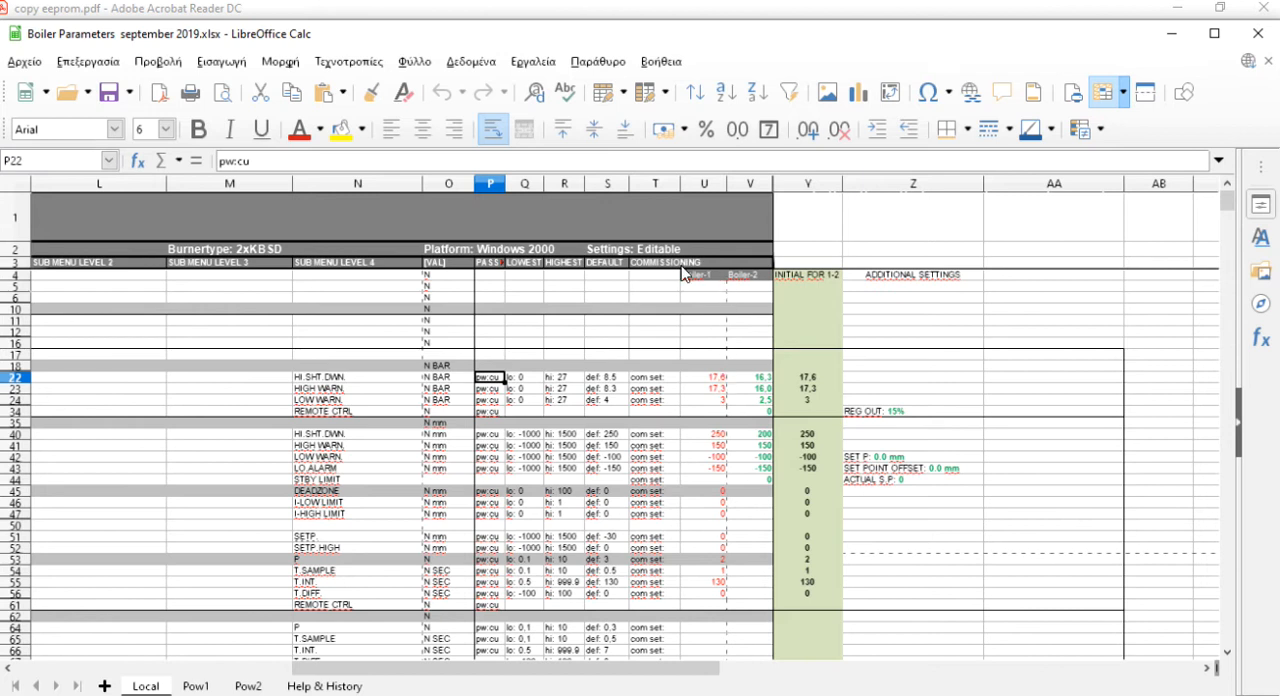
{"action": "mouse_move", "coordinate": [727, 387]}
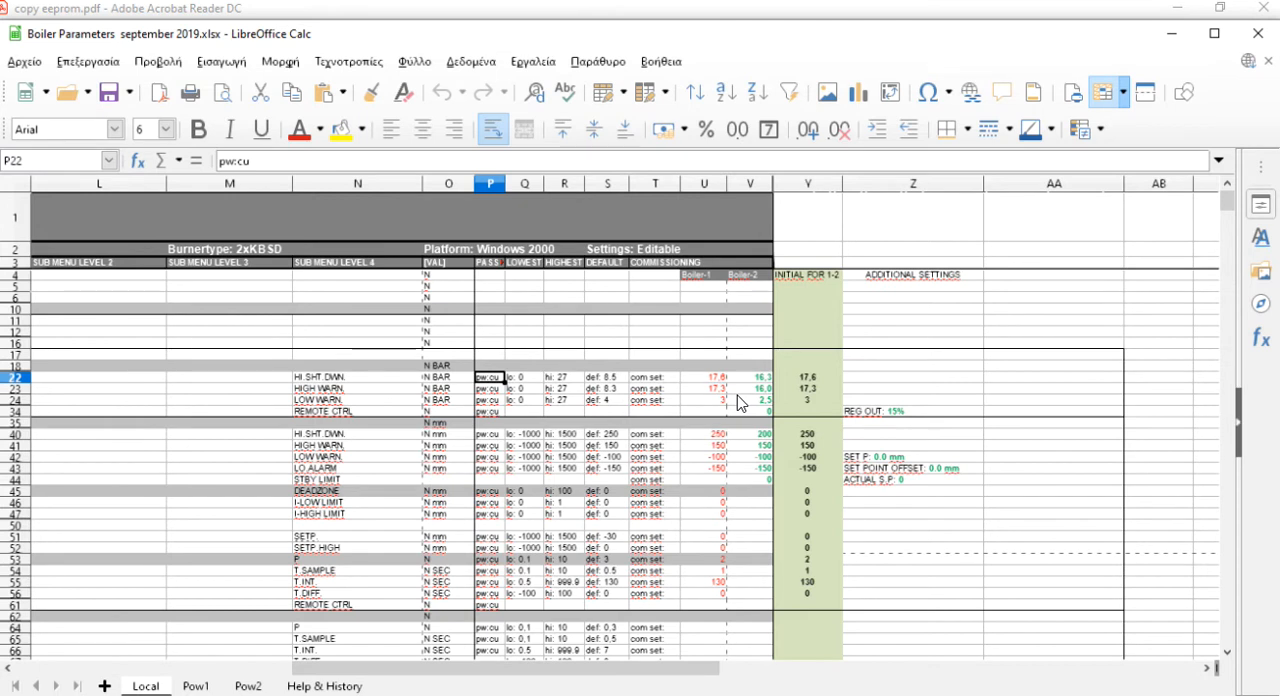
{"action": "mouse_move", "coordinate": [822, 385]}
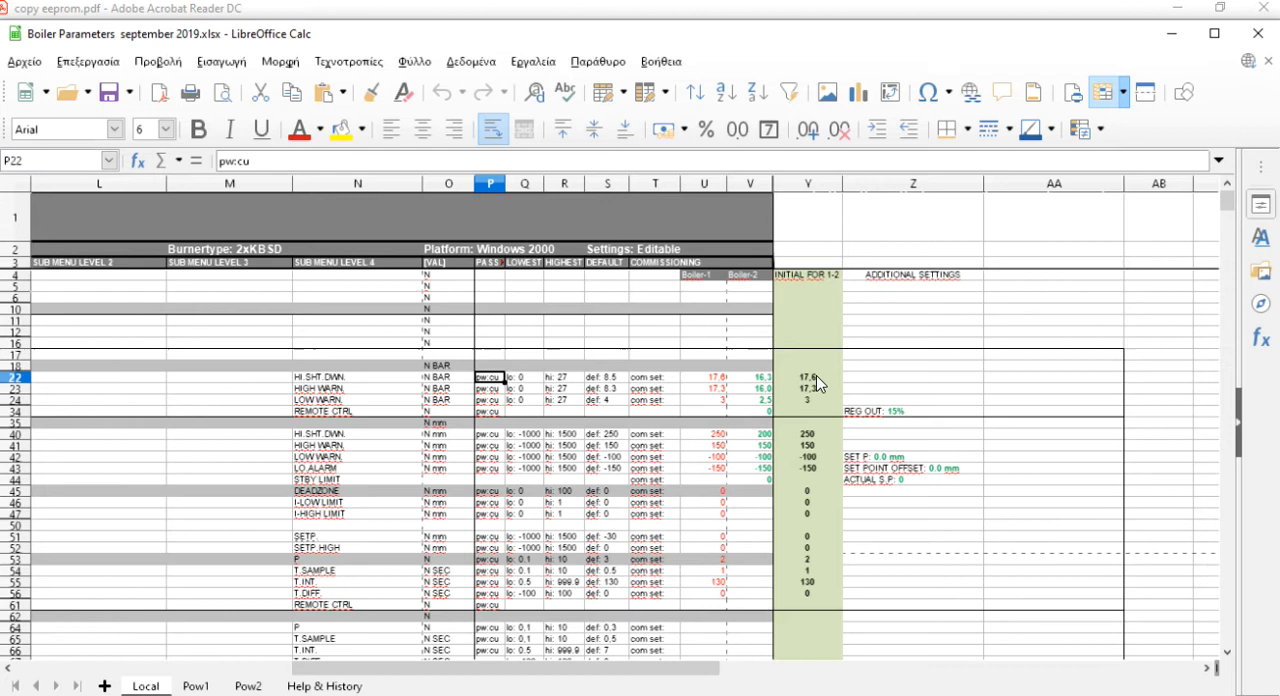
{"action": "mouse_move", "coordinate": [815, 400]}
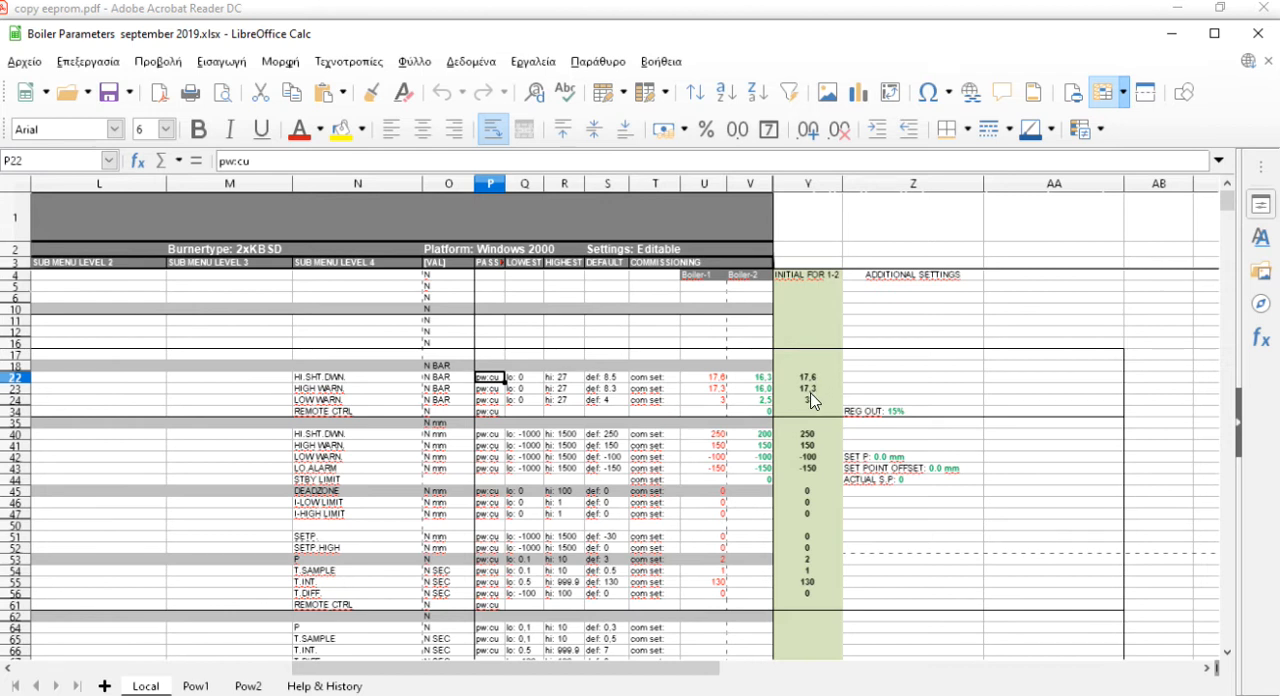
{"action": "mouse_move", "coordinate": [753, 596]}
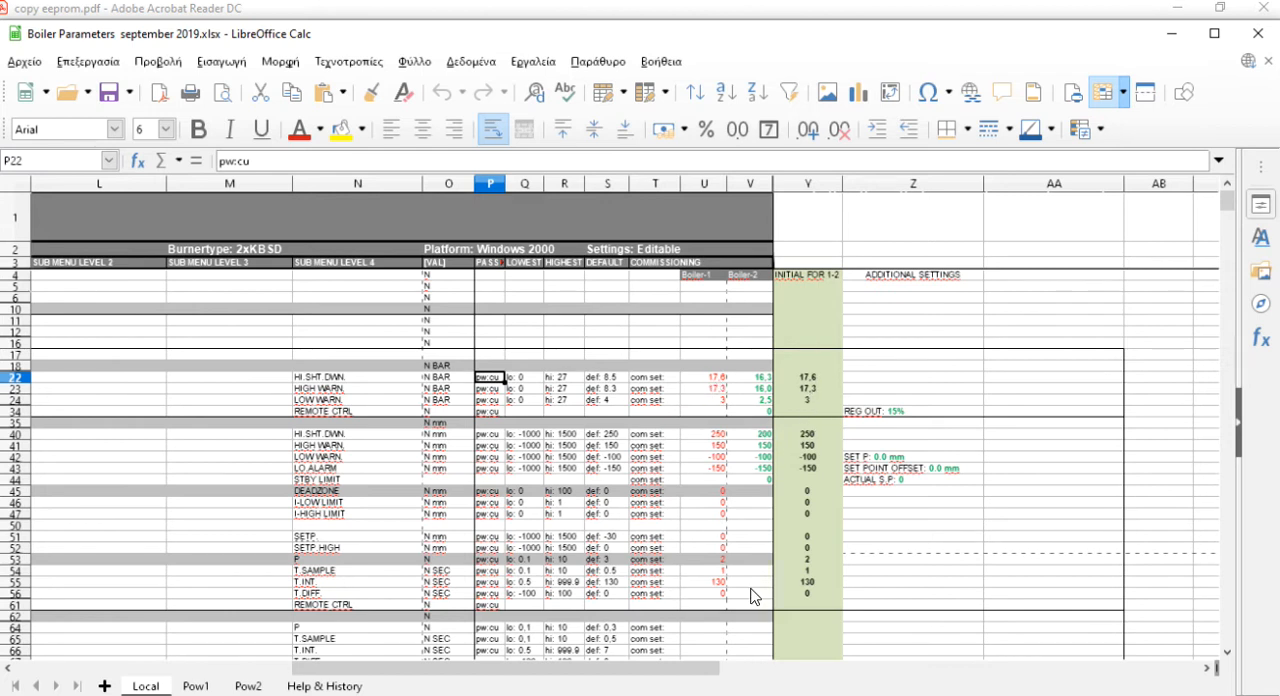
{"action": "mouse_move", "coordinate": [700, 592]}
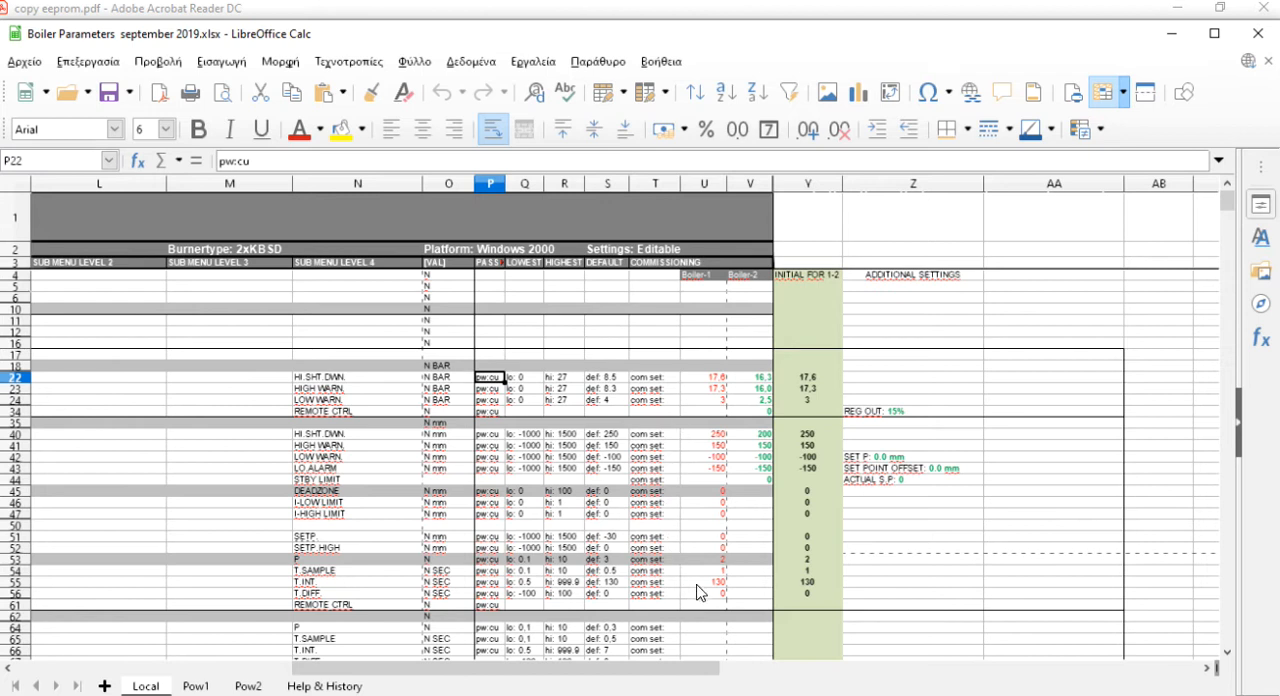
{"action": "mouse_move", "coordinate": [825, 497]}
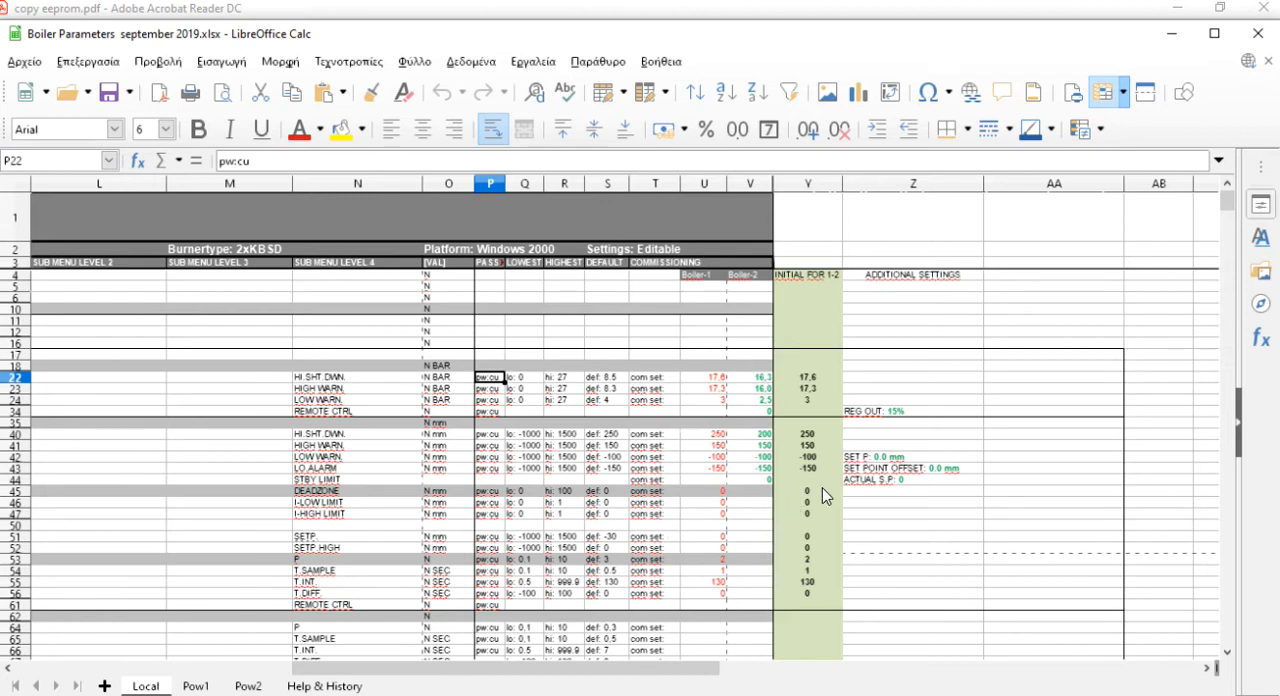
{"action": "mouse_move", "coordinate": [852, 505]}
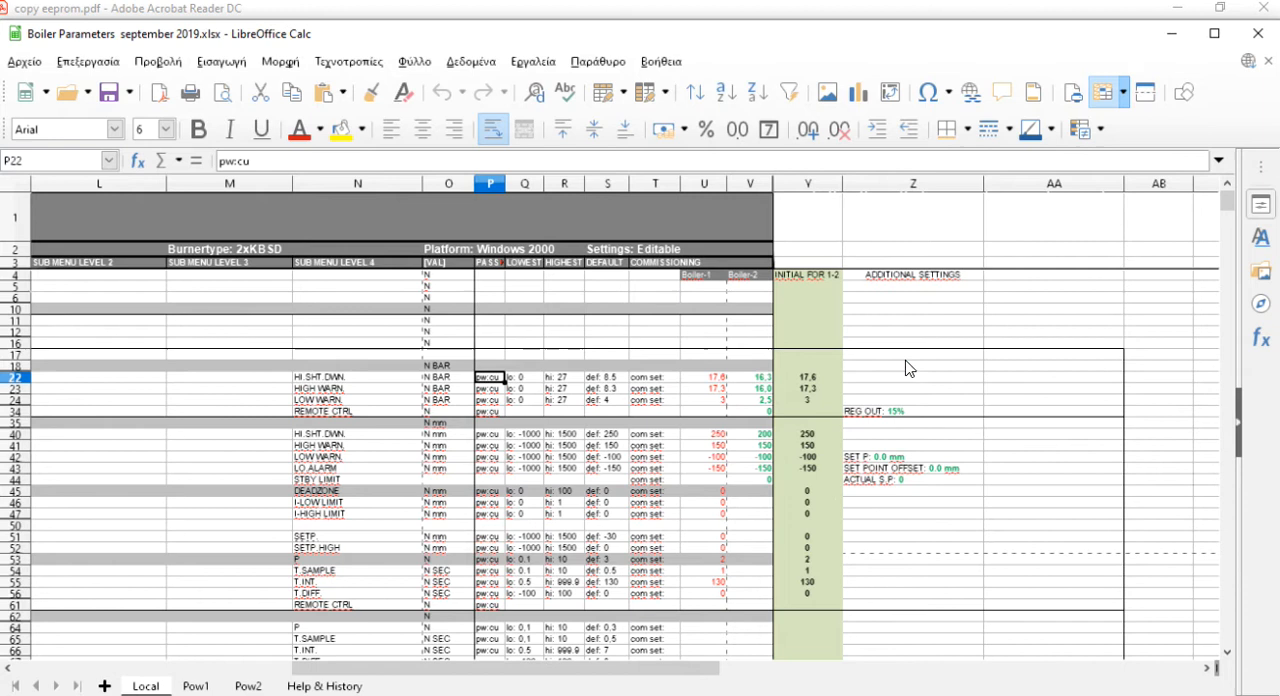
{"action": "scroll", "scroll_direction": "down", "scroll_amount": 3}
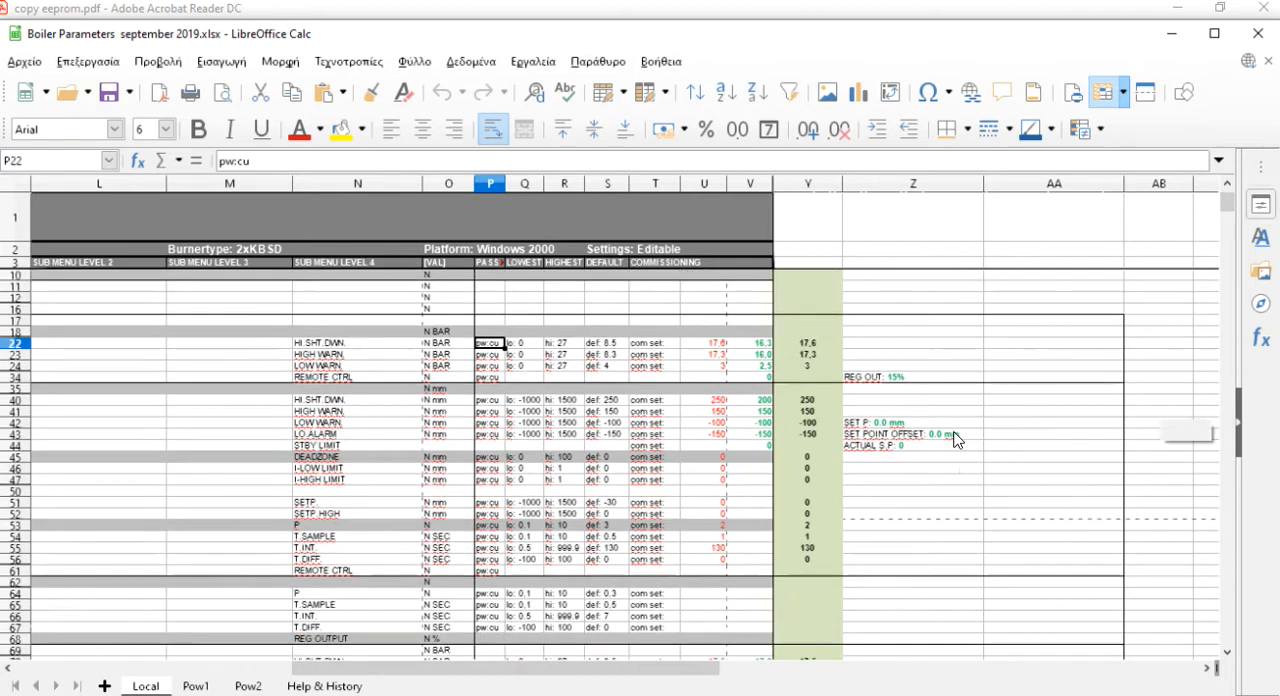
{"action": "scroll", "scroll_direction": "down", "scroll_amount": 3}
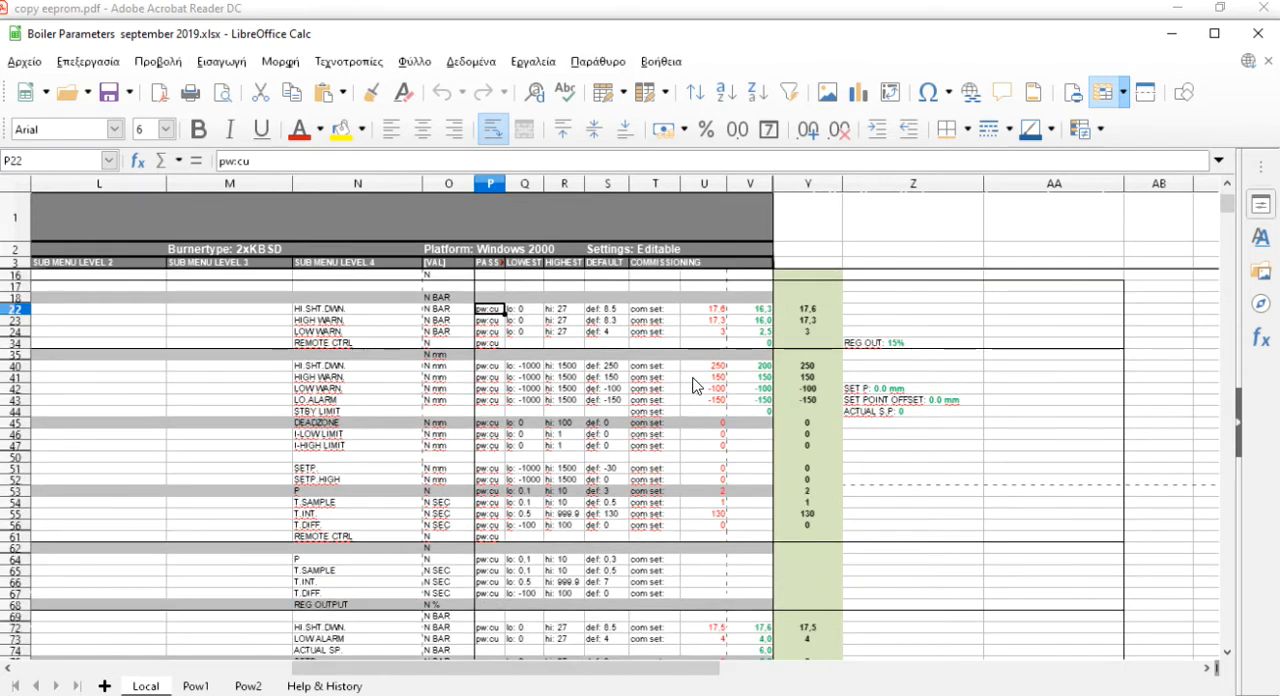
{"action": "scroll", "scroll_direction": "down", "scroll_amount": 3}
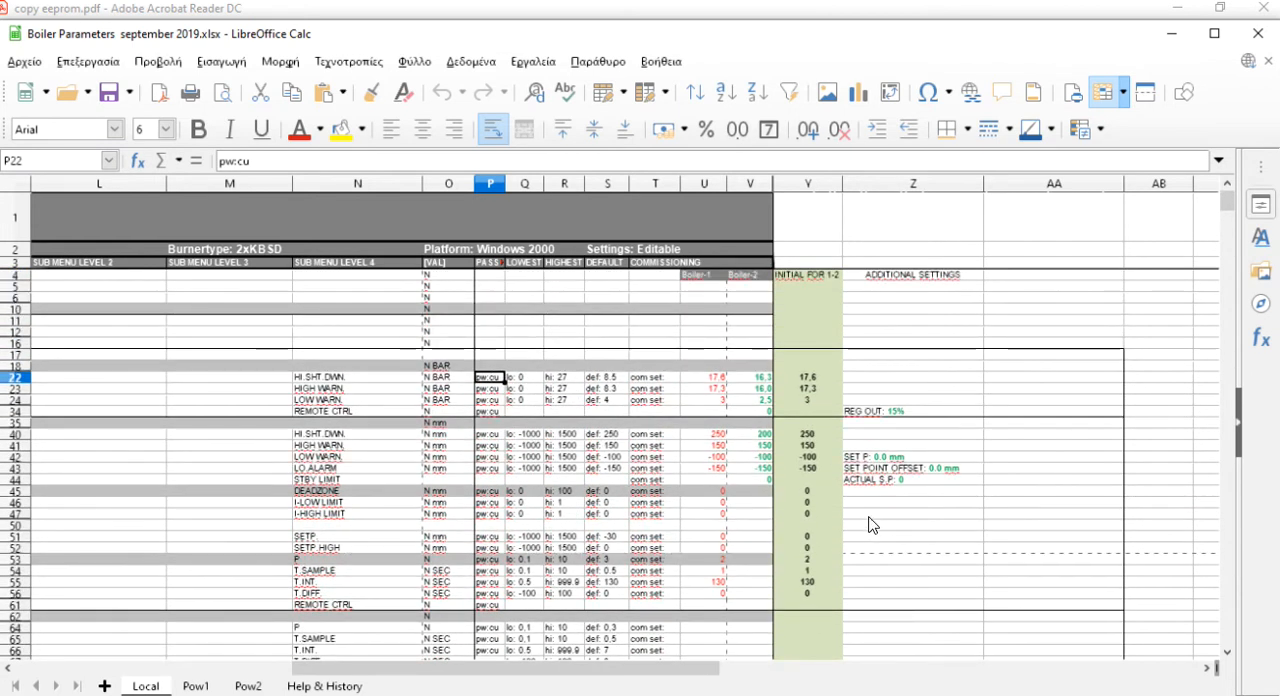
{"action": "mouse_move", "coordinate": [832, 498]}
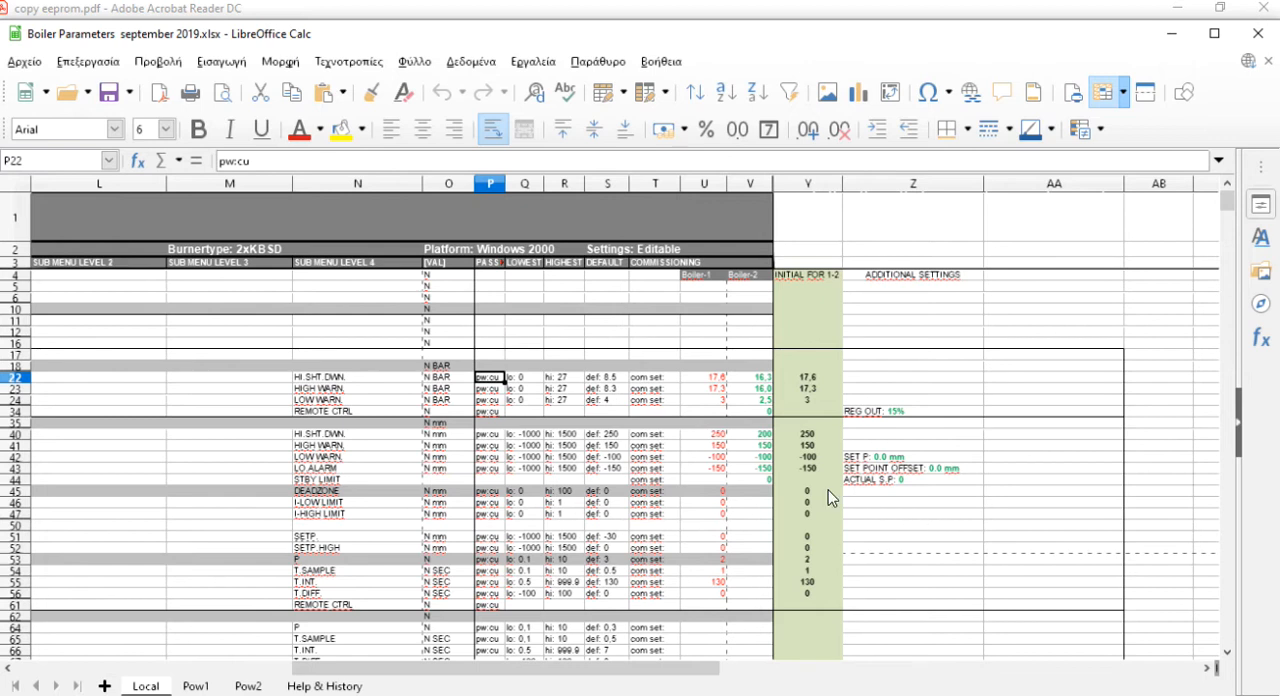
{"action": "mouse_move", "coordinate": [240, 255]}
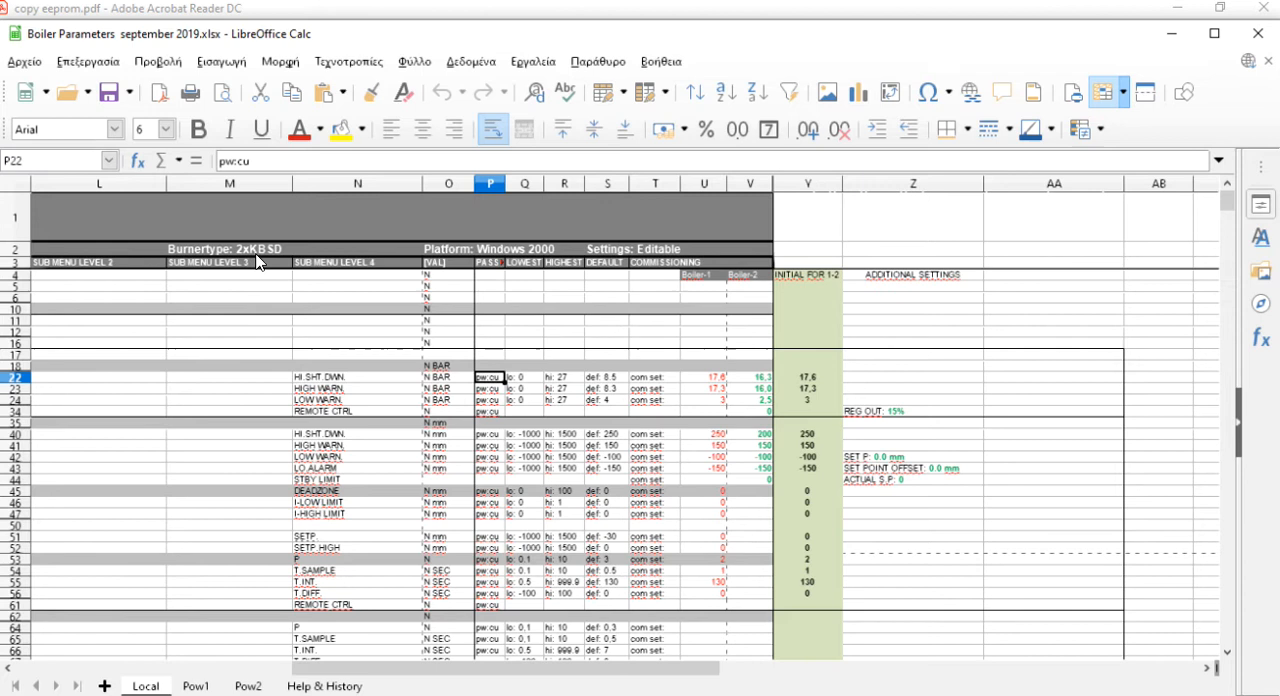
{"action": "mouse_move", "coordinate": [275, 262]}
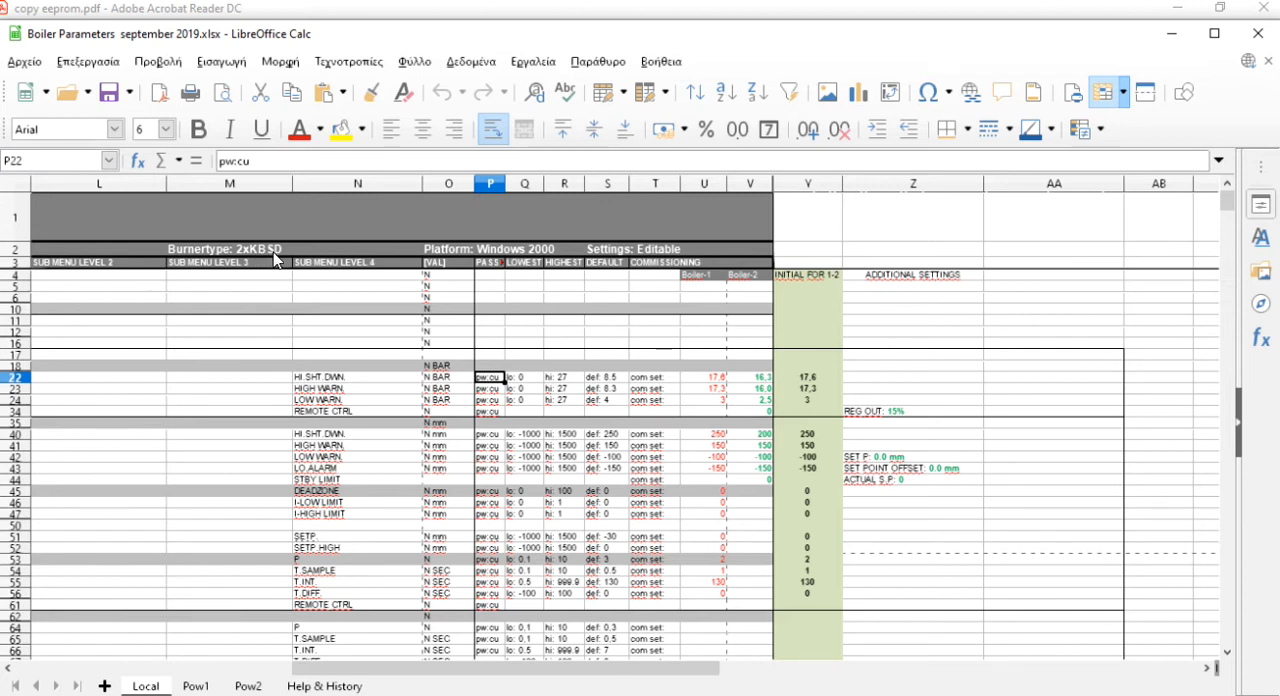
{"action": "mouse_move", "coordinate": [1095, 450]}
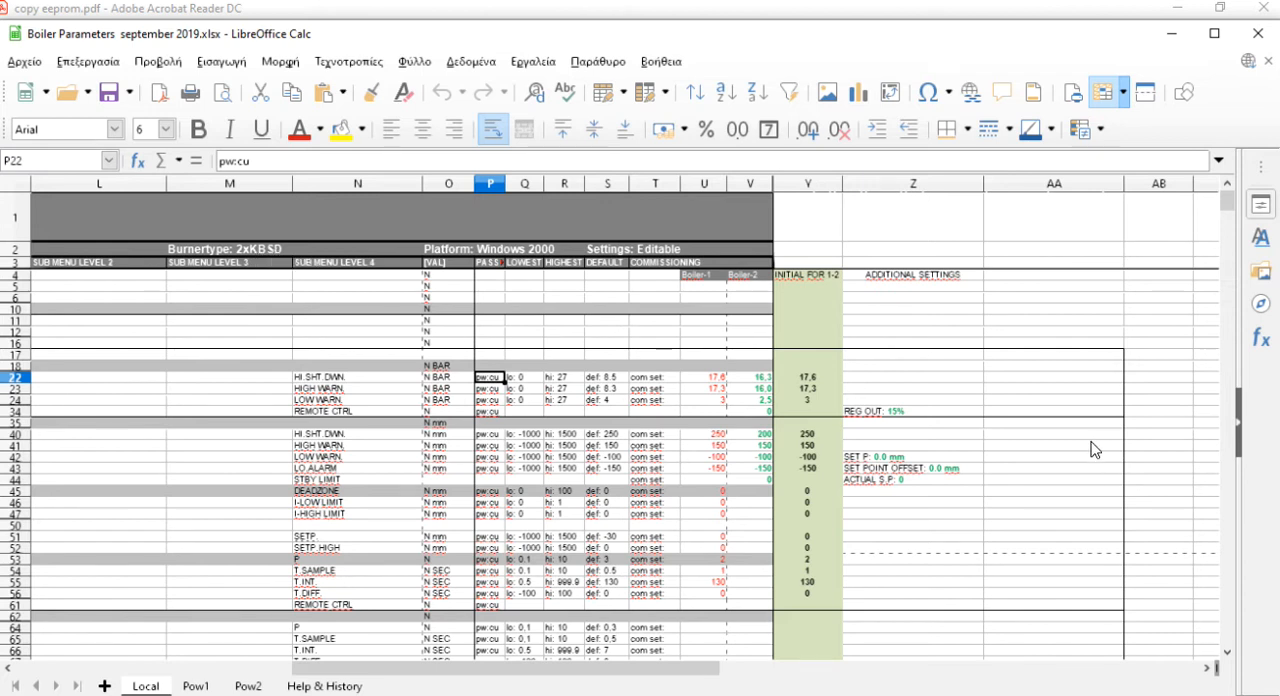
{"action": "scroll", "scroll_direction": "down", "scroll_amount": 3}
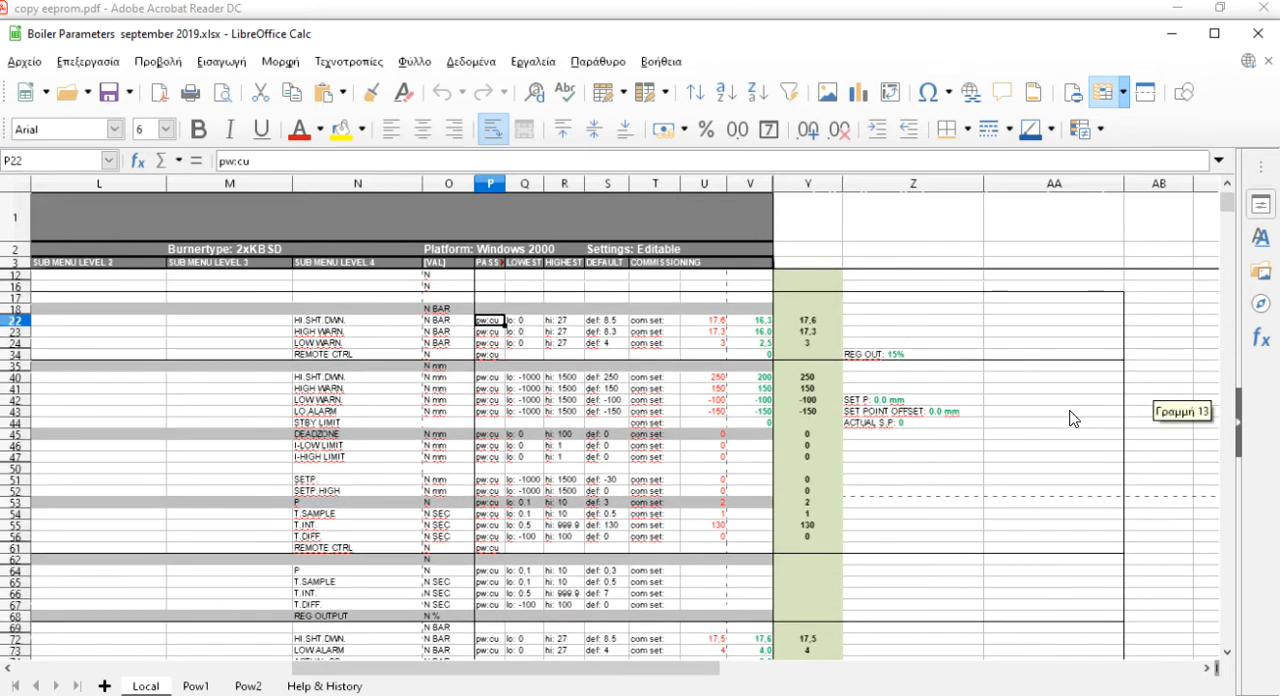
{"action": "mouse_move", "coordinate": [1040, 418]}
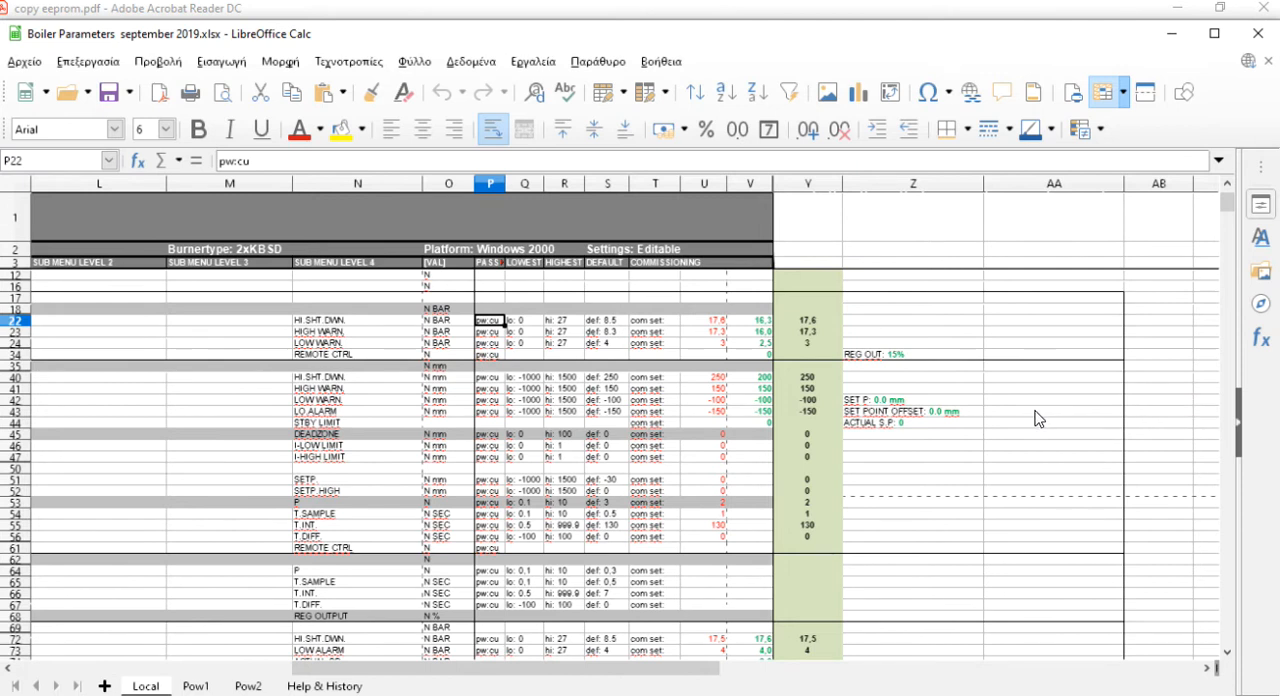
{"action": "mouse_move", "coordinate": [817, 372]}
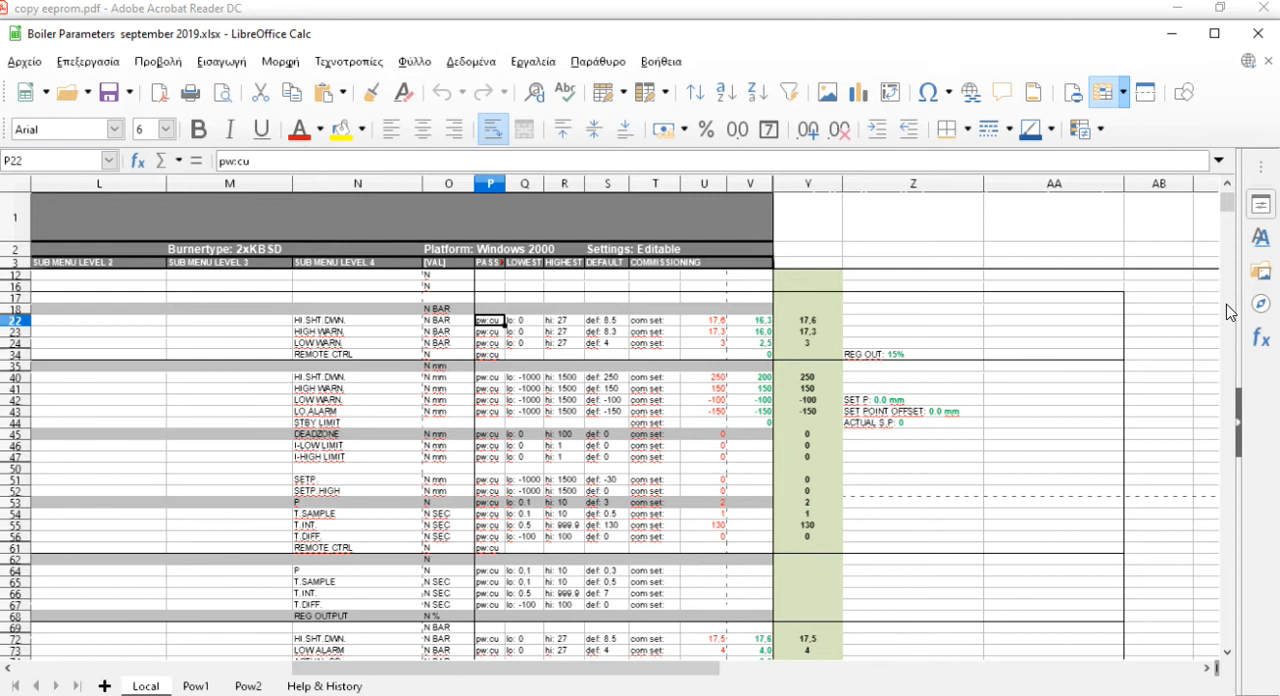
{"action": "mouse_move", "coordinate": [390, 373]}
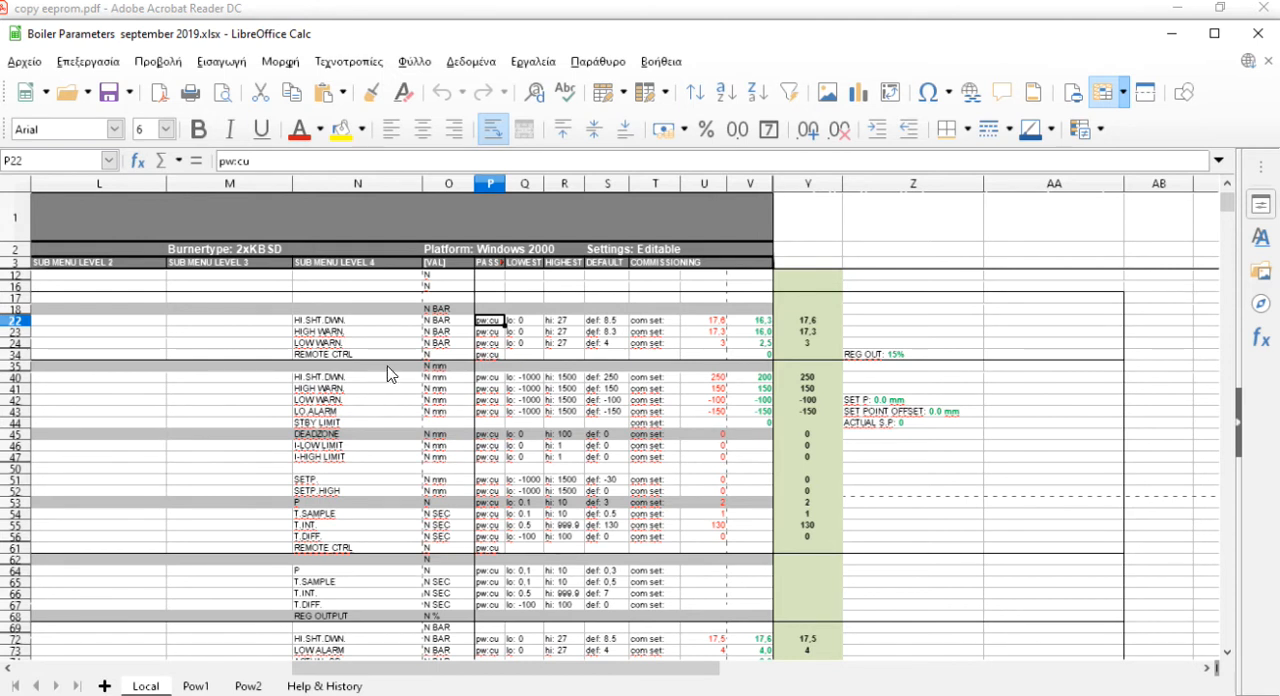
- Scroll down and right on the Local sheet to the water flow and common pressure blocks
{"action": "scroll", "scroll_direction": "down", "scroll_amount": 3}
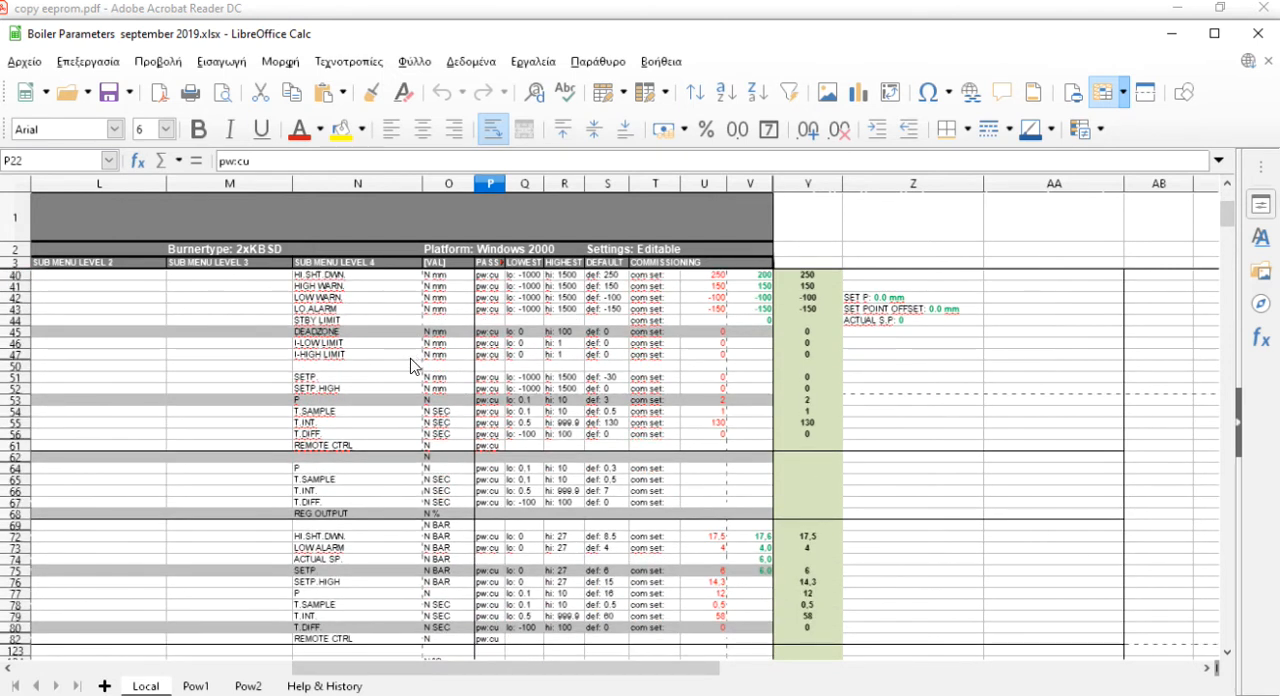
{"action": "scroll", "scroll_direction": "down", "scroll_amount": 3}
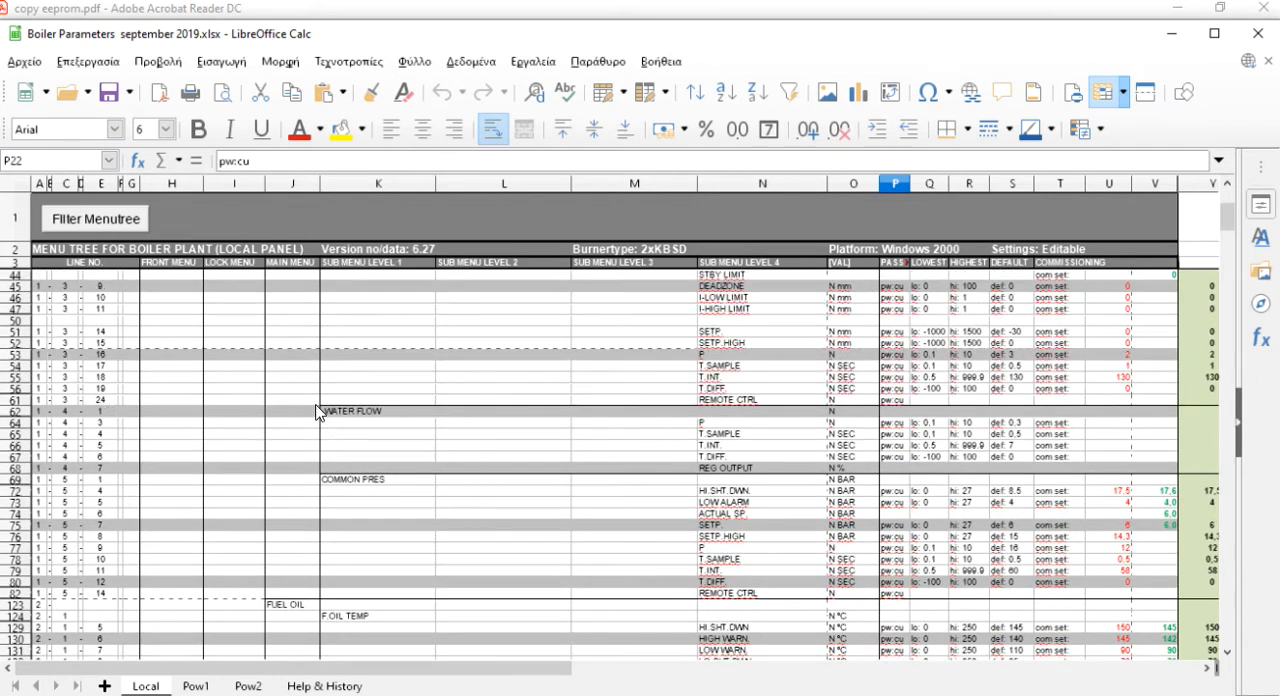
{"action": "scroll", "scroll_direction": "down", "scroll_amount": 3}
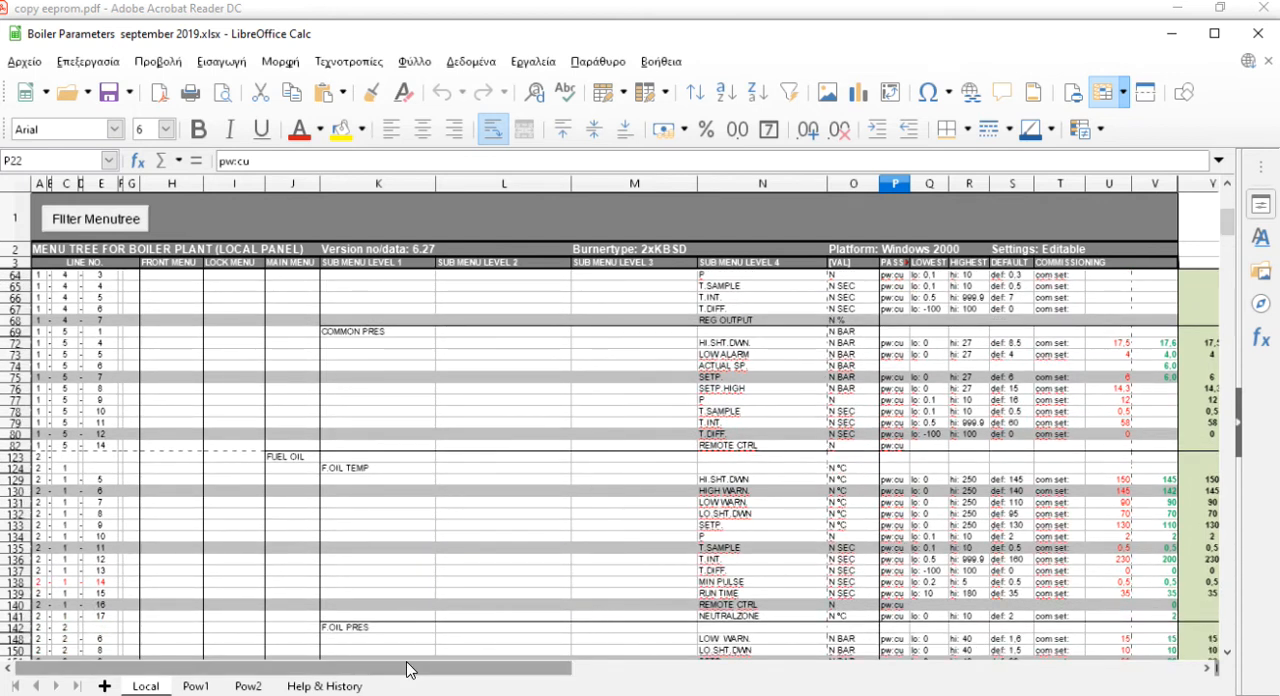
{"action": "scroll", "scroll_direction": "right", "scroll_amount": 3}
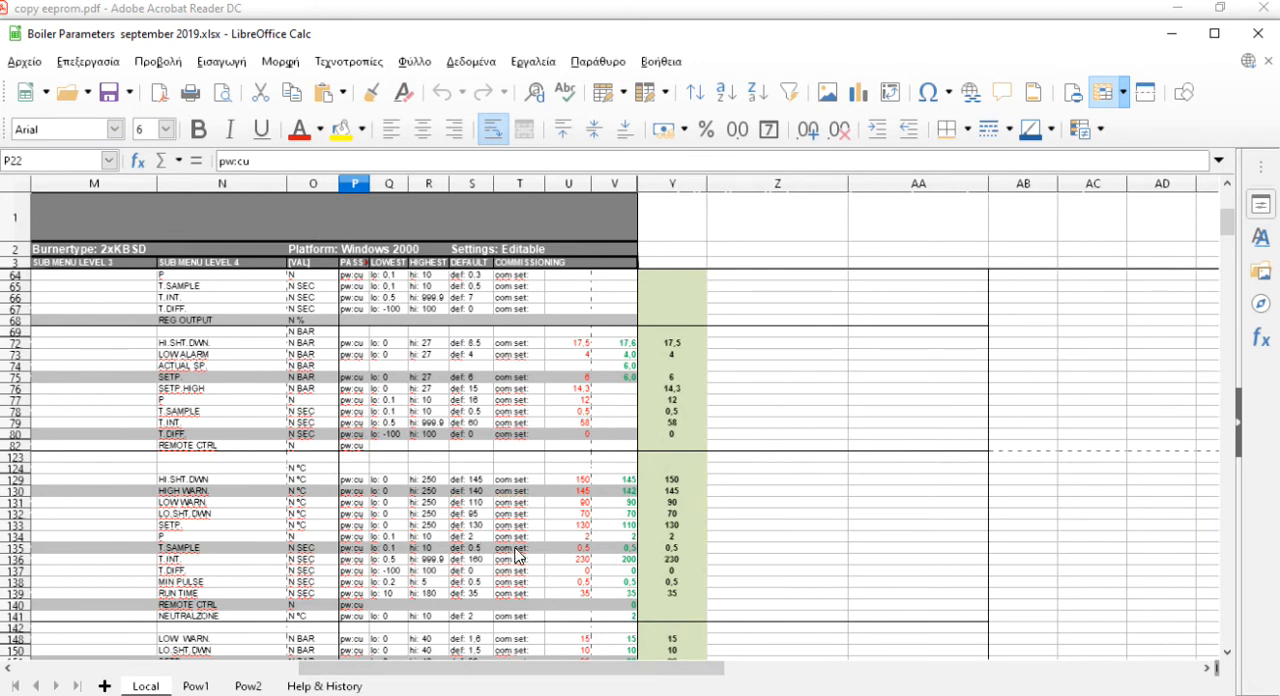
{"action": "mouse_move", "coordinate": [498, 518]}
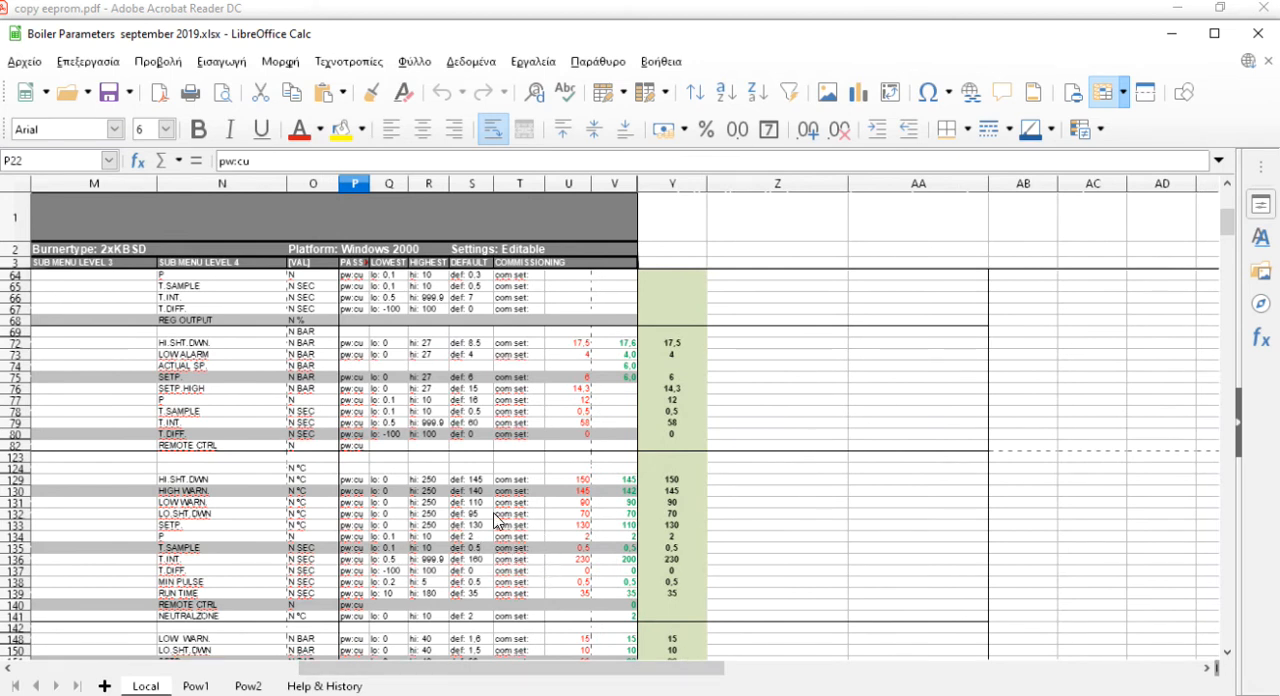
{"action": "scroll", "scroll_direction": "down", "scroll_amount": 3}
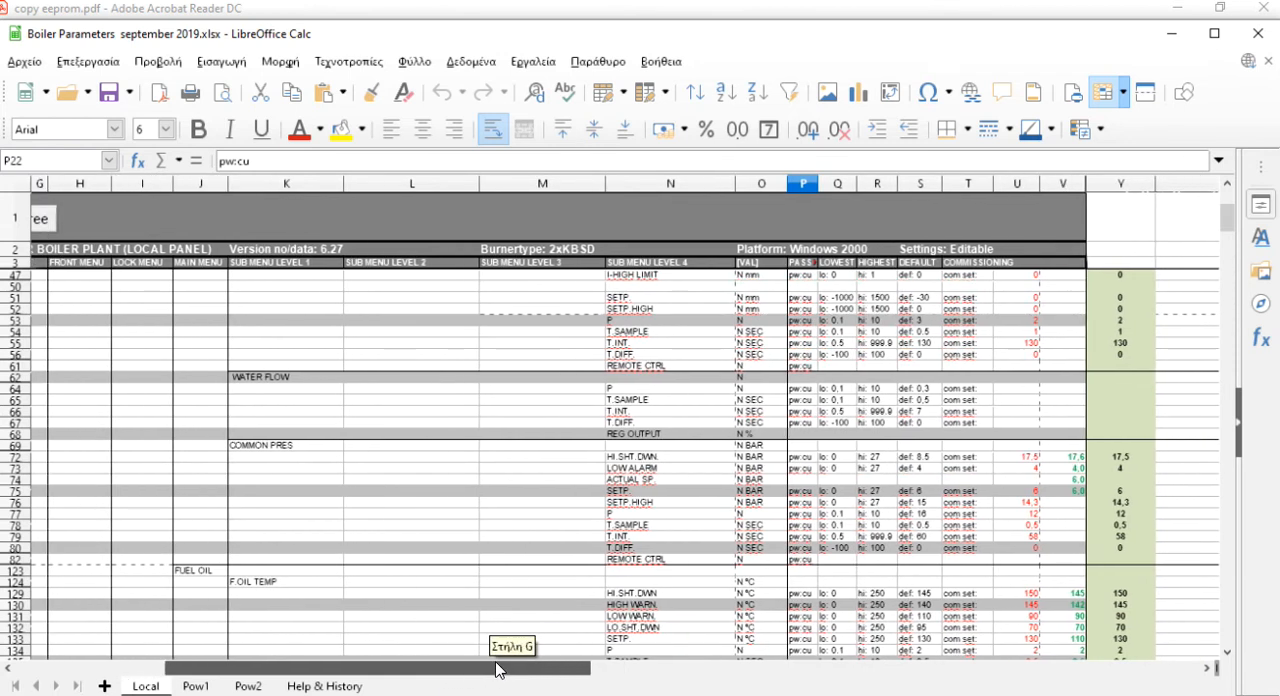
- Return to the top of the Local sheet with the boiler pressure and water level blocks
{"action": "scroll", "scroll_direction": "right", "scroll_amount": 3}
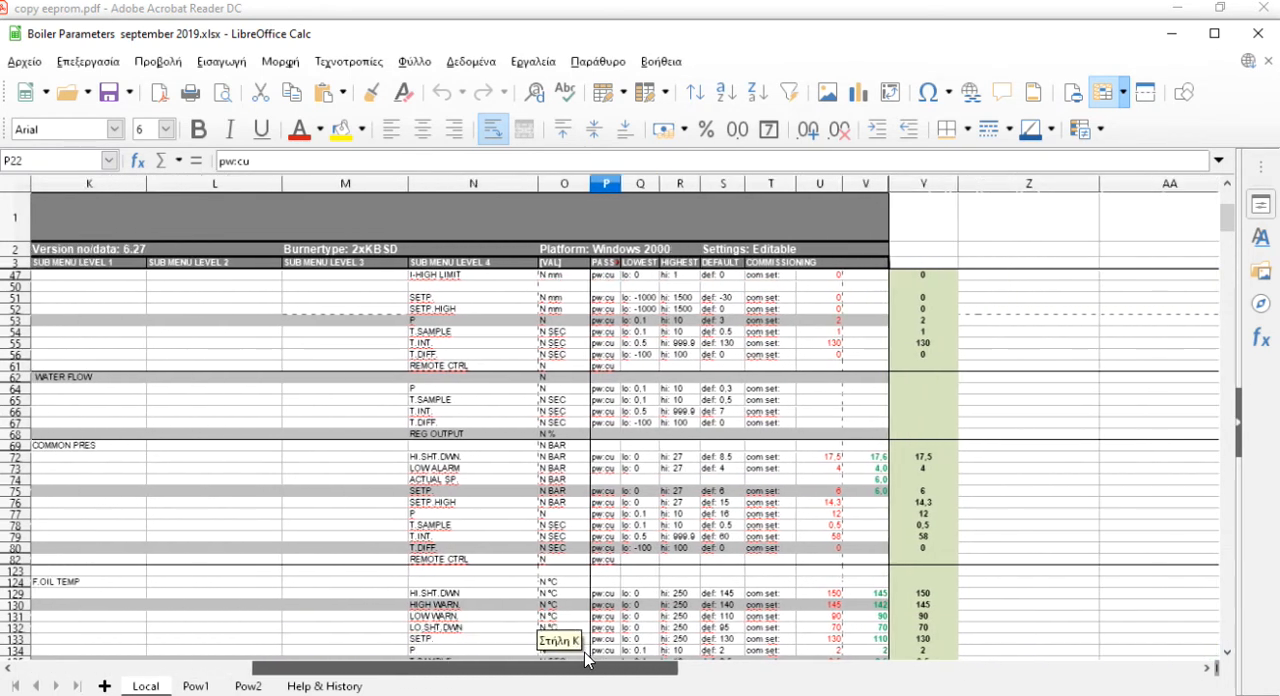
{"action": "scroll", "scroll_direction": "left", "scroll_amount": 3}
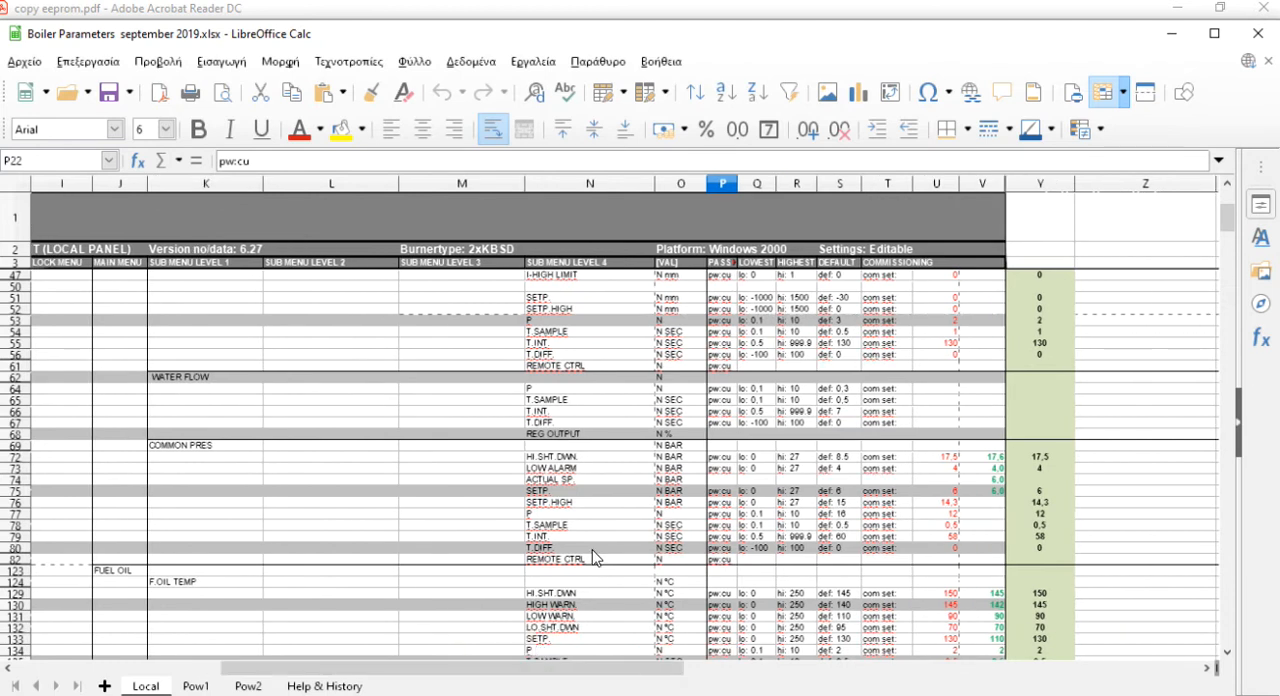
{"action": "scroll", "scroll_direction": "up", "scroll_amount": 3}
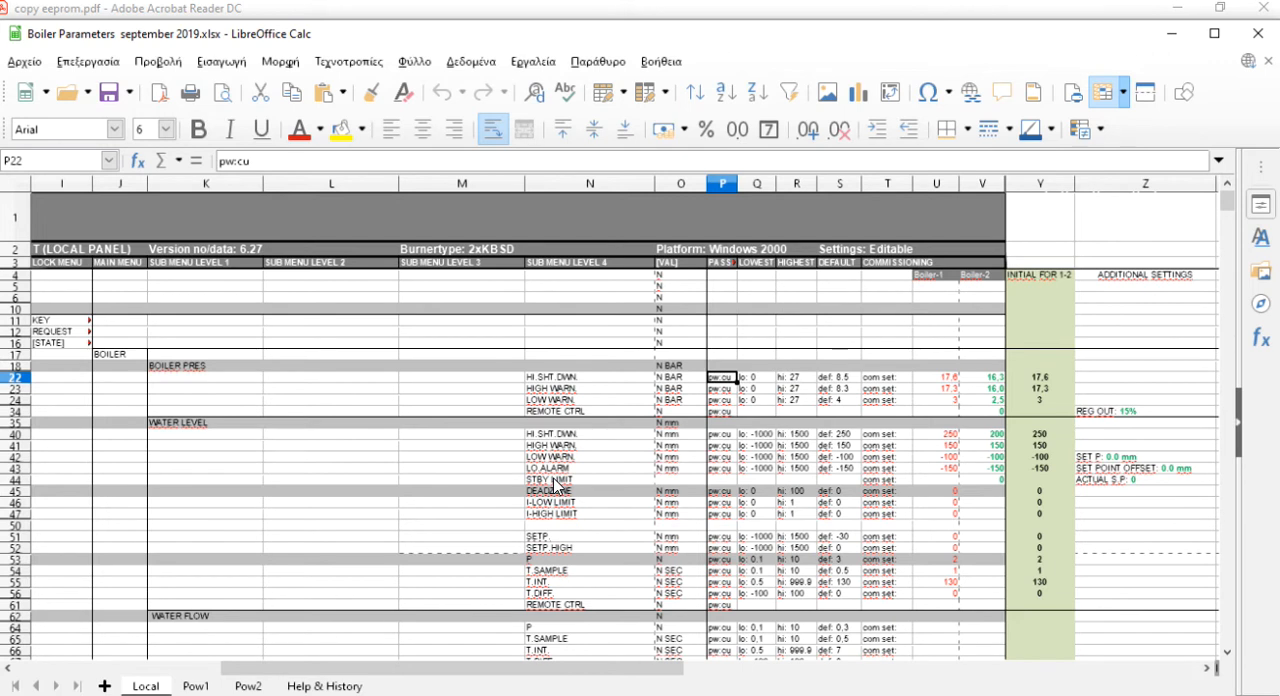
{"action": "mouse_move", "coordinate": [1033, 593]}
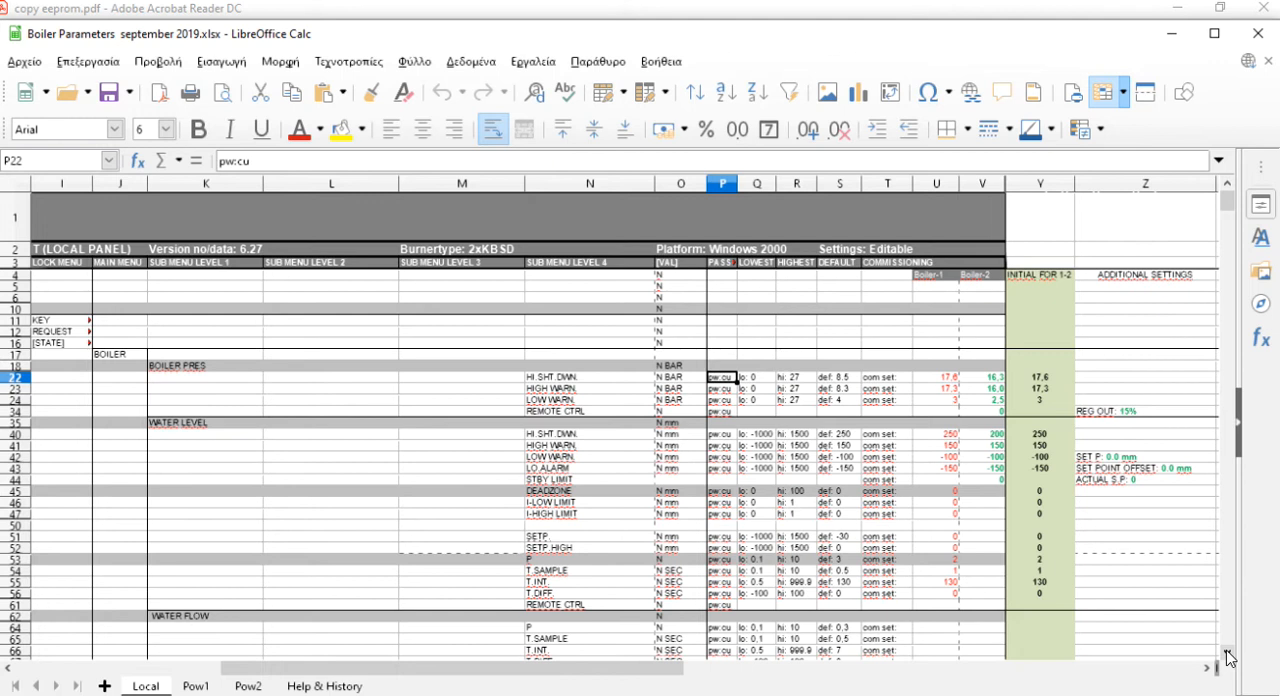
- Scroll to rows 61–142 covering water flow, common pressure and fuel oil temperature
{"action": "scroll", "scroll_direction": "down", "scroll_amount": 3}
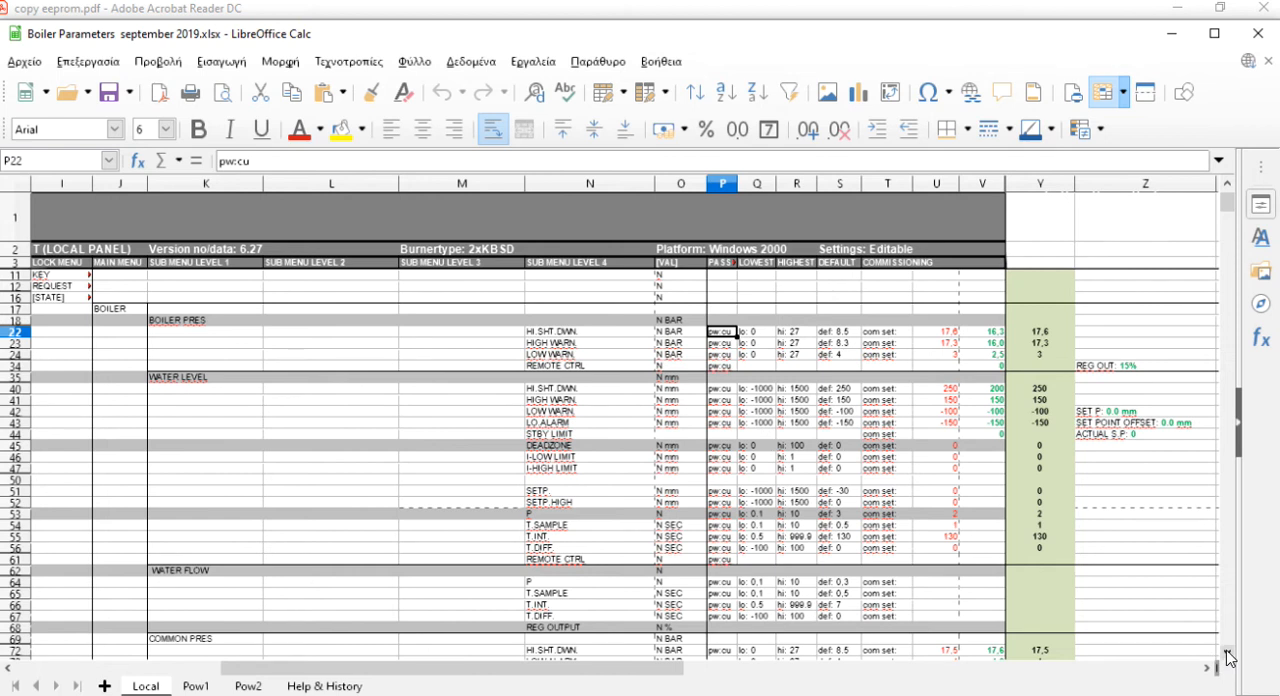
{"action": "scroll", "scroll_direction": "down", "scroll_amount": 3}
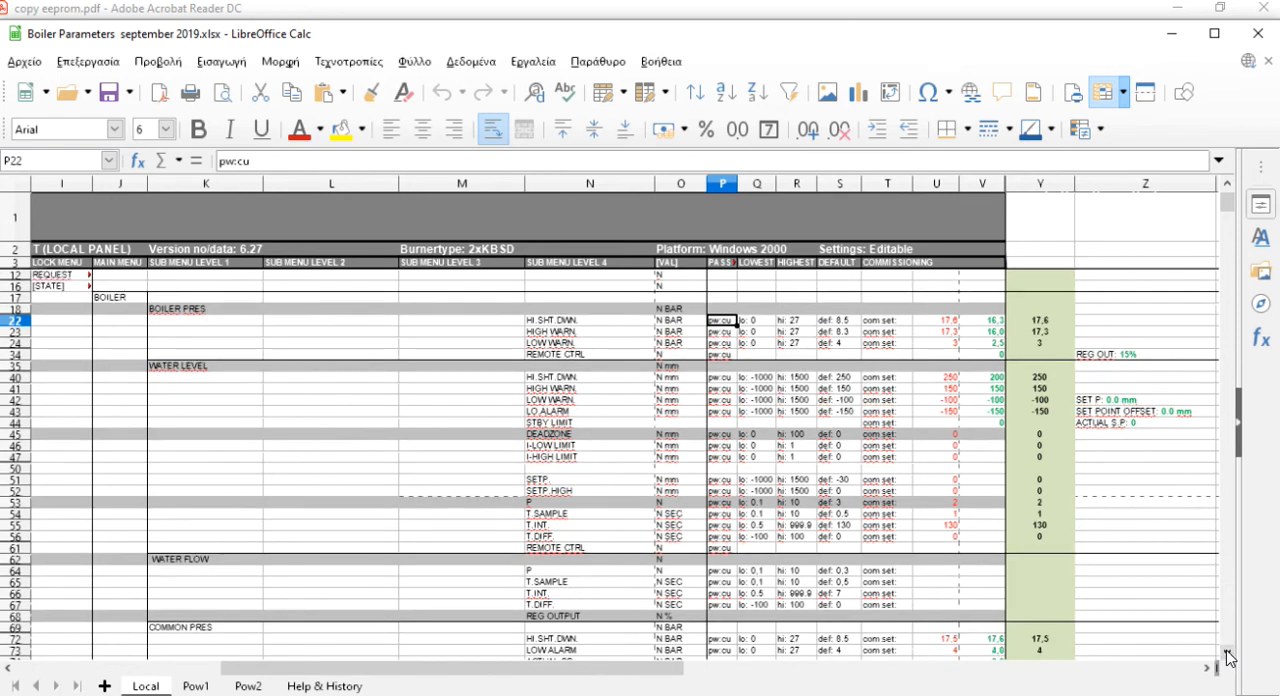
{"action": "scroll", "scroll_direction": "down", "scroll_amount": 3}
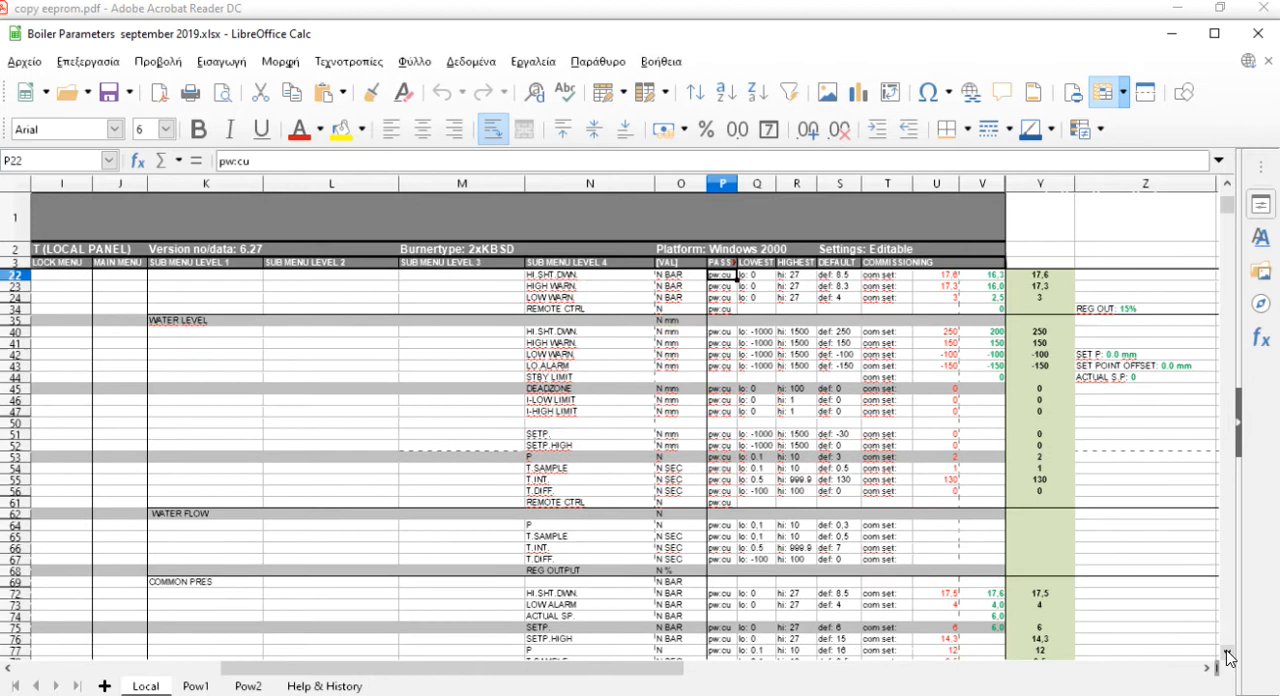
{"action": "scroll", "scroll_direction": "down", "scroll_amount": 3}
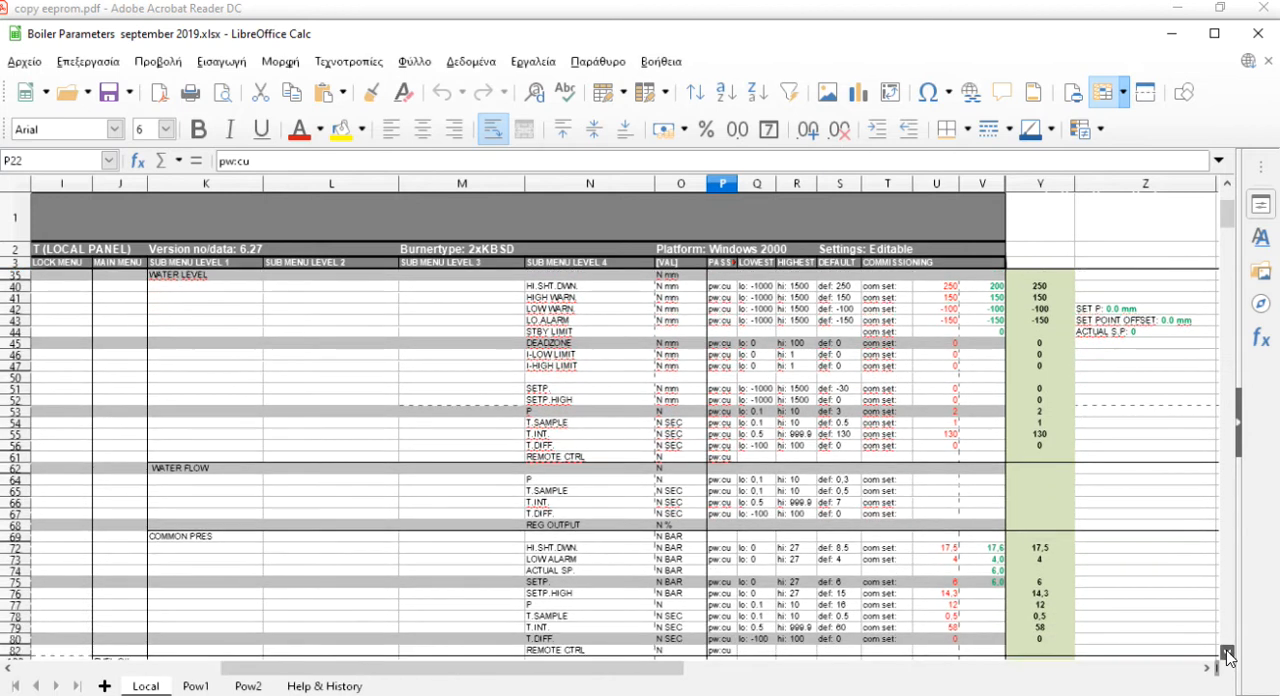
{"action": "scroll", "scroll_direction": "down", "scroll_amount": 3}
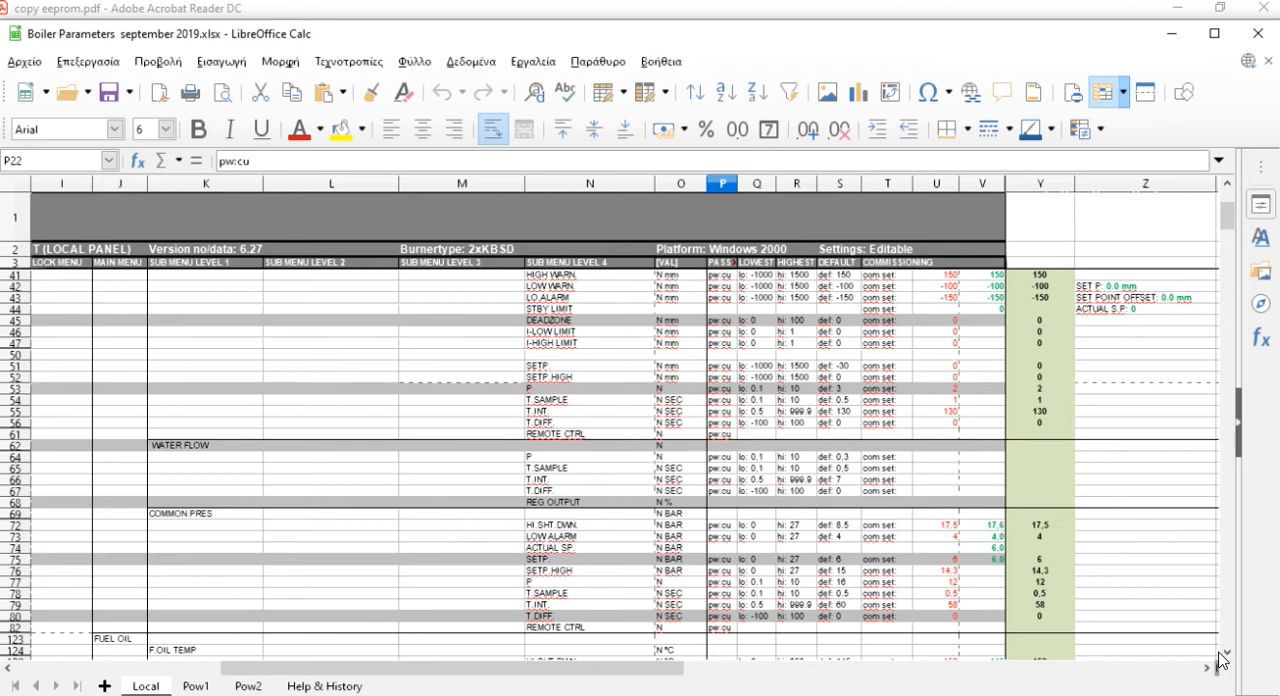
{"action": "mouse_move", "coordinate": [1228, 658]}
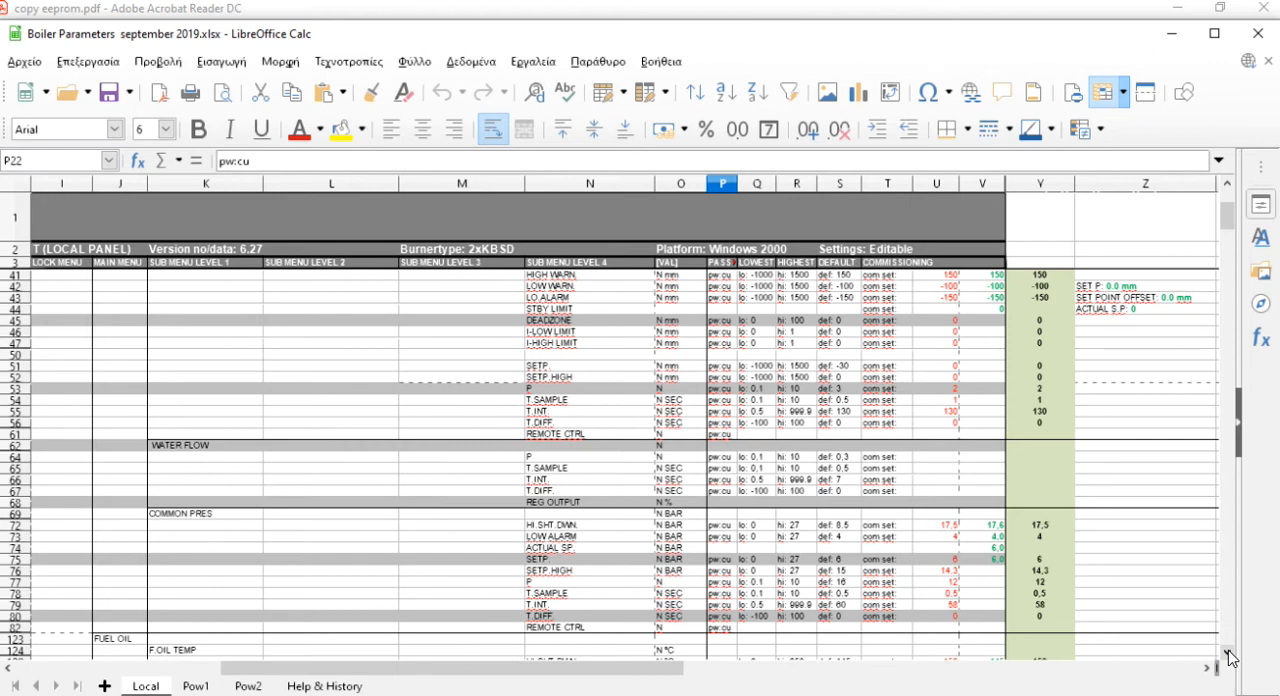
{"action": "scroll", "scroll_direction": "down", "scroll_amount": 3}
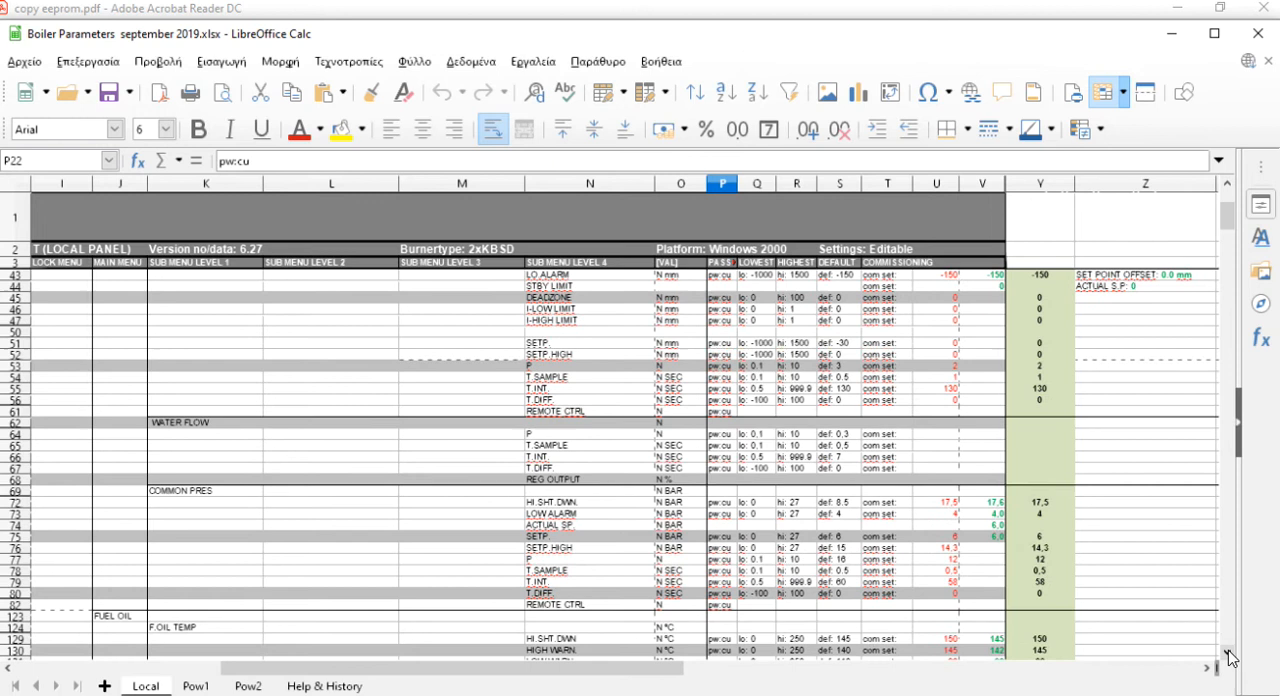
{"action": "scroll", "scroll_direction": "down", "scroll_amount": 3}
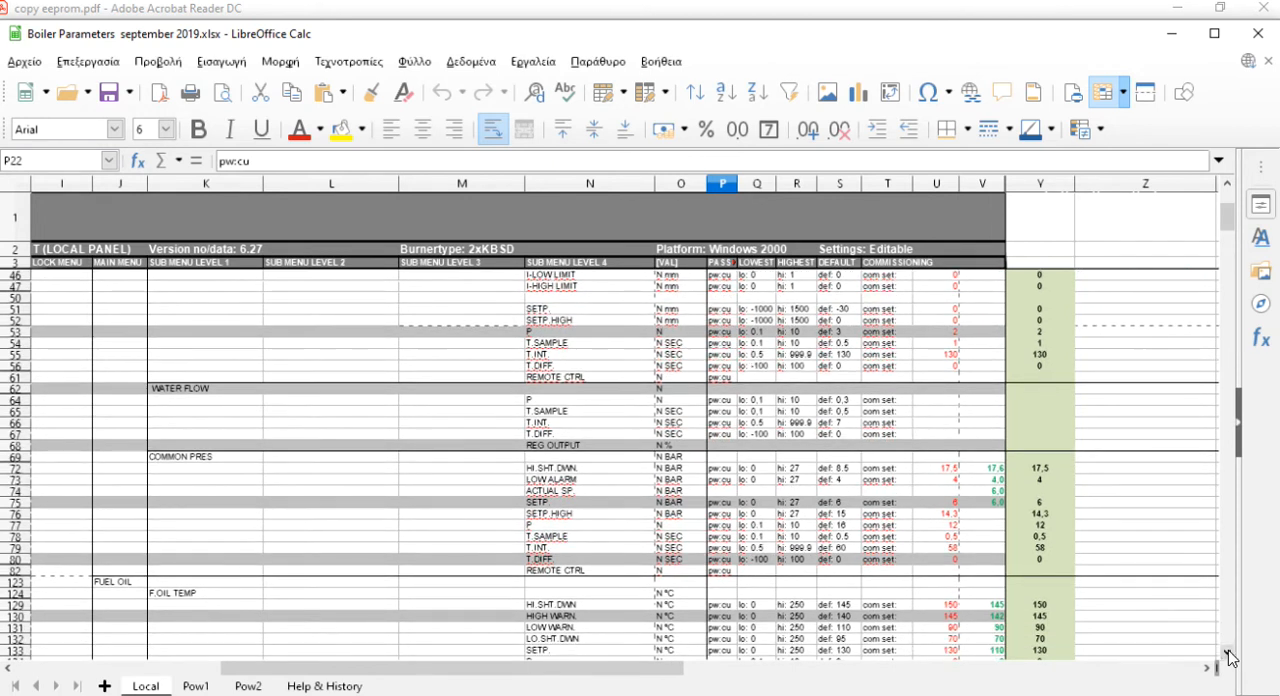
{"action": "scroll", "scroll_direction": "down", "scroll_amount": 3}
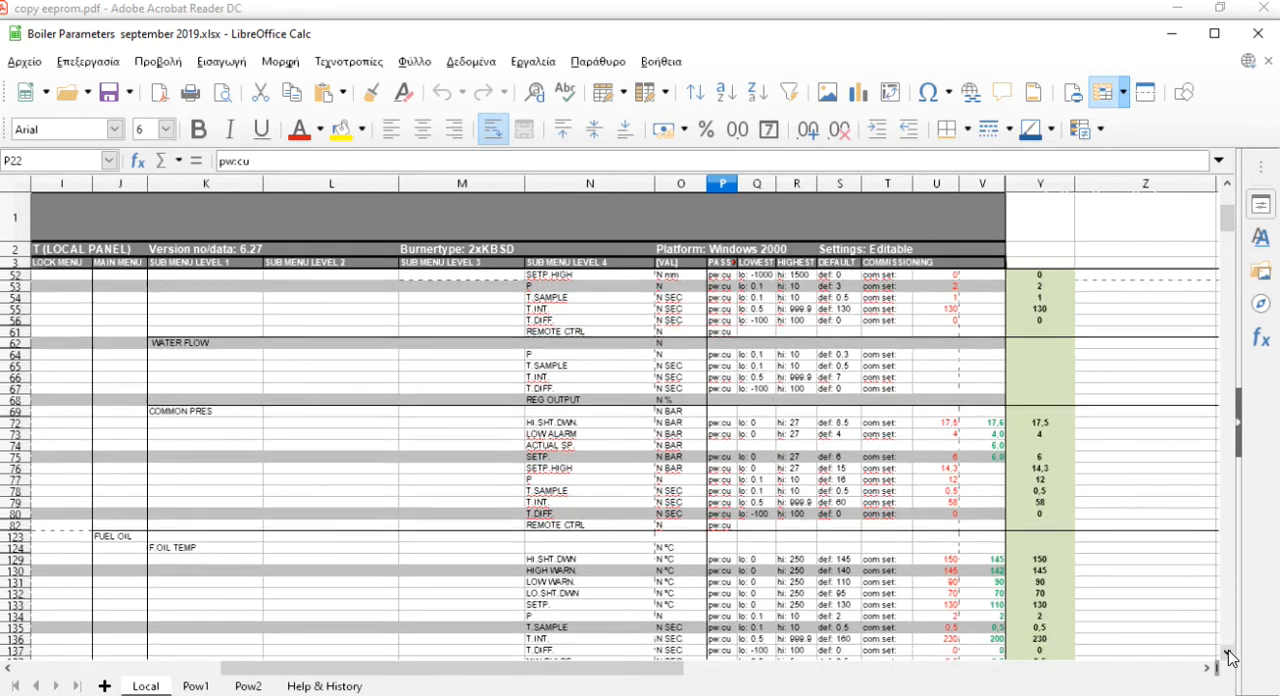
{"action": "scroll", "scroll_direction": "down", "scroll_amount": 3}
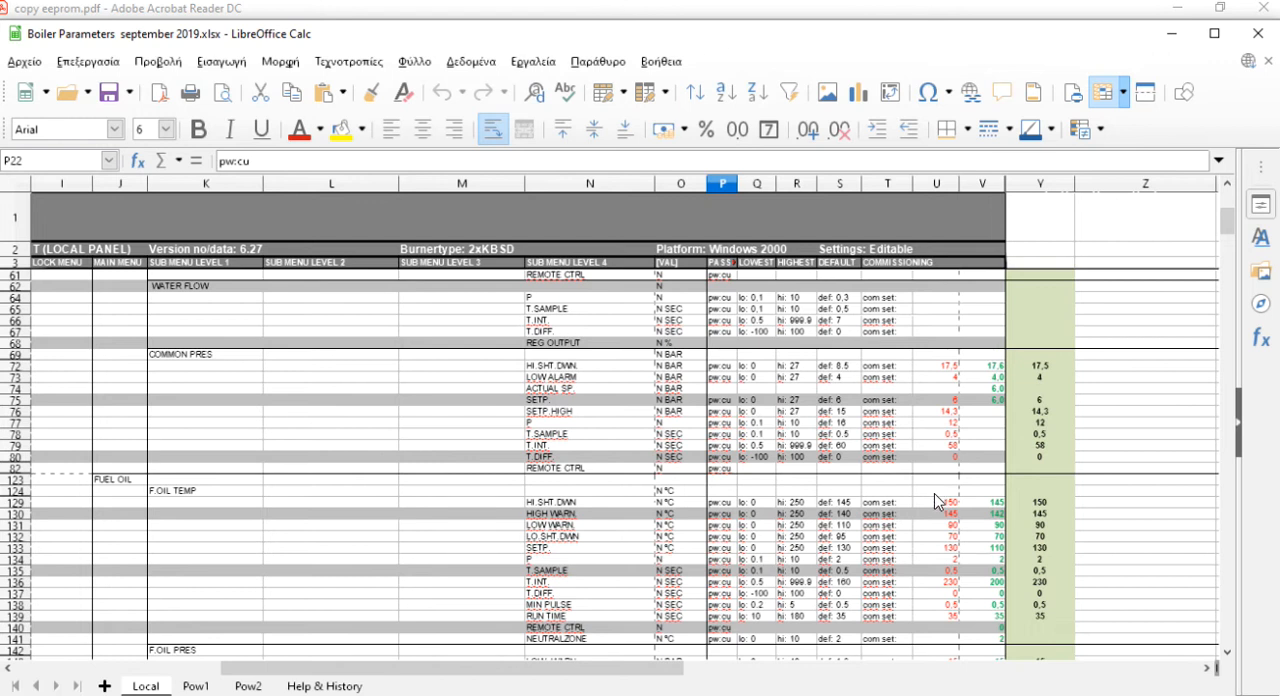
- Scroll down to the G. OIL TEMP, F.OIL FLOW and AIR FLOW rows
{"action": "scroll", "scroll_direction": "down", "scroll_amount": 3}
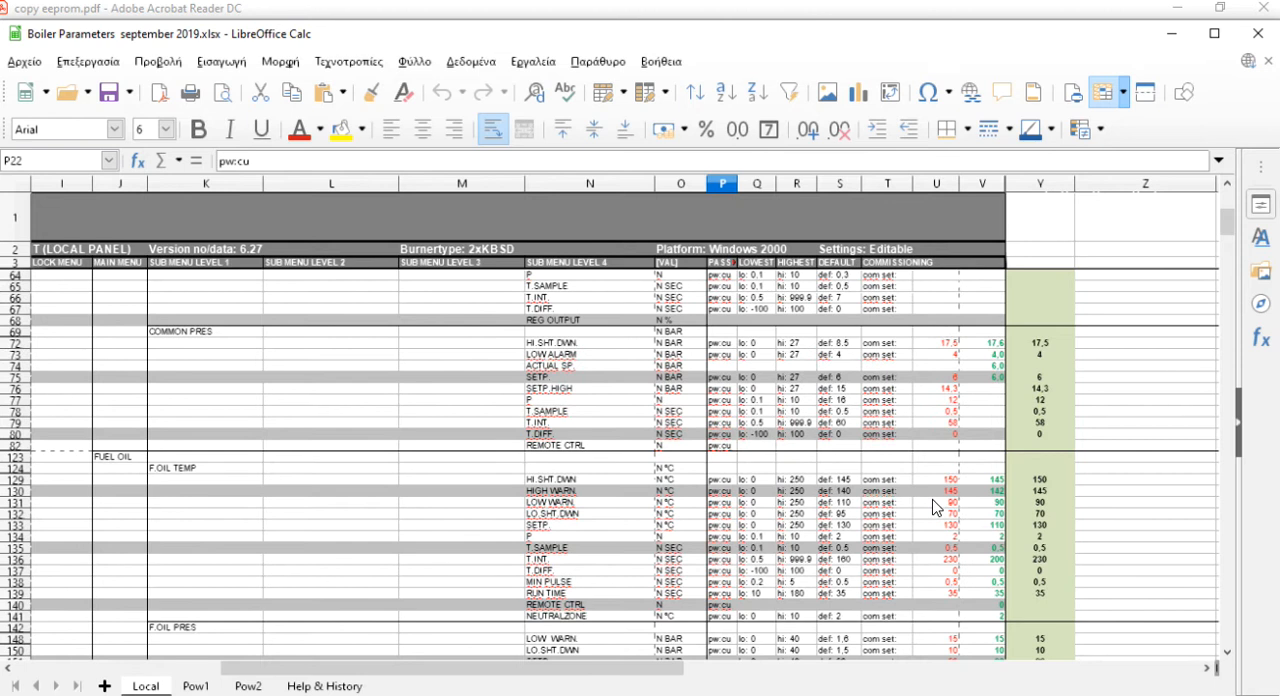
{"action": "scroll", "scroll_direction": "down", "scroll_amount": 3}
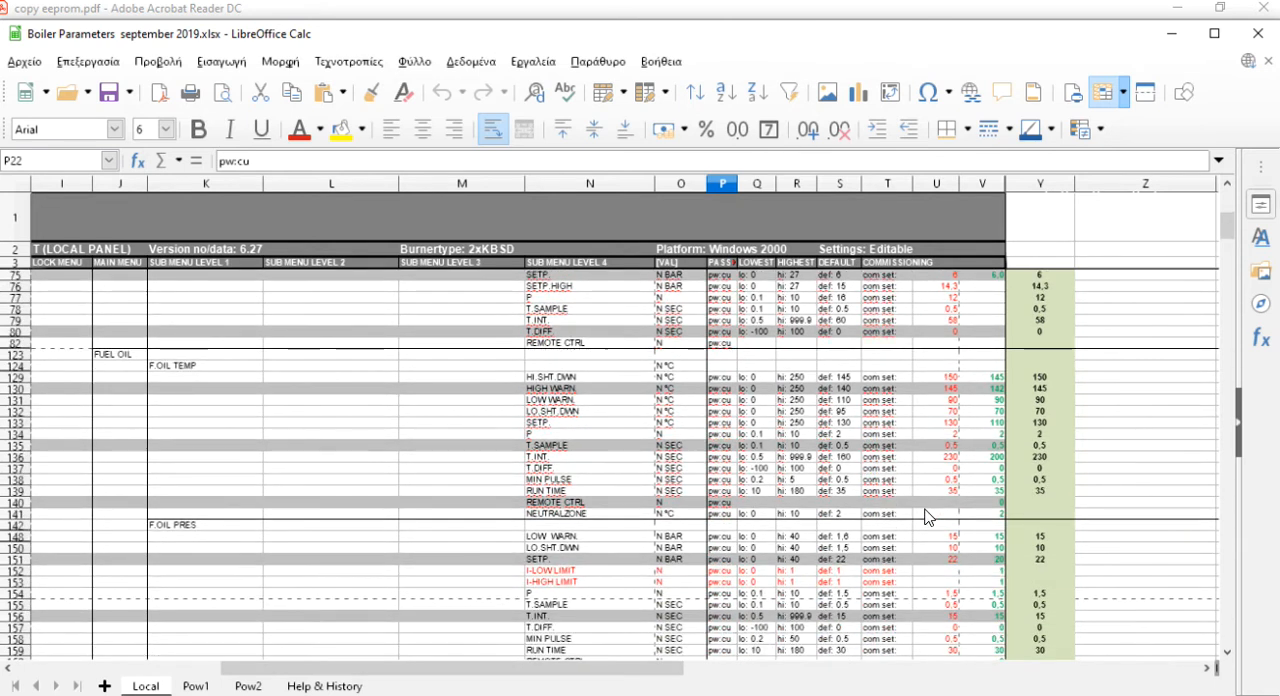
{"action": "scroll", "scroll_direction": "down", "scroll_amount": 3}
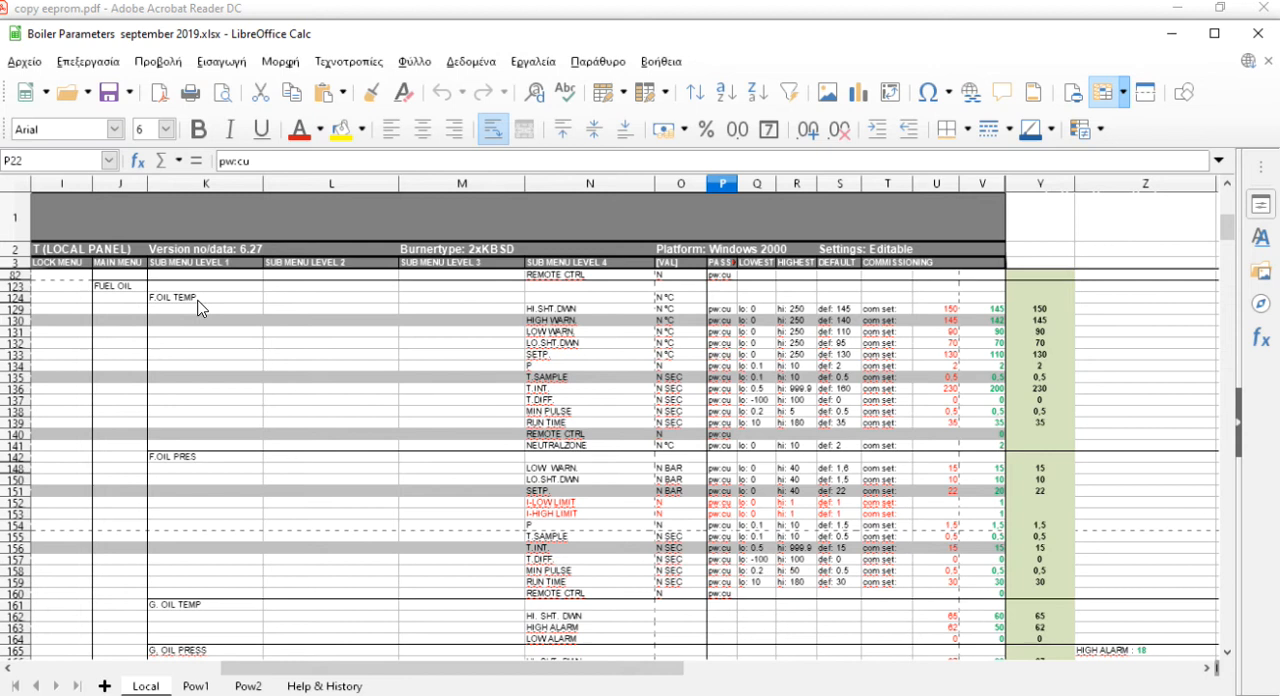
{"action": "mouse_move", "coordinate": [175, 573]}
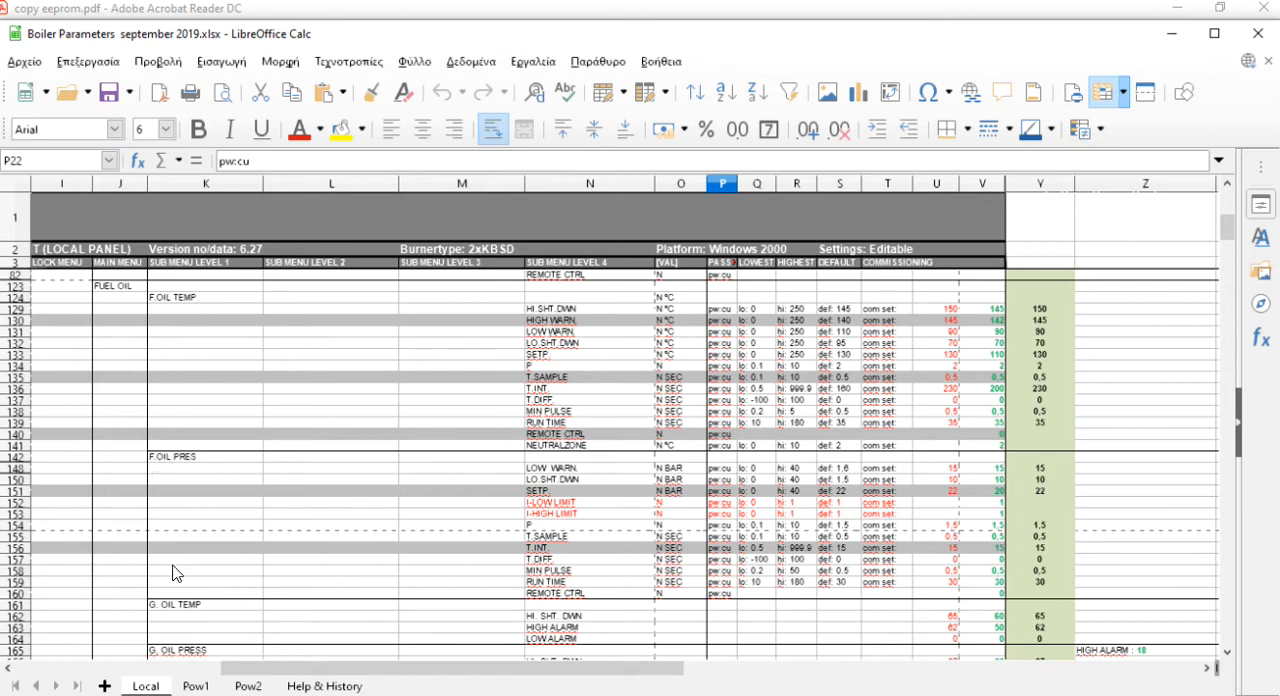
{"action": "mouse_move", "coordinate": [165, 617]}
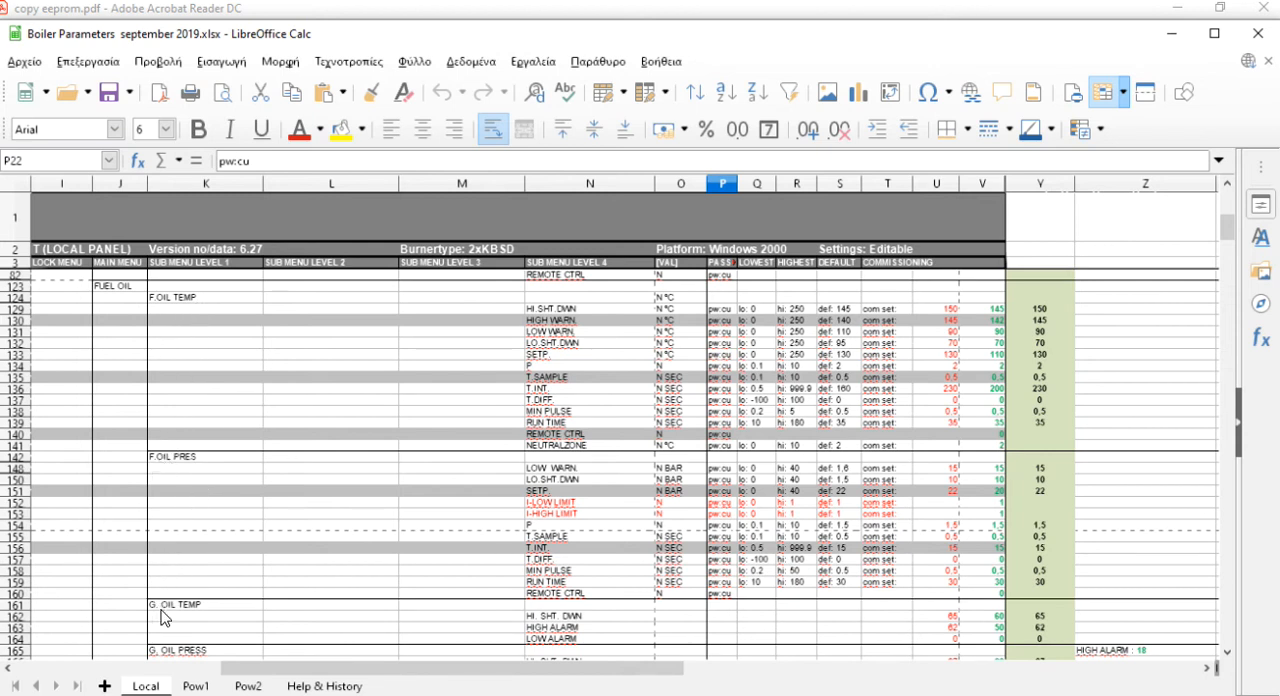
{"action": "mouse_move", "coordinate": [408, 575]}
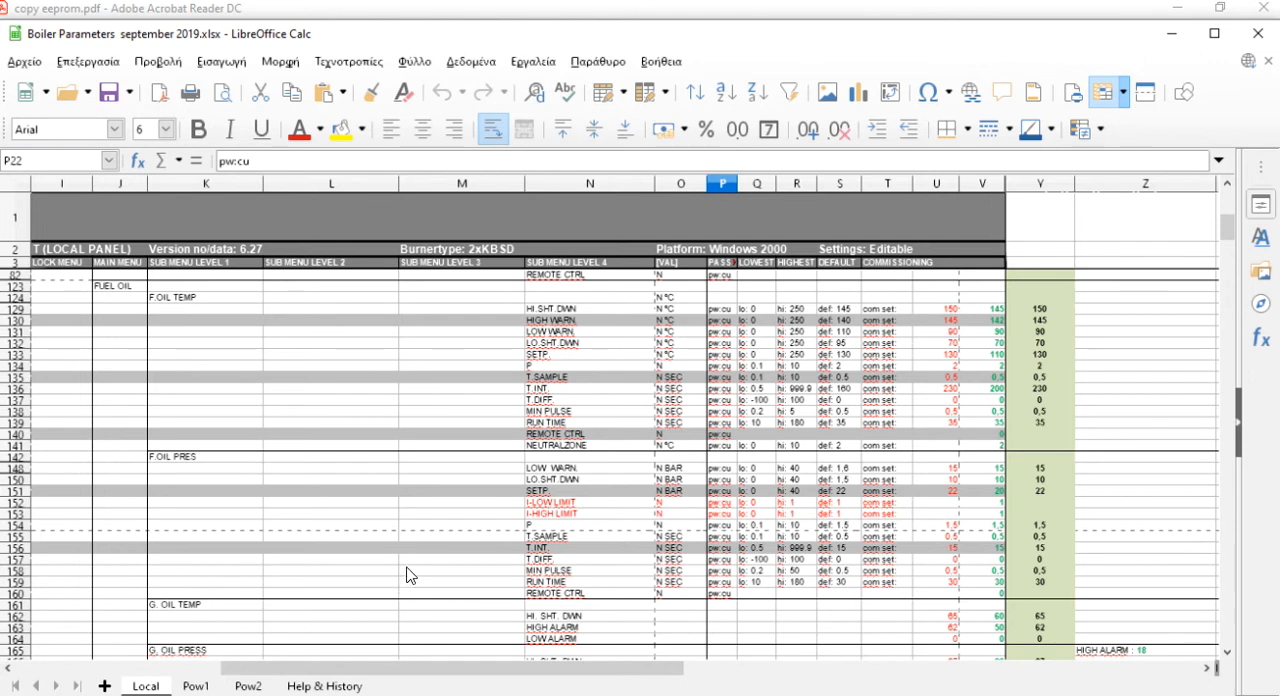
{"action": "scroll", "scroll_direction": "down", "scroll_amount": 3}
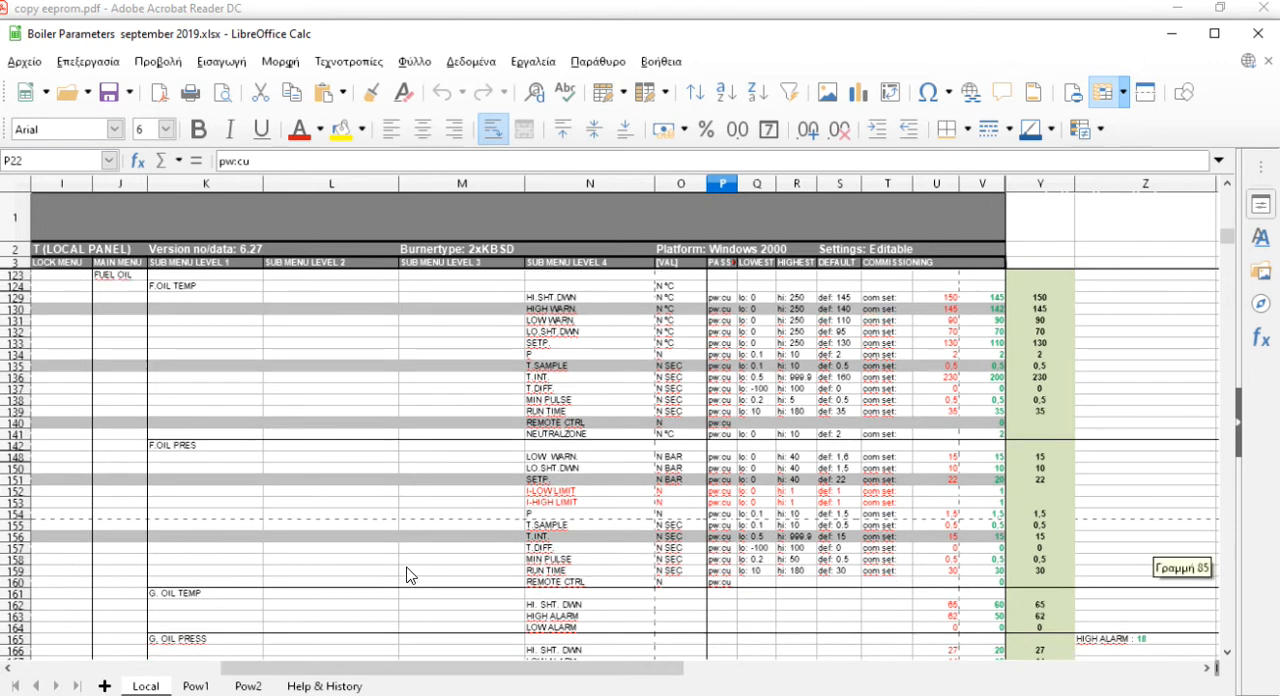
{"action": "scroll", "scroll_direction": "down", "scroll_amount": 3}
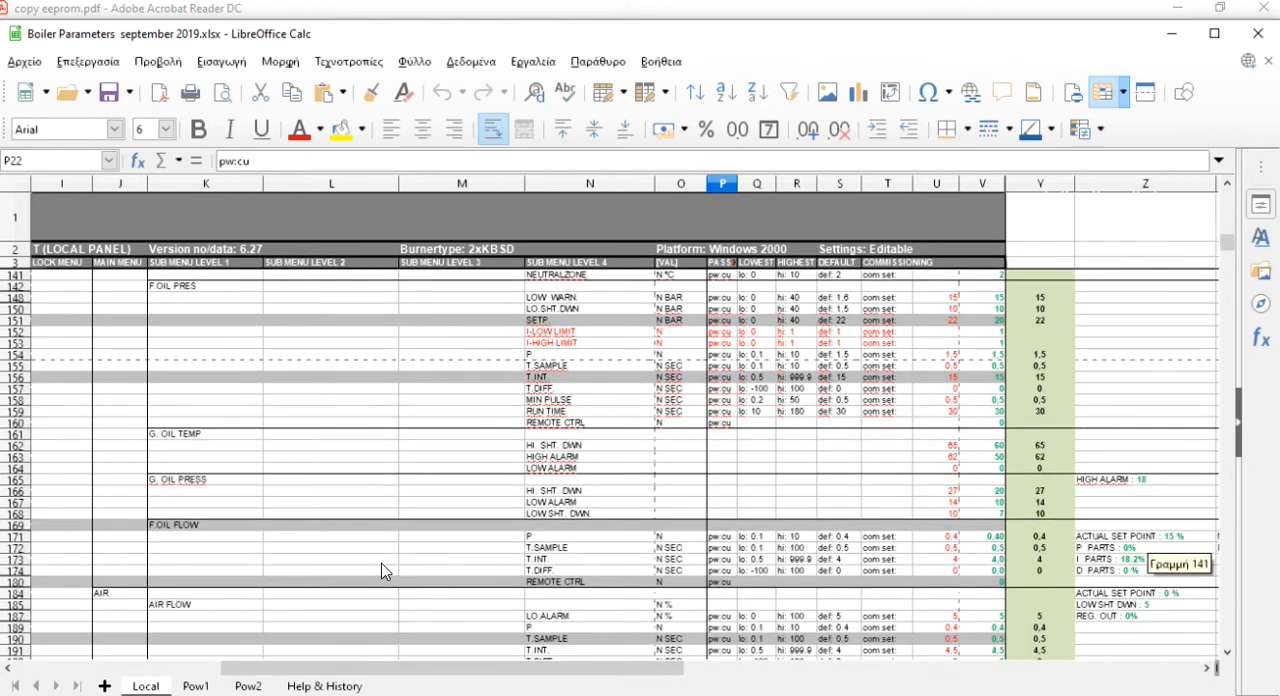
{"action": "scroll", "scroll_direction": "down", "scroll_amount": 3}
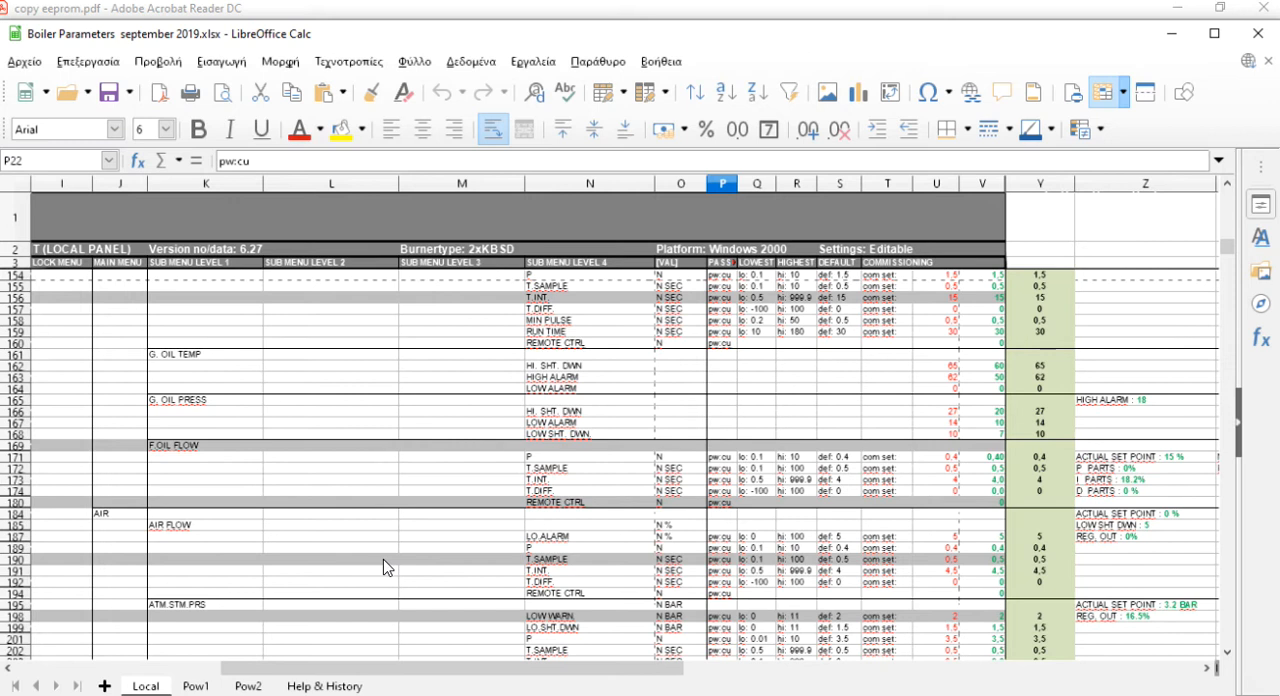
{"action": "mouse_move", "coordinate": [612, 592]}
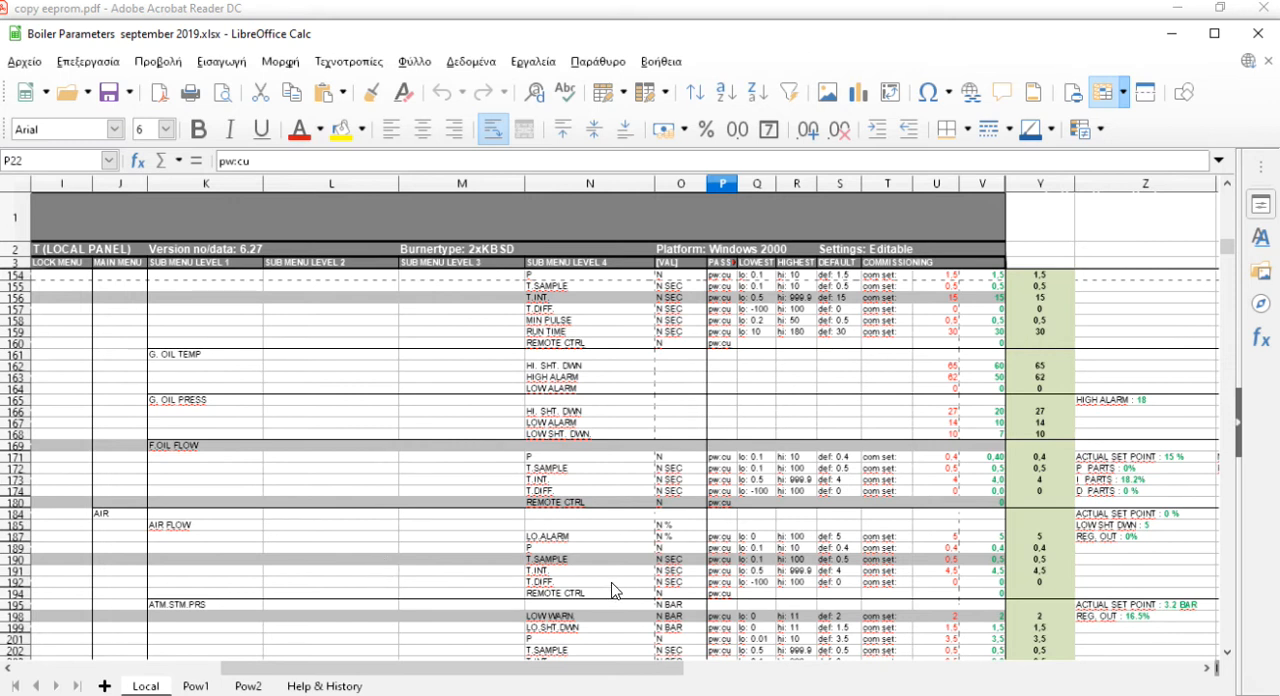
{"action": "mouse_move", "coordinate": [649, 597]}
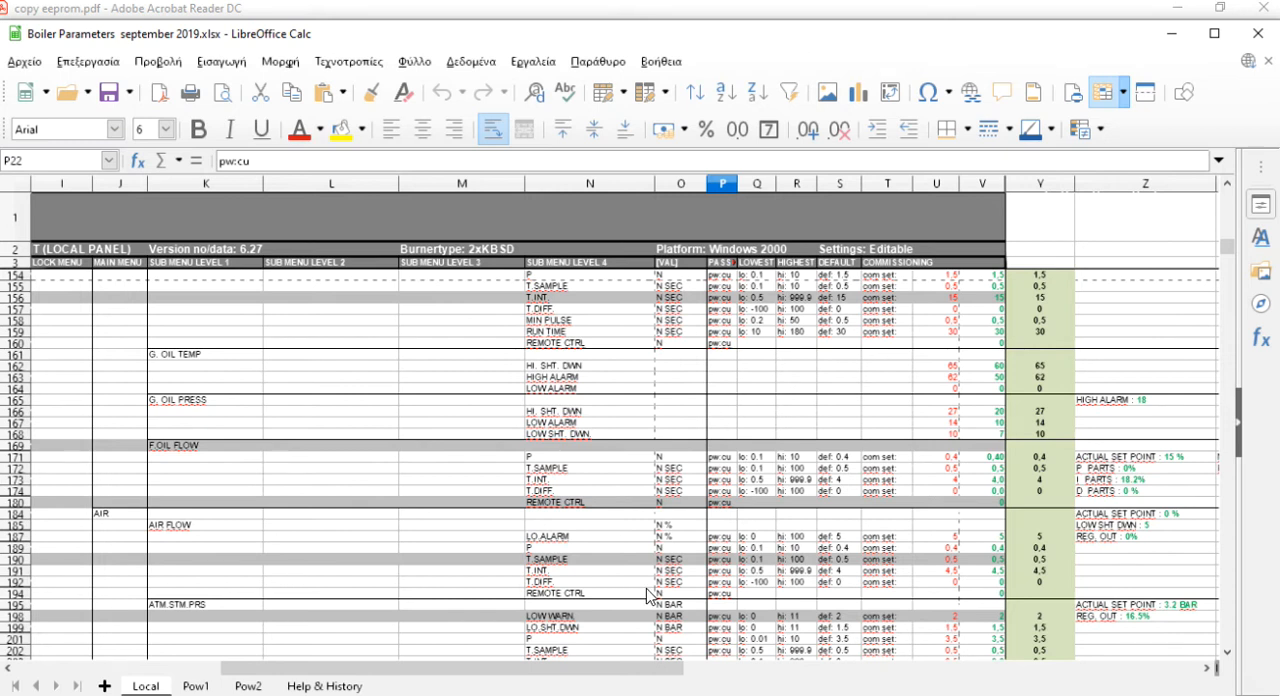
{"action": "mouse_move", "coordinate": [1020, 635]}
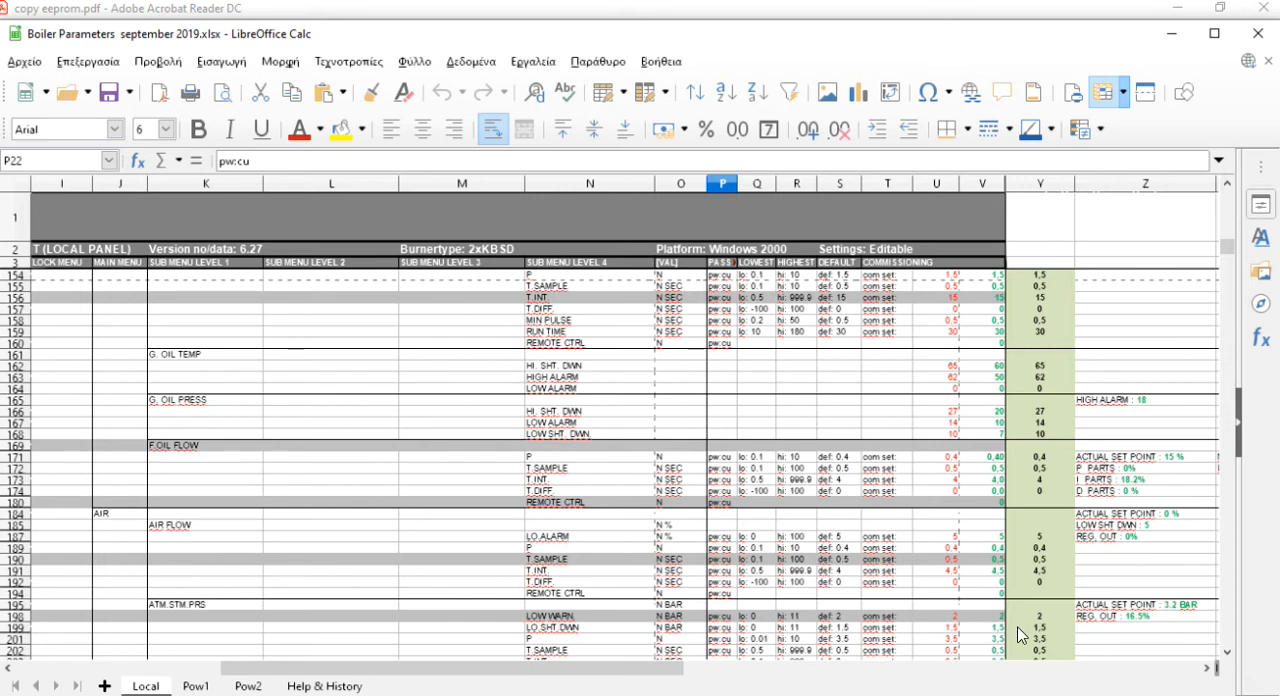
{"action": "mouse_move", "coordinate": [1022, 600]}
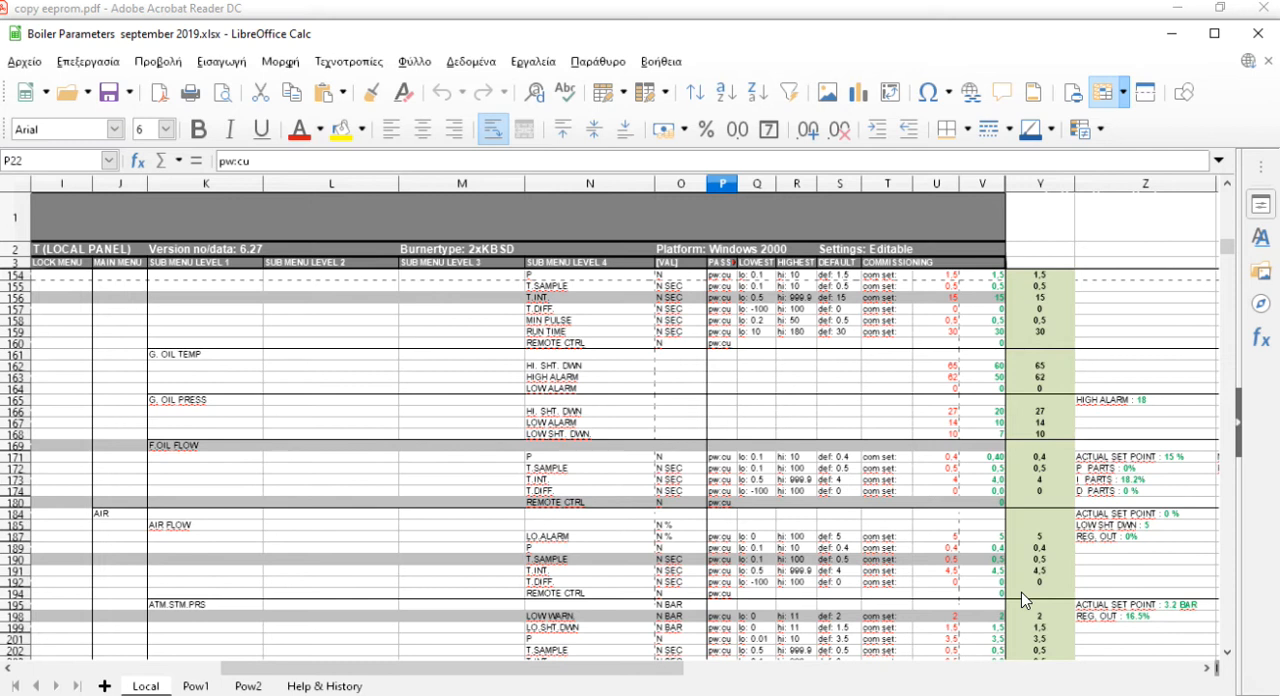
{"action": "mouse_move", "coordinate": [1030, 600]}
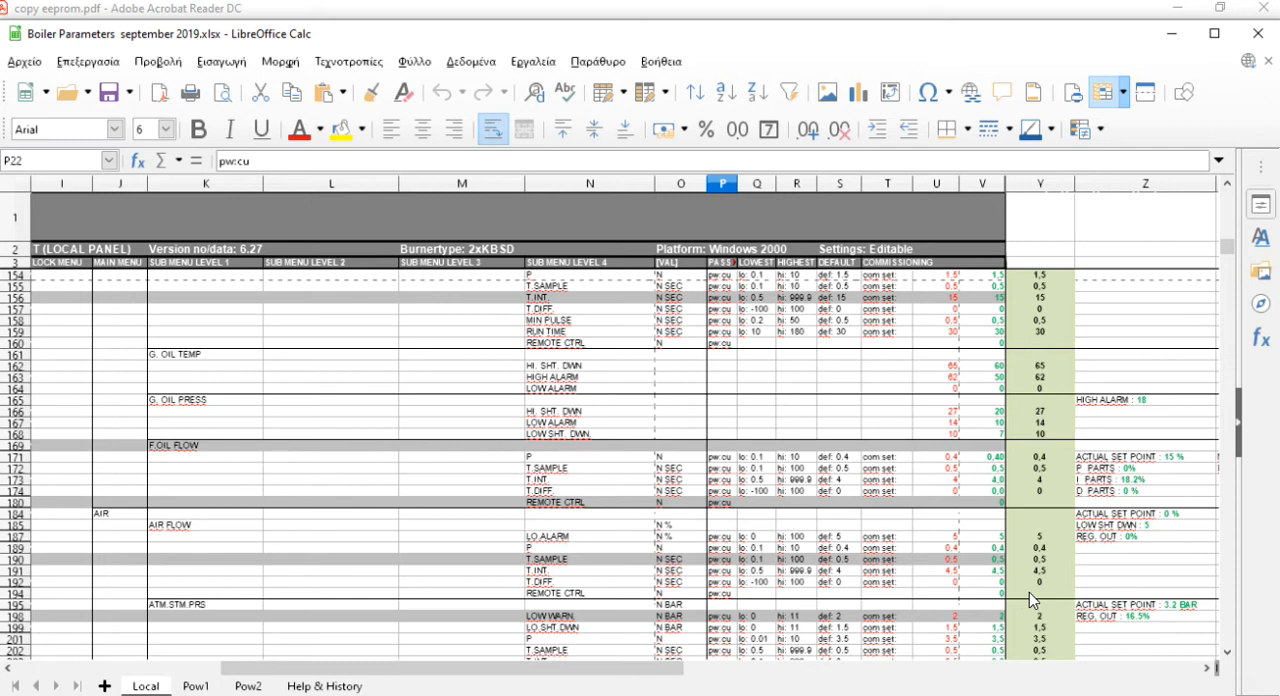
{"action": "mouse_move", "coordinate": [1033, 612]}
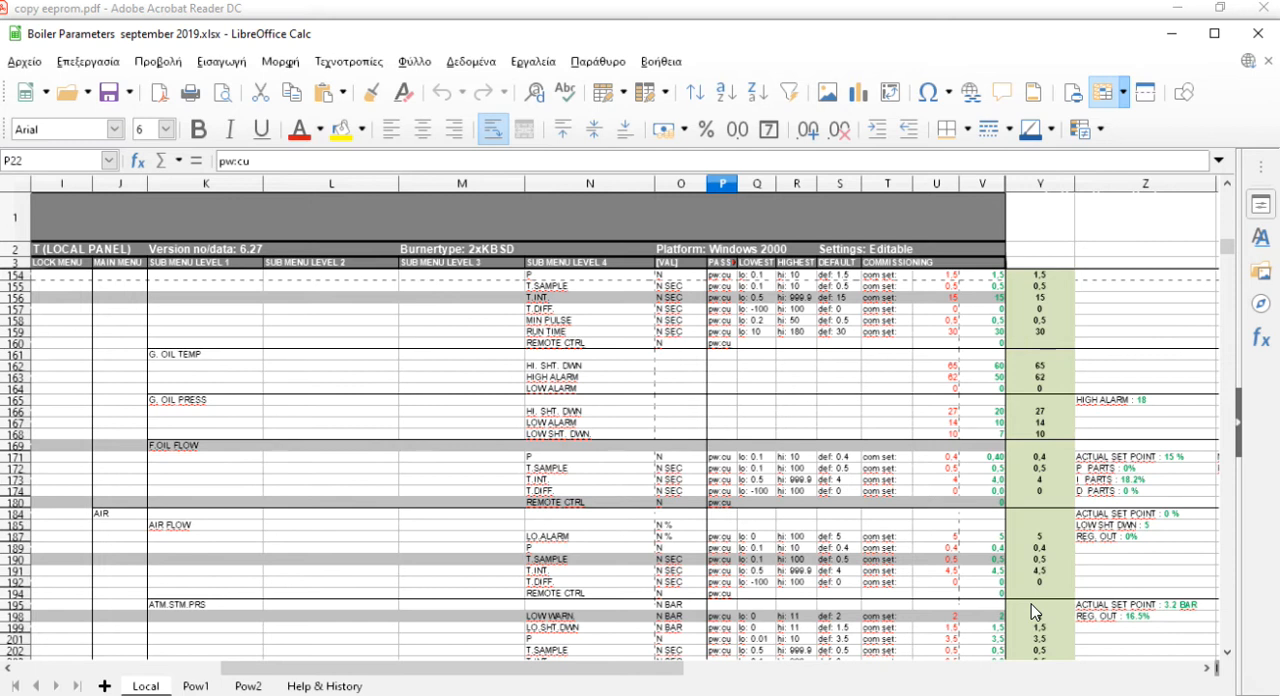
{"action": "scroll", "scroll_direction": "down", "scroll_amount": 3}
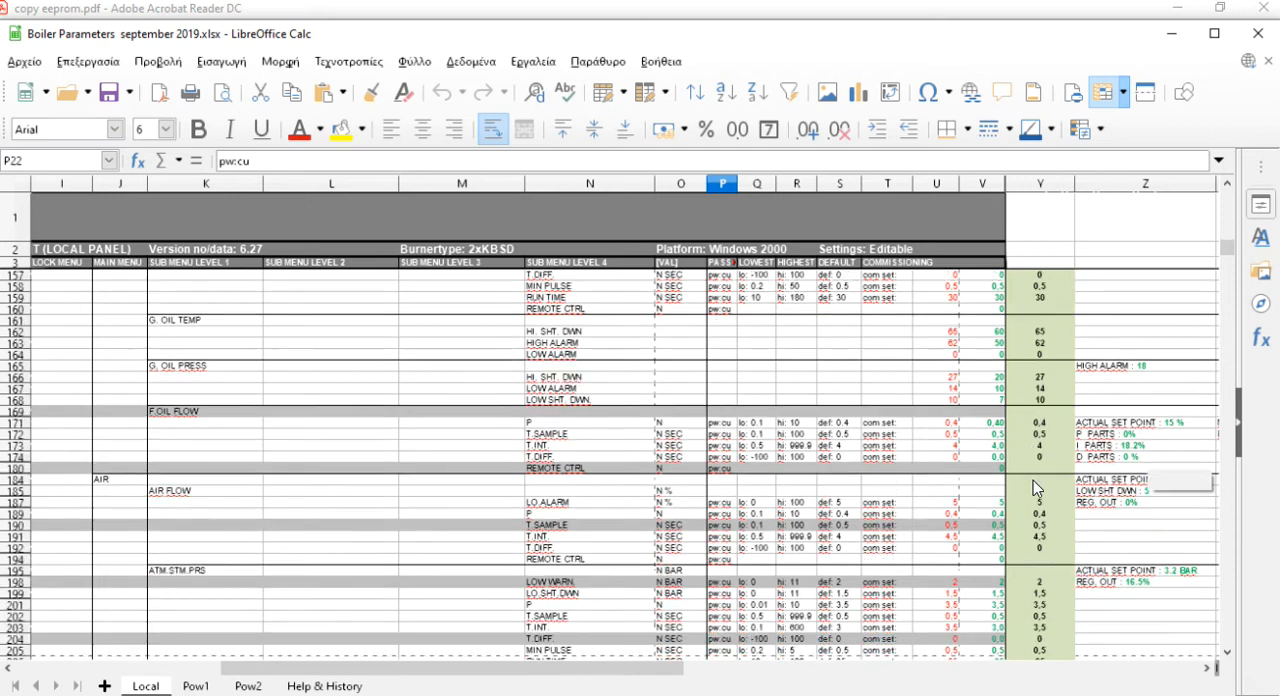
{"action": "scroll", "scroll_direction": "down", "scroll_amount": 3}
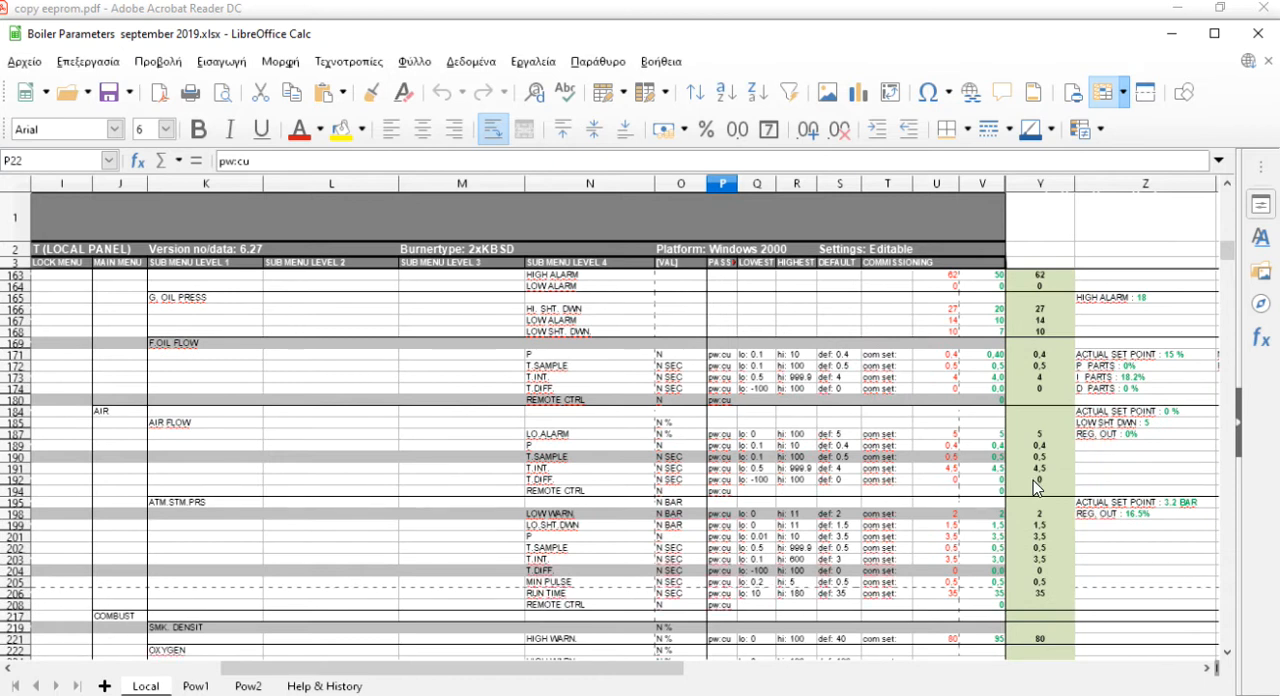
{"action": "mouse_move", "coordinate": [1036, 490]}
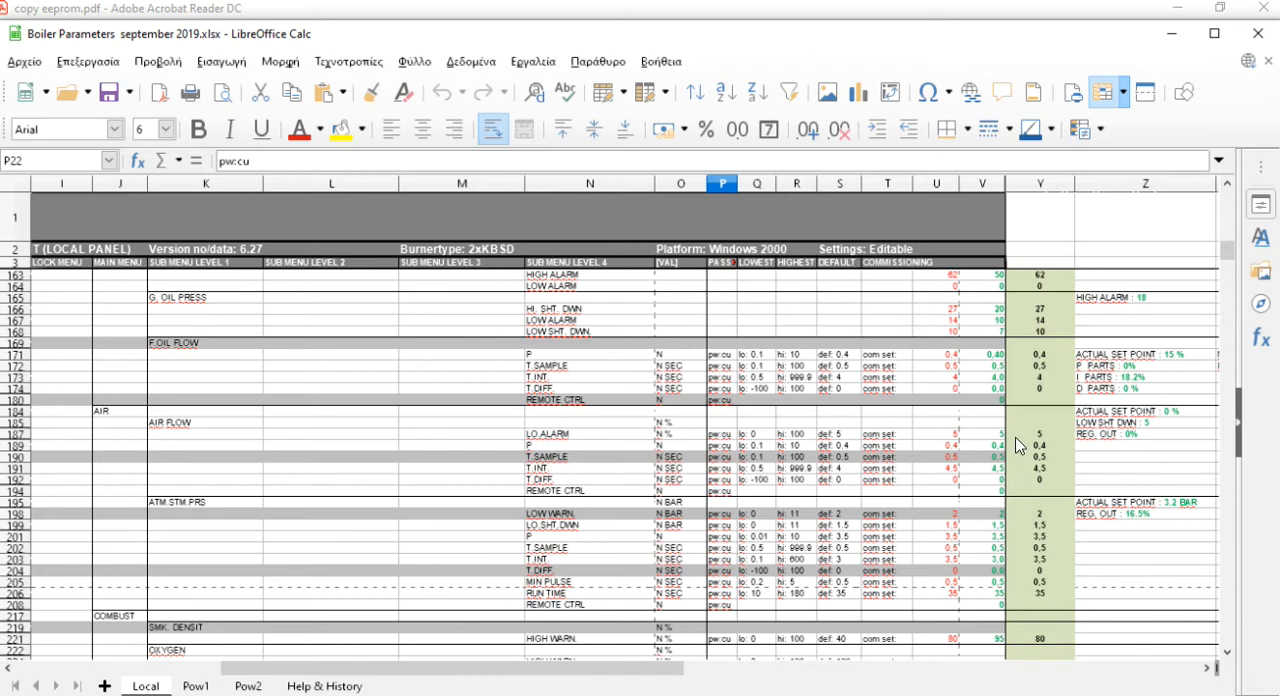
{"action": "scroll", "scroll_direction": "down", "scroll_amount": 3}
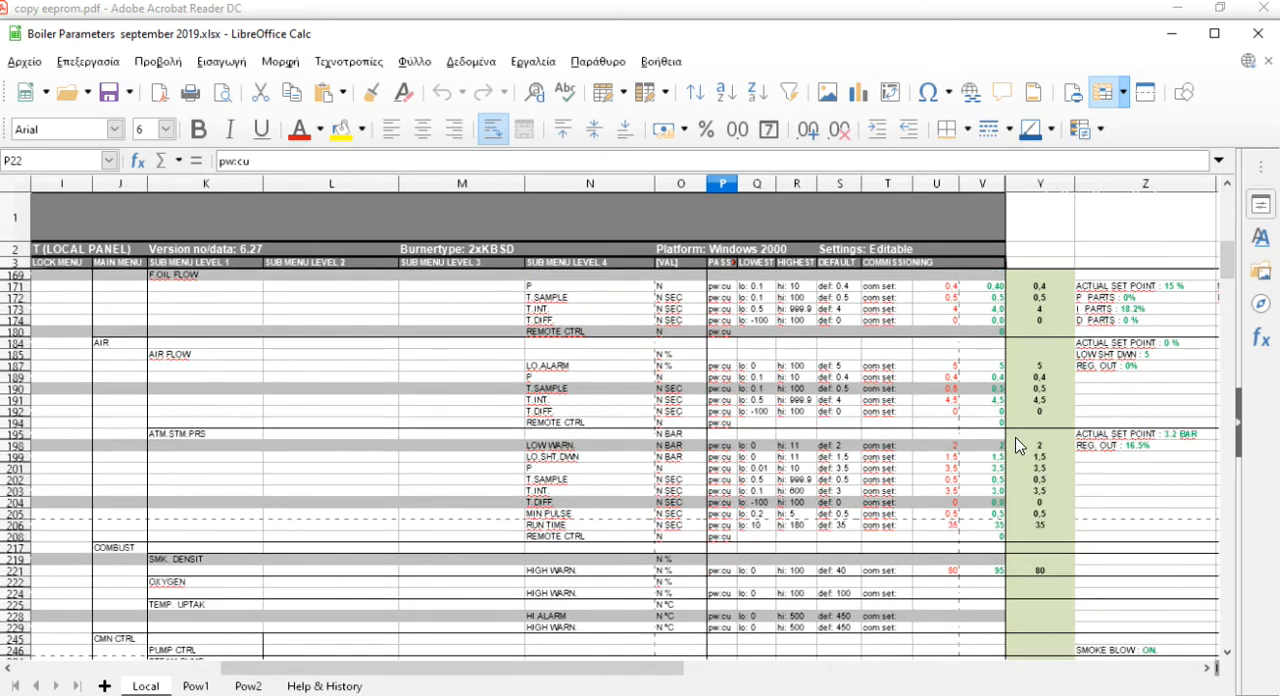
{"action": "scroll", "scroll_direction": "down", "scroll_amount": 3}
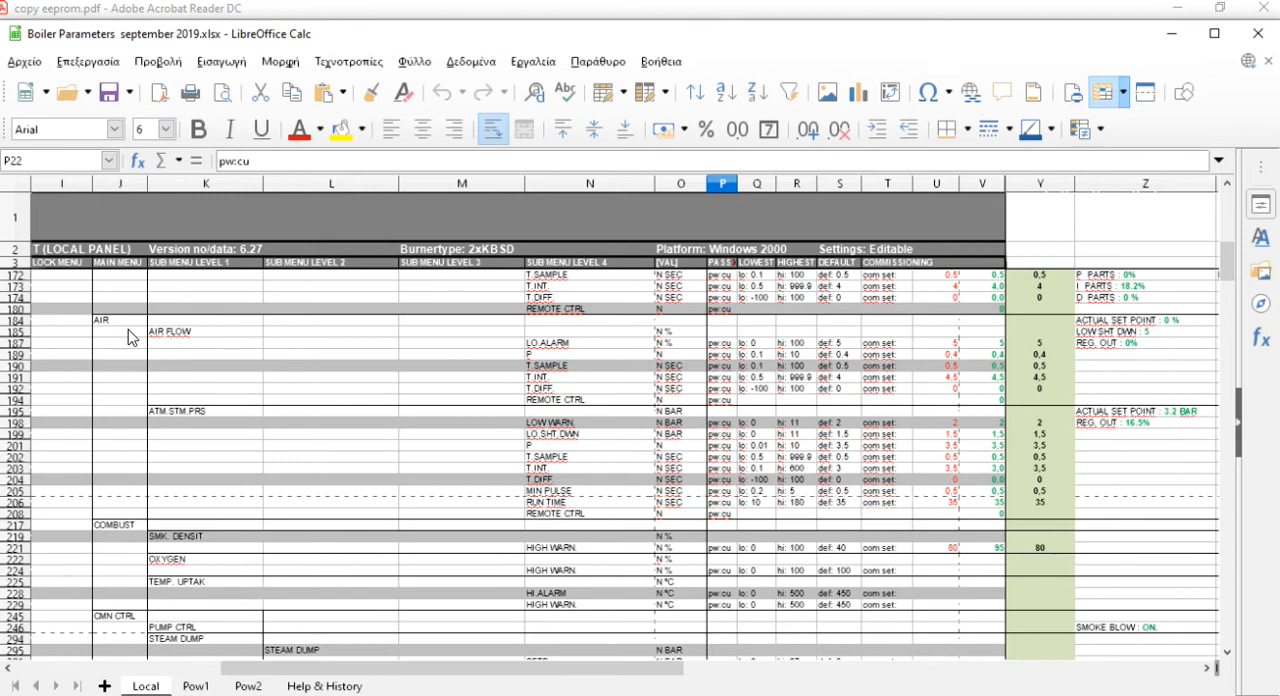
{"action": "mouse_move", "coordinate": [419, 610]}
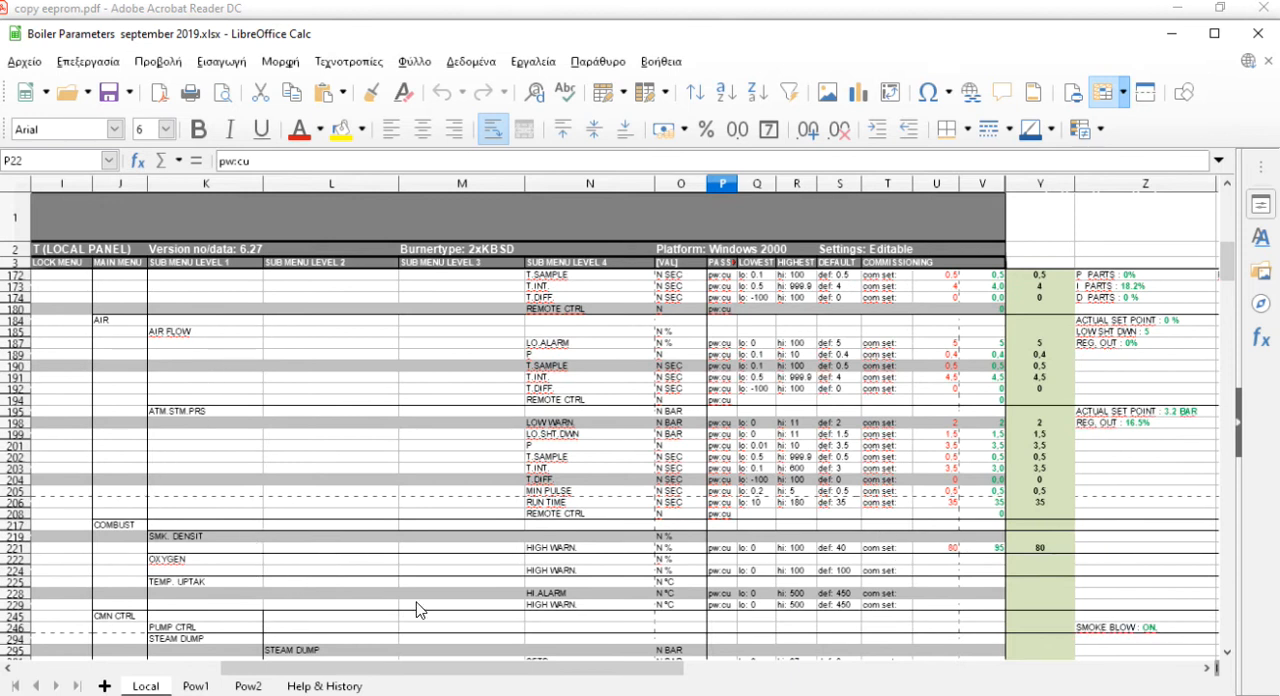
{"action": "scroll", "scroll_direction": "down", "scroll_amount": 3}
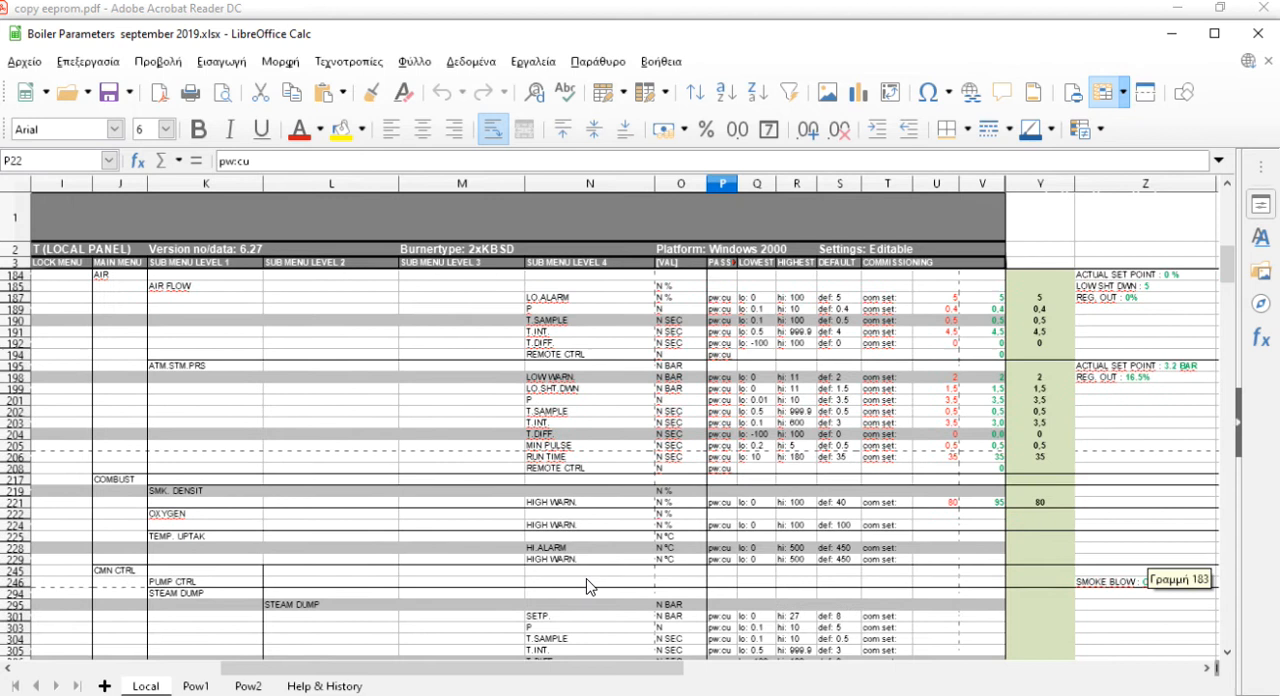
{"action": "scroll", "scroll_direction": "down", "scroll_amount": 3}
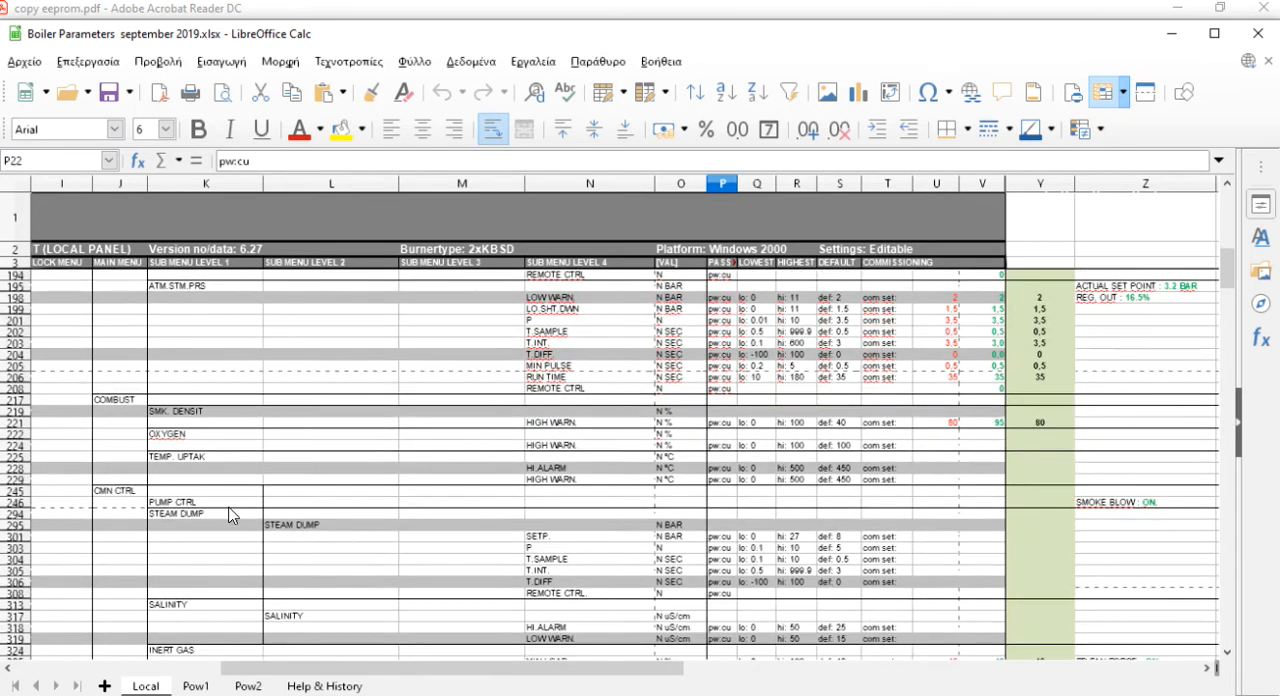
{"action": "mouse_move", "coordinate": [235, 540]}
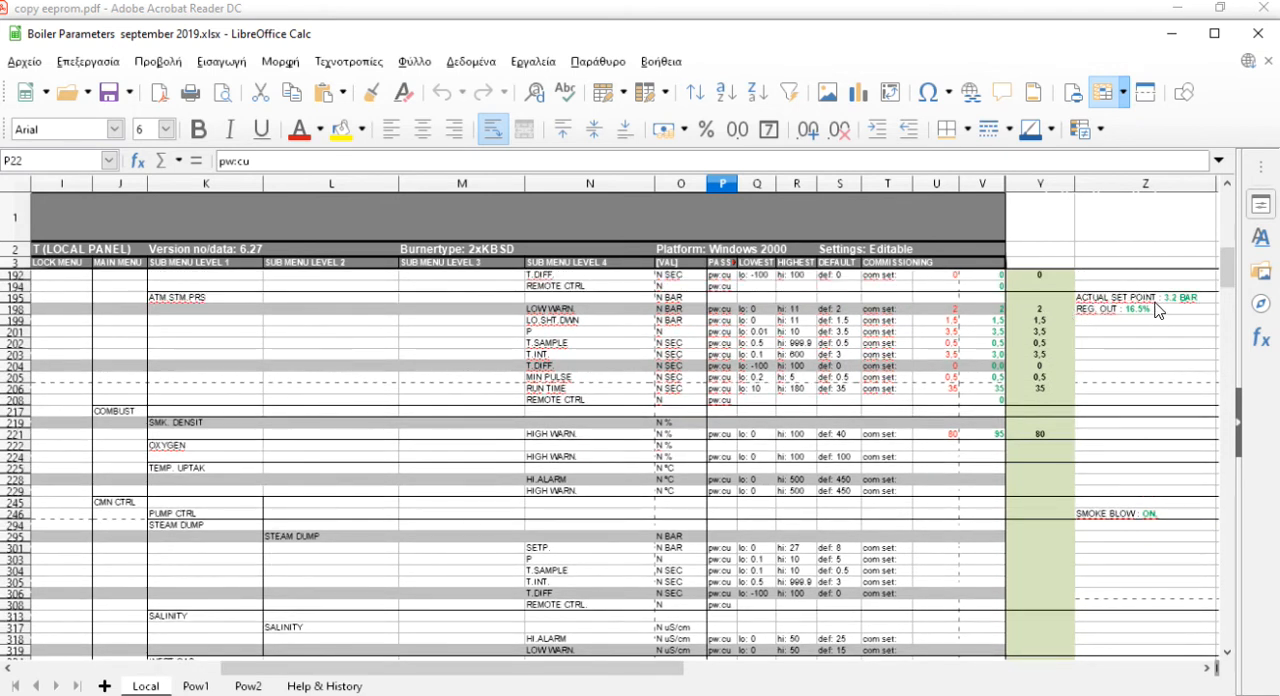
{"action": "mouse_move", "coordinate": [170, 310]}
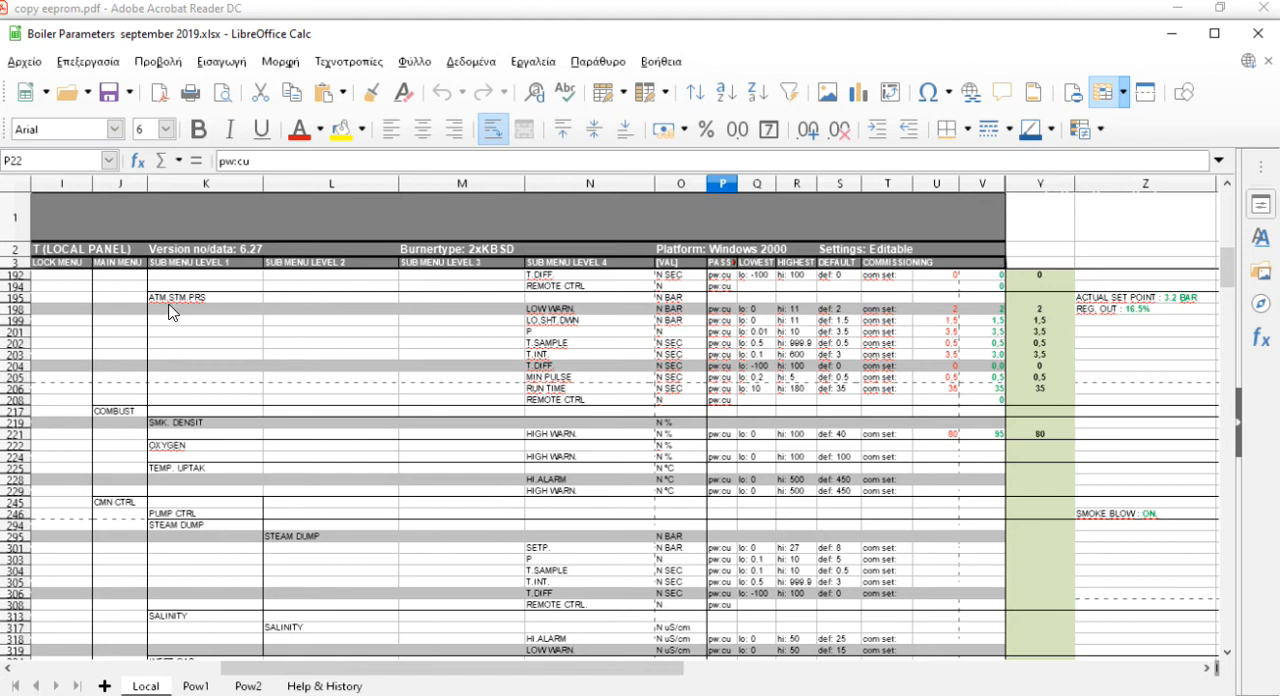
{"action": "mouse_move", "coordinate": [1051, 408]}
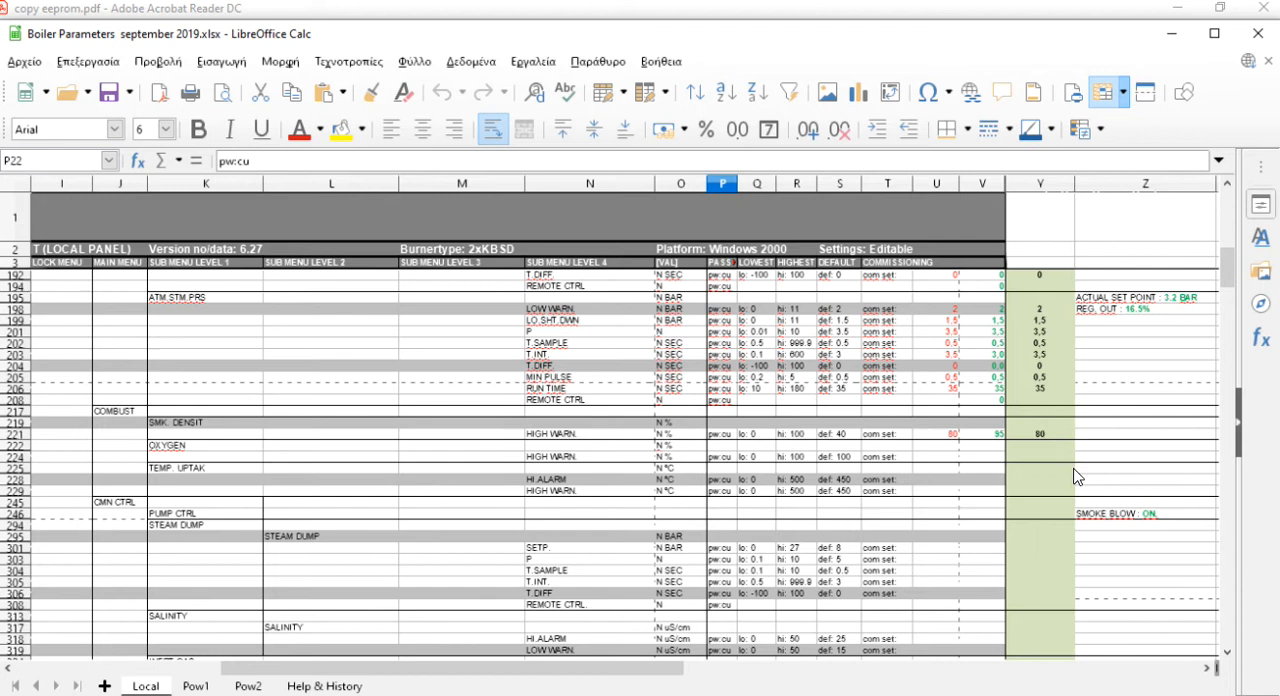
{"action": "mouse_move", "coordinate": [1239, 299]}
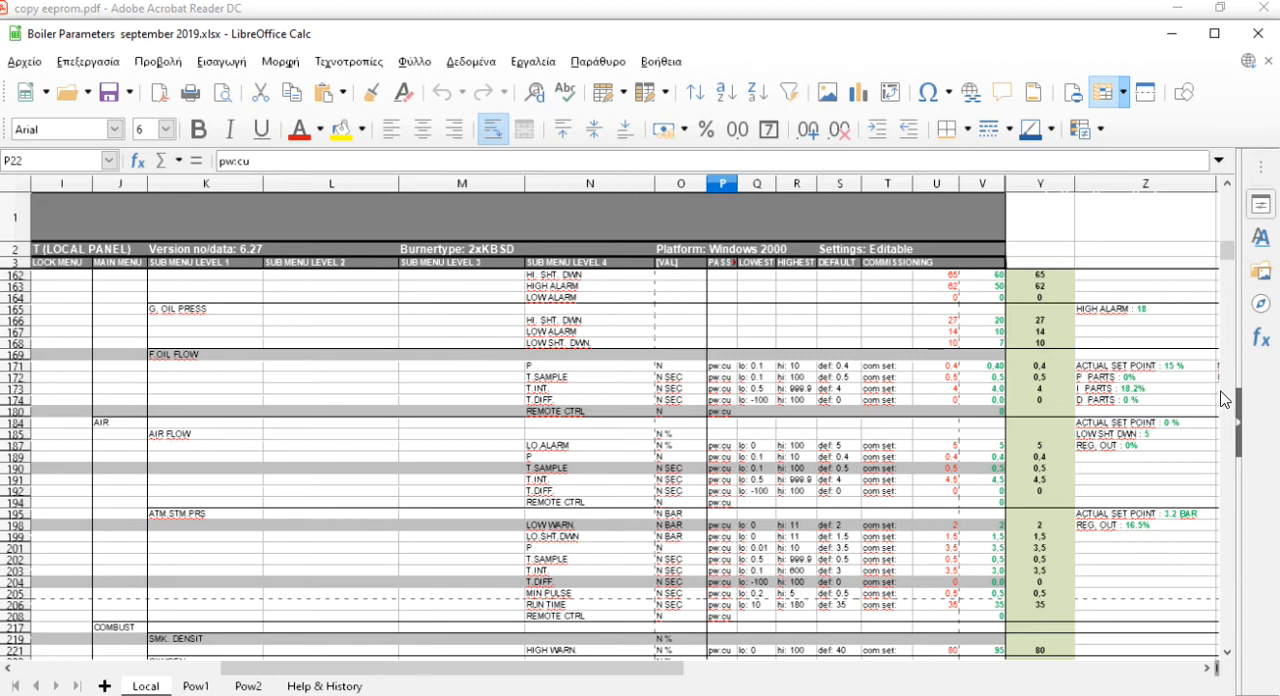
{"action": "mouse_move", "coordinate": [1170, 397]}
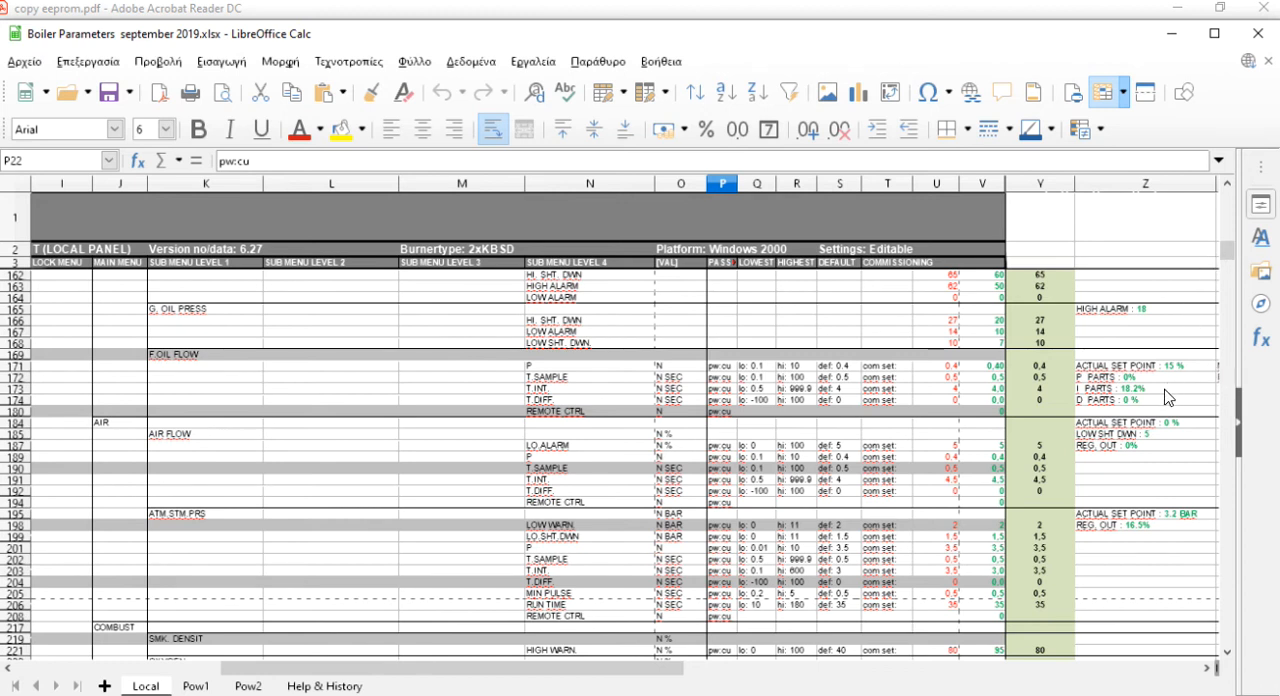
- Scroll past INERT GAS to the feed water valve-correction curve and CONSTANT rows
{"action": "scroll", "scroll_direction": "down", "scroll_amount": 3}
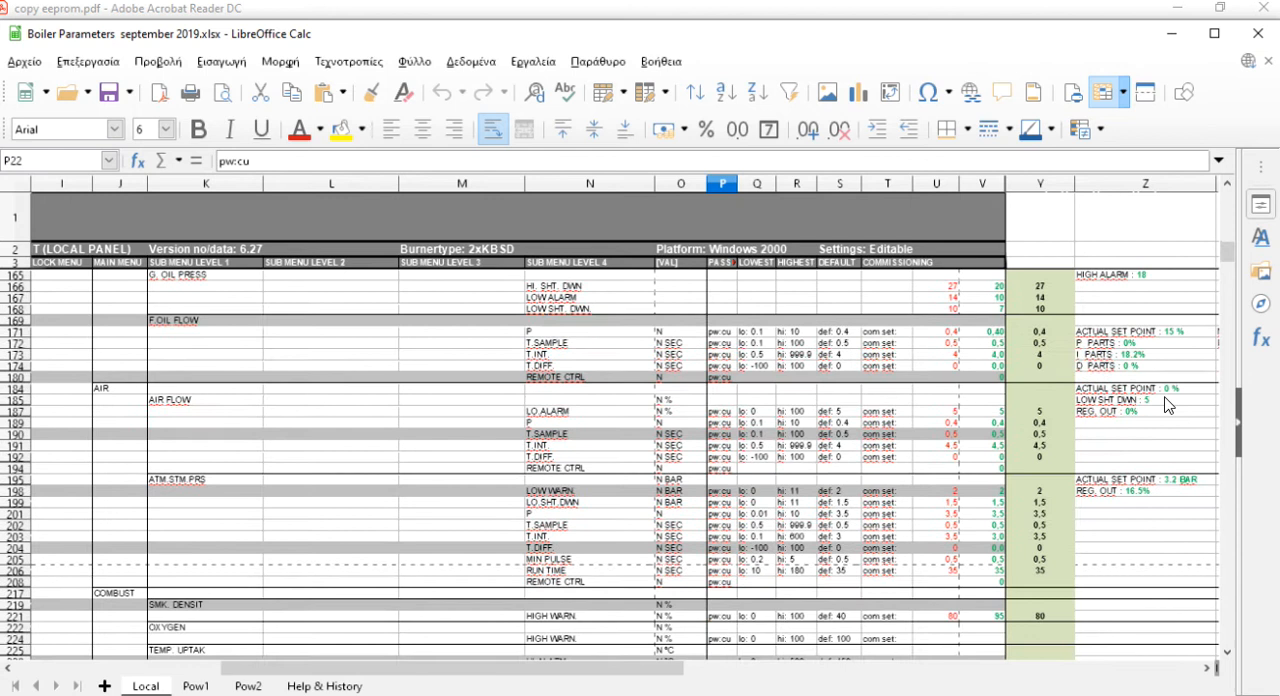
{"action": "scroll", "scroll_direction": "down", "scroll_amount": 3}
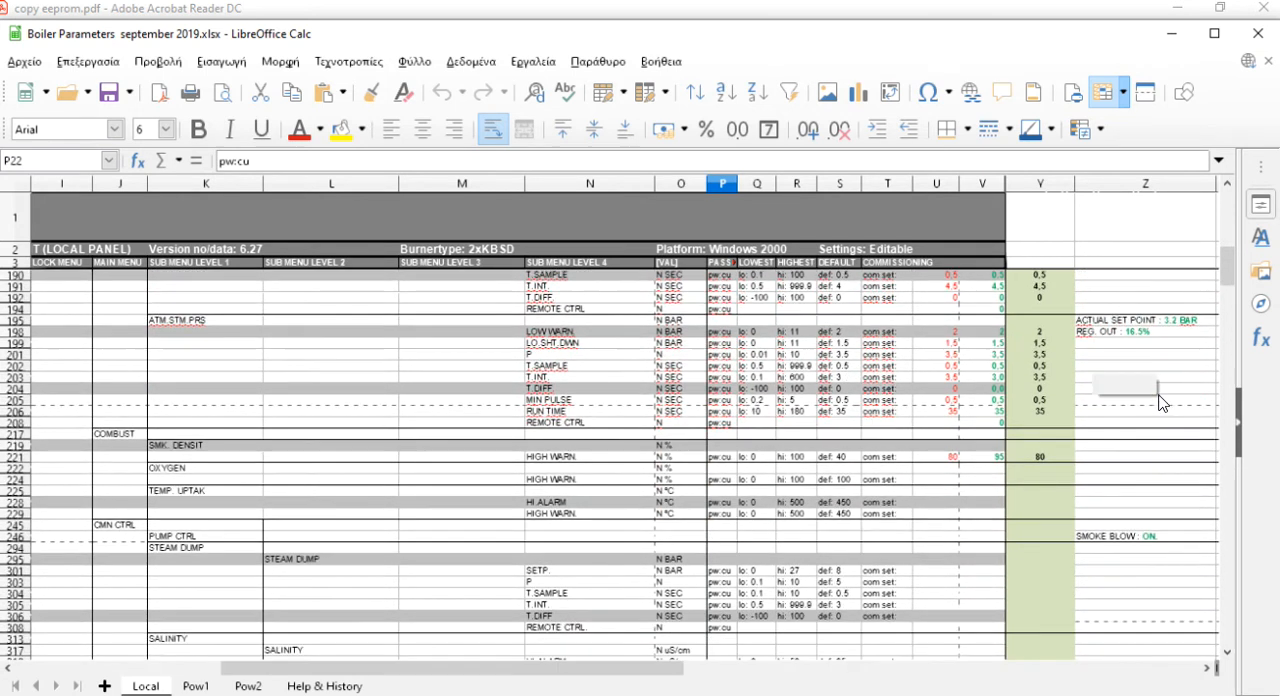
{"action": "scroll", "scroll_direction": "down", "scroll_amount": 3}
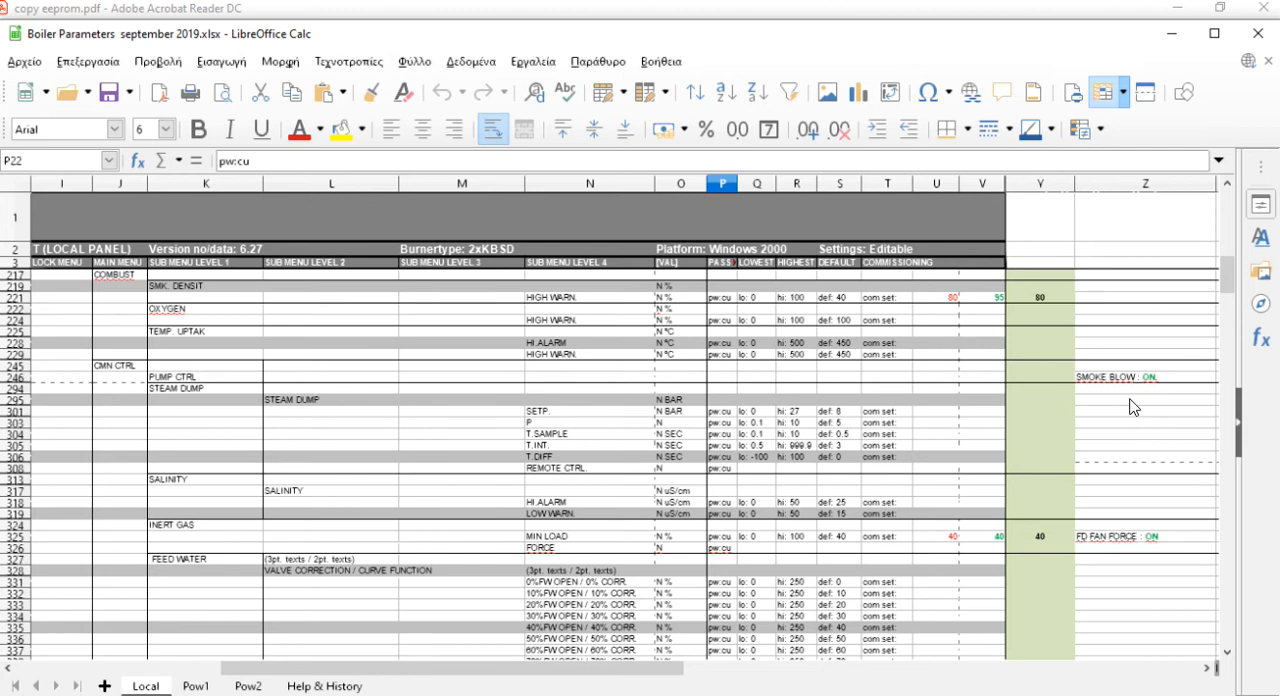
{"action": "mouse_move", "coordinate": [1128, 400]}
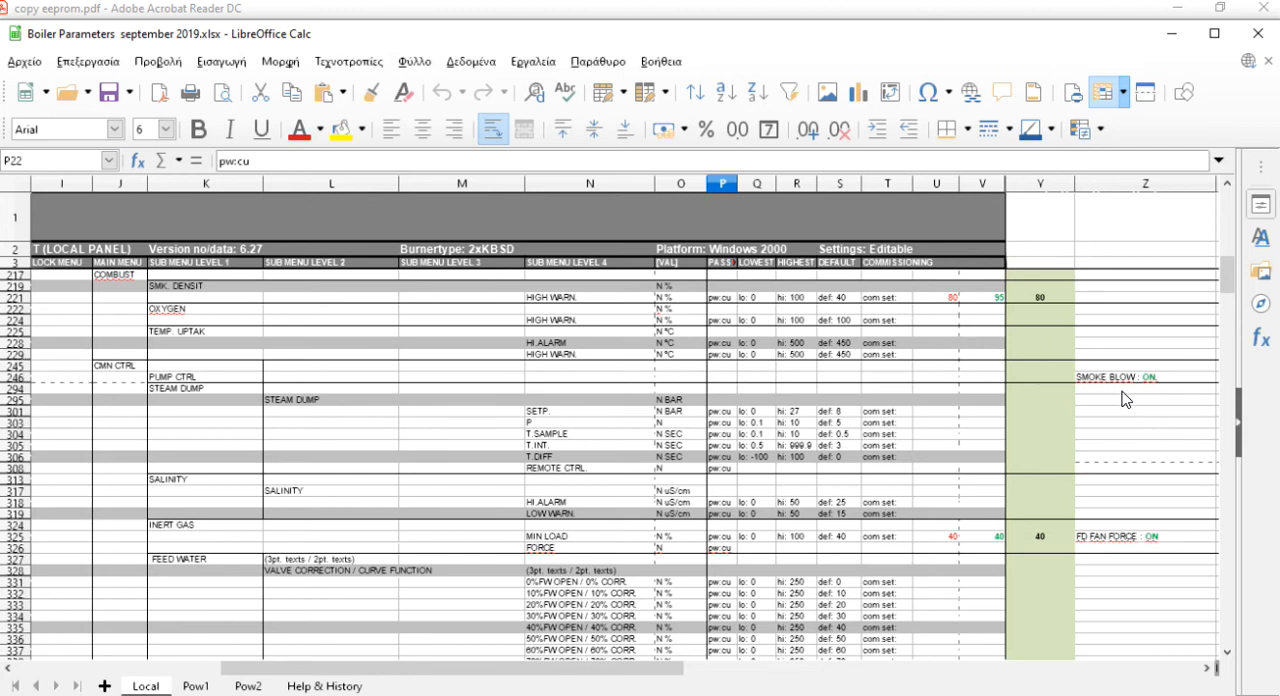
{"action": "scroll", "scroll_direction": "down", "scroll_amount": 3}
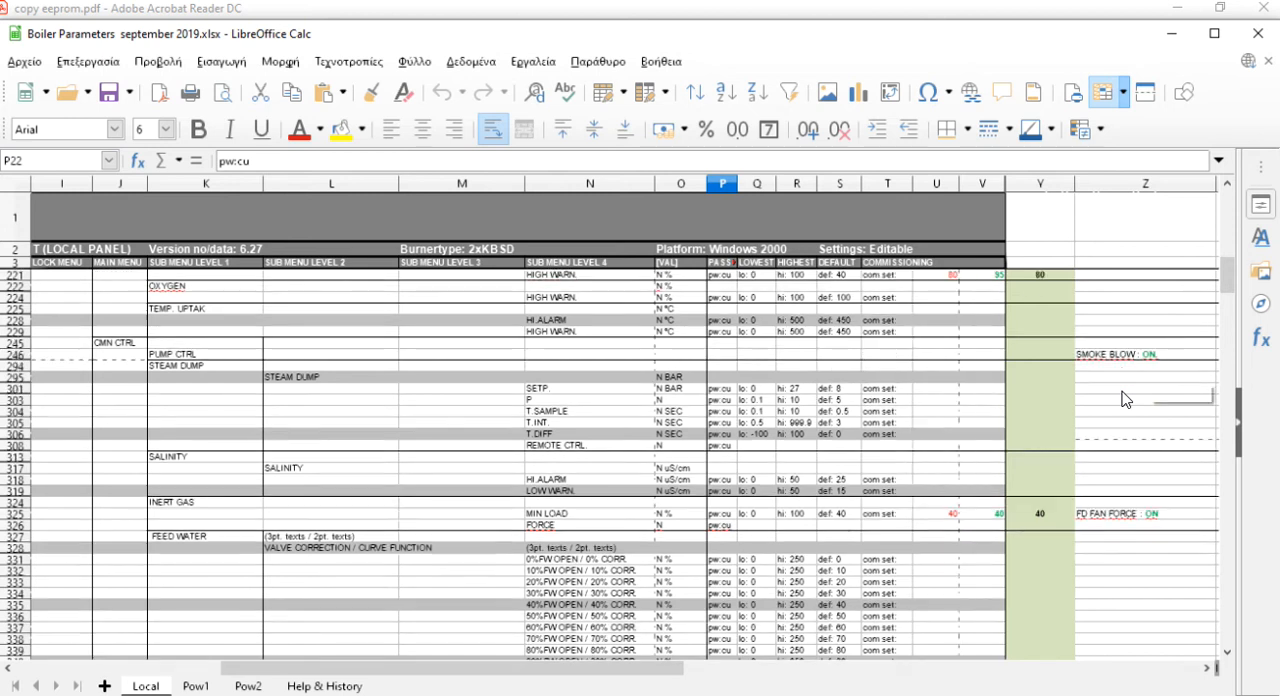
{"action": "scroll", "scroll_direction": "down", "scroll_amount": 3}
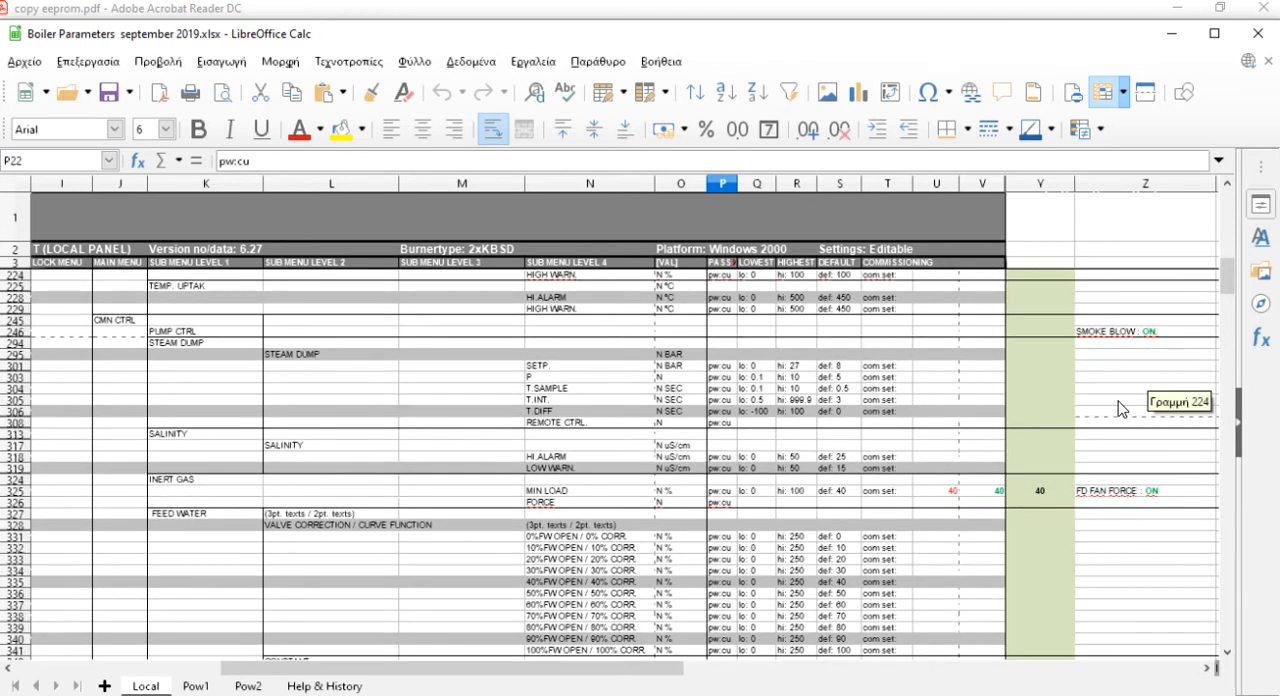
{"action": "mouse_move", "coordinate": [695, 557]}
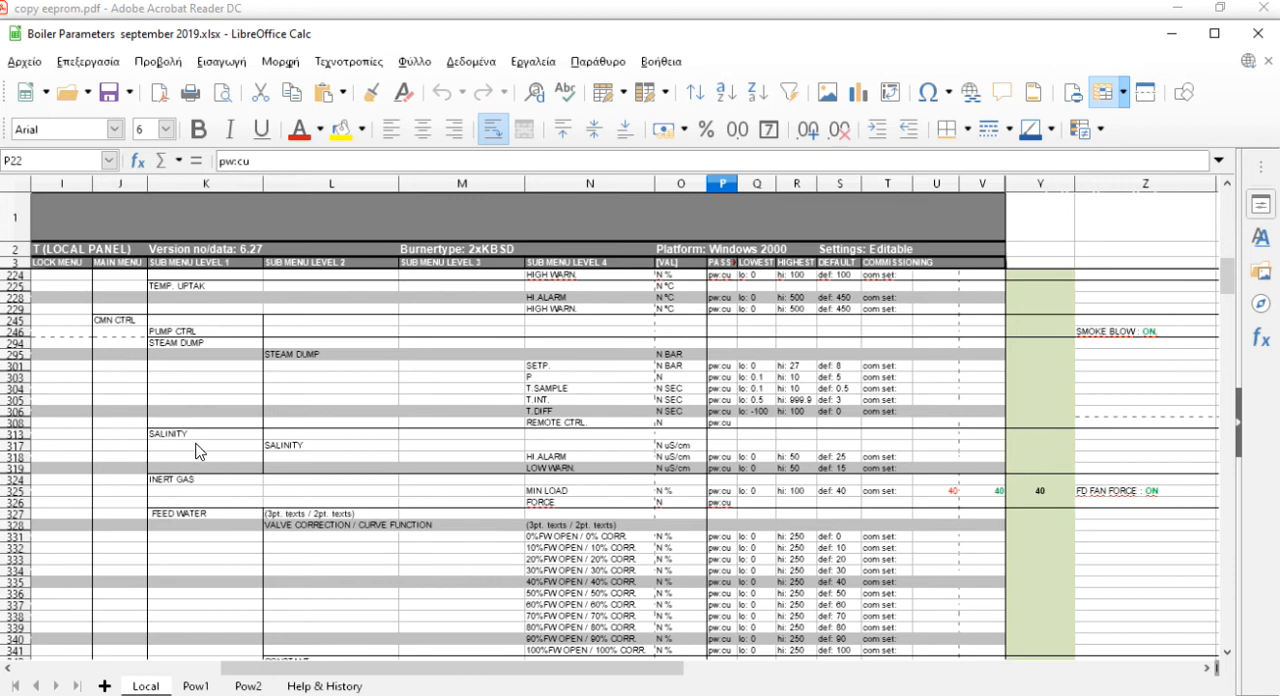
{"action": "mouse_move", "coordinate": [975, 560]}
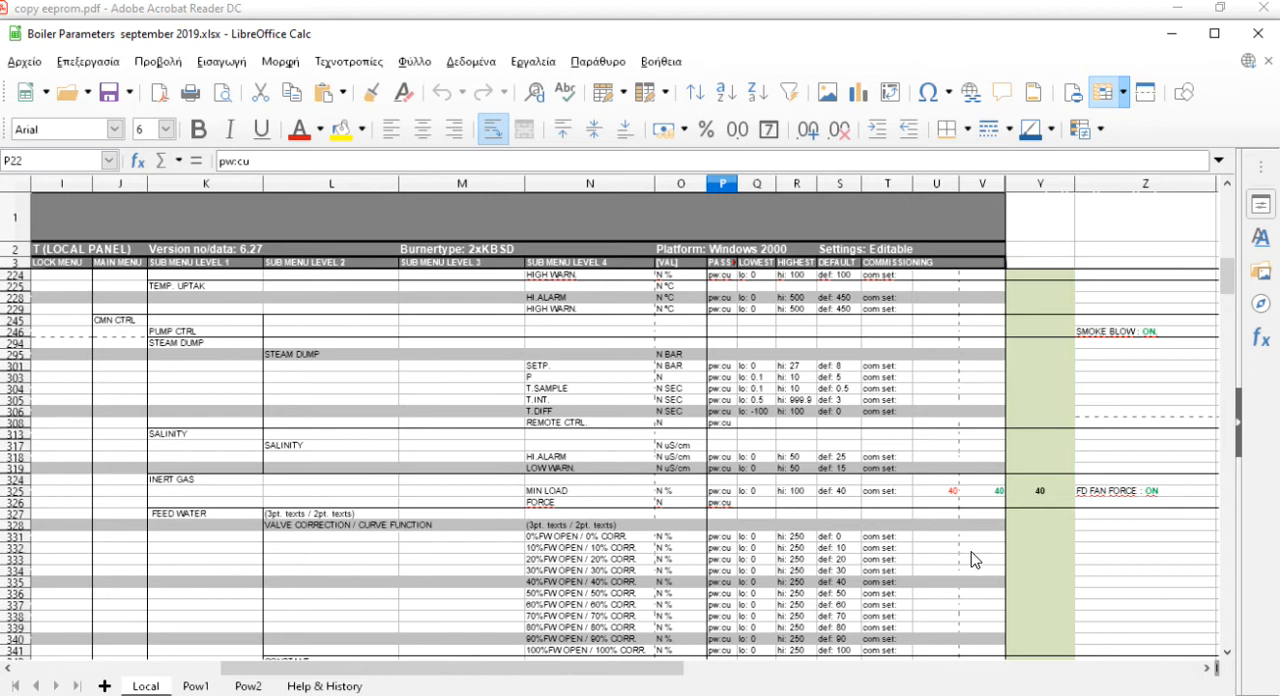
{"action": "scroll", "scroll_direction": "down", "scroll_amount": 3}
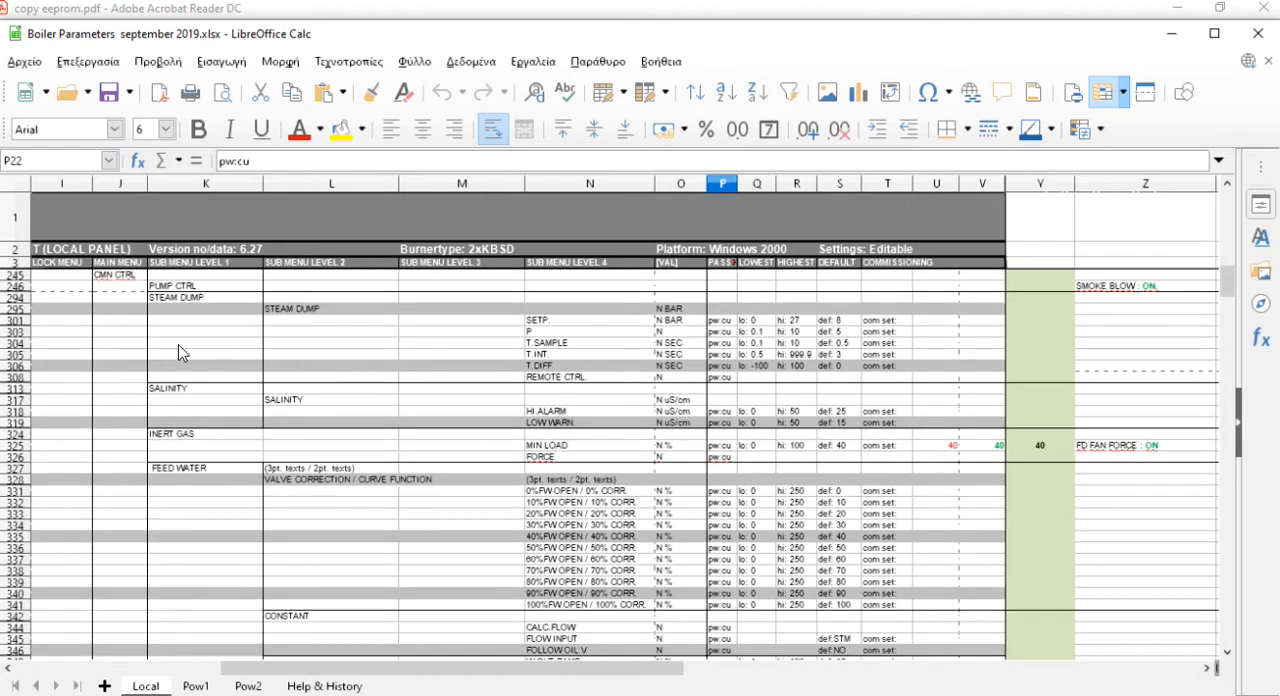
{"action": "scroll", "scroll_direction": "down", "scroll_amount": 3}
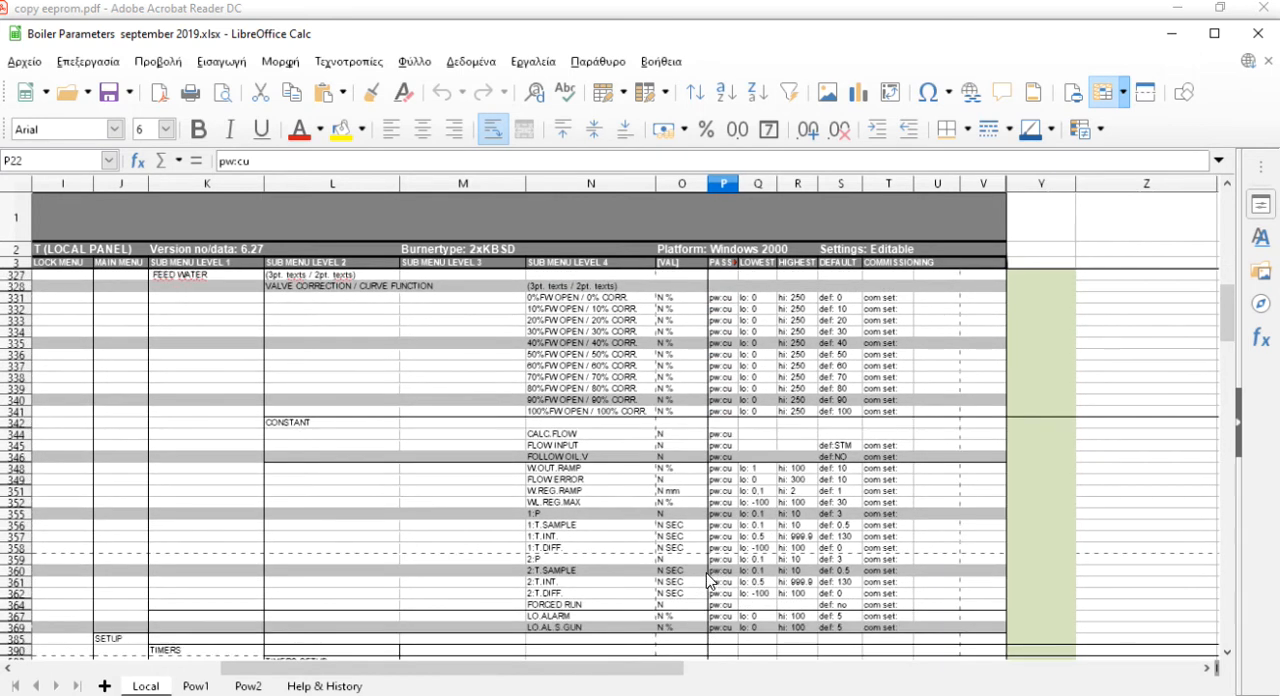
- Scroll to rows 523–568 to review the TIMERS SETUP SEQUENCE and SURVEILLANCE timers
{"action": "scroll", "scroll_direction": "down", "scroll_amount": 3}
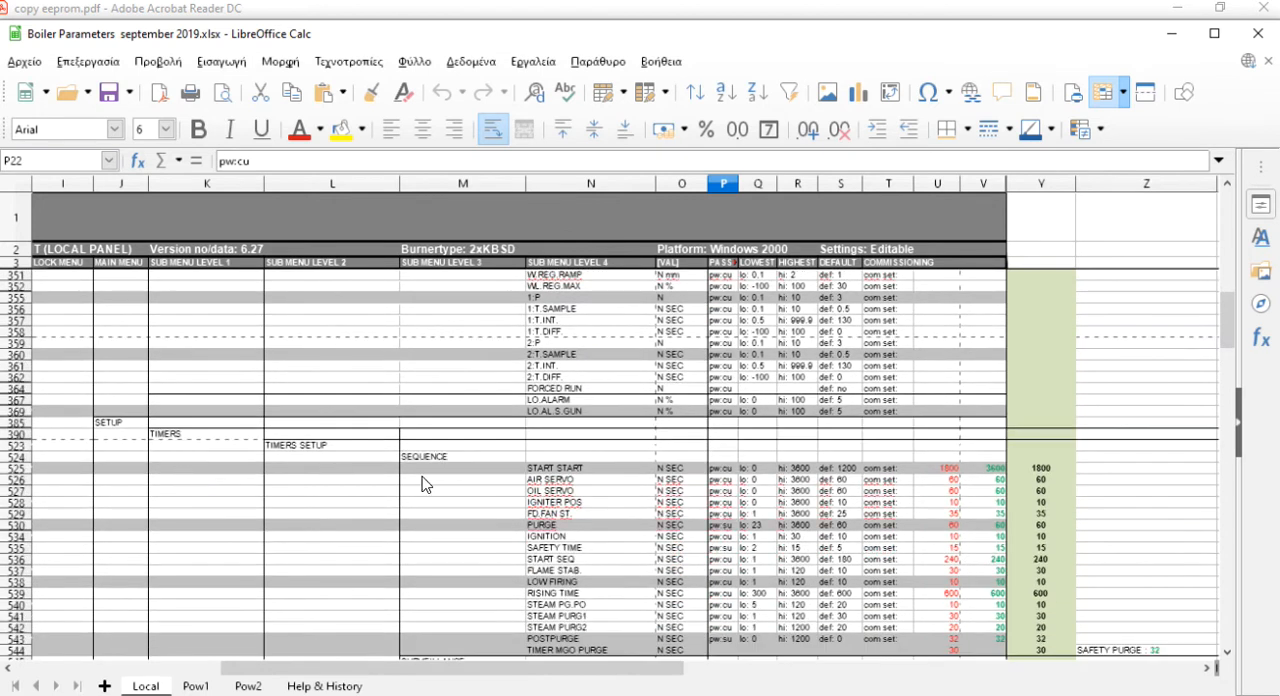
{"action": "scroll", "scroll_direction": "down", "scroll_amount": 3}
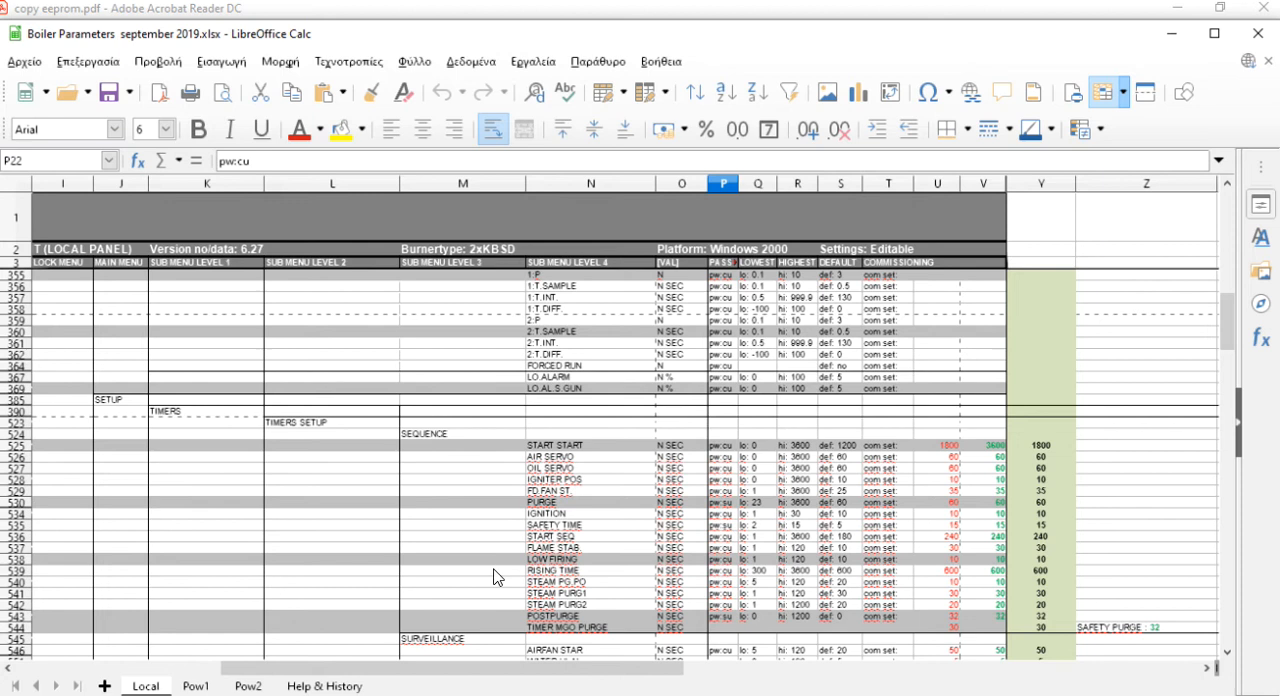
{"action": "mouse_move", "coordinate": [592, 416]}
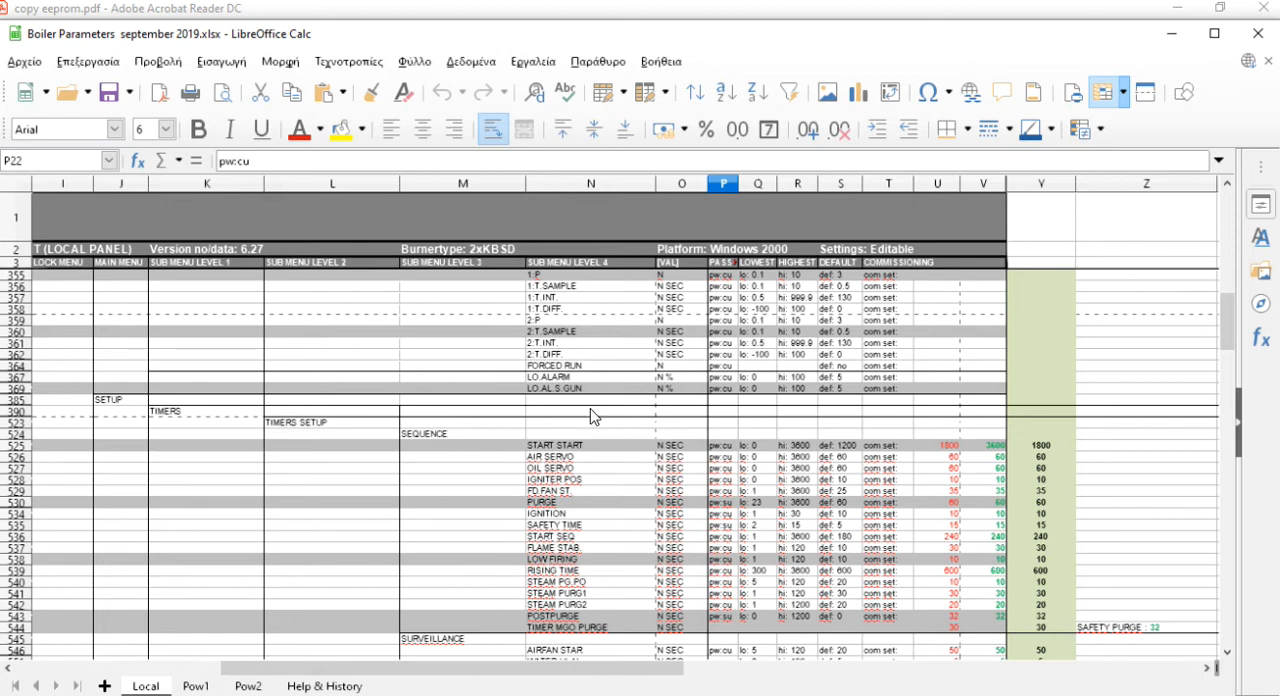
{"action": "mouse_move", "coordinate": [1024, 608]}
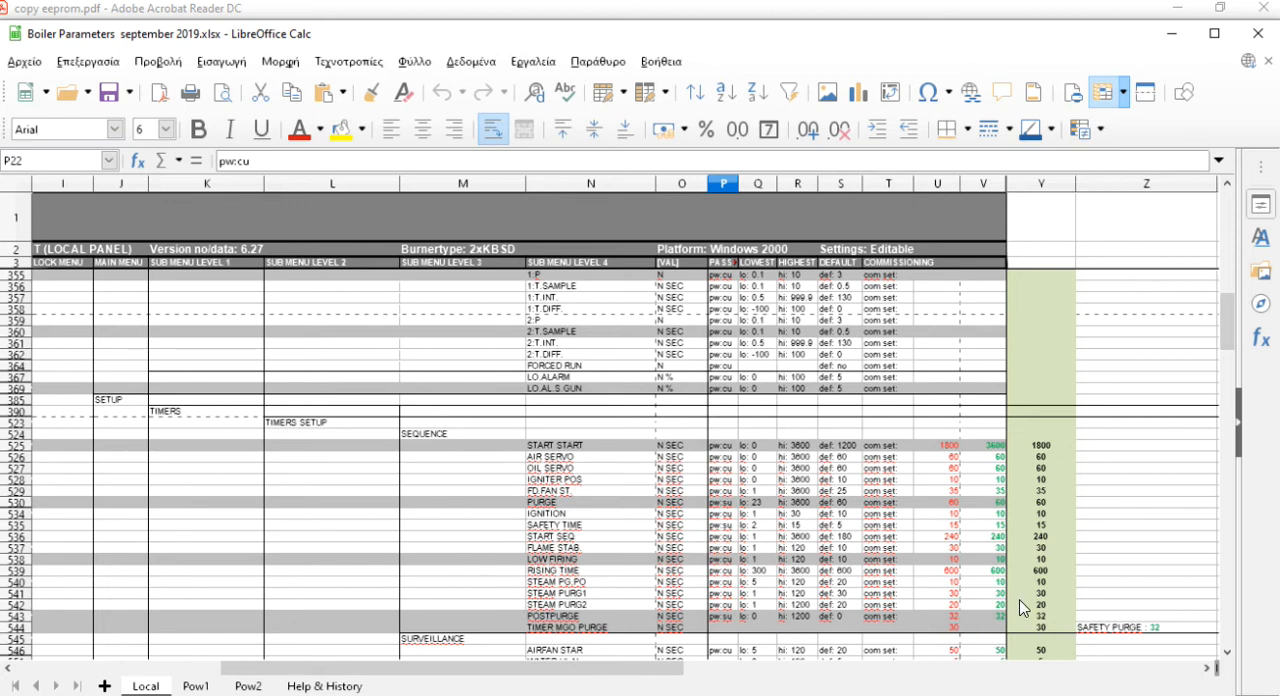
{"action": "scroll", "scroll_direction": "down", "scroll_amount": 3}
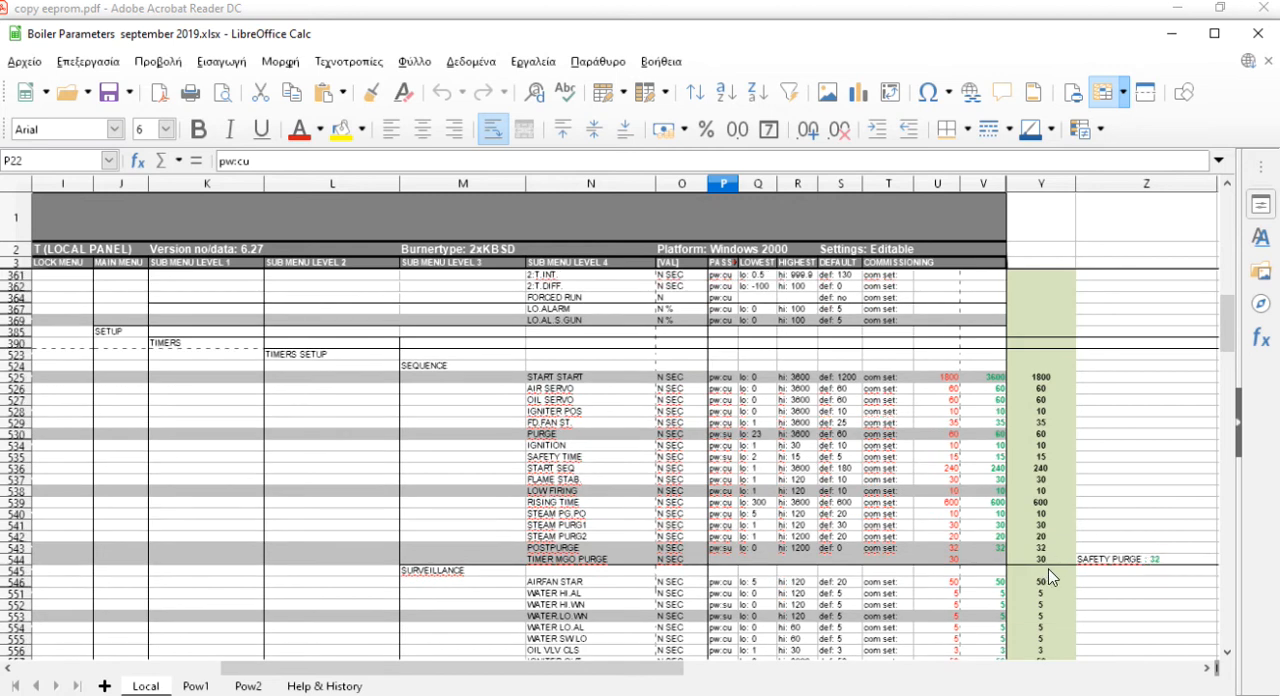
{"action": "scroll", "scroll_direction": "down", "scroll_amount": 3}
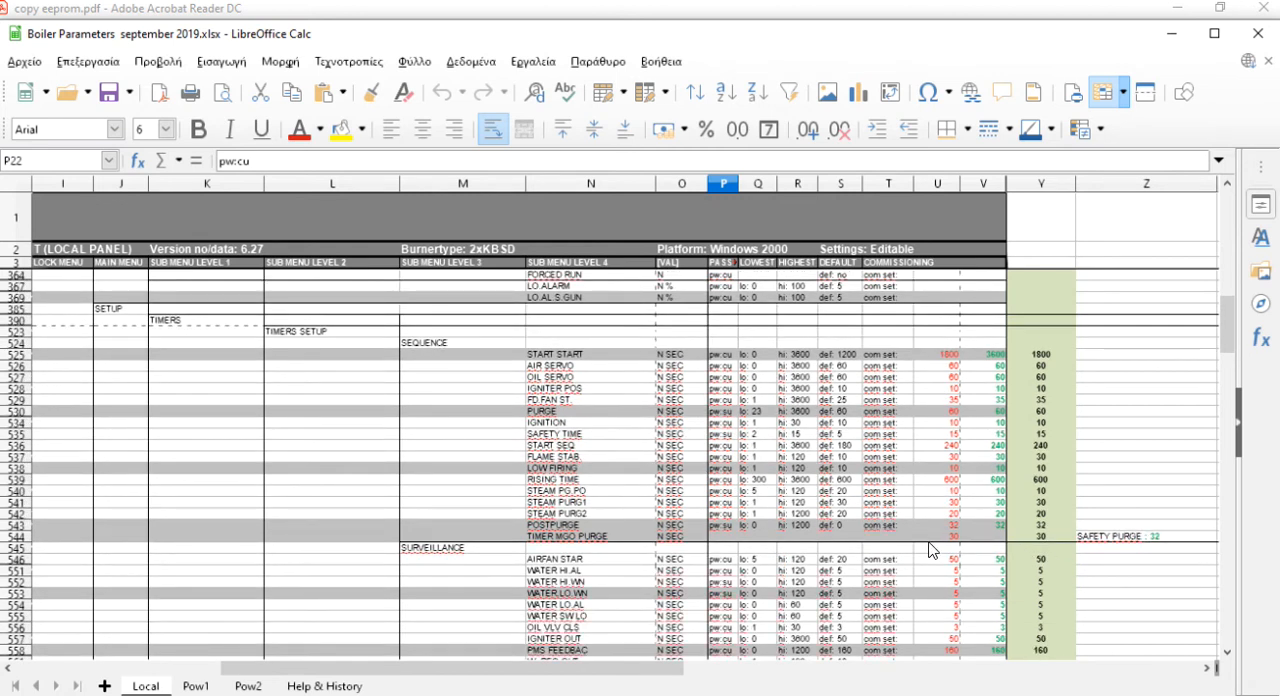
{"action": "scroll", "scroll_direction": "down", "scroll_amount": 3}
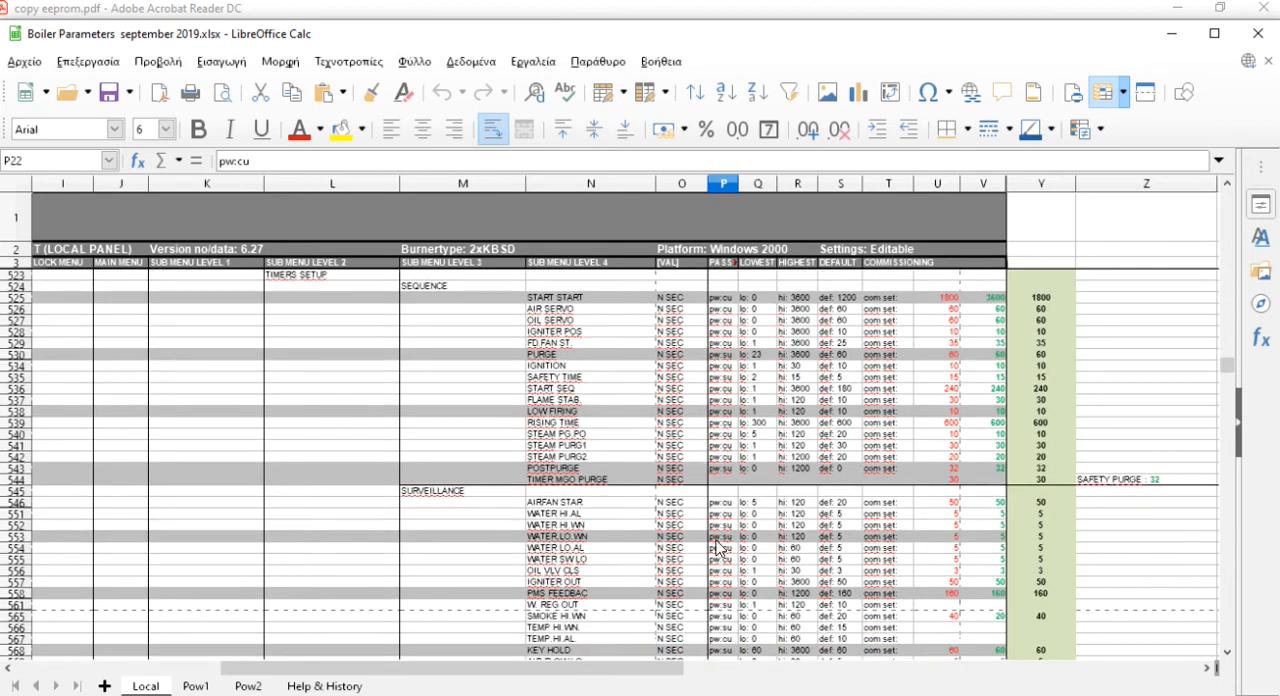
{"action": "mouse_move", "coordinate": [908, 552]}
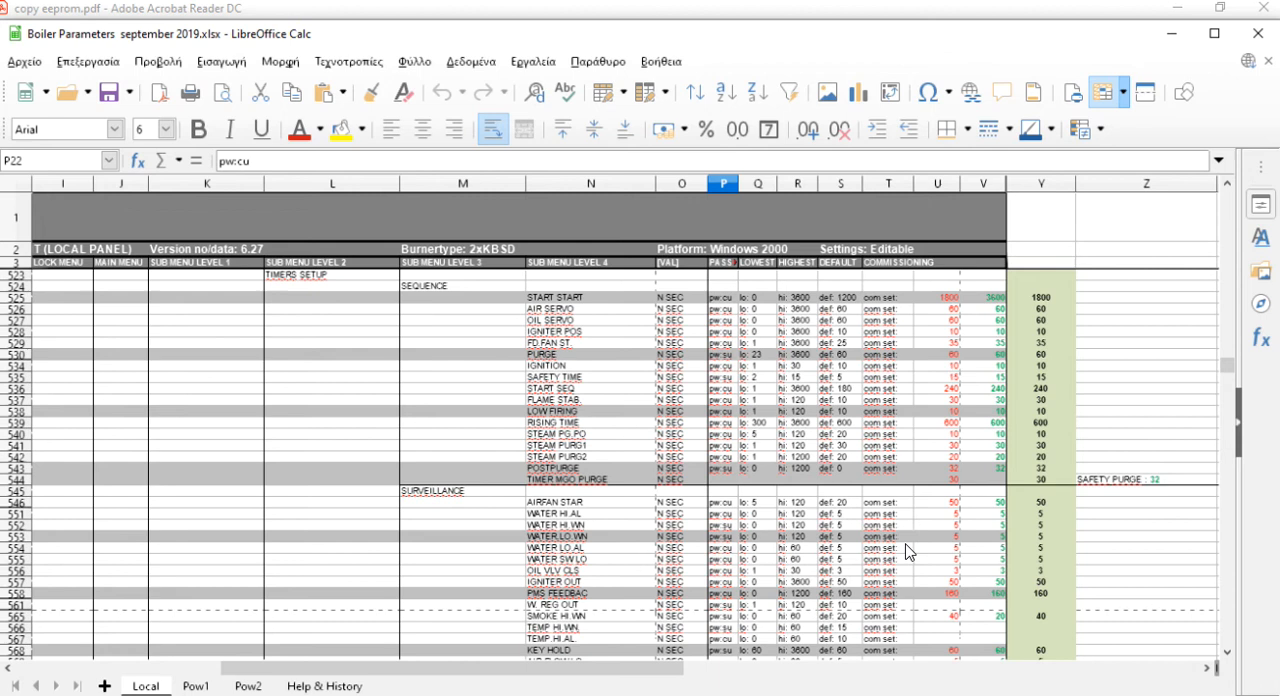
{"action": "scroll", "scroll_direction": "down", "scroll_amount": 3}
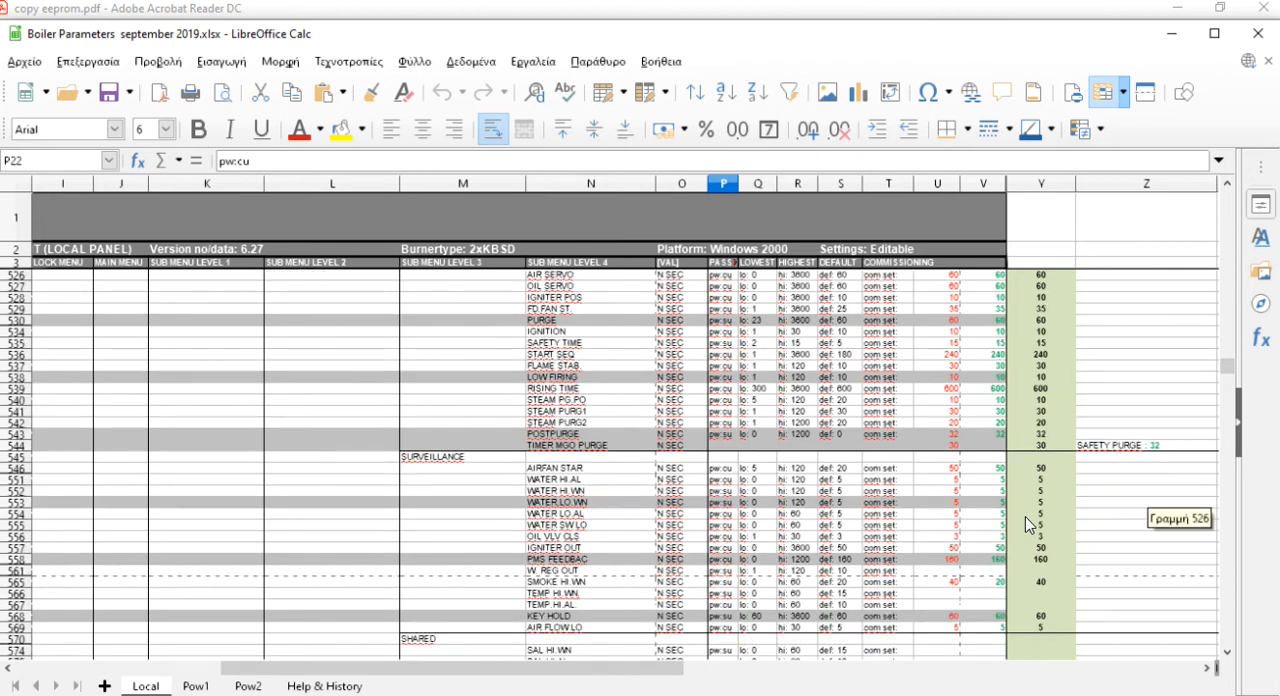
{"action": "scroll", "scroll_direction": "up", "scroll_amount": 3}
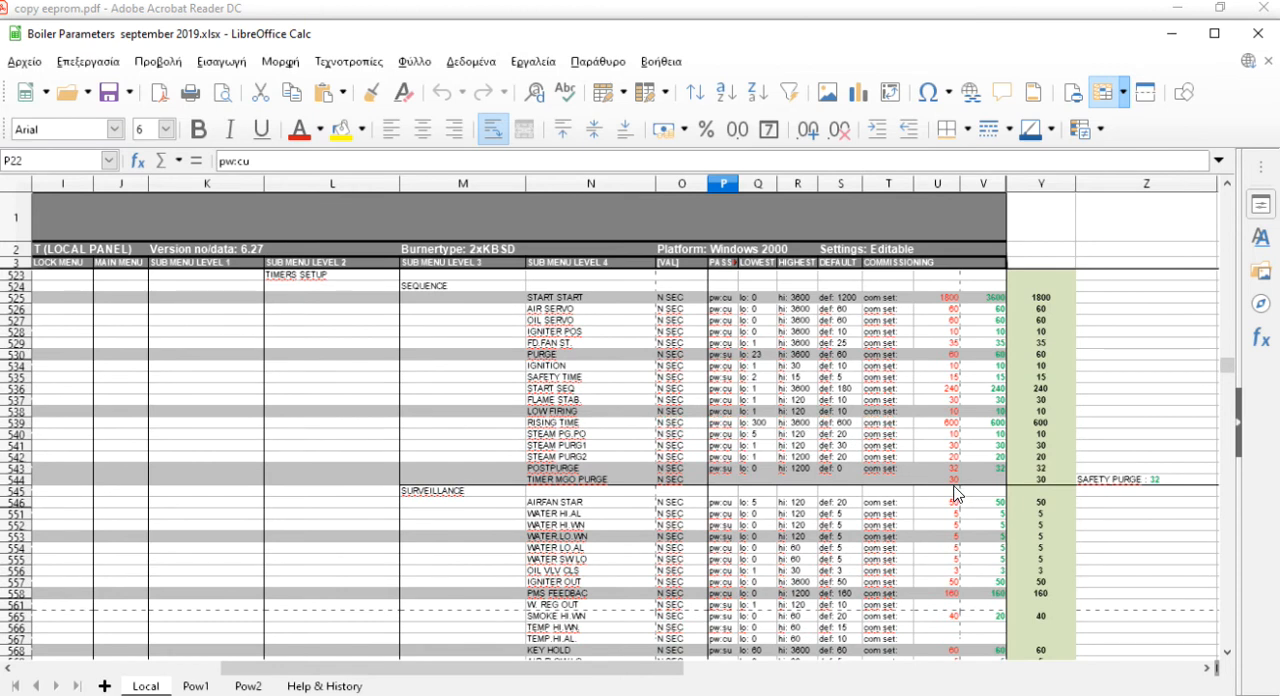
{"action": "mouse_move", "coordinate": [534, 487]}
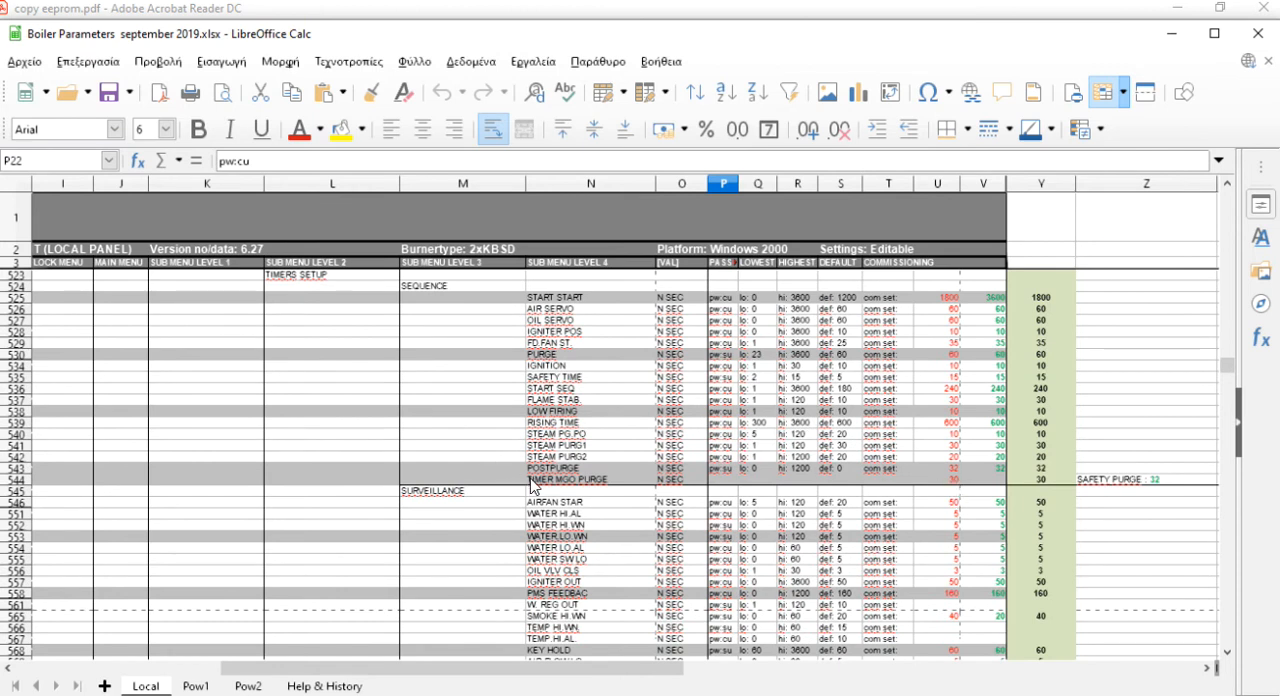
{"action": "mouse_move", "coordinate": [855, 500]}
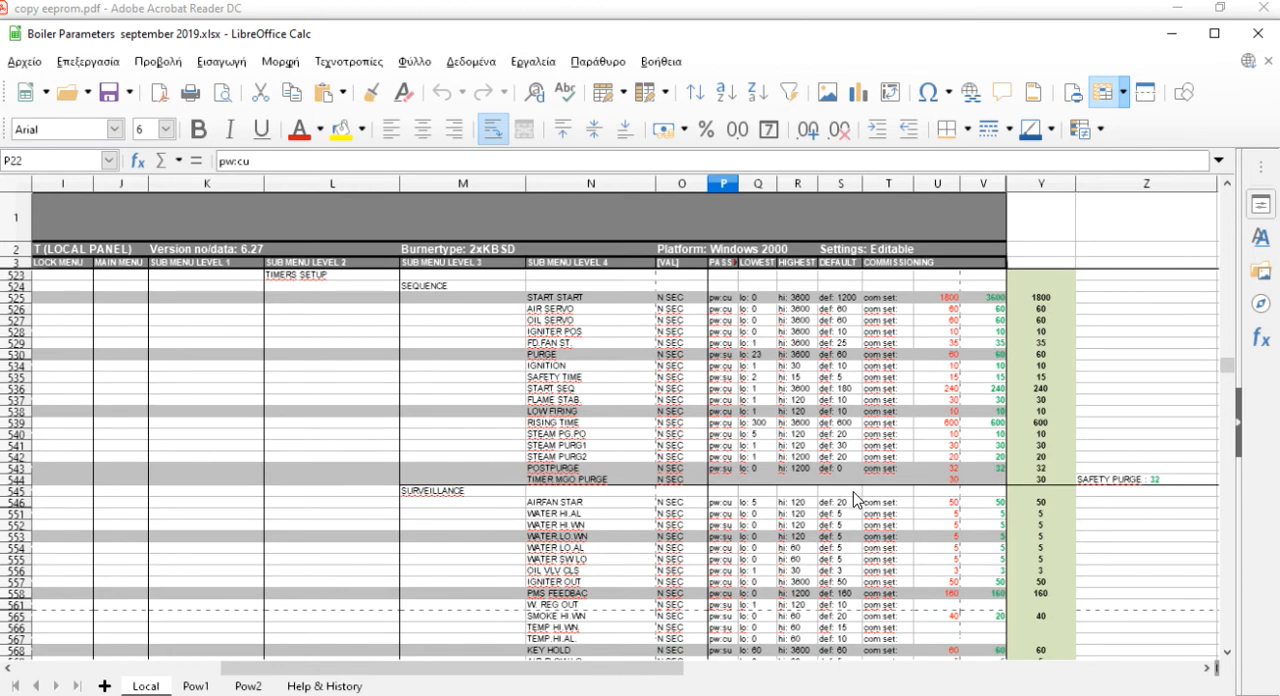
{"action": "mouse_move", "coordinate": [1120, 500]}
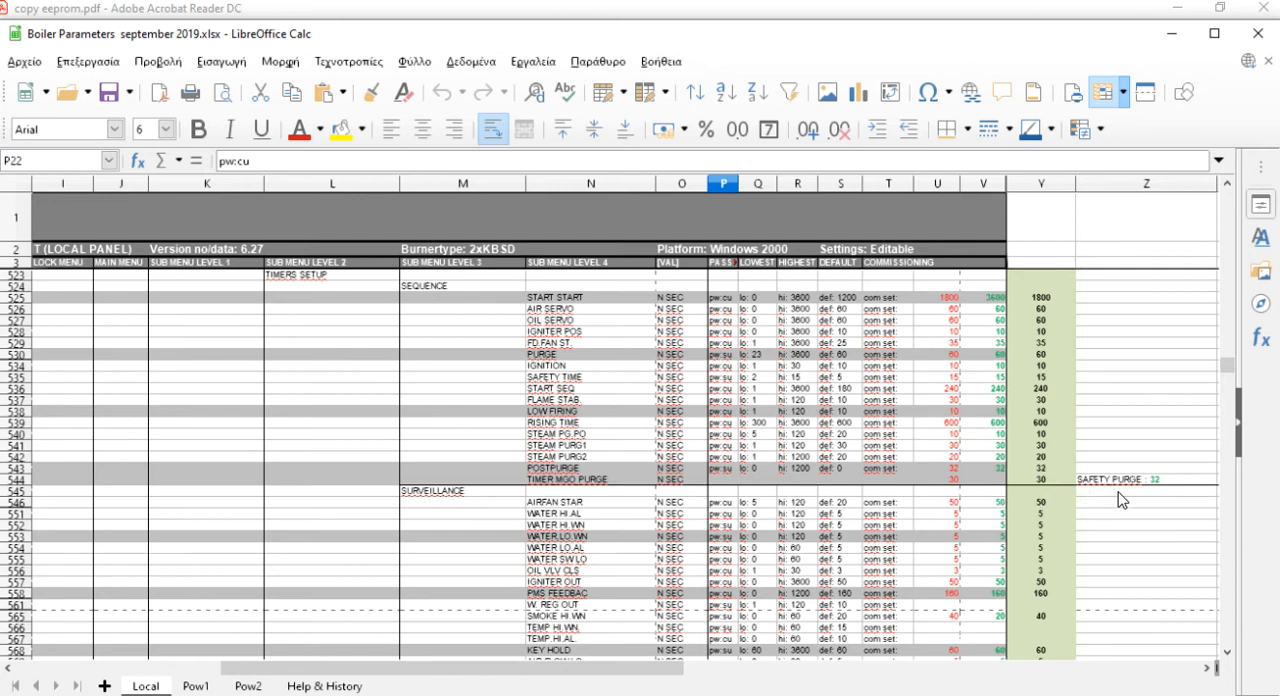
{"action": "mouse_move", "coordinate": [1164, 496]}
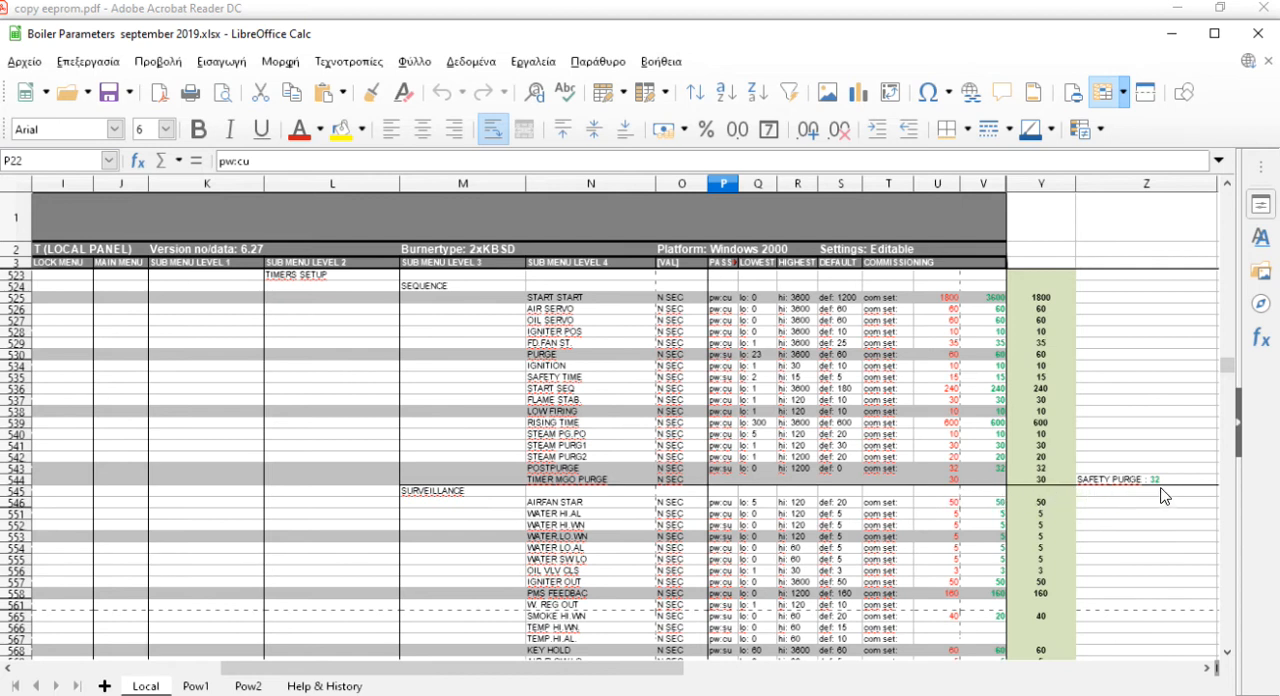
{"action": "mouse_move", "coordinate": [1098, 489]}
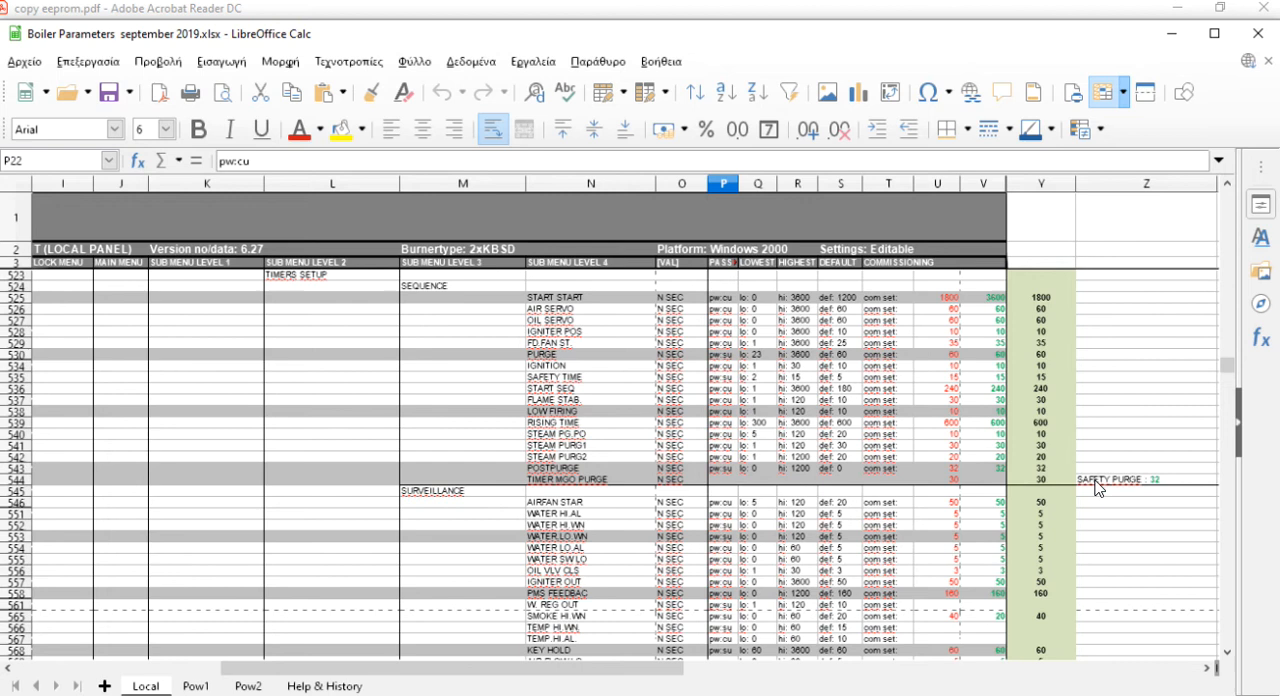
{"action": "mouse_move", "coordinate": [463, 401]}
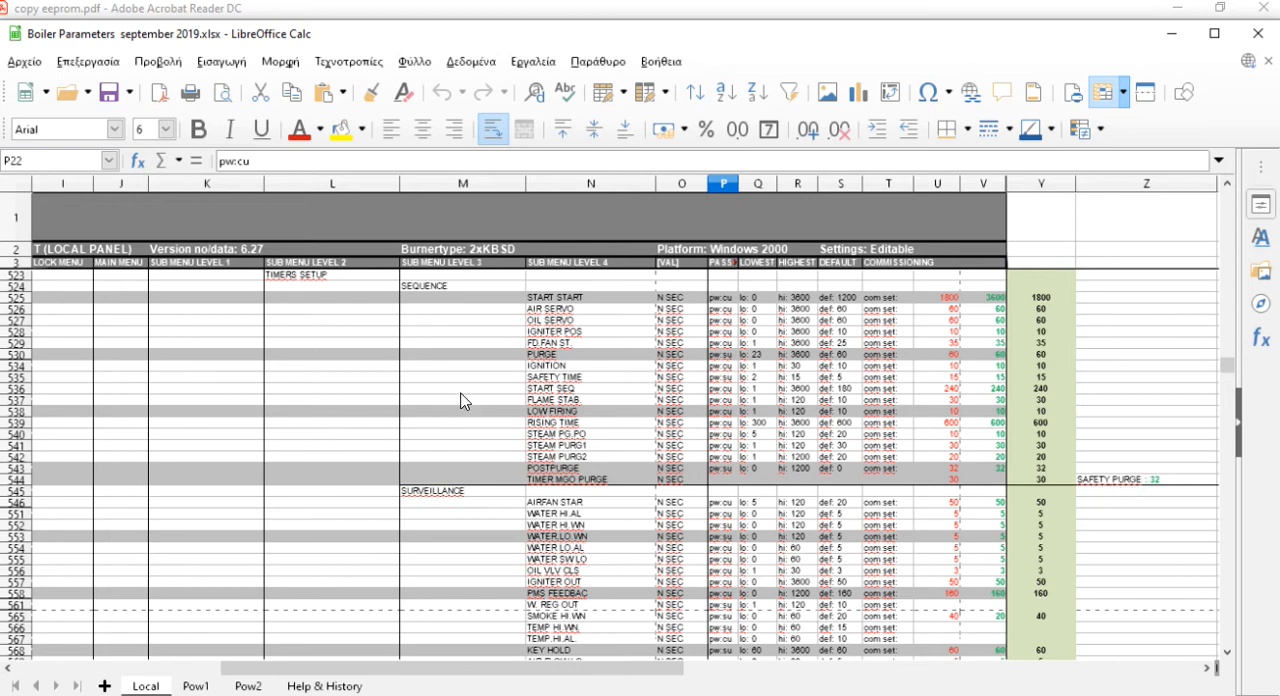
{"action": "scroll", "scroll_direction": "down", "scroll_amount": 3}
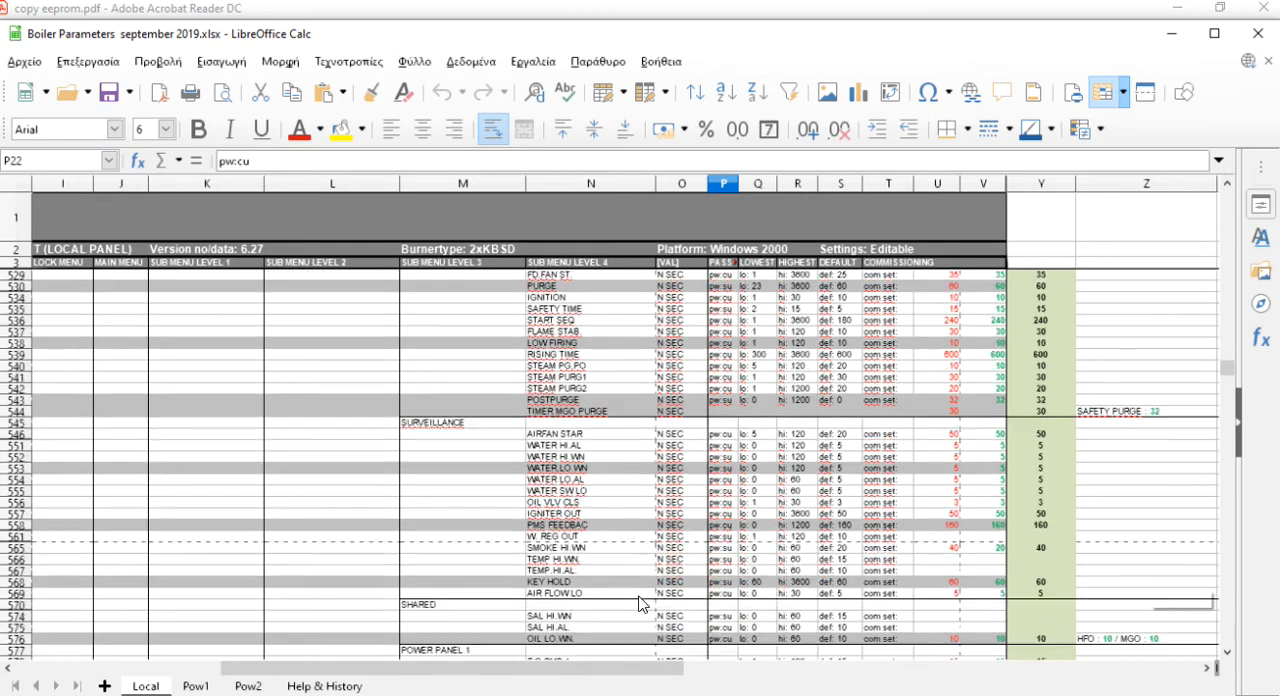
- Scroll to rows 595–699, from POWER PANEL 2 through COMMUNICATION, DATE/TIME and OIL SUM
{"action": "scroll", "scroll_direction": "down", "scroll_amount": 3}
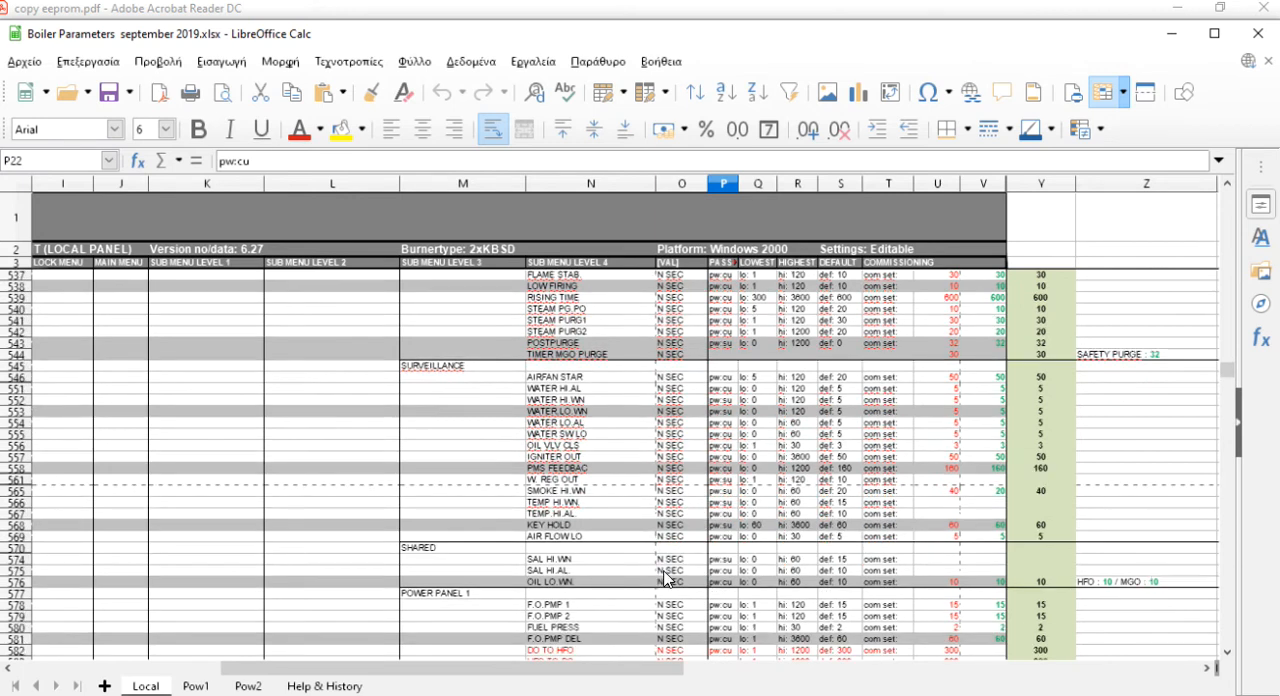
{"action": "scroll", "scroll_direction": "down", "scroll_amount": 3}
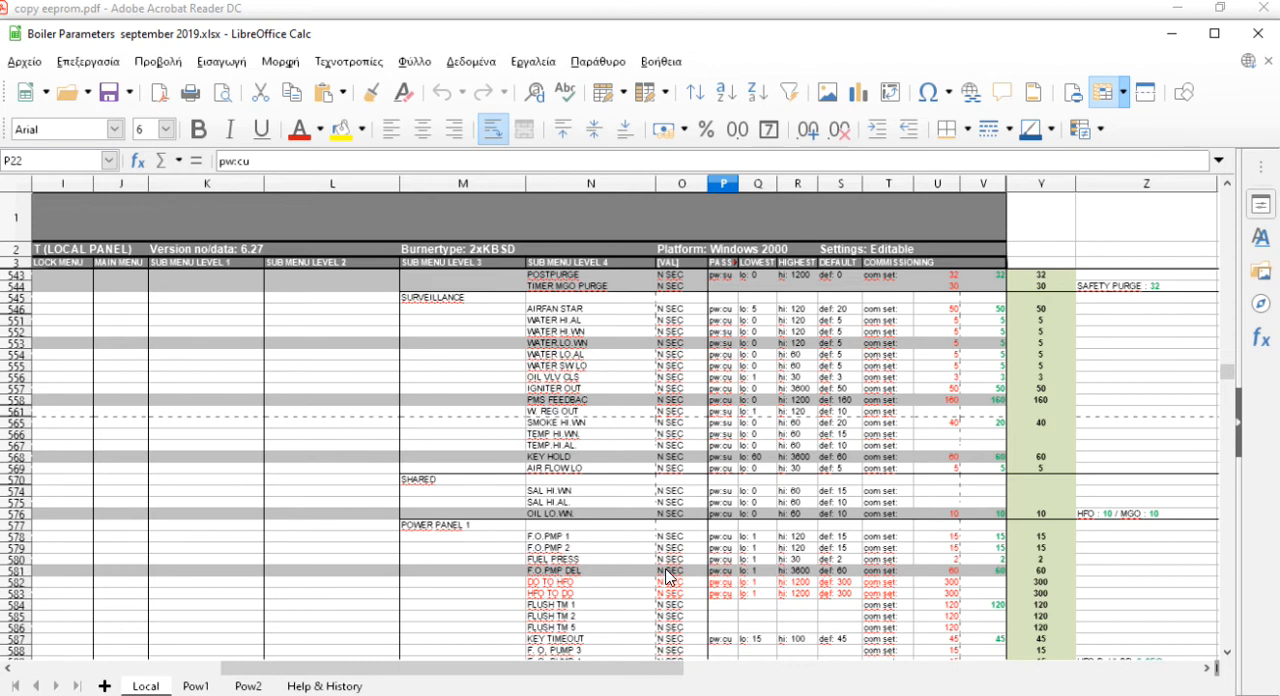
{"action": "scroll", "scroll_direction": "down", "scroll_amount": 3}
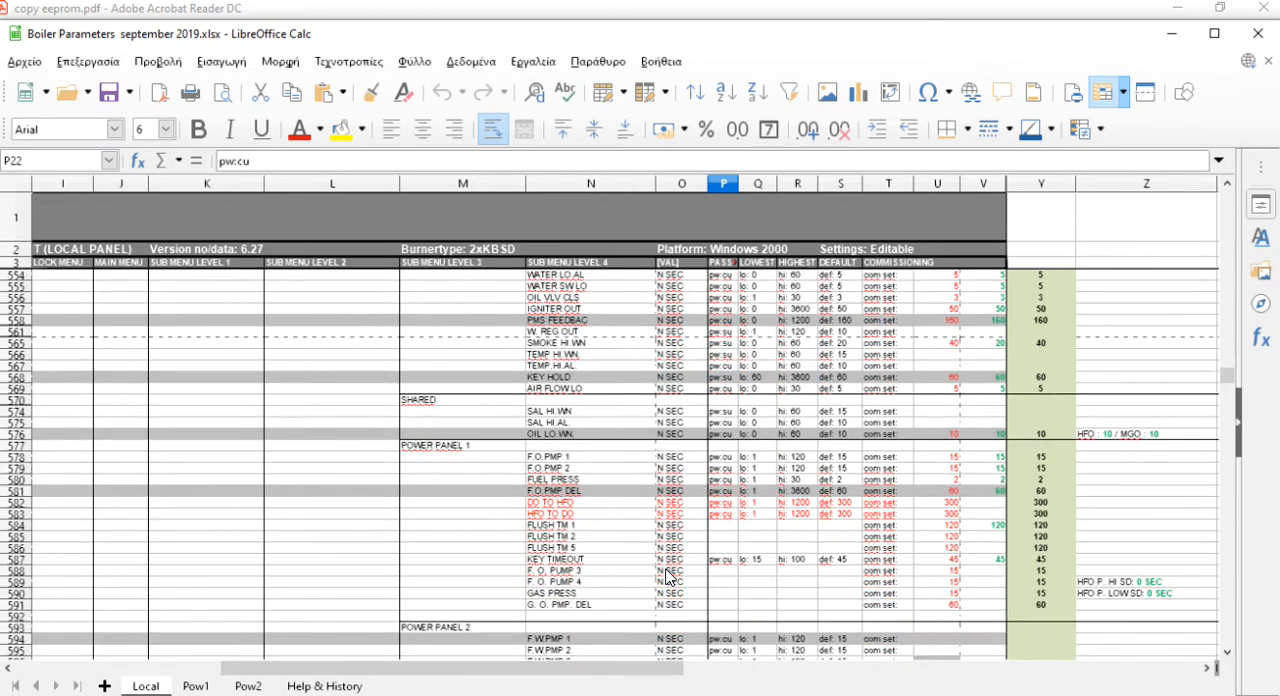
{"action": "scroll", "scroll_direction": "down", "scroll_amount": 3}
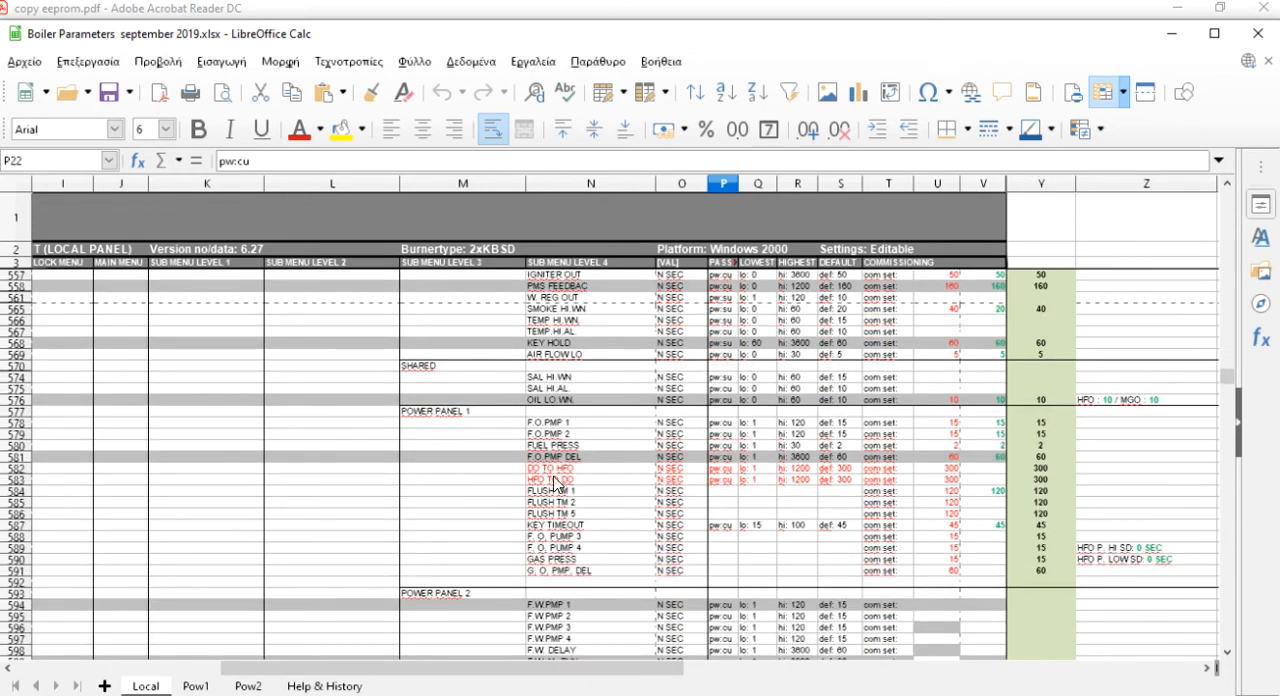
{"action": "mouse_move", "coordinate": [900, 490]}
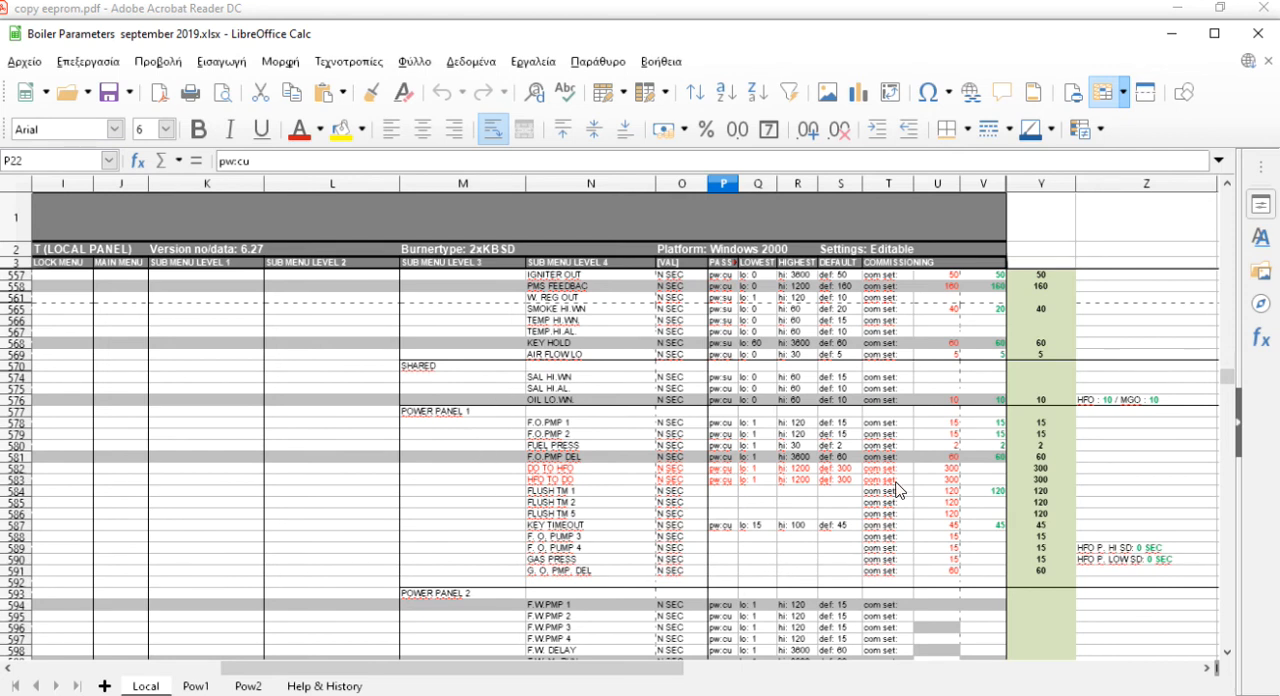
{"action": "scroll", "scroll_direction": "down", "scroll_amount": 3}
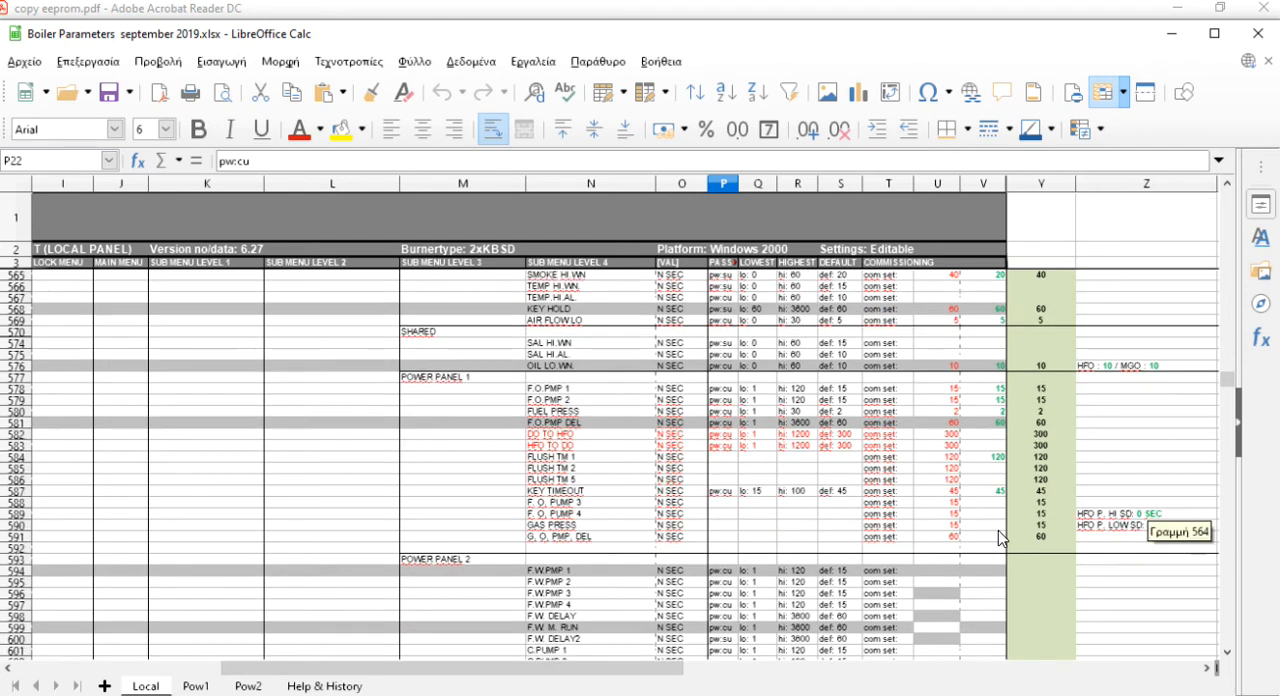
{"action": "scroll", "scroll_direction": "down", "scroll_amount": 3}
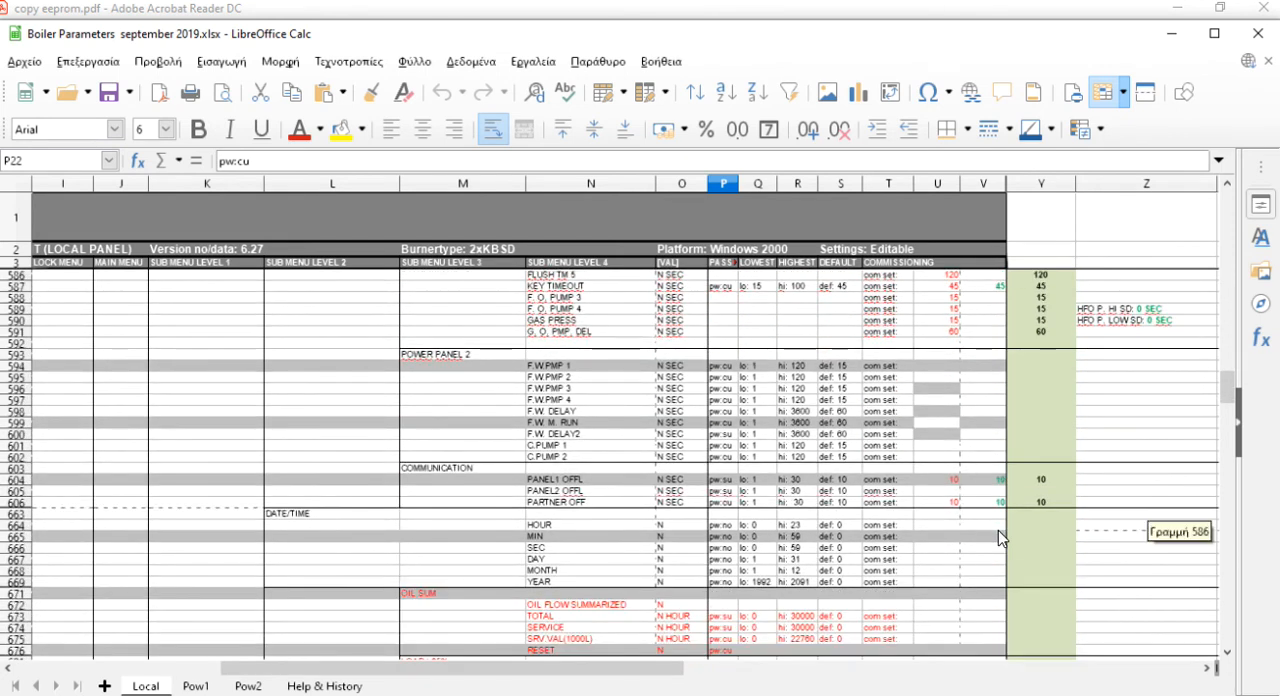
{"action": "scroll", "scroll_direction": "down", "scroll_amount": 3}
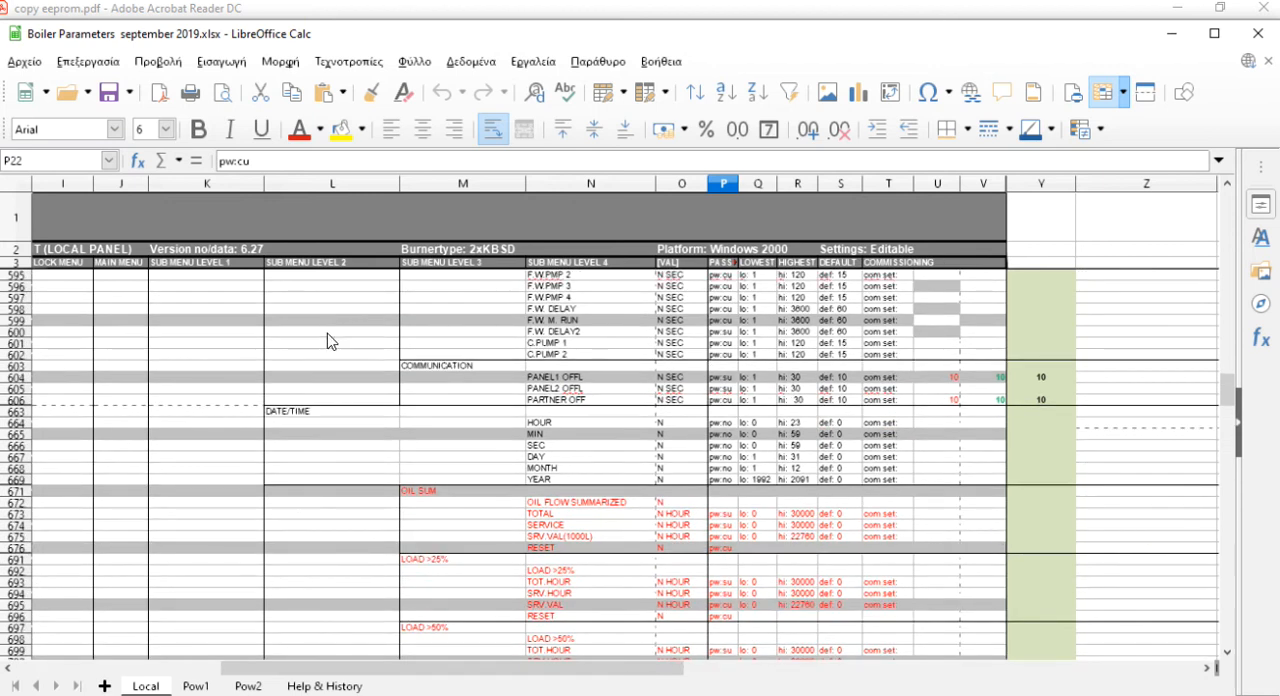
{"action": "mouse_move", "coordinate": [615, 517]}
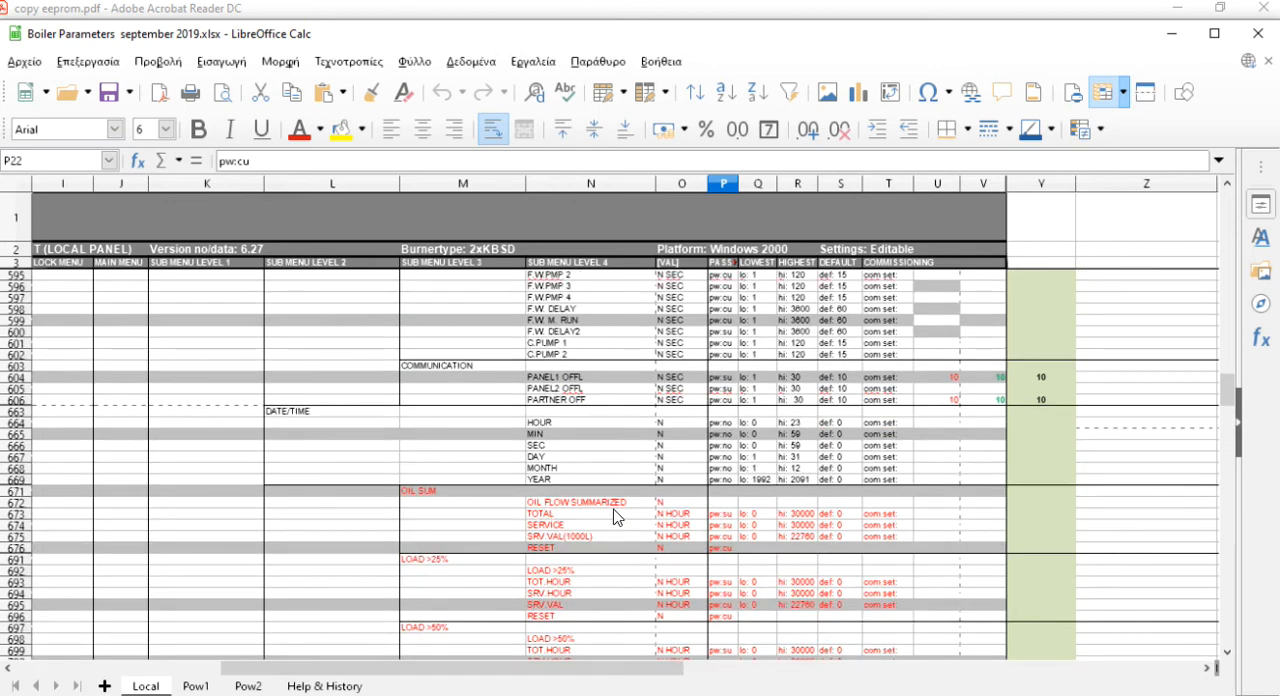
- Scroll through the pump running-hour counters to the start/stop limits, rows 824–857
{"action": "scroll", "scroll_direction": "down", "scroll_amount": 3}
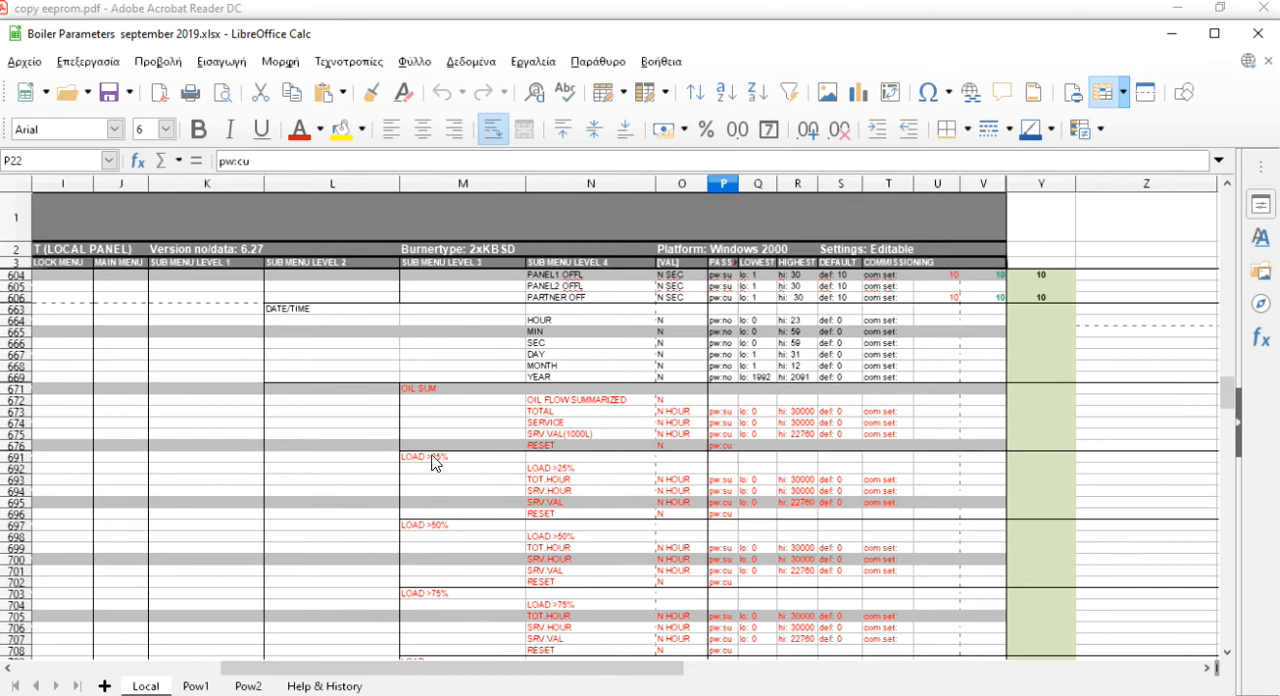
{"action": "scroll", "scroll_direction": "down", "scroll_amount": 3}
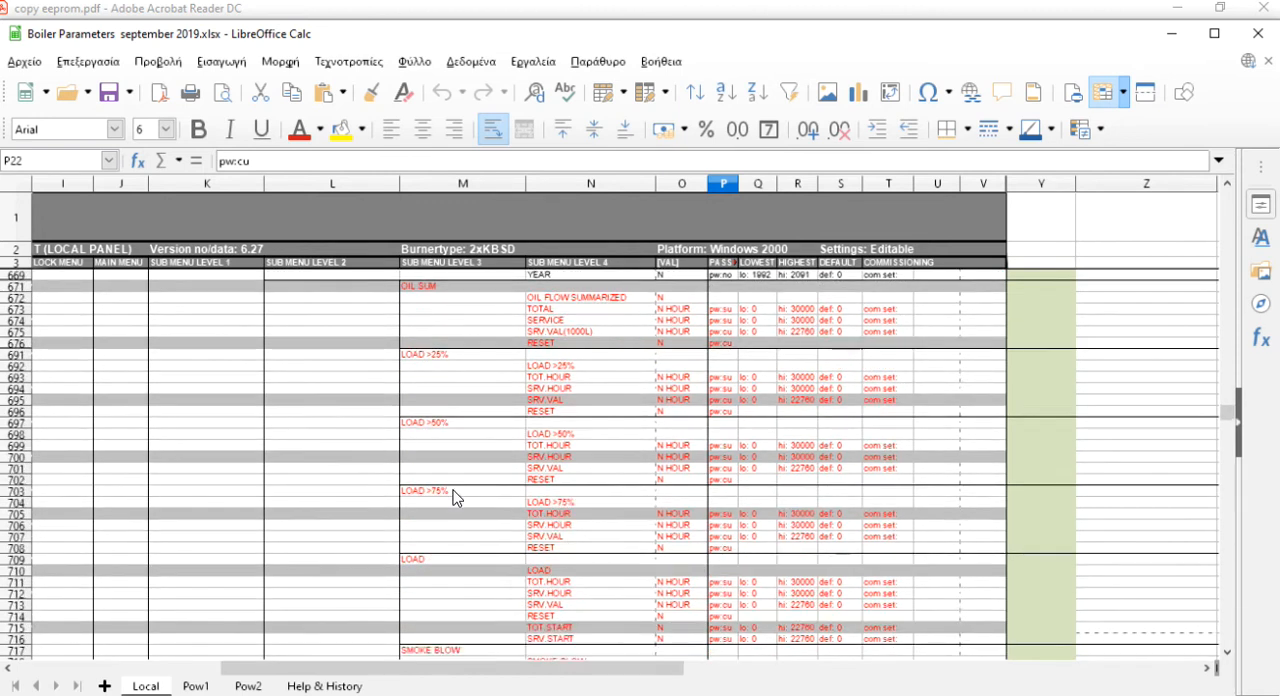
{"action": "scroll", "scroll_direction": "down", "scroll_amount": 3}
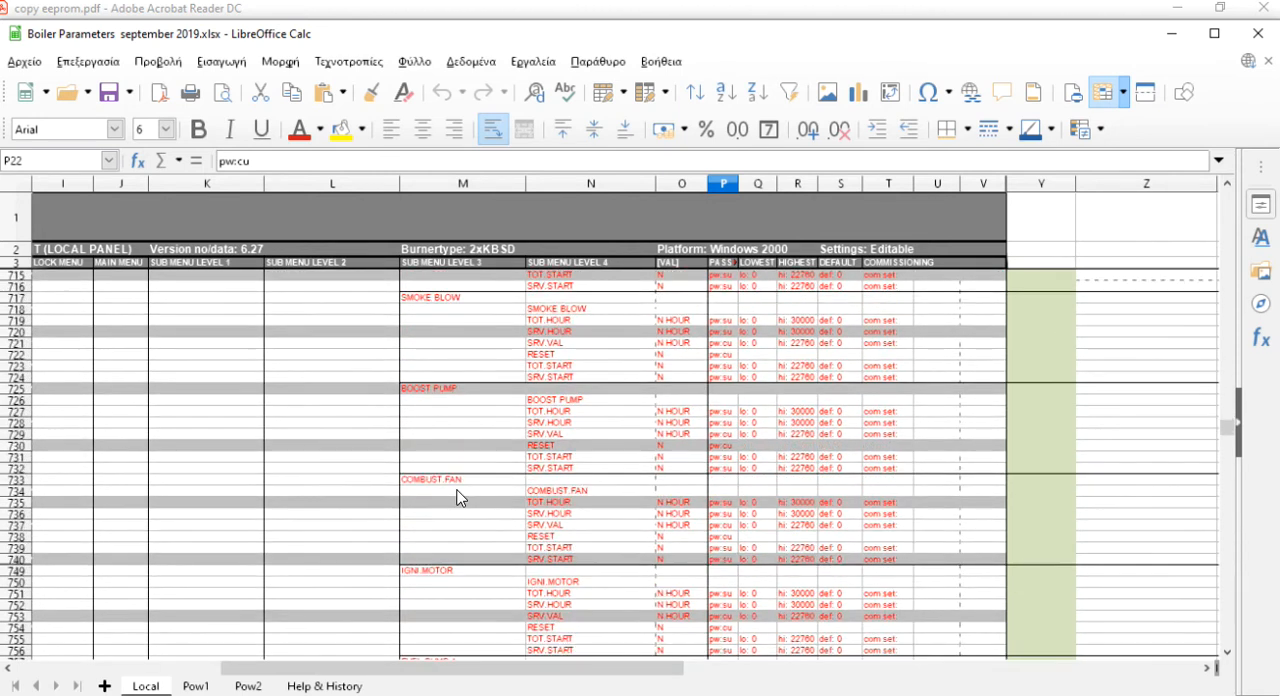
{"action": "scroll", "scroll_direction": "down", "scroll_amount": 3}
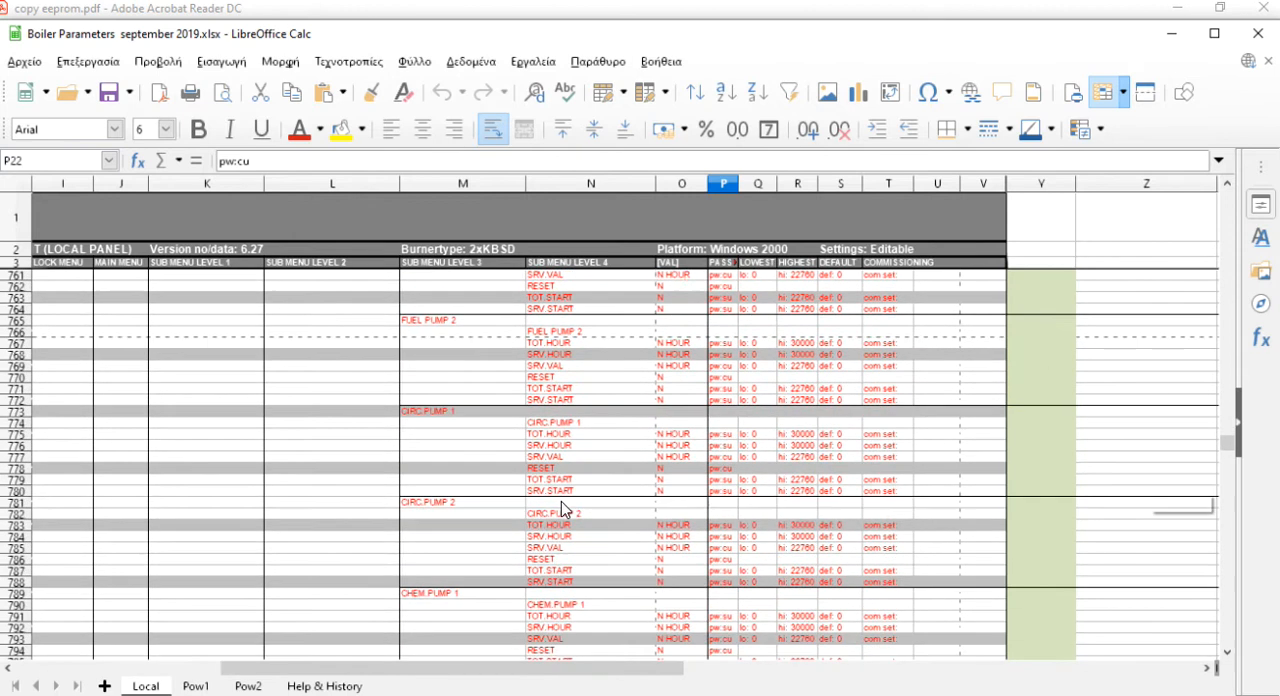
{"action": "scroll", "scroll_direction": "down", "scroll_amount": 3}
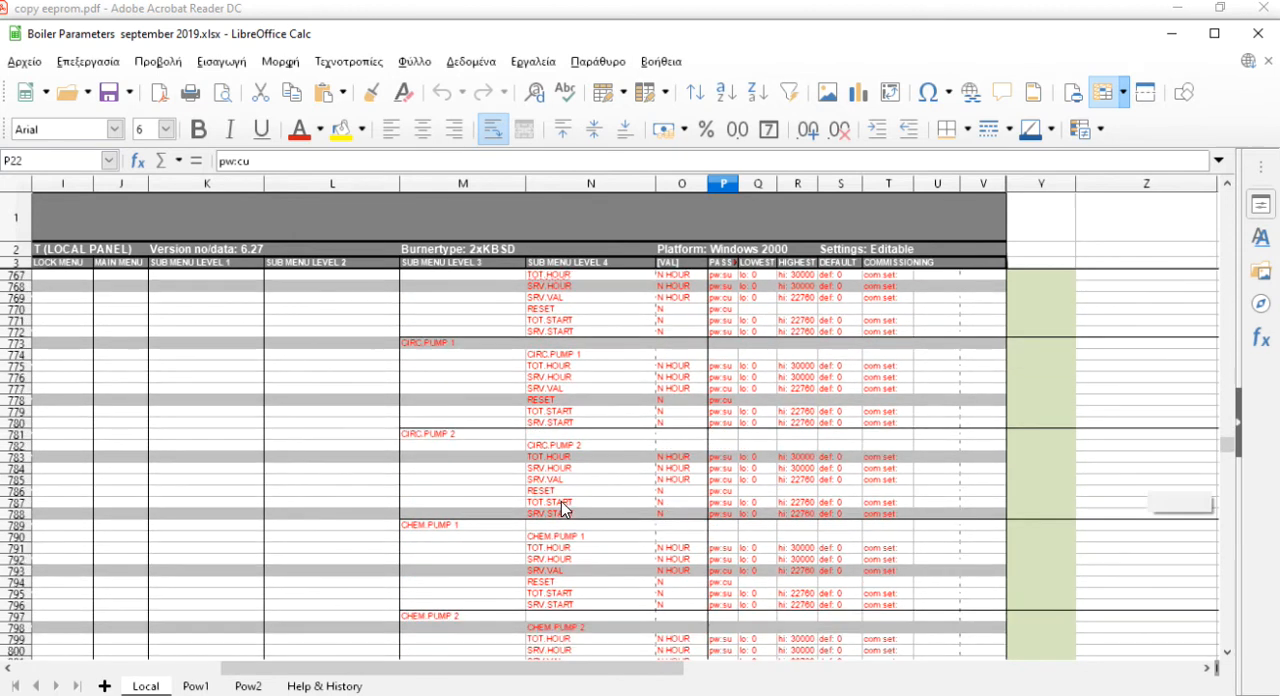
{"action": "scroll", "scroll_direction": "down", "scroll_amount": 3}
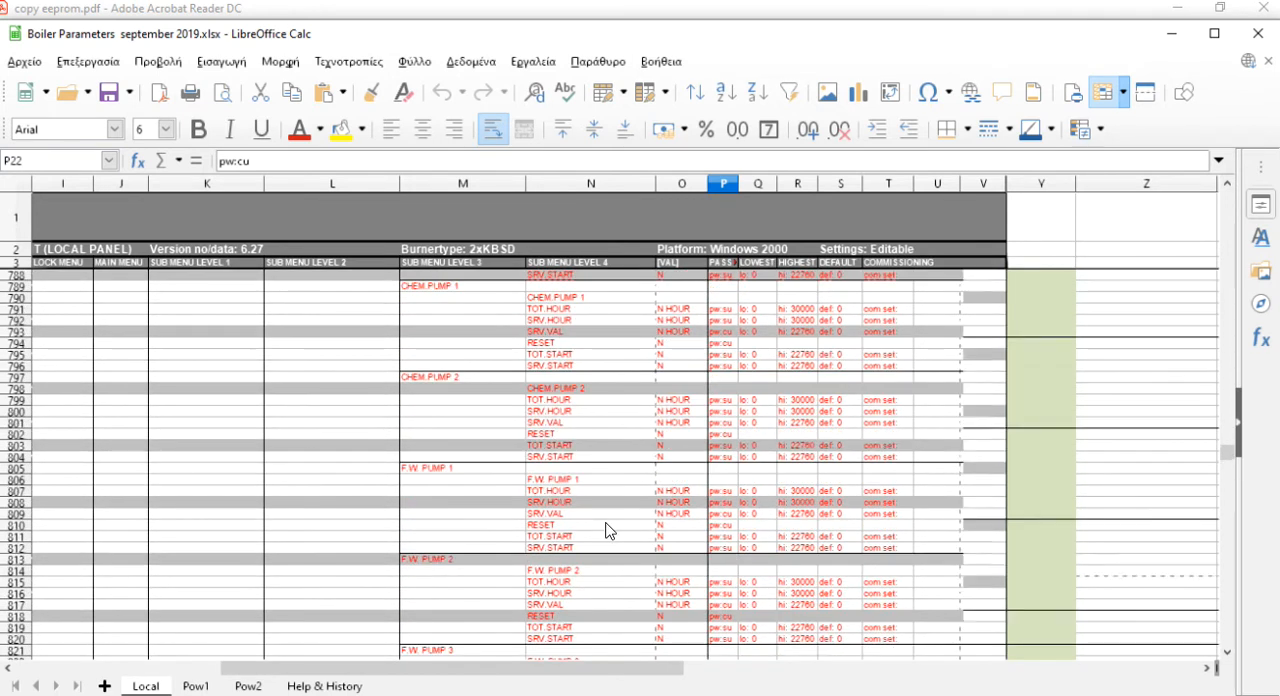
{"action": "scroll", "scroll_direction": "down", "scroll_amount": 3}
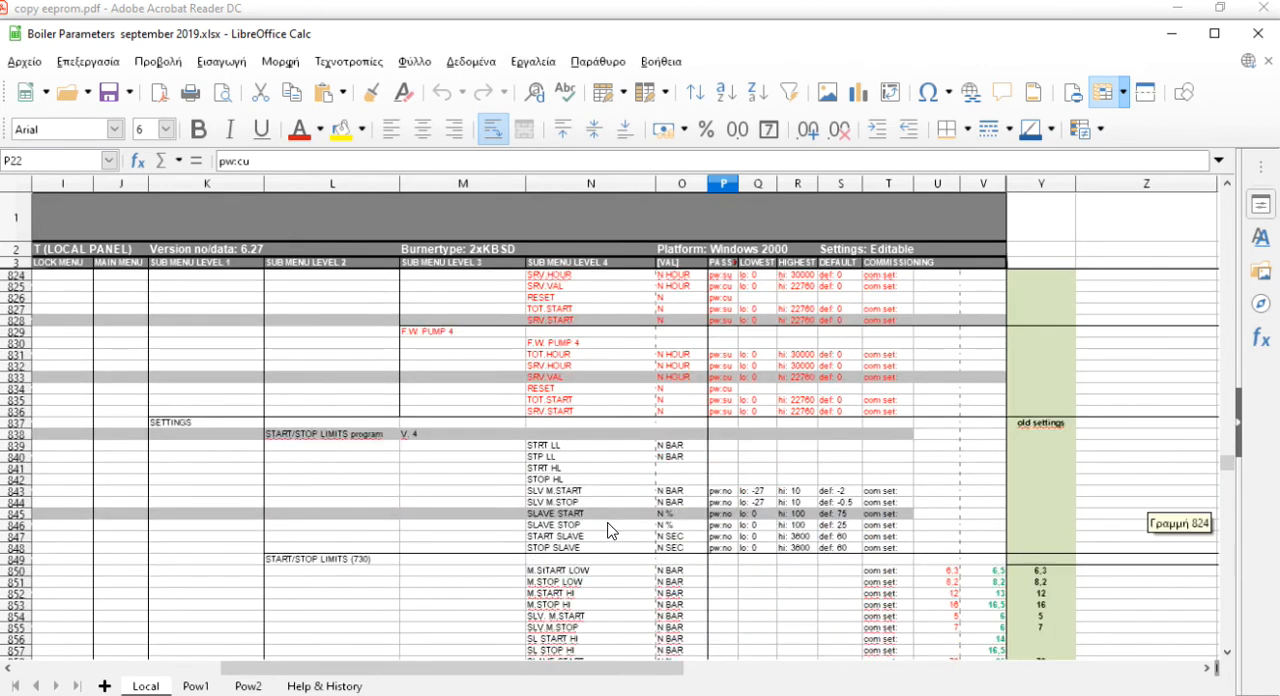
- Scroll past START/STOP LIMITS to the firing, purge, ignition, rising and stand-by positions
{"action": "scroll", "scroll_direction": "down", "scroll_amount": 3}
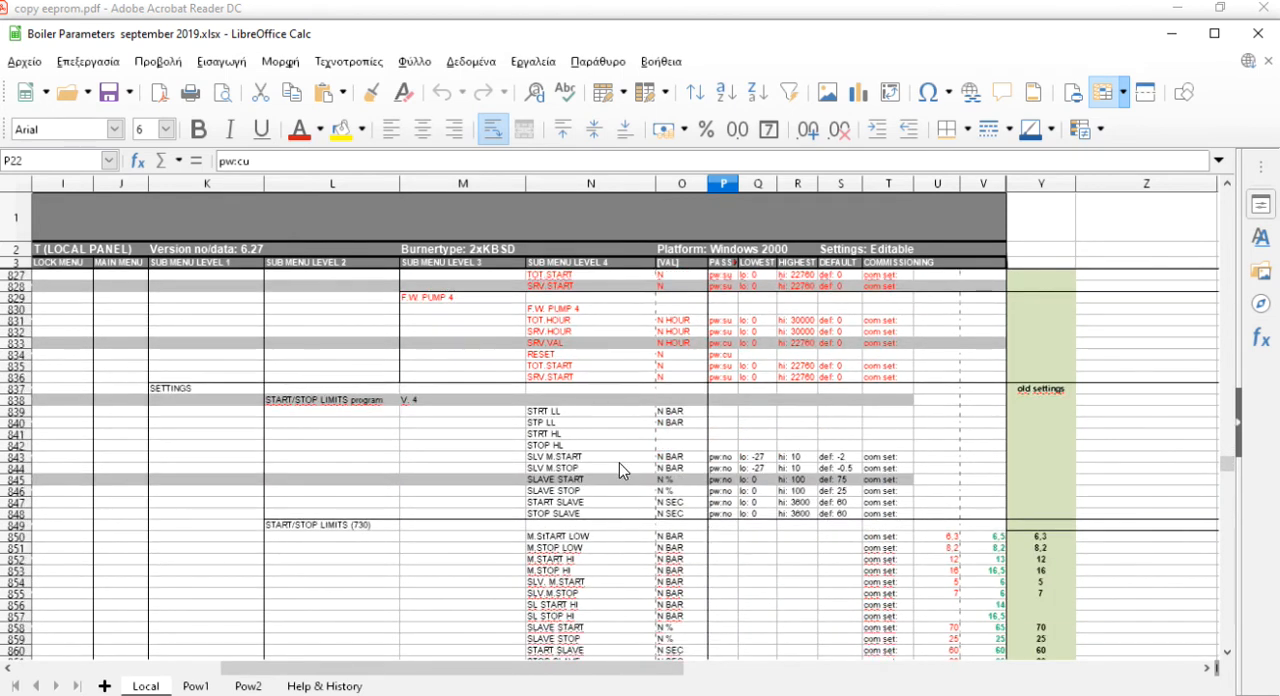
{"action": "mouse_move", "coordinate": [800, 527]}
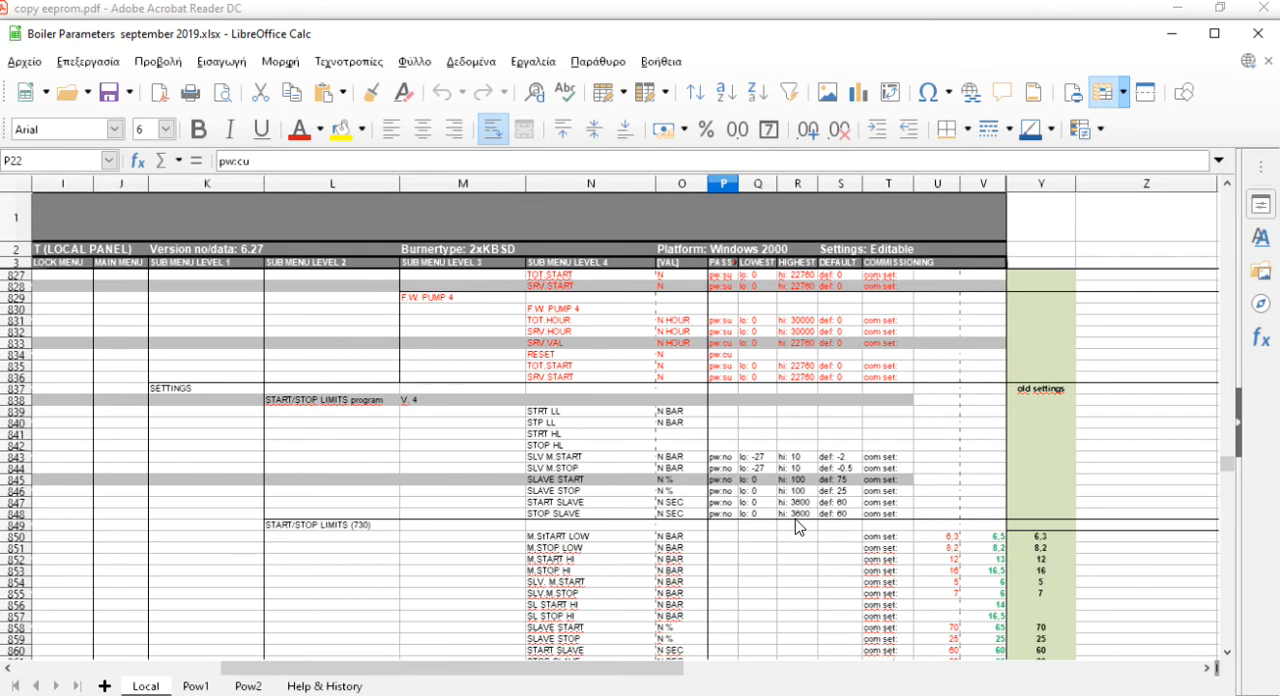
{"action": "scroll", "scroll_direction": "down", "scroll_amount": 3}
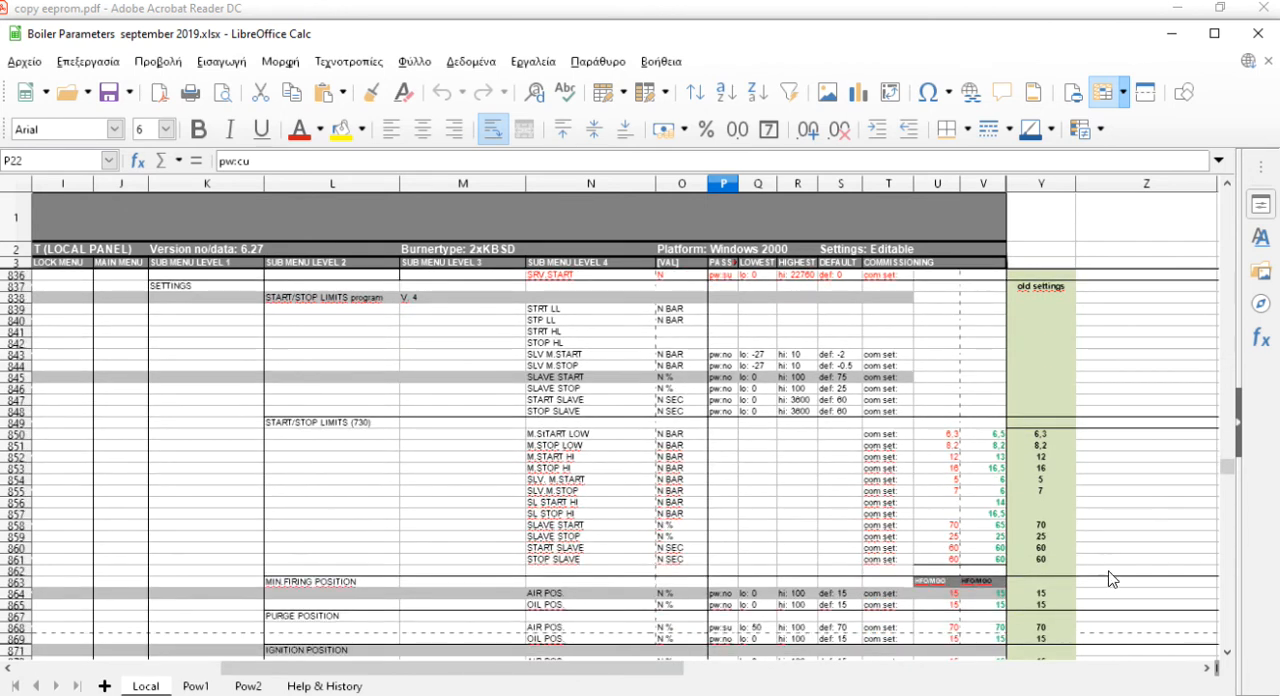
{"action": "mouse_move", "coordinate": [1120, 353]}
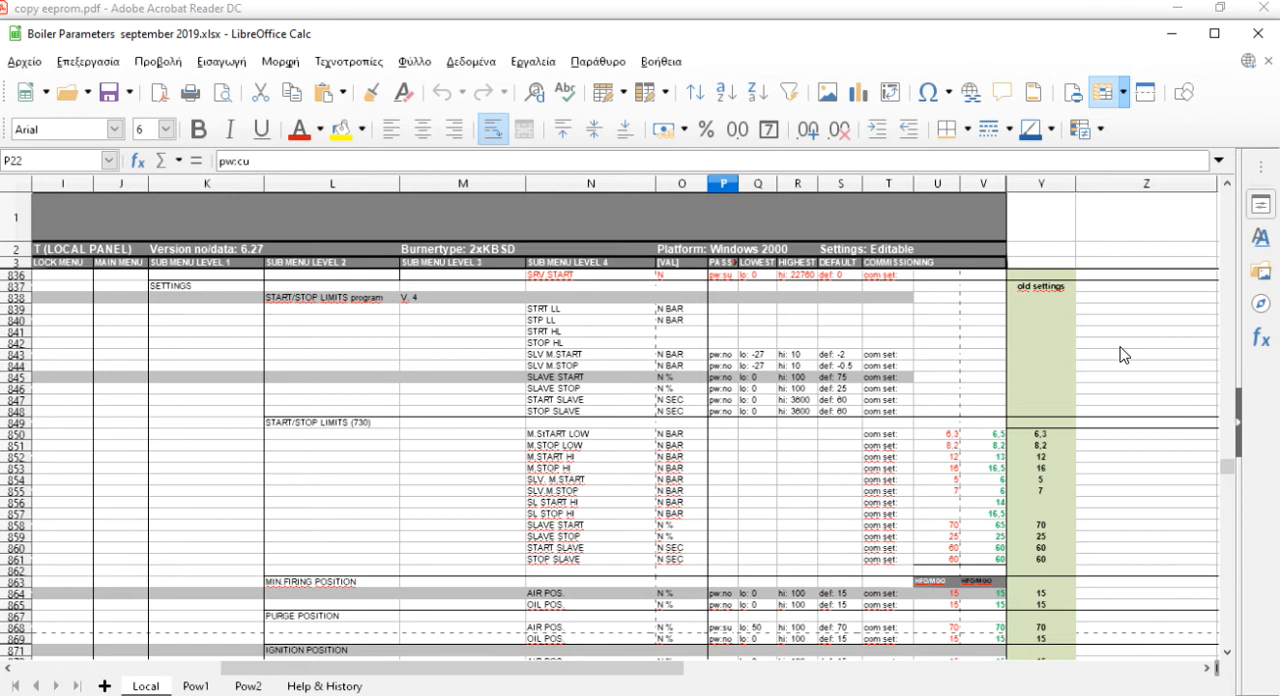
{"action": "scroll", "scroll_direction": "down", "scroll_amount": 3}
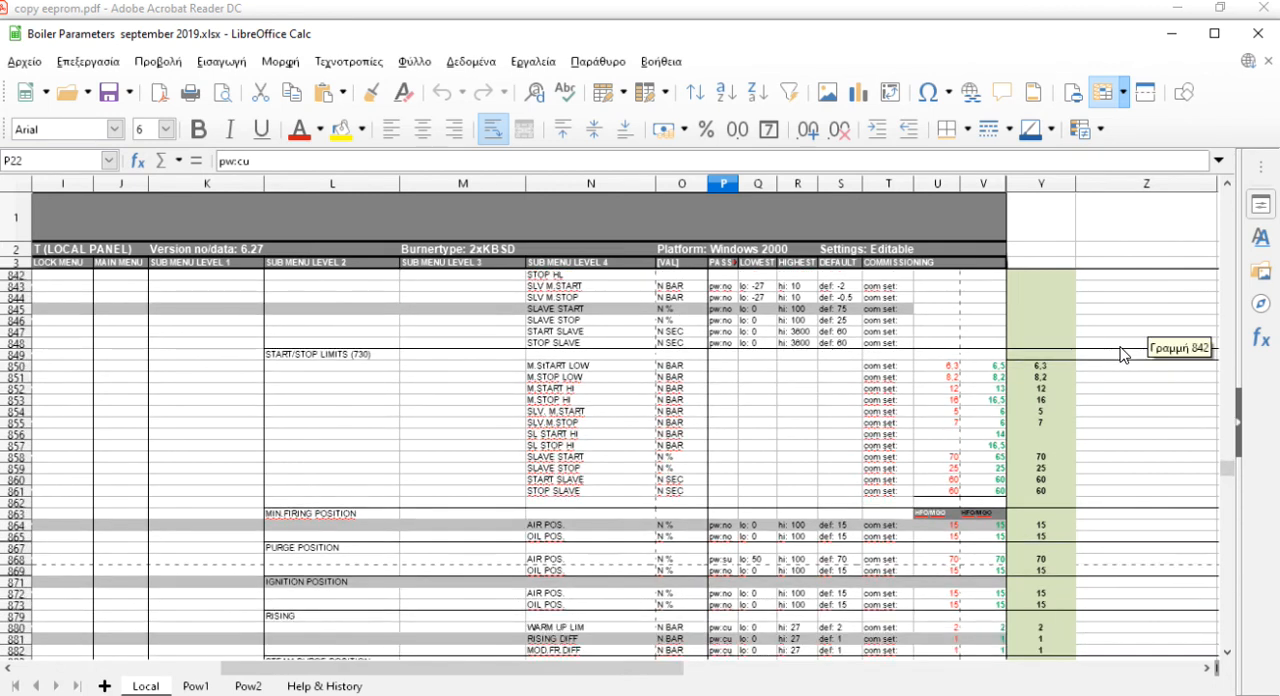
{"action": "scroll", "scroll_direction": "down", "scroll_amount": 3}
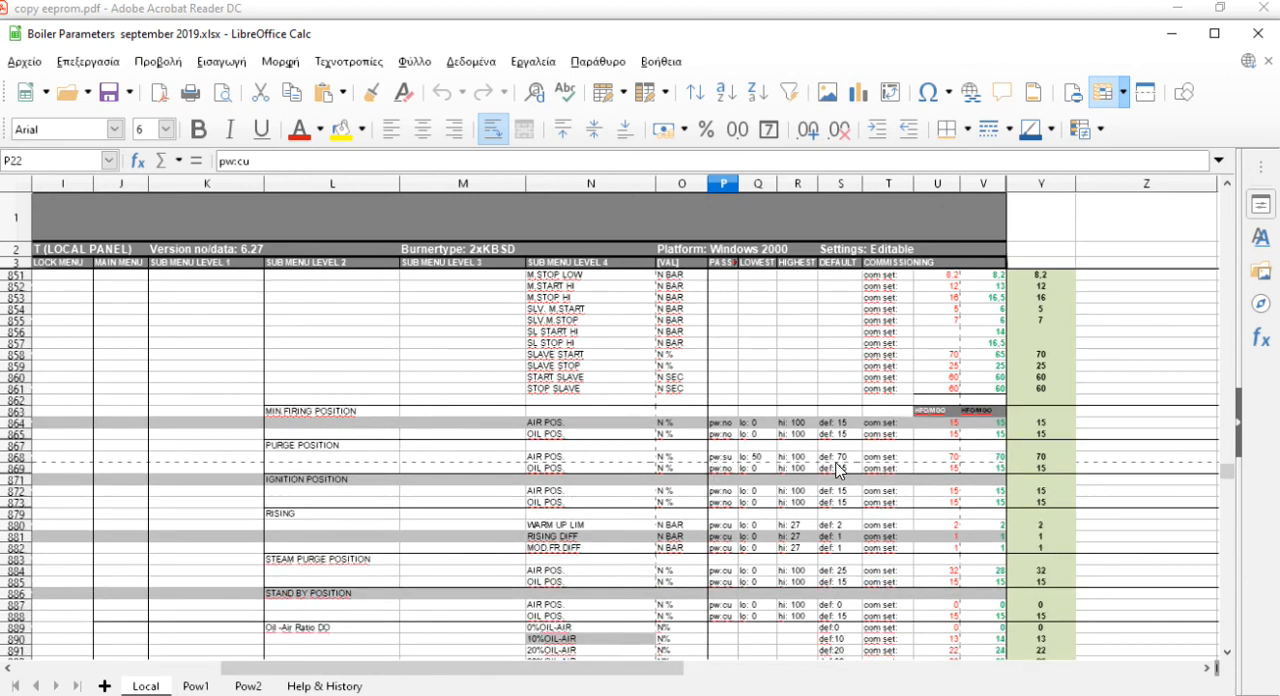
{"action": "mouse_move", "coordinate": [718, 485]}
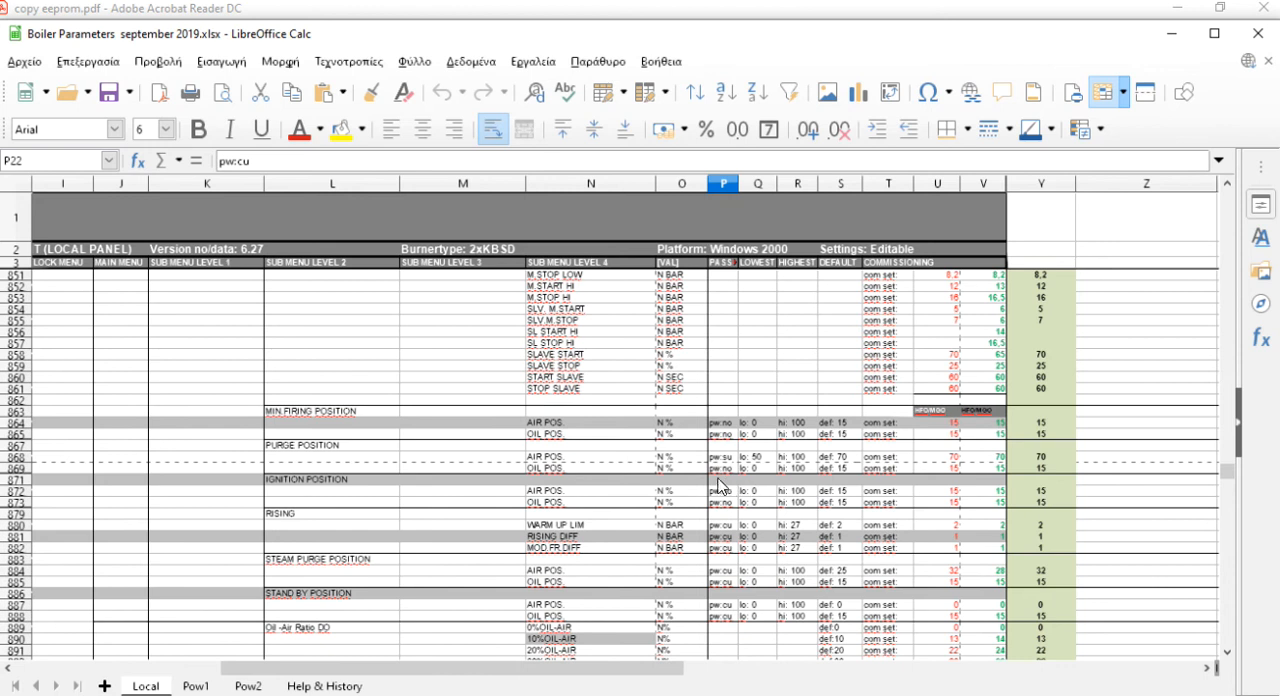
{"action": "mouse_move", "coordinate": [585, 473]}
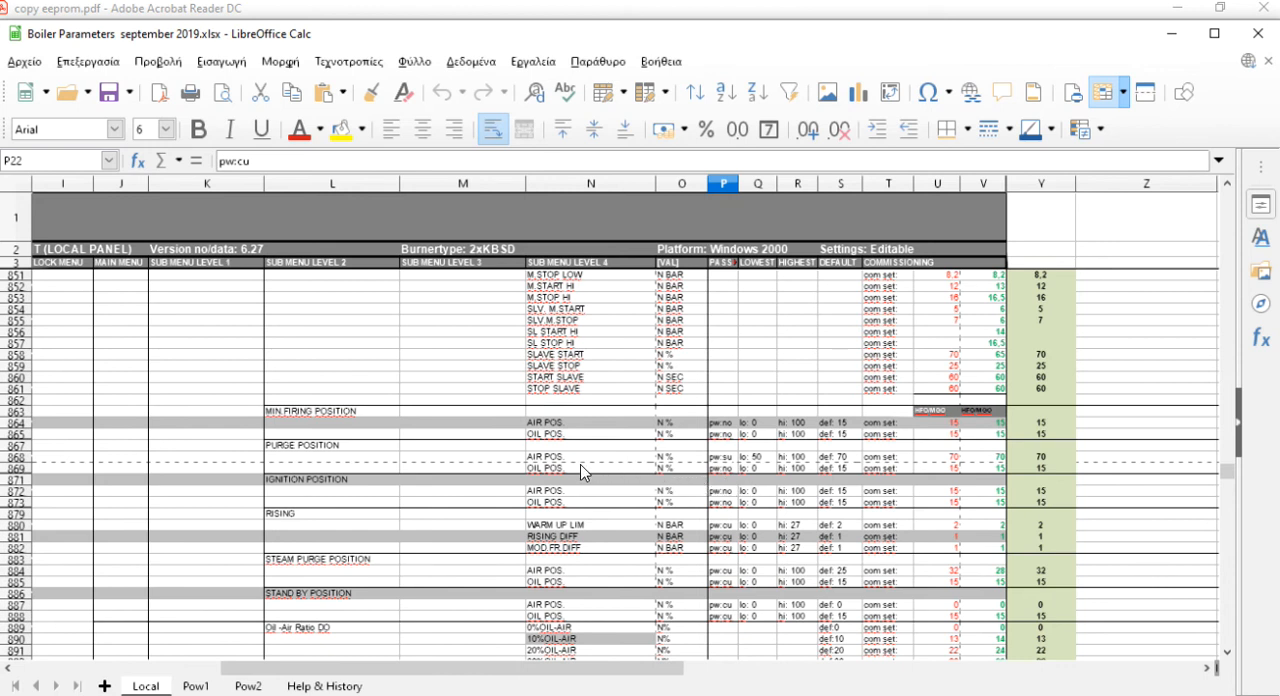
{"action": "scroll", "scroll_direction": "down", "scroll_amount": 3}
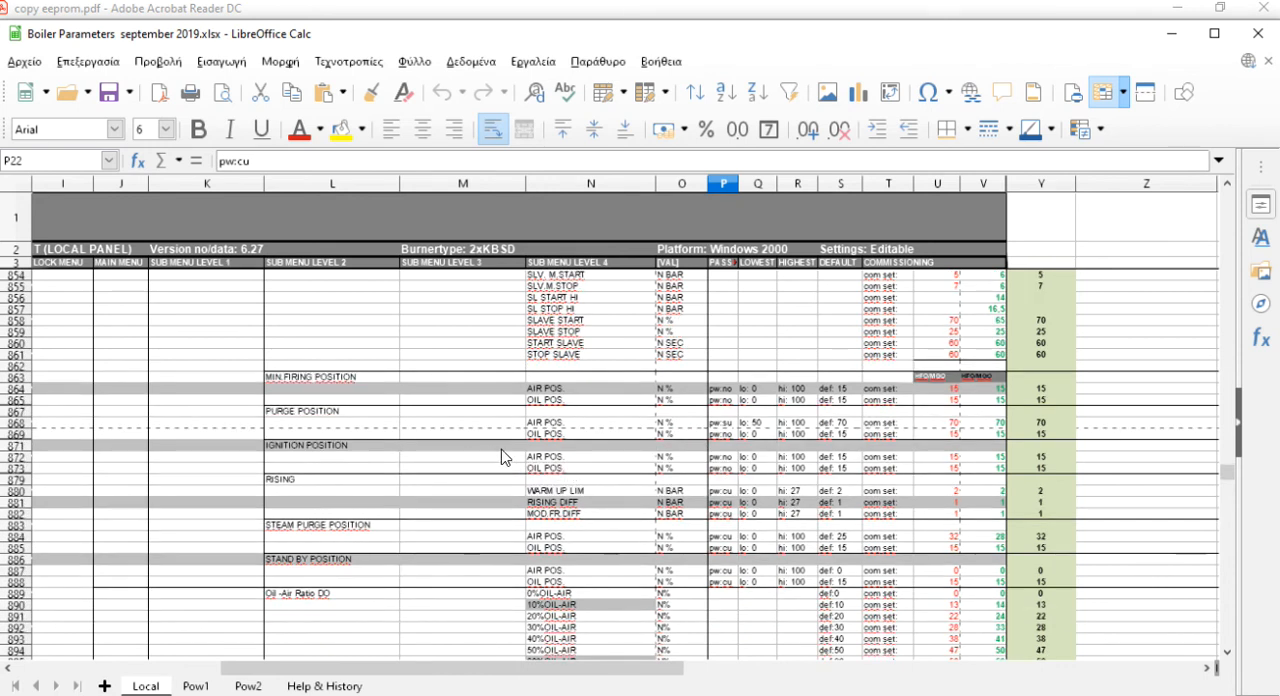
- Scroll the Local sheet through the oil-air ratio, atomizing pressure and flush settings rows
{"action": "scroll", "scroll_direction": "down", "scroll_amount": 3}
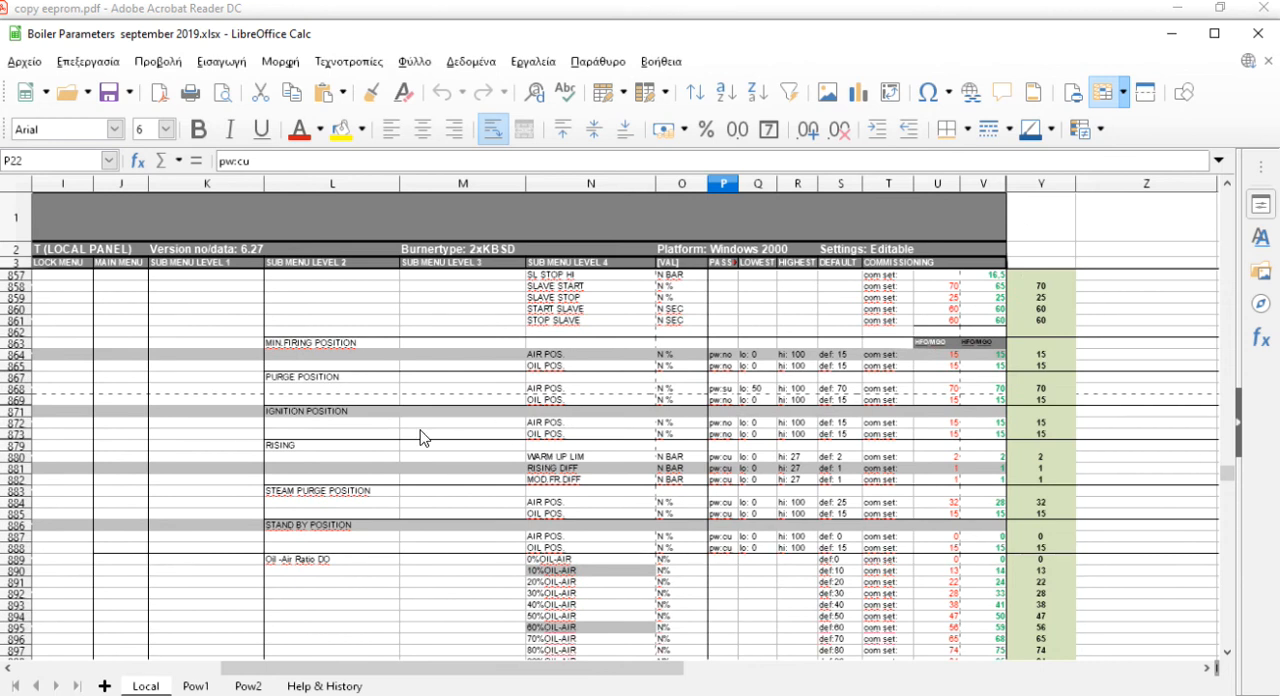
{"action": "mouse_move", "coordinate": [893, 601]}
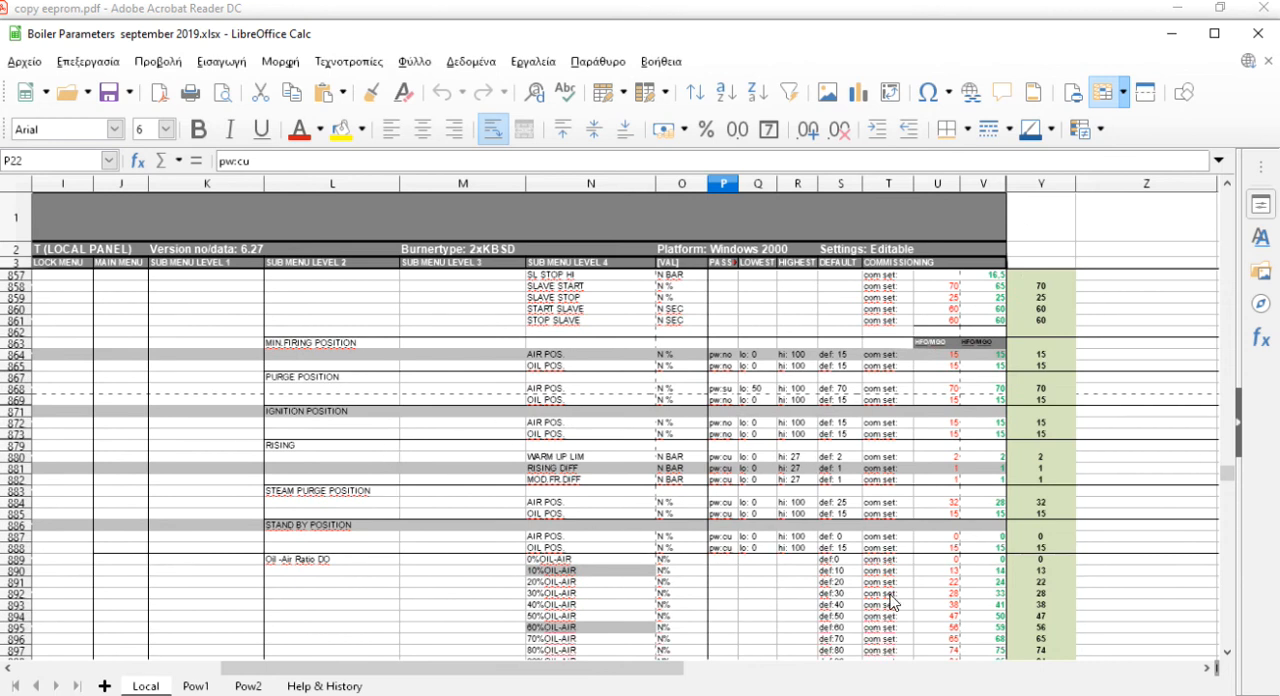
{"action": "scroll", "scroll_direction": "down", "scroll_amount": 3}
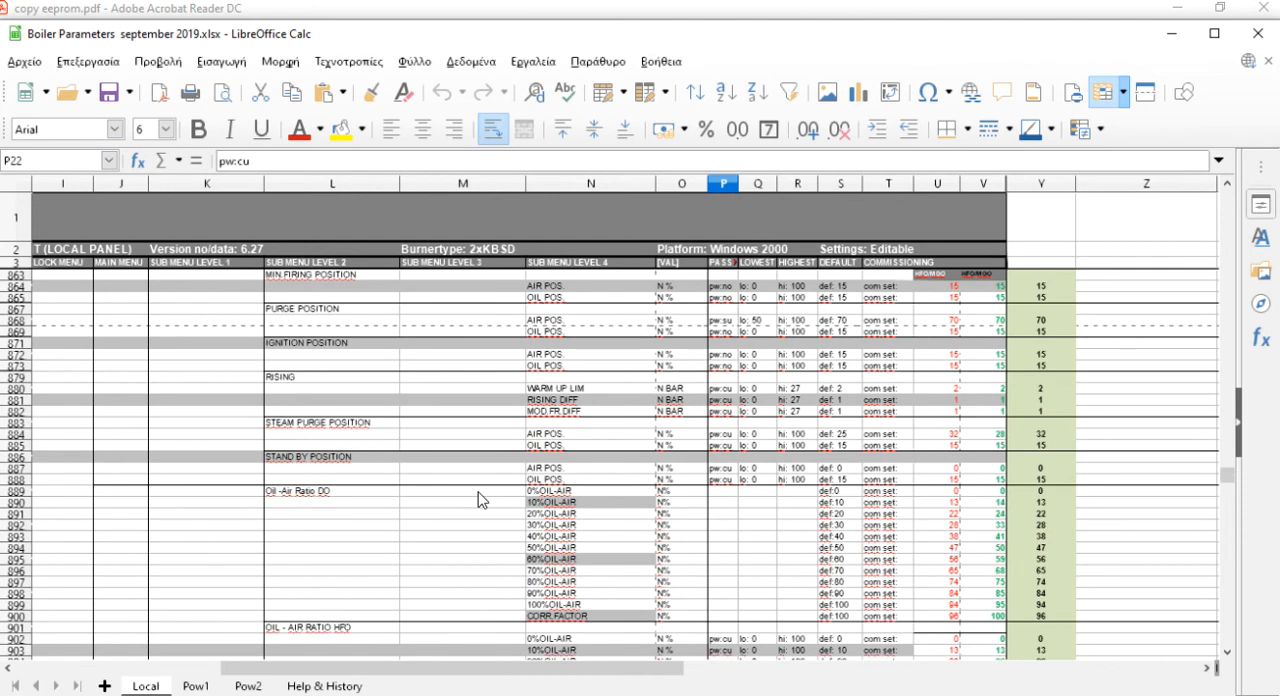
{"action": "scroll", "scroll_direction": "down", "scroll_amount": 3}
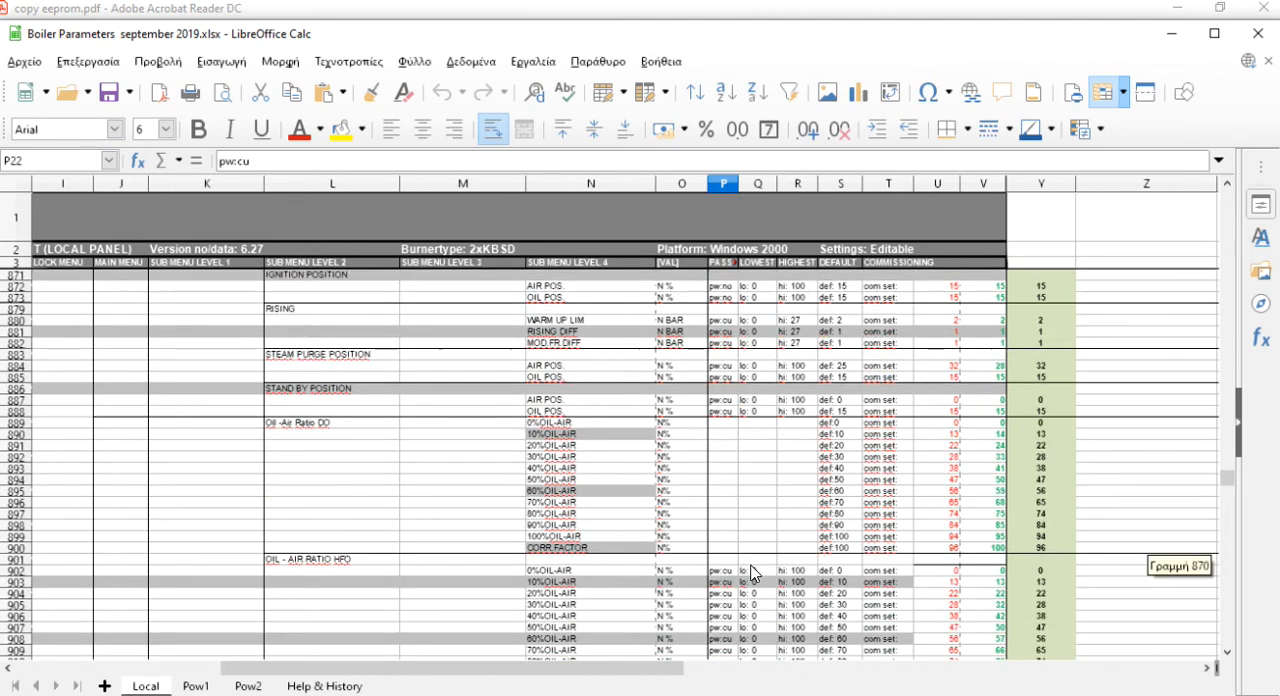
{"action": "scroll", "scroll_direction": "down", "scroll_amount": 3}
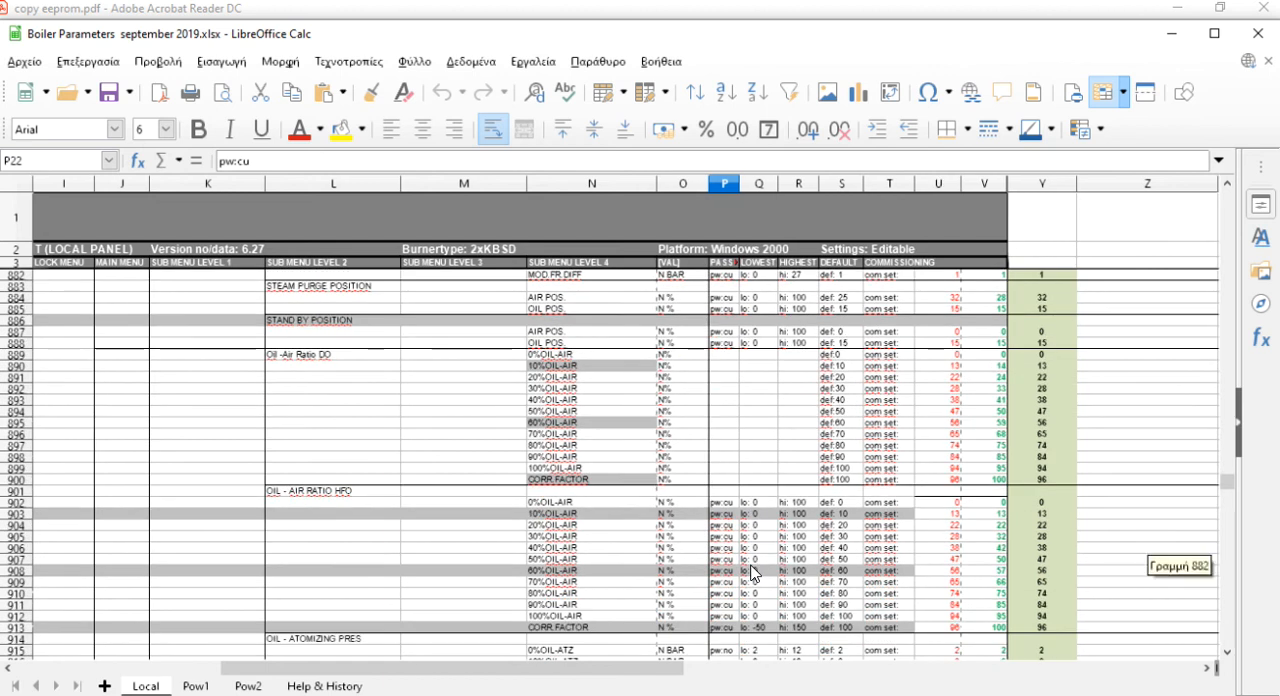
{"action": "scroll", "scroll_direction": "down", "scroll_amount": 3}
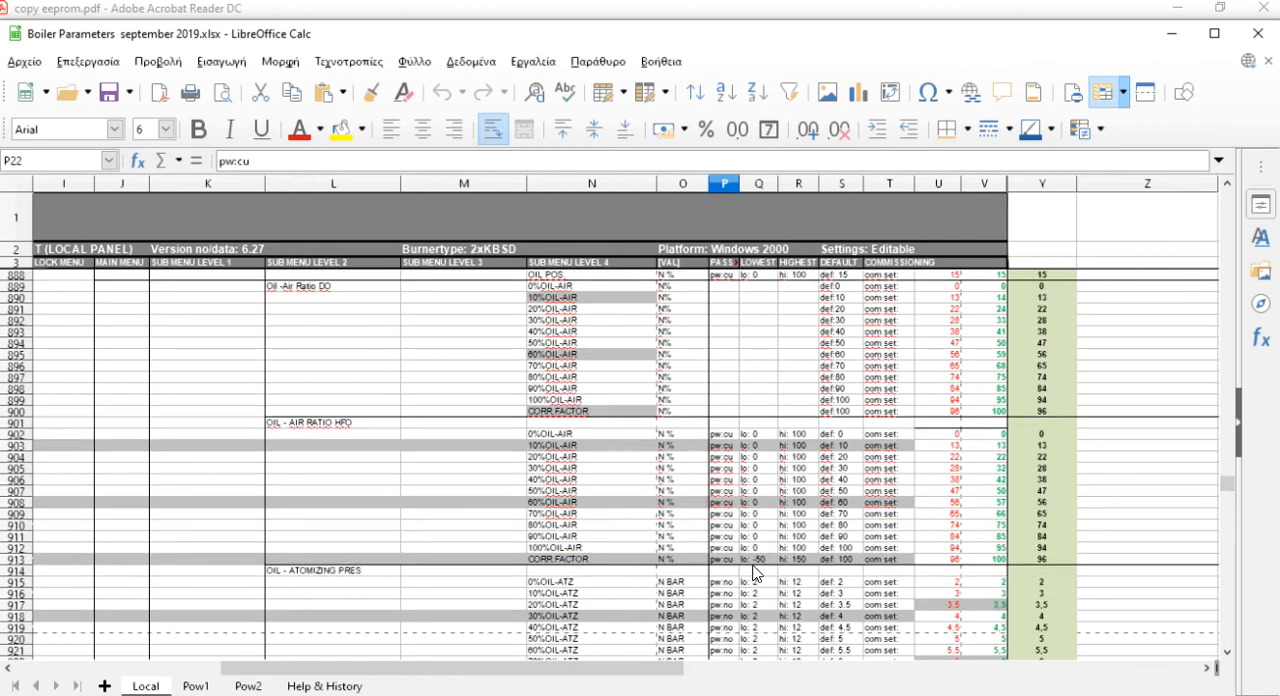
{"action": "scroll", "scroll_direction": "down", "scroll_amount": 3}
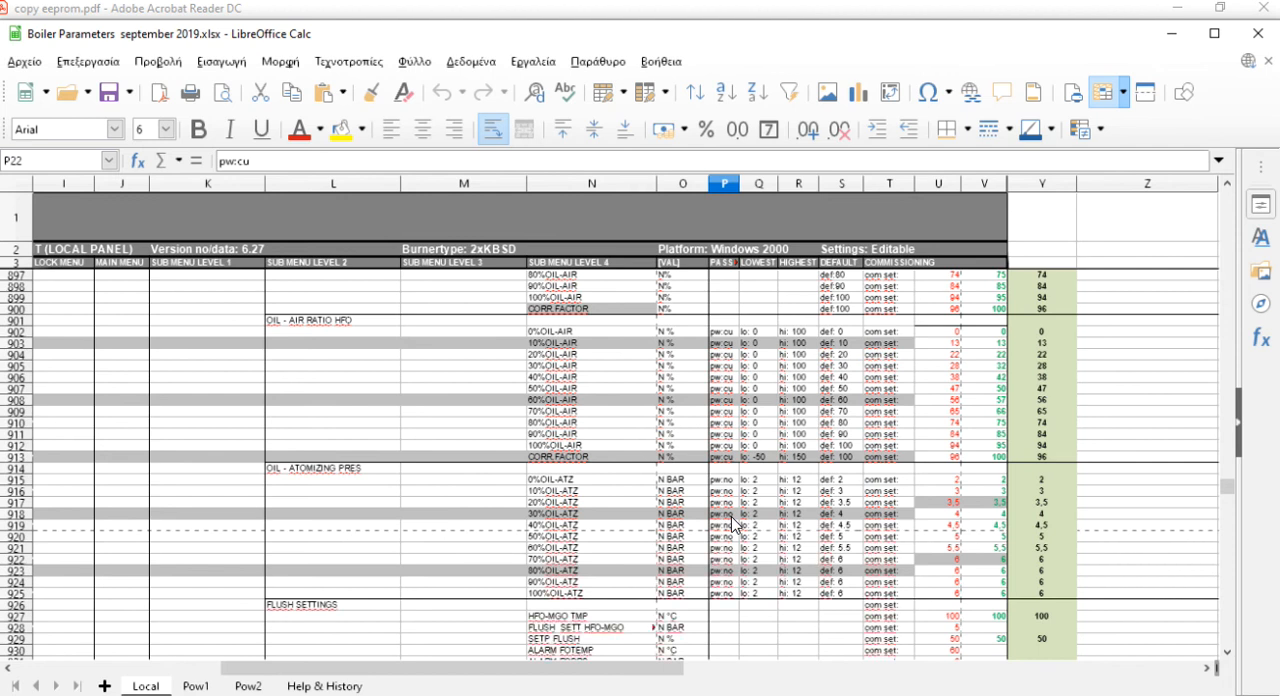
{"action": "mouse_move", "coordinate": [509, 353]}
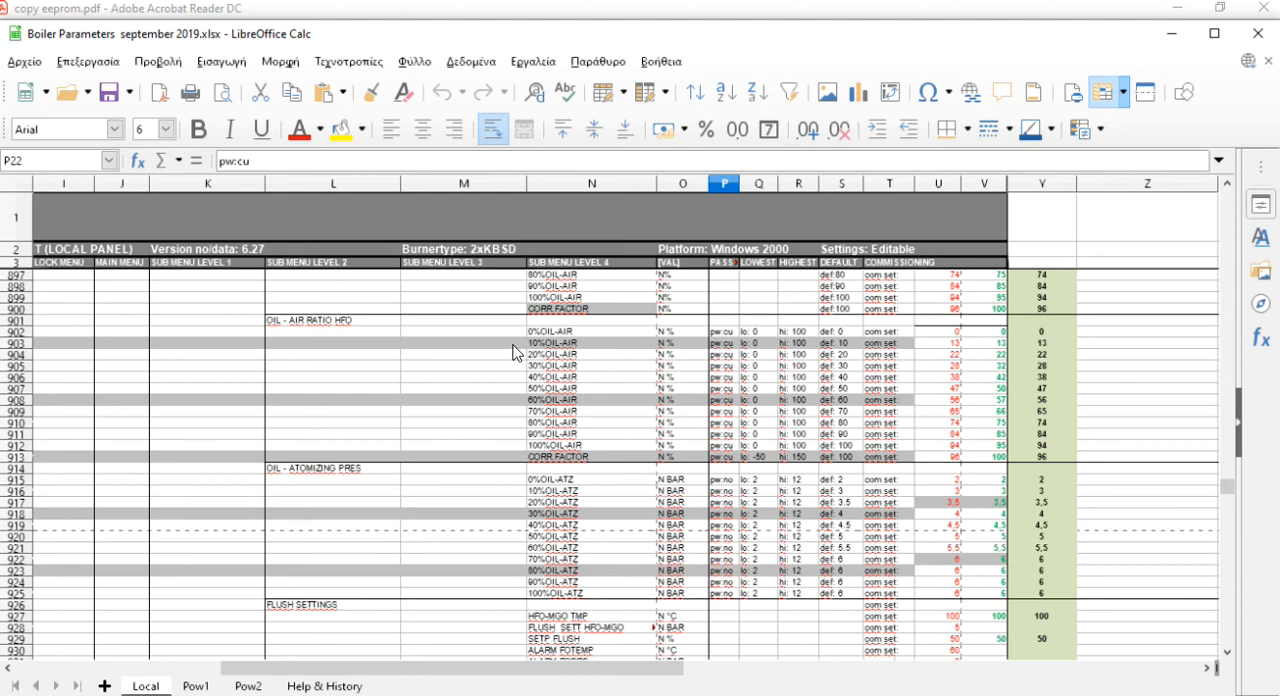
- Scroll past the oil/air out correction and small-gun positions down to DIAGNOSES
{"action": "scroll", "scroll_direction": "down", "scroll_amount": 3}
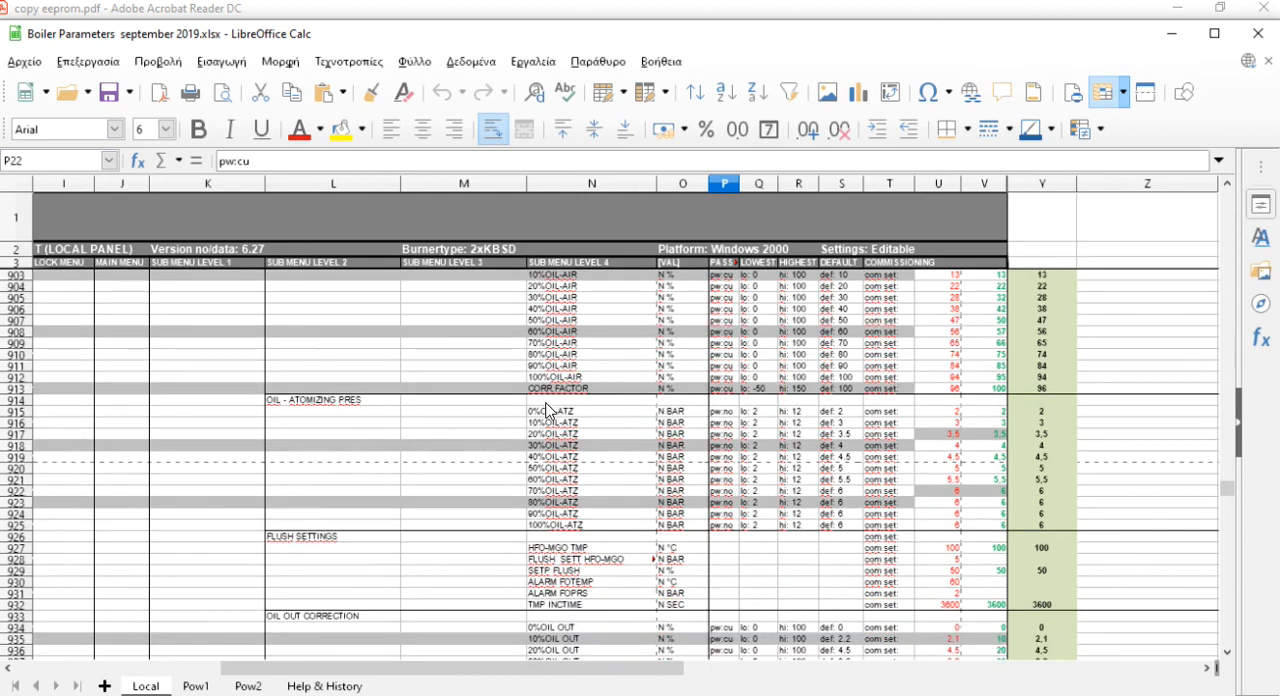
{"action": "scroll", "scroll_direction": "down", "scroll_amount": 3}
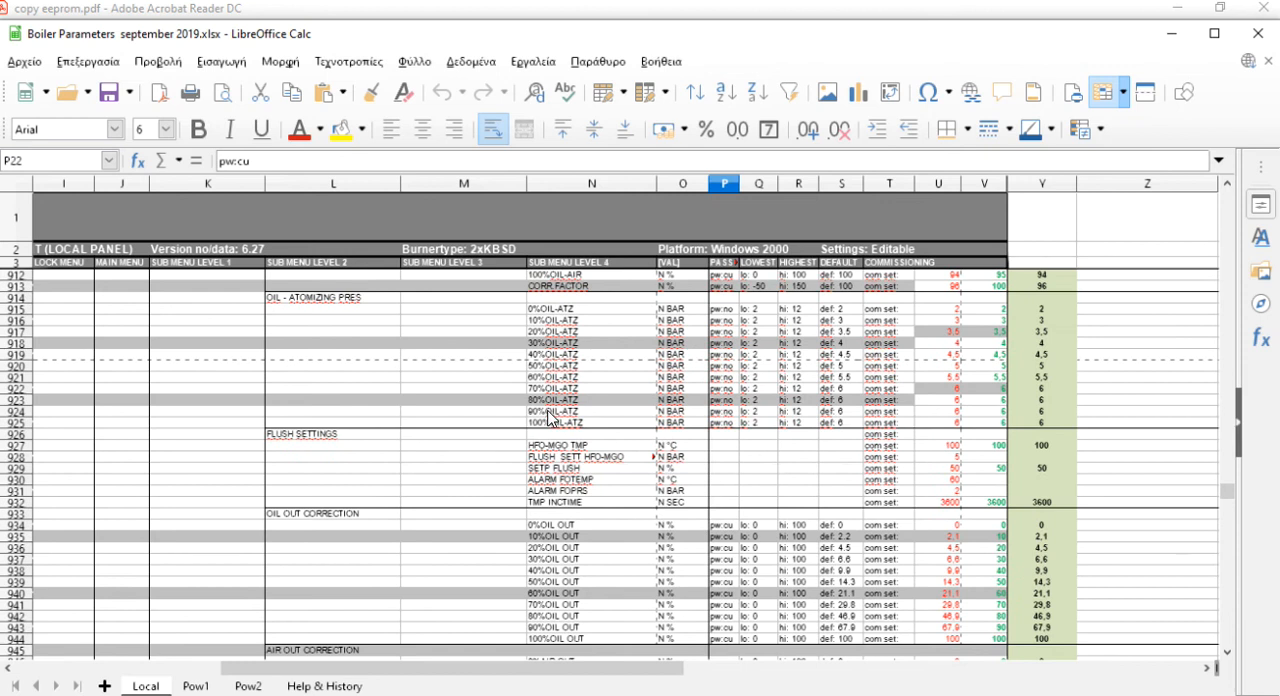
{"action": "scroll", "scroll_direction": "down", "scroll_amount": 3}
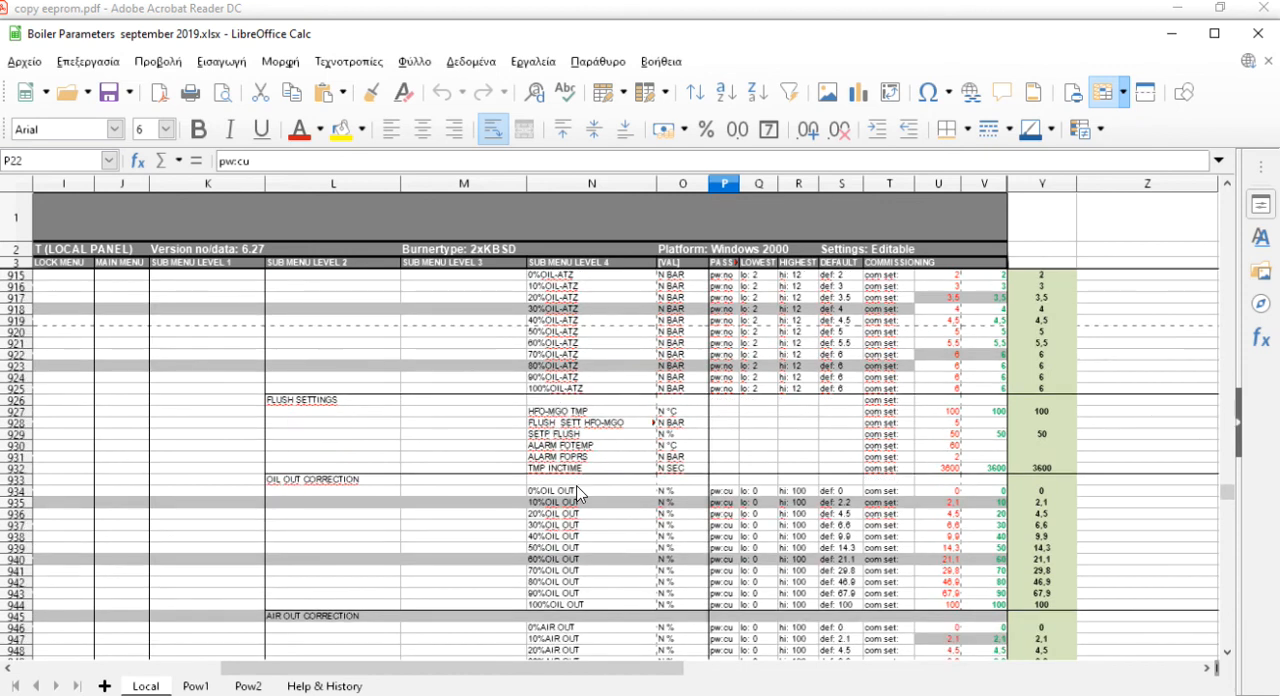
{"action": "scroll", "scroll_direction": "down", "scroll_amount": 3}
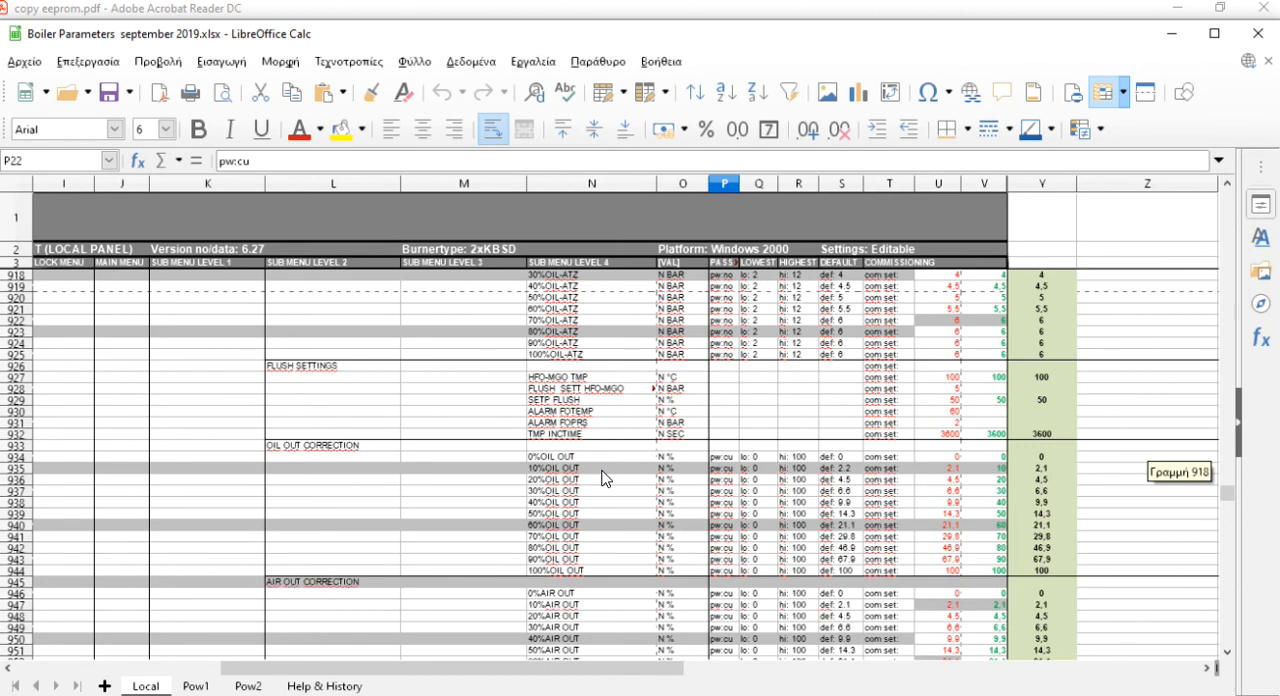
{"action": "mouse_move", "coordinate": [630, 487]}
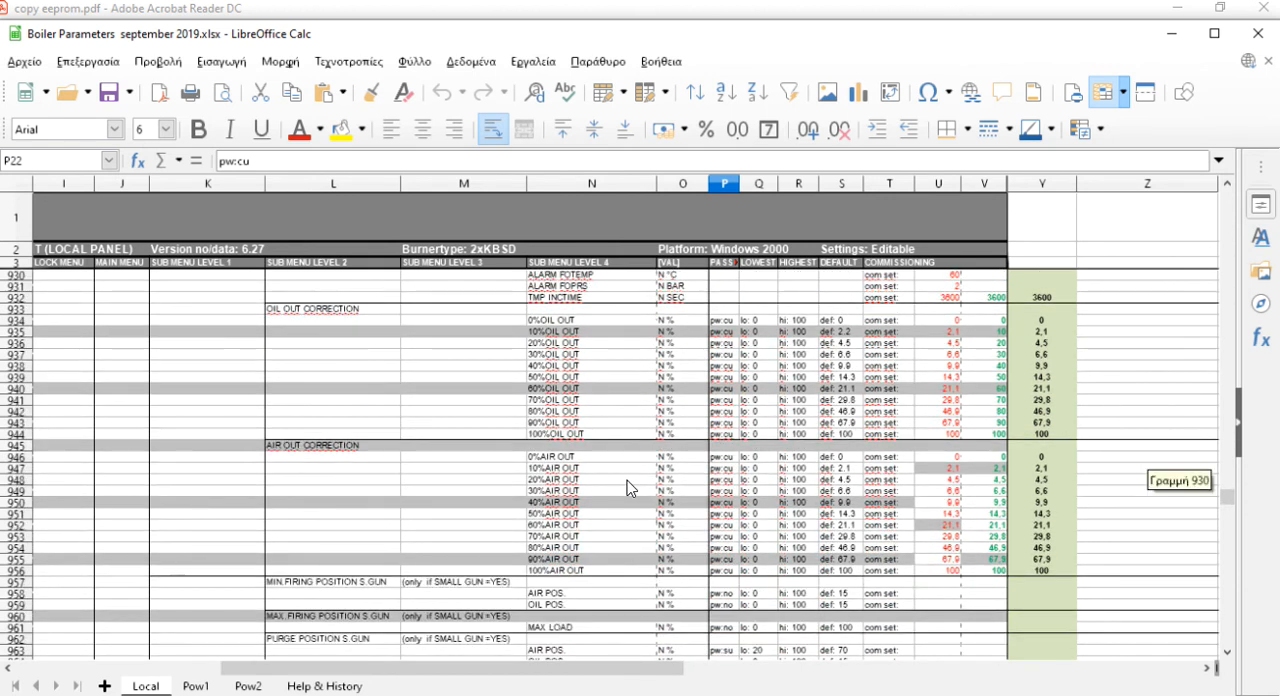
{"action": "scroll", "scroll_direction": "down", "scroll_amount": 3}
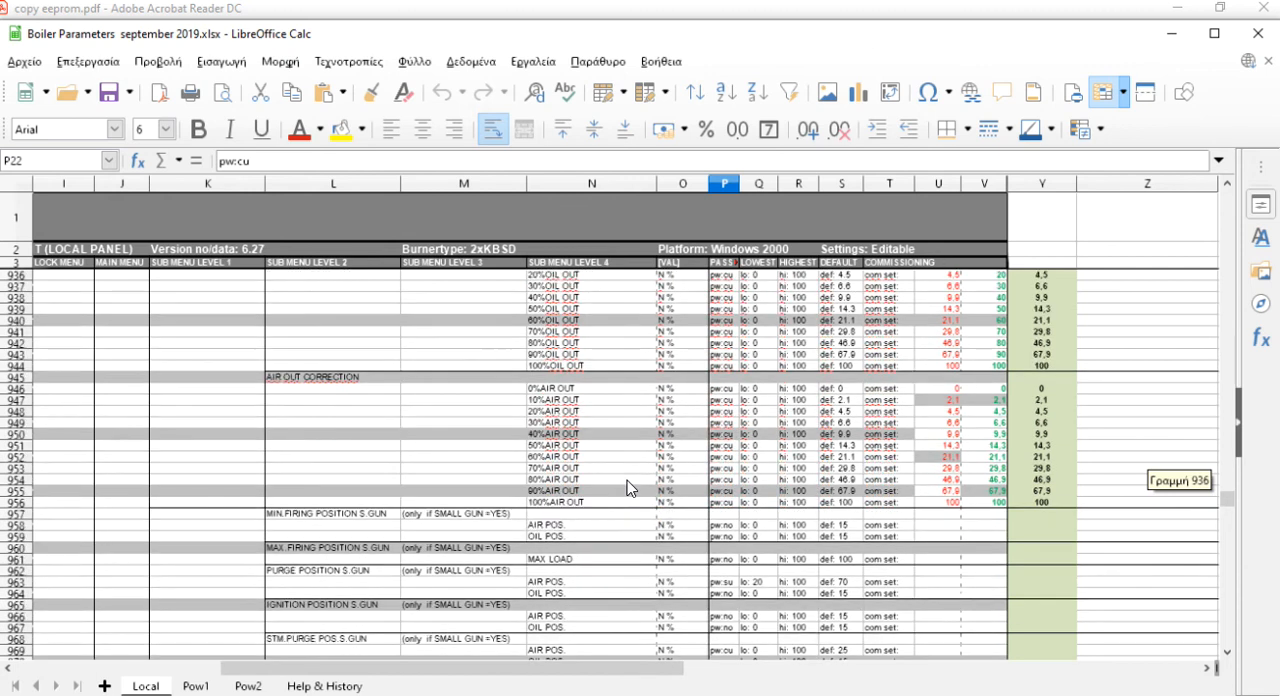
{"action": "scroll", "scroll_direction": "down", "scroll_amount": 3}
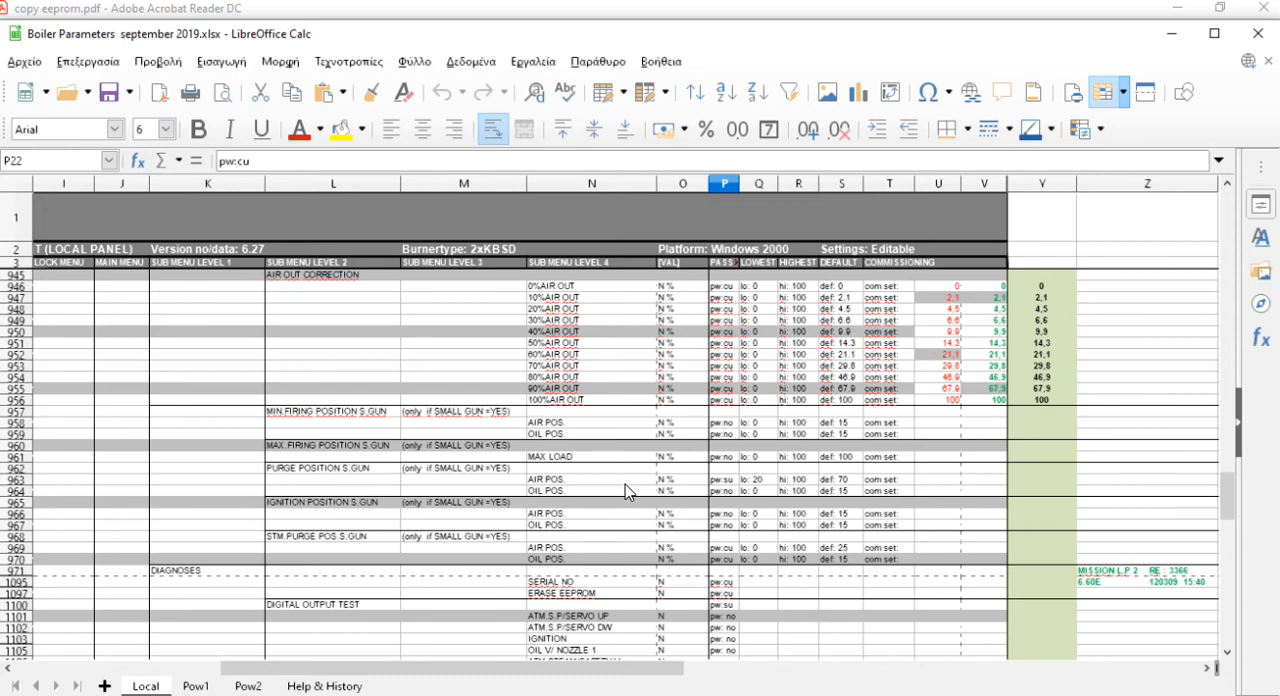
{"action": "mouse_move", "coordinate": [605, 489]}
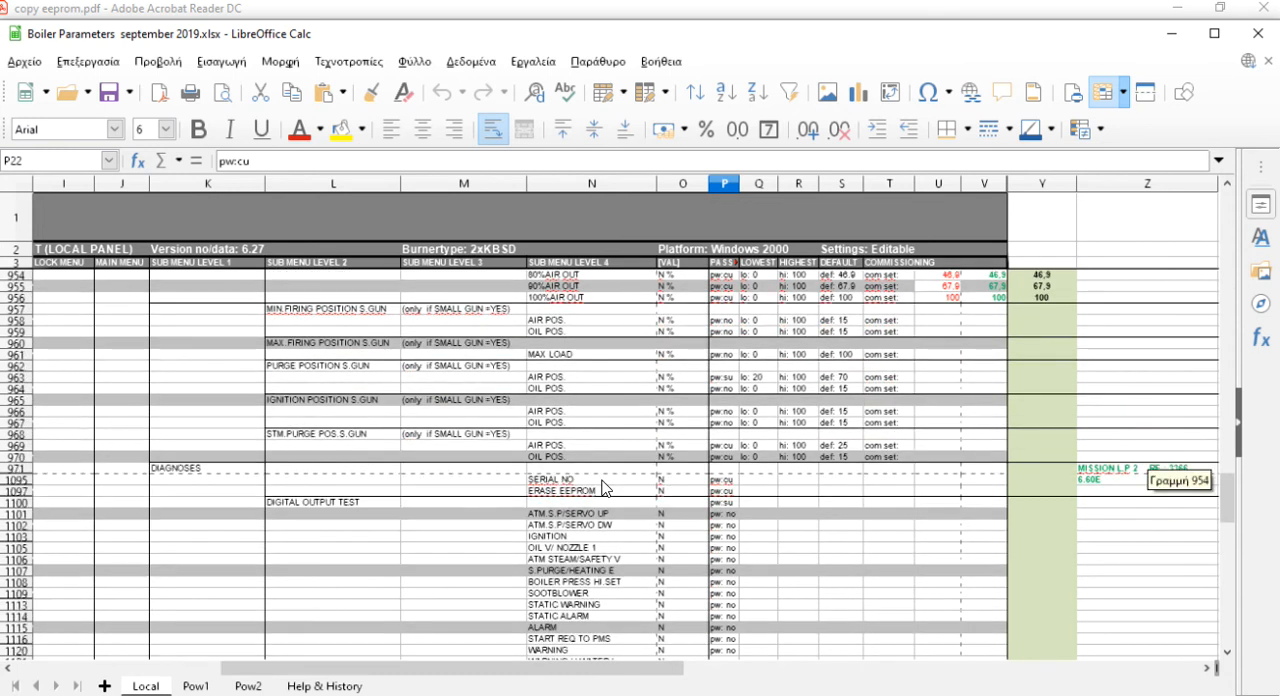
{"action": "scroll", "scroll_direction": "down", "scroll_amount": 3}
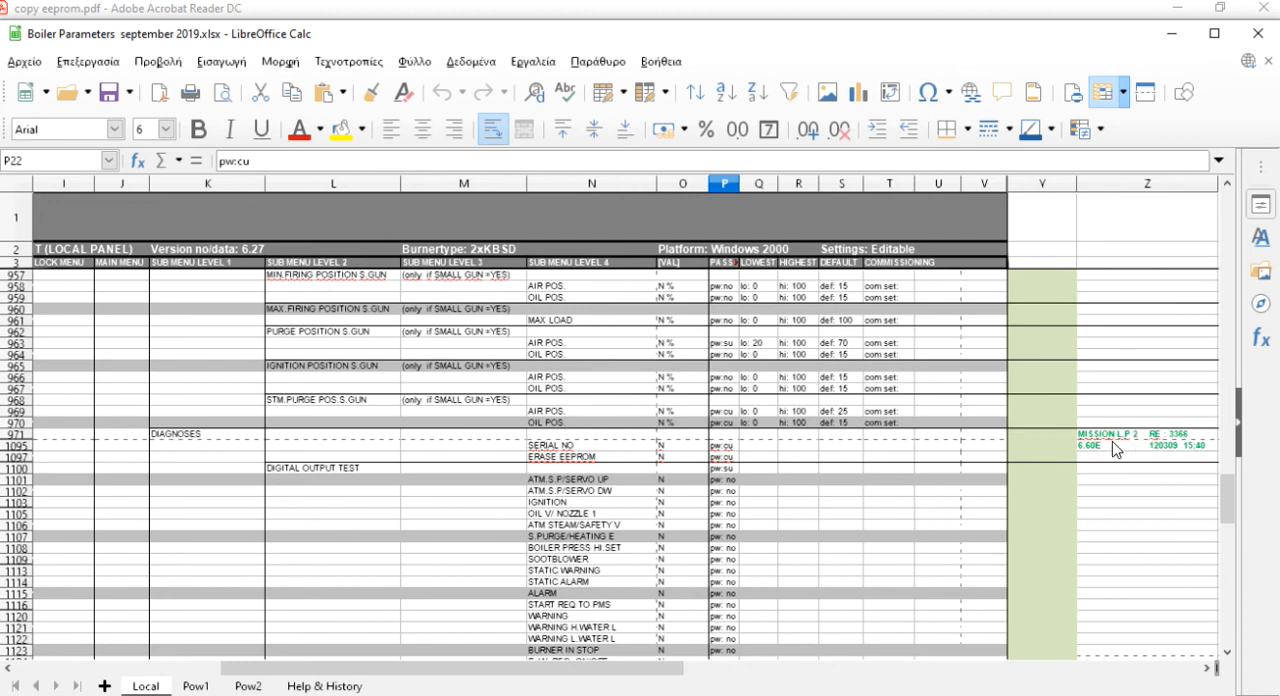
{"action": "left_click", "coordinate": [1113, 434]}
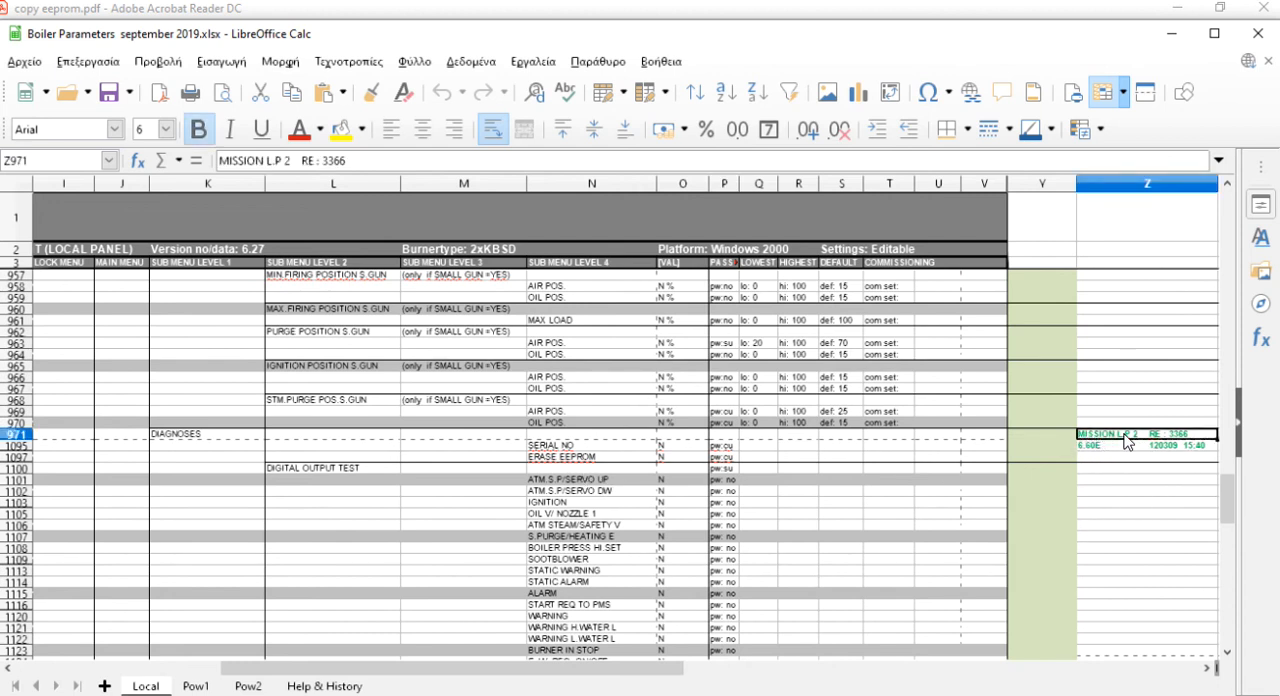
{"action": "left_click", "coordinate": [1147, 457]}
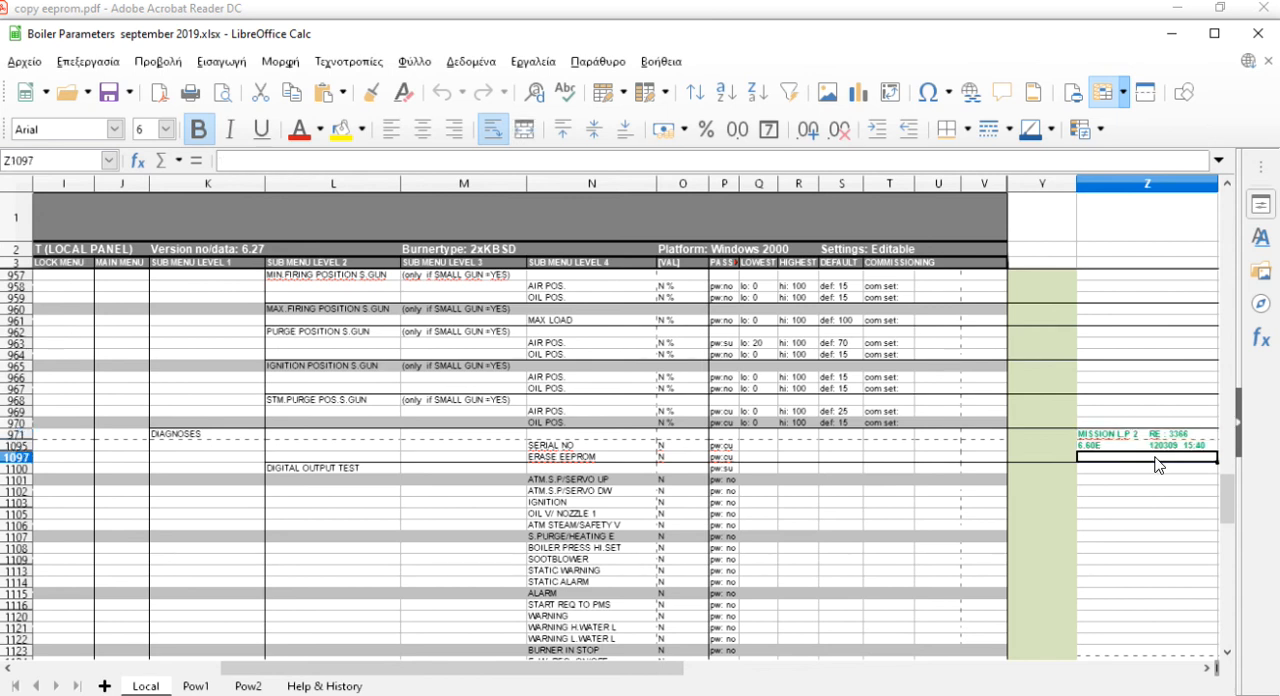
{"action": "left_click", "coordinate": [1147, 445]}
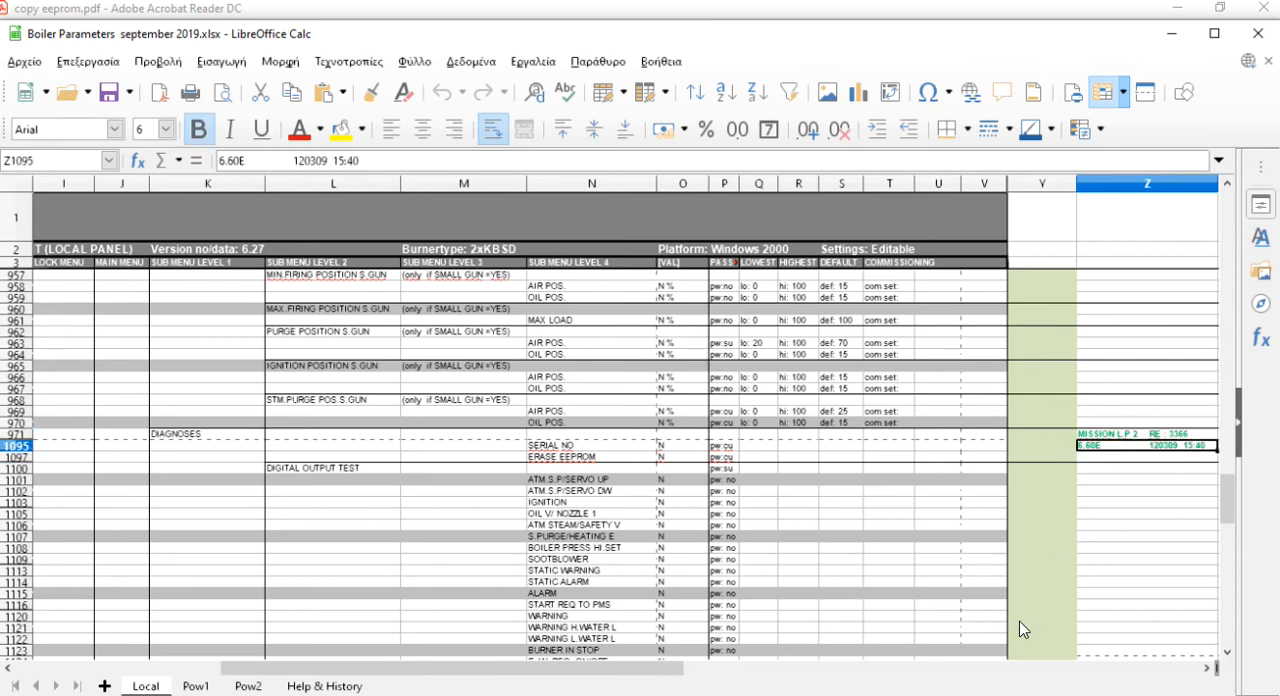
- Scroll past the digital output test to the OXYGEN SENS through FW.PR/FL range rows
{"action": "scroll", "scroll_direction": "down", "scroll_amount": 3}
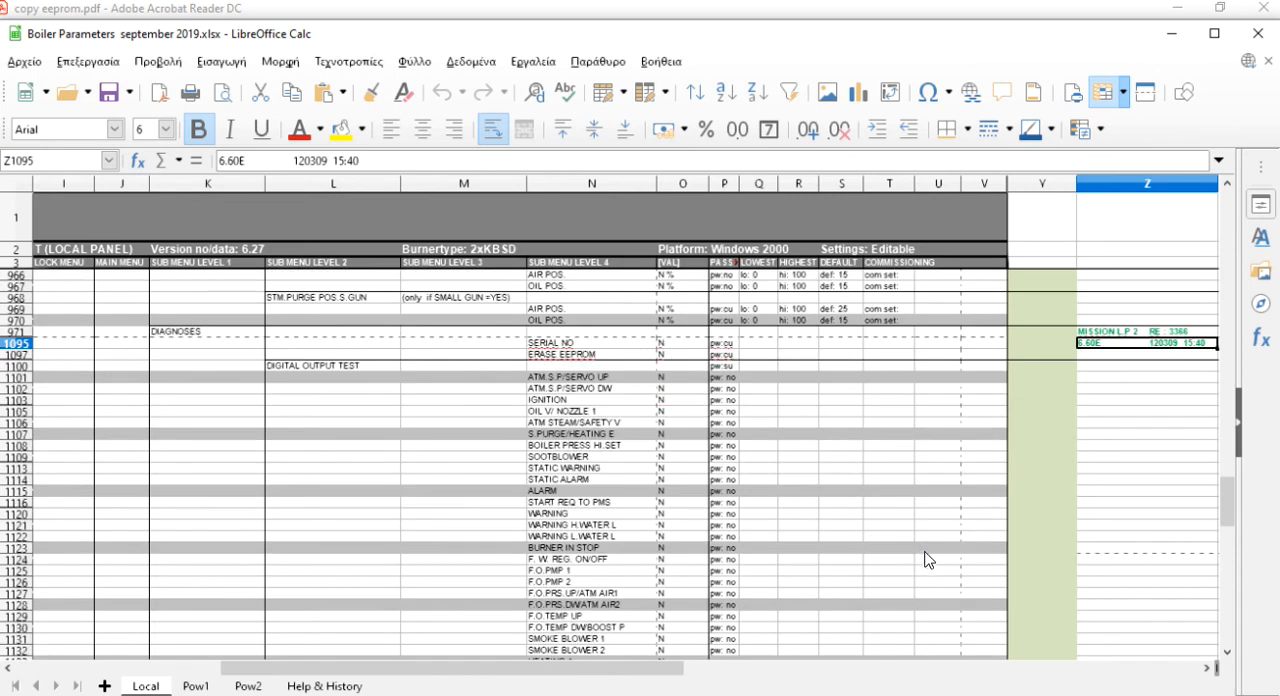
{"action": "scroll", "scroll_direction": "down", "scroll_amount": 3}
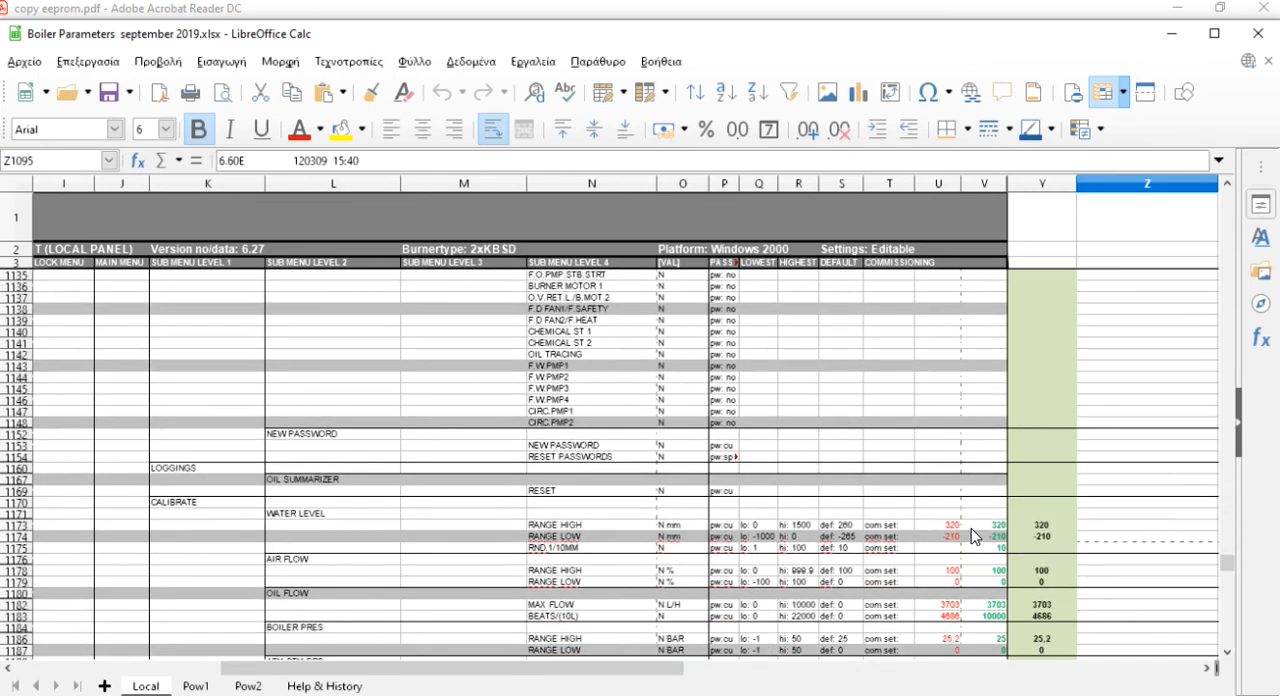
{"action": "scroll", "scroll_direction": "down", "scroll_amount": 3}
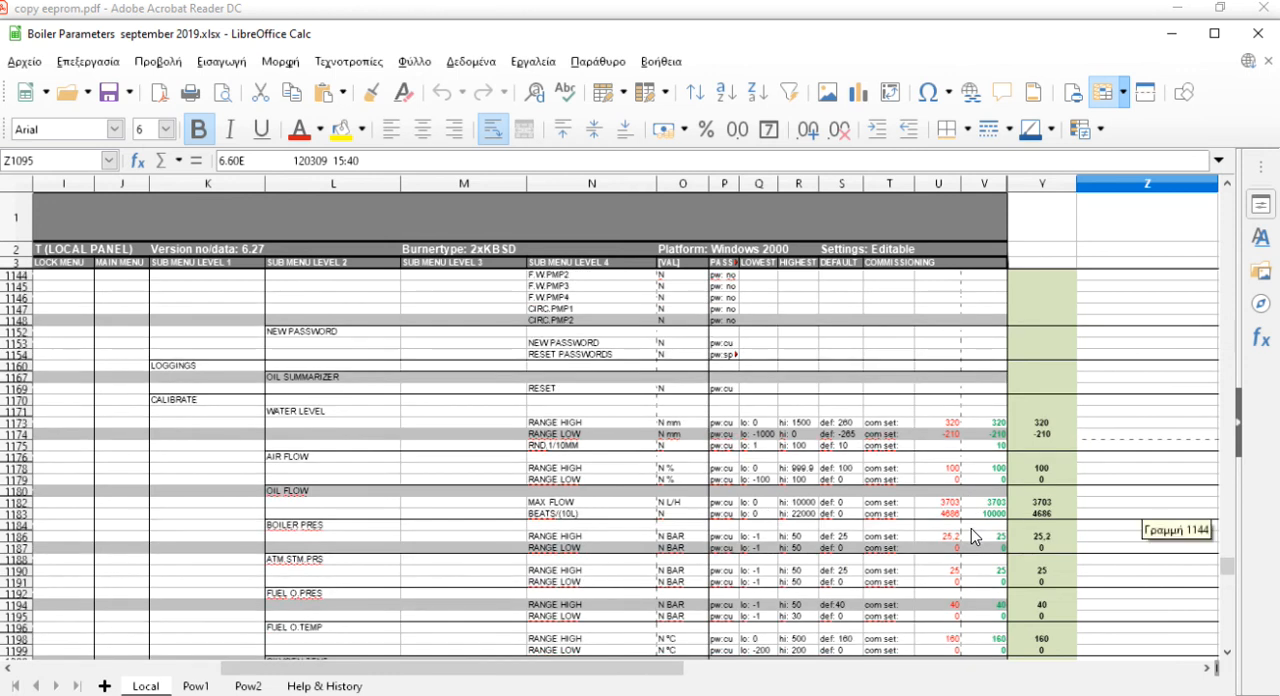
{"action": "scroll", "scroll_direction": "down", "scroll_amount": 3}
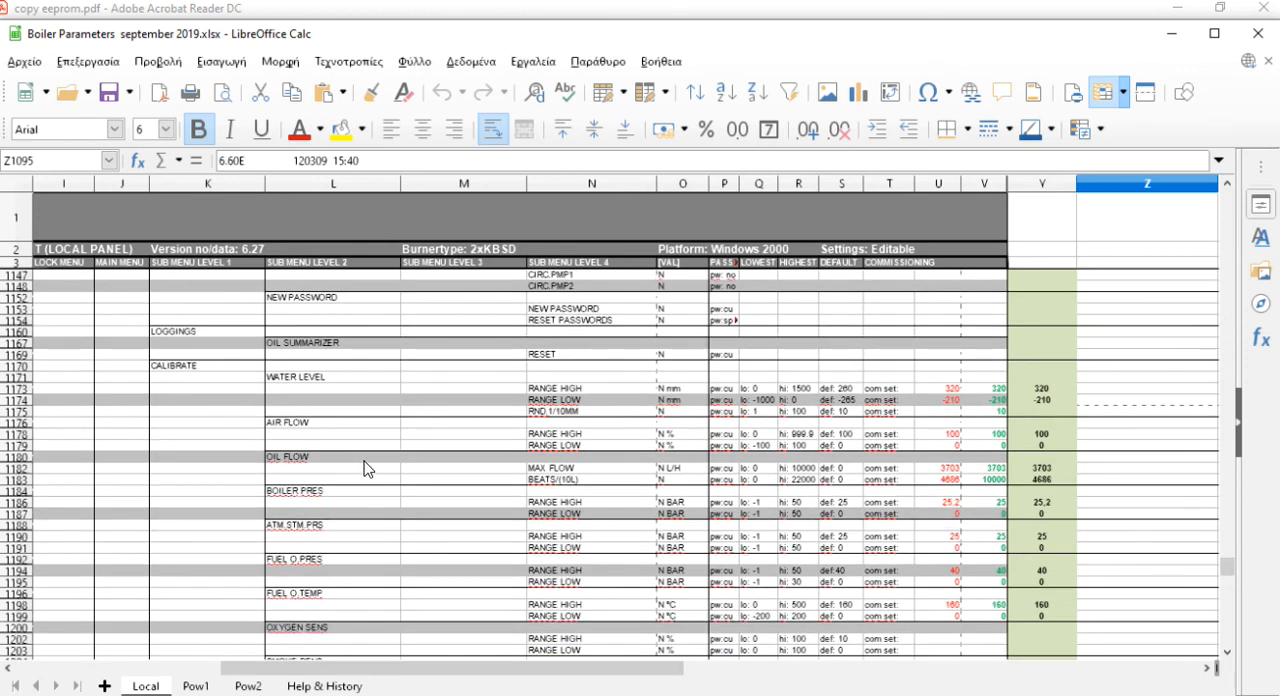
{"action": "scroll", "scroll_direction": "down", "scroll_amount": 3}
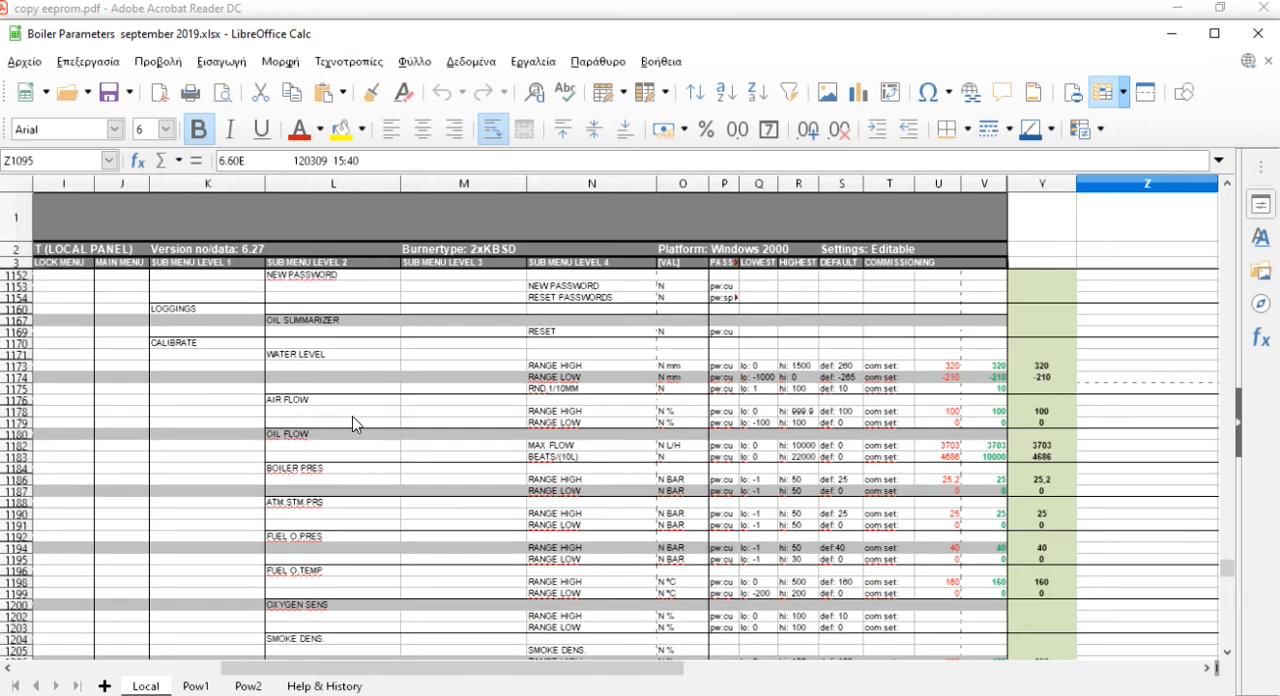
{"action": "mouse_move", "coordinate": [367, 461]}
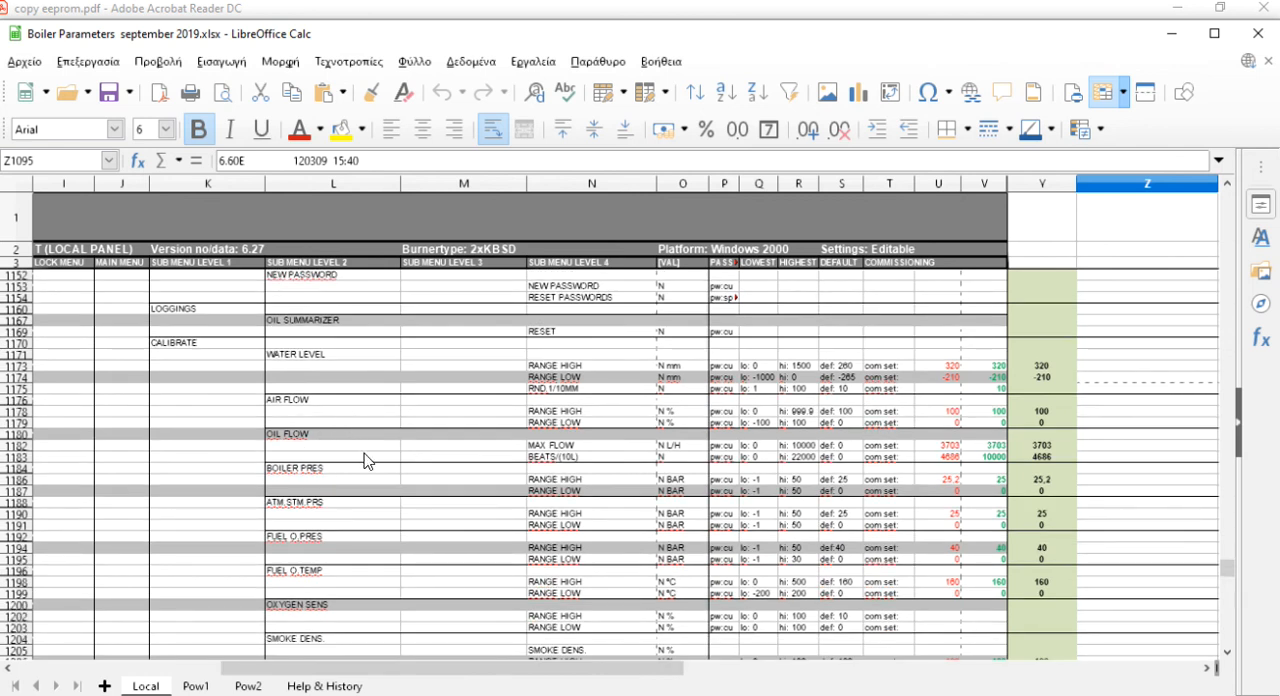
{"action": "mouse_move", "coordinate": [386, 488]}
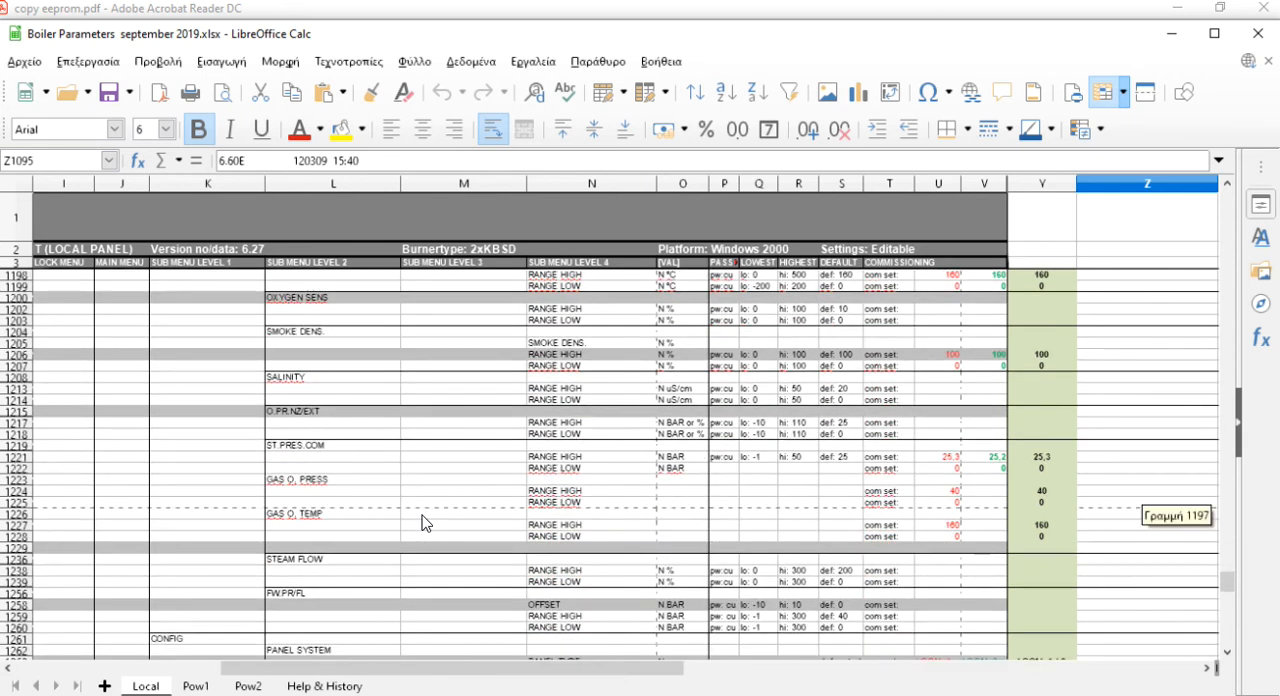
- Scroll through PANEL SYSTEM, BURNER SYSTEM and BURNER OPTIONS into ANALOG OPTIONS and LINK TEXT
{"action": "scroll", "scroll_direction": "down", "scroll_amount": 3}
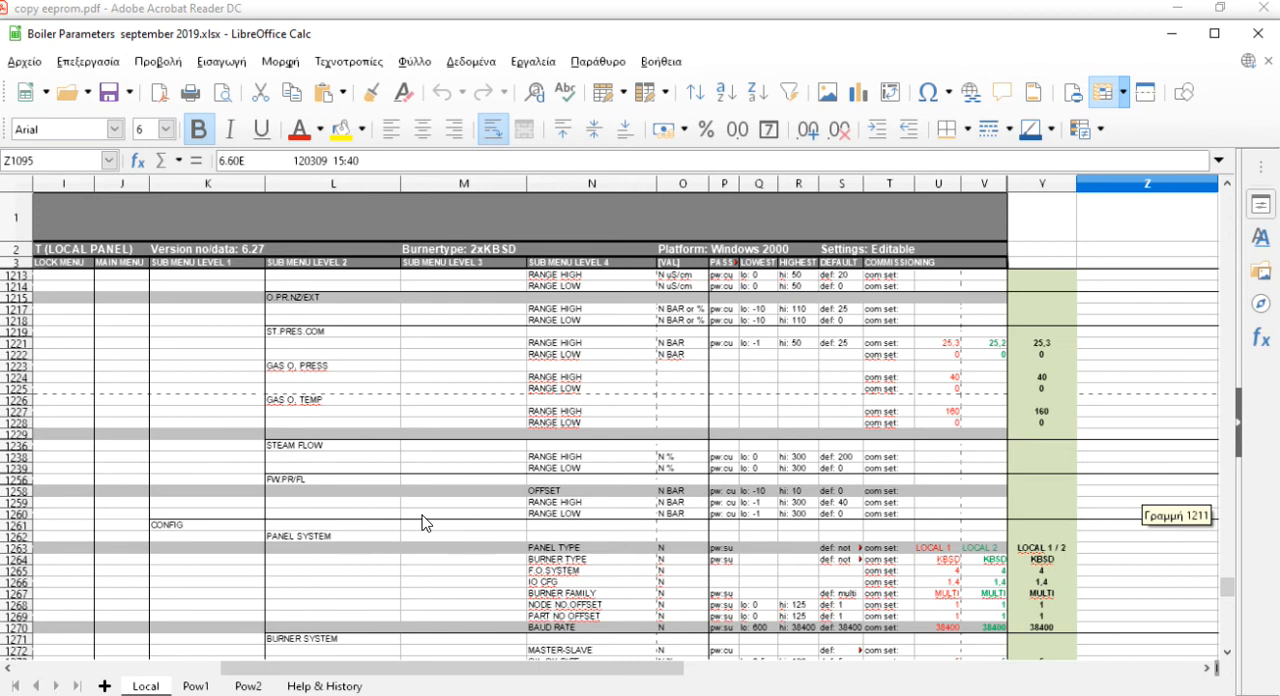
{"action": "scroll", "scroll_direction": "down", "scroll_amount": 3}
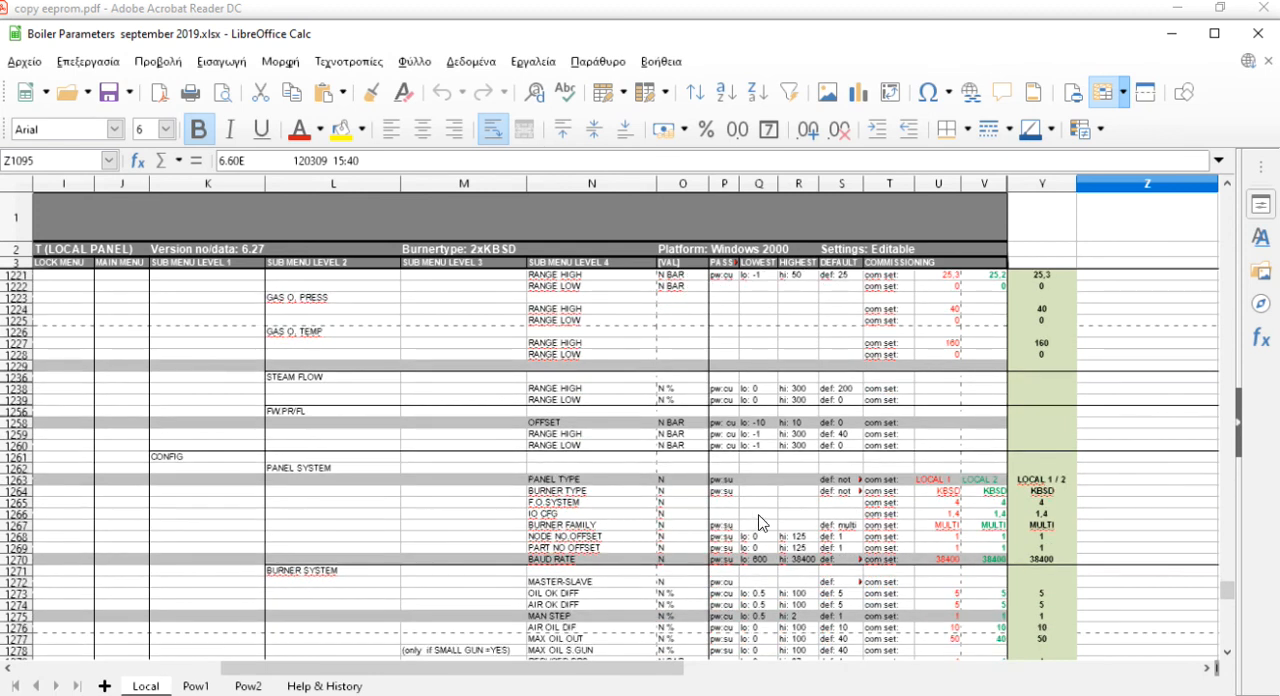
{"action": "mouse_move", "coordinate": [868, 545]}
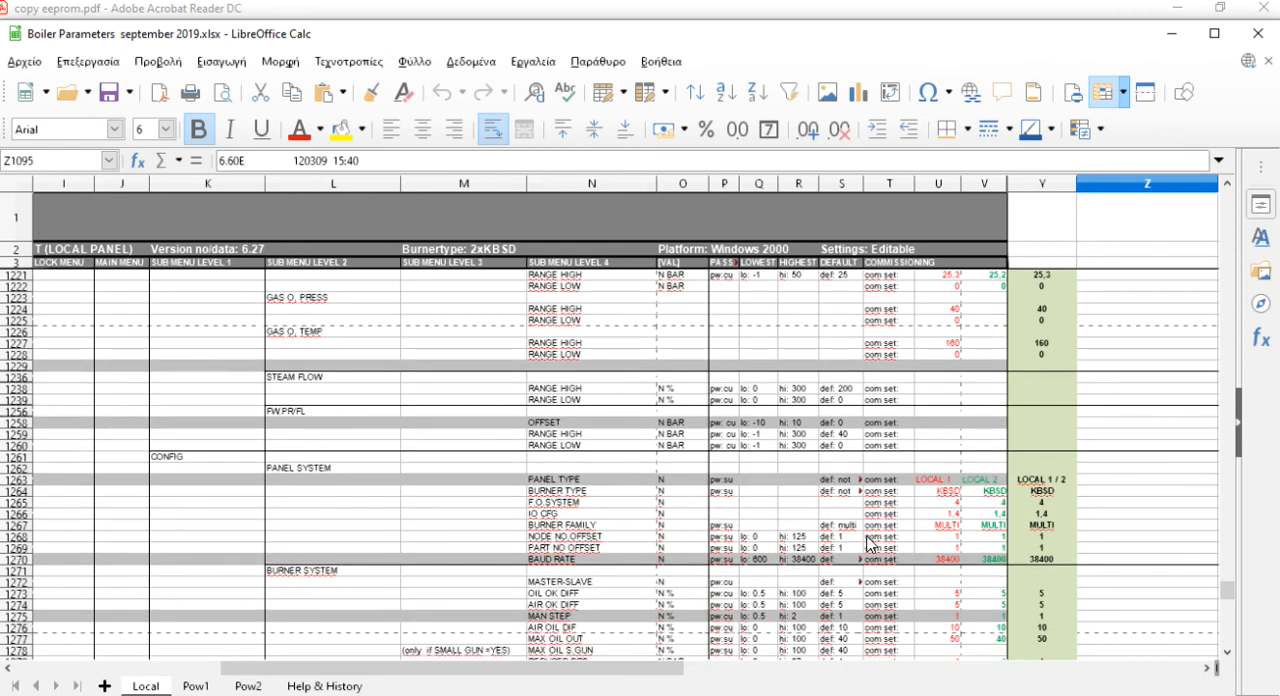
{"action": "mouse_move", "coordinate": [830, 538]}
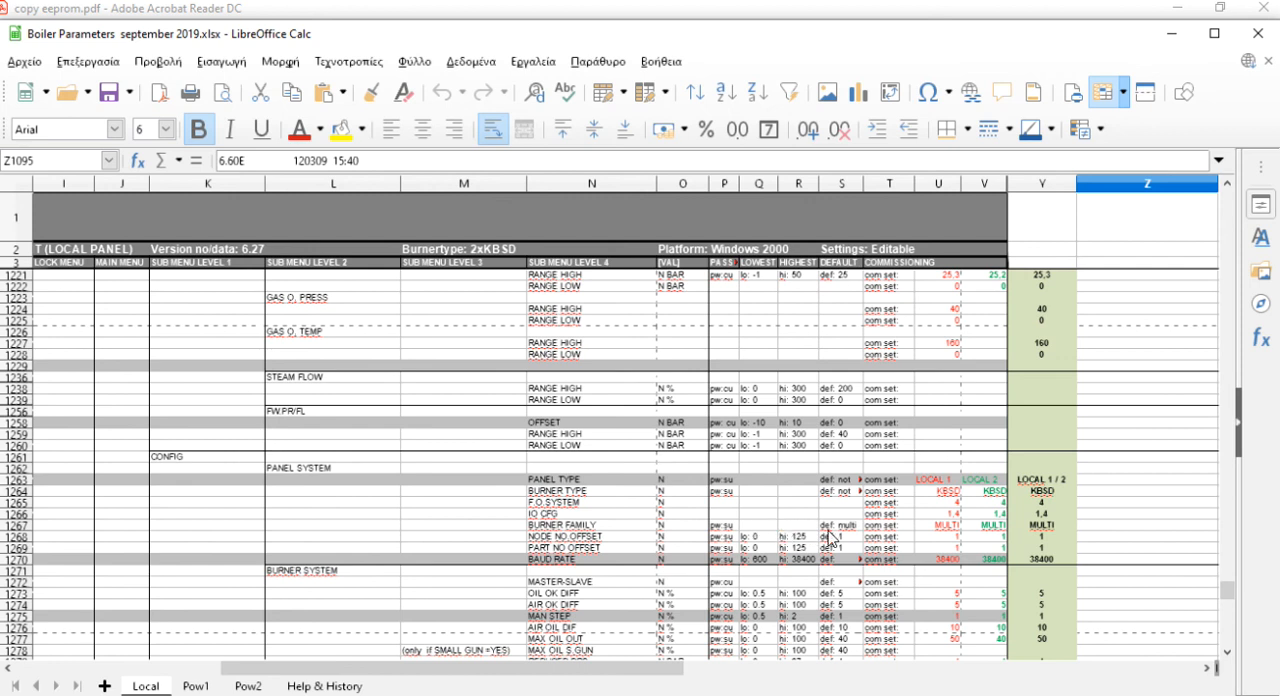
{"action": "scroll", "scroll_direction": "down", "scroll_amount": 3}
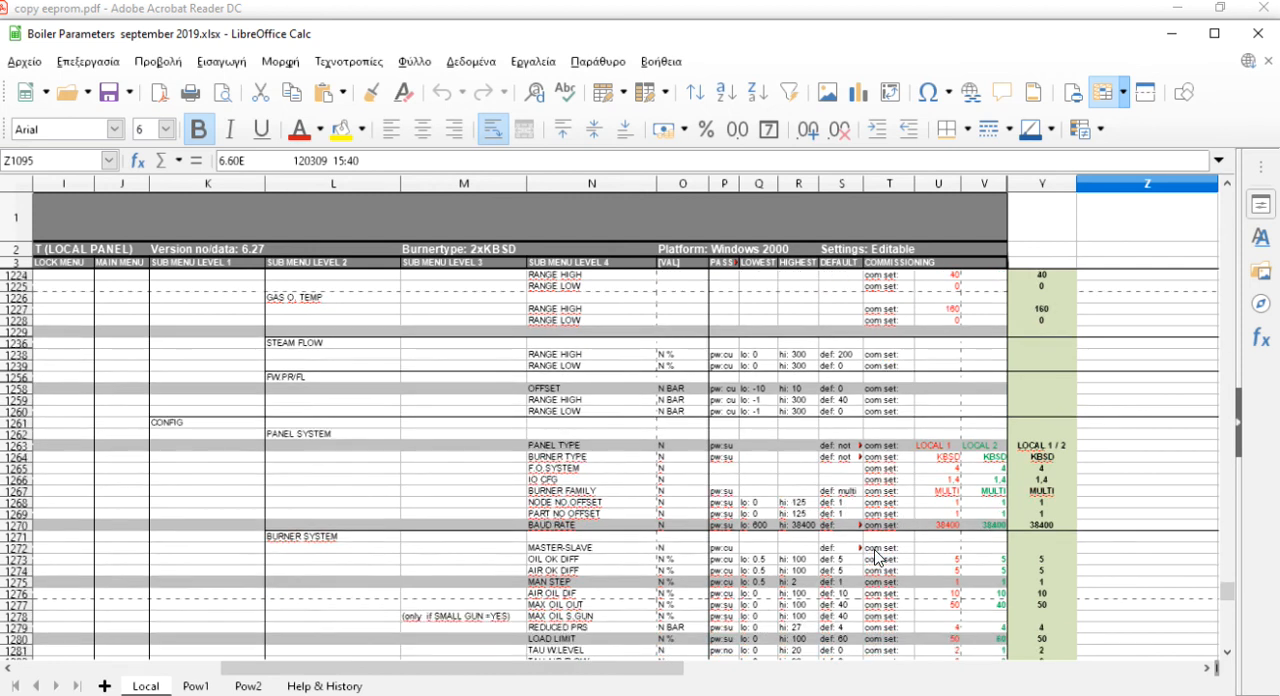
{"action": "scroll", "scroll_direction": "down", "scroll_amount": 3}
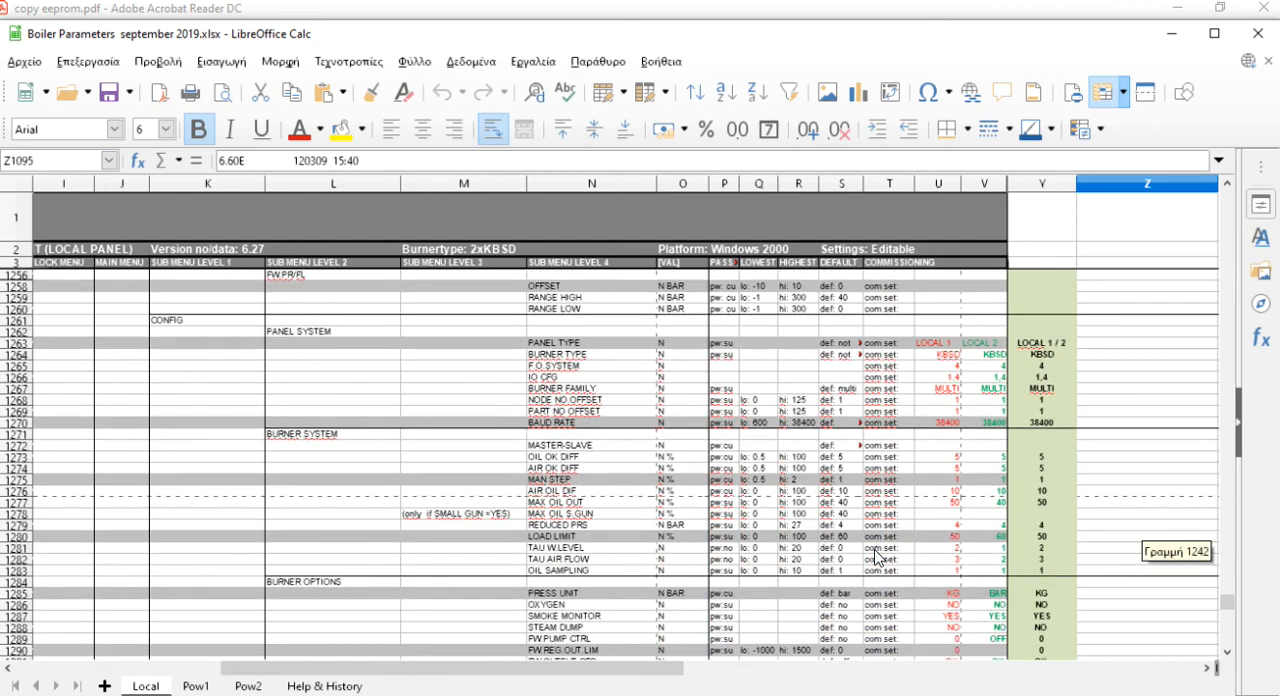
{"action": "scroll", "scroll_direction": "down", "scroll_amount": 3}
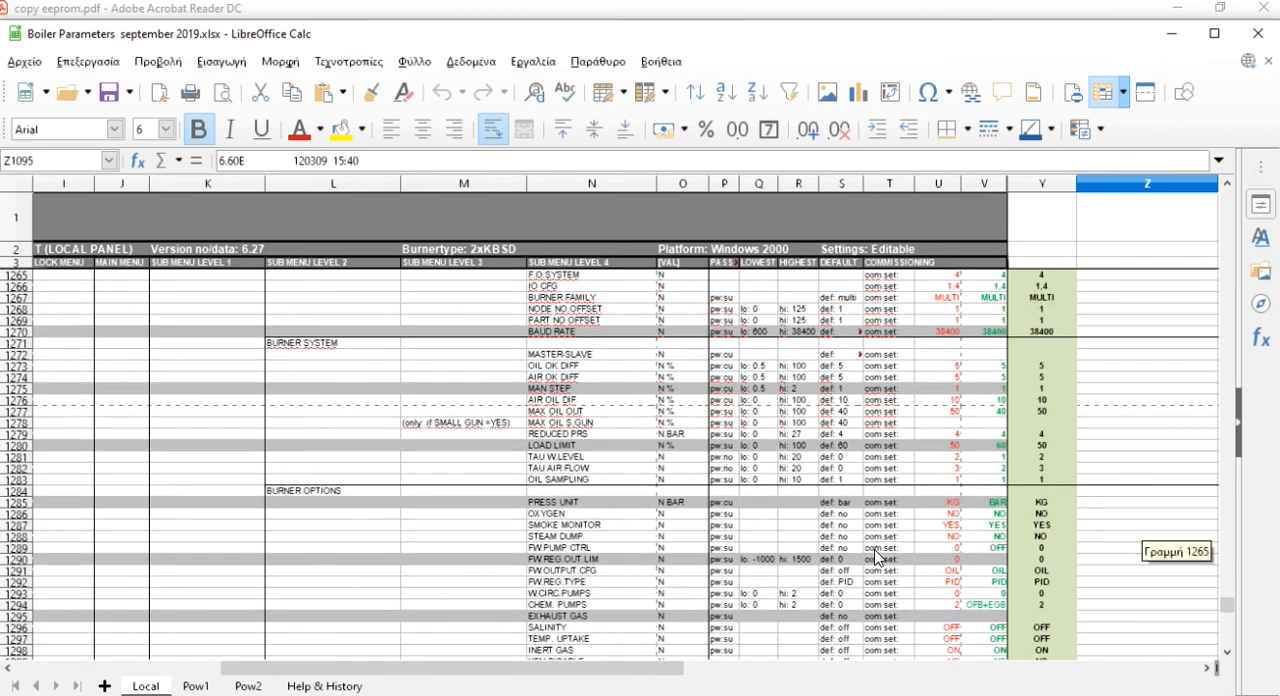
{"action": "scroll", "scroll_direction": "down", "scroll_amount": 3}
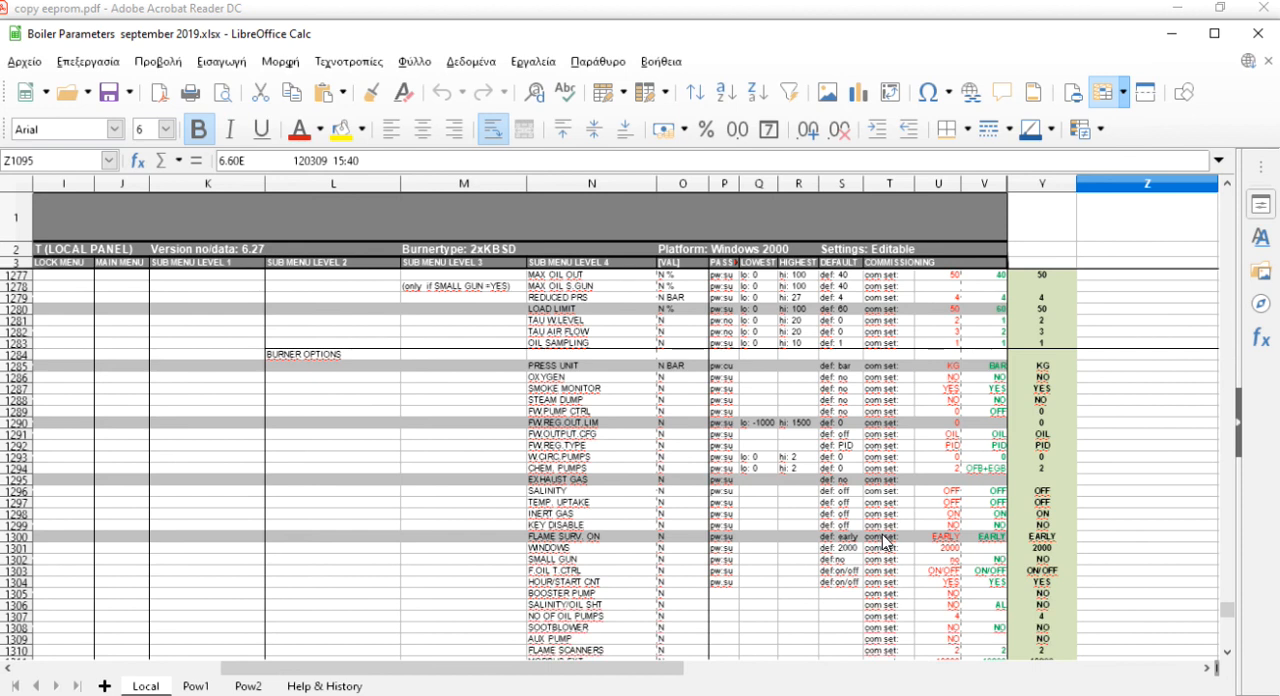
{"action": "scroll", "scroll_direction": "down", "scroll_amount": 3}
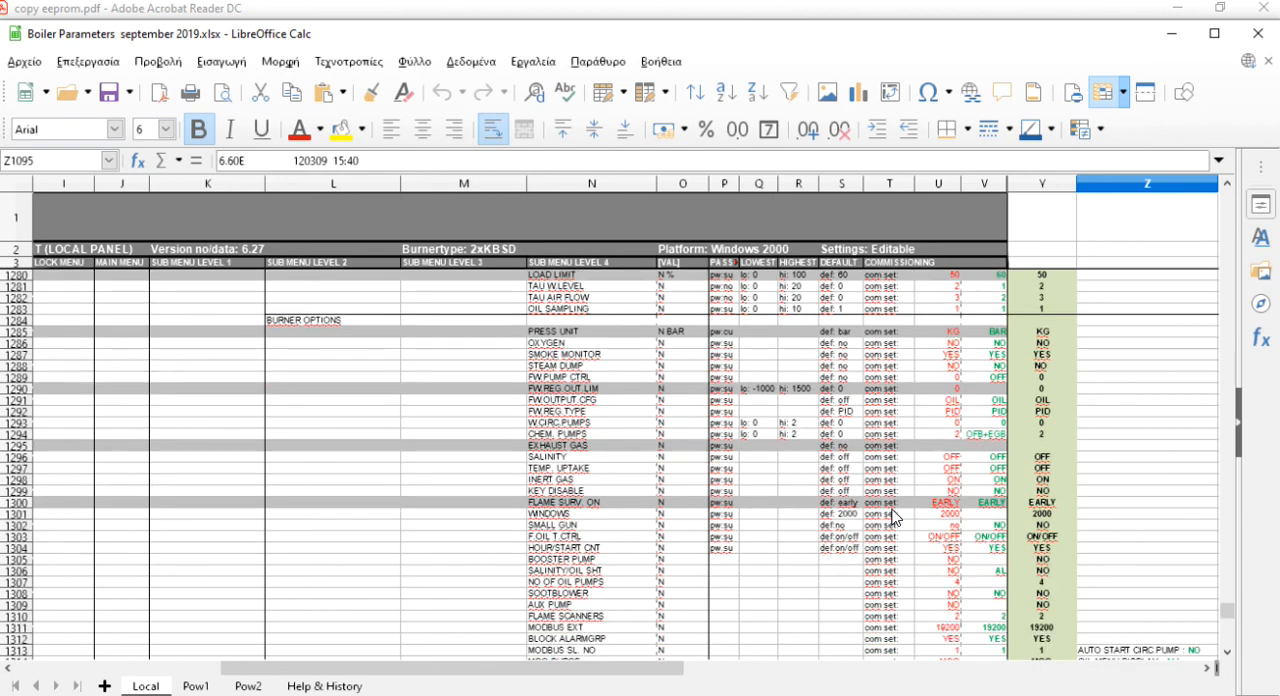
{"action": "scroll", "scroll_direction": "down", "scroll_amount": 3}
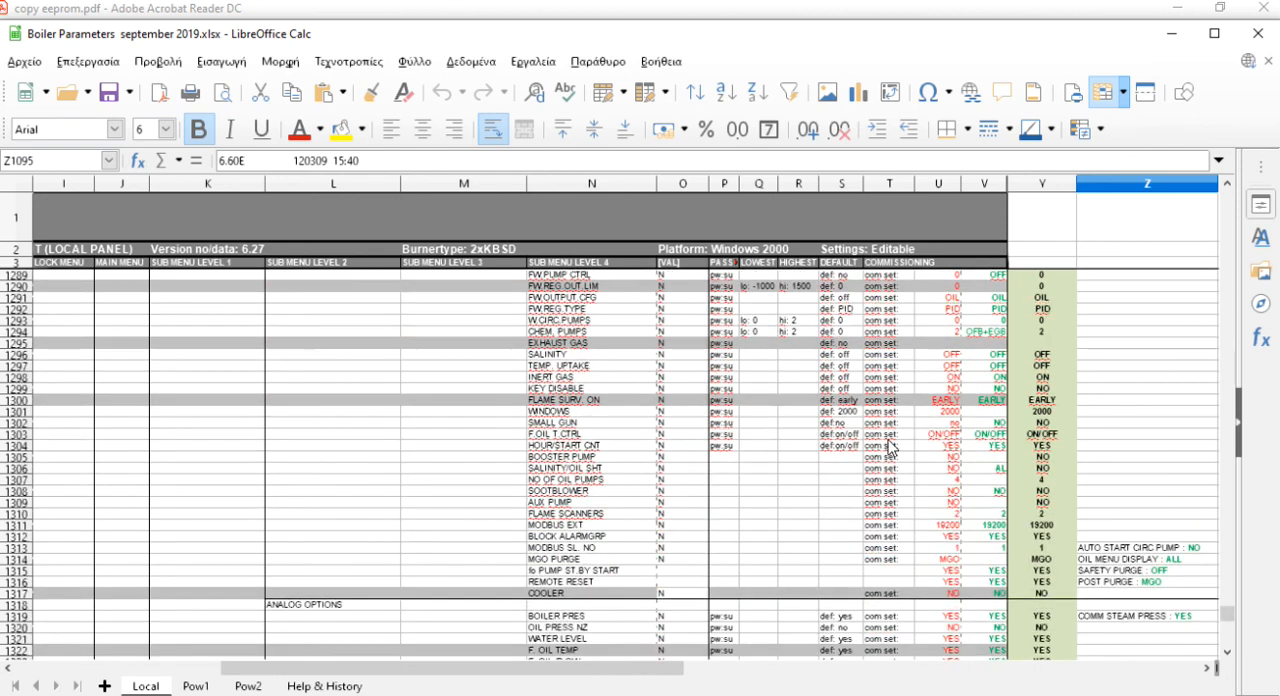
{"action": "mouse_move", "coordinate": [822, 480]}
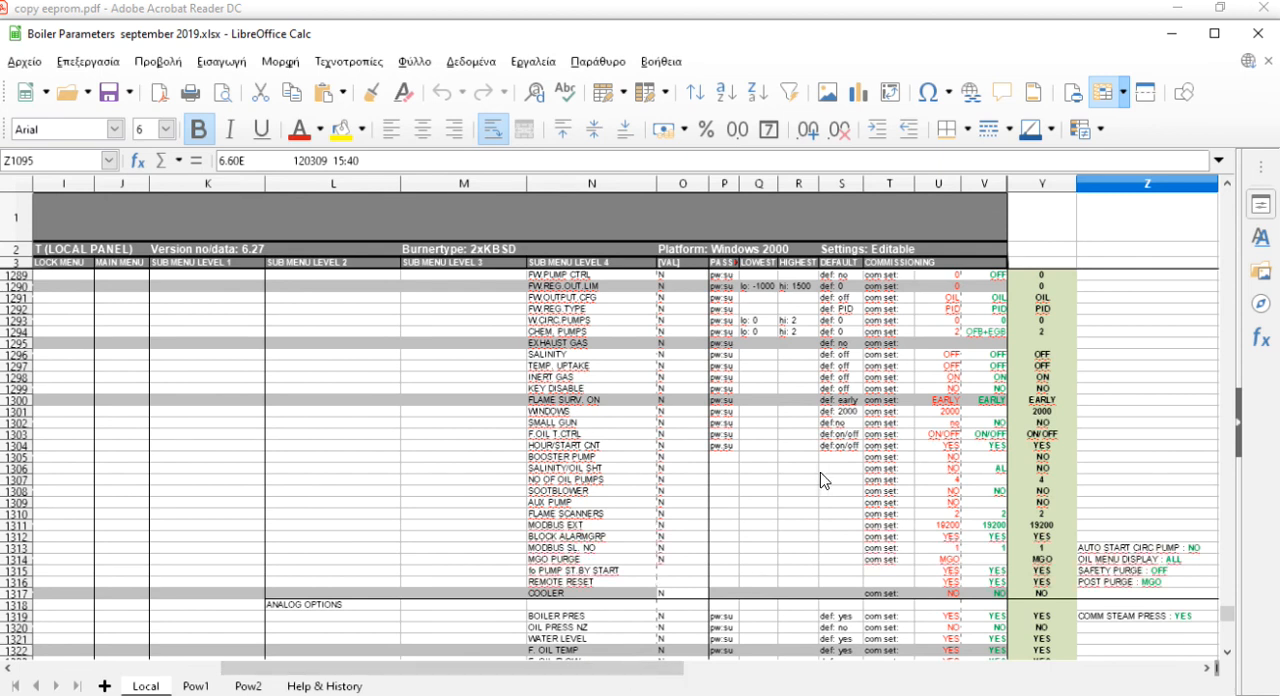
{"action": "scroll", "scroll_direction": "down", "scroll_amount": 3}
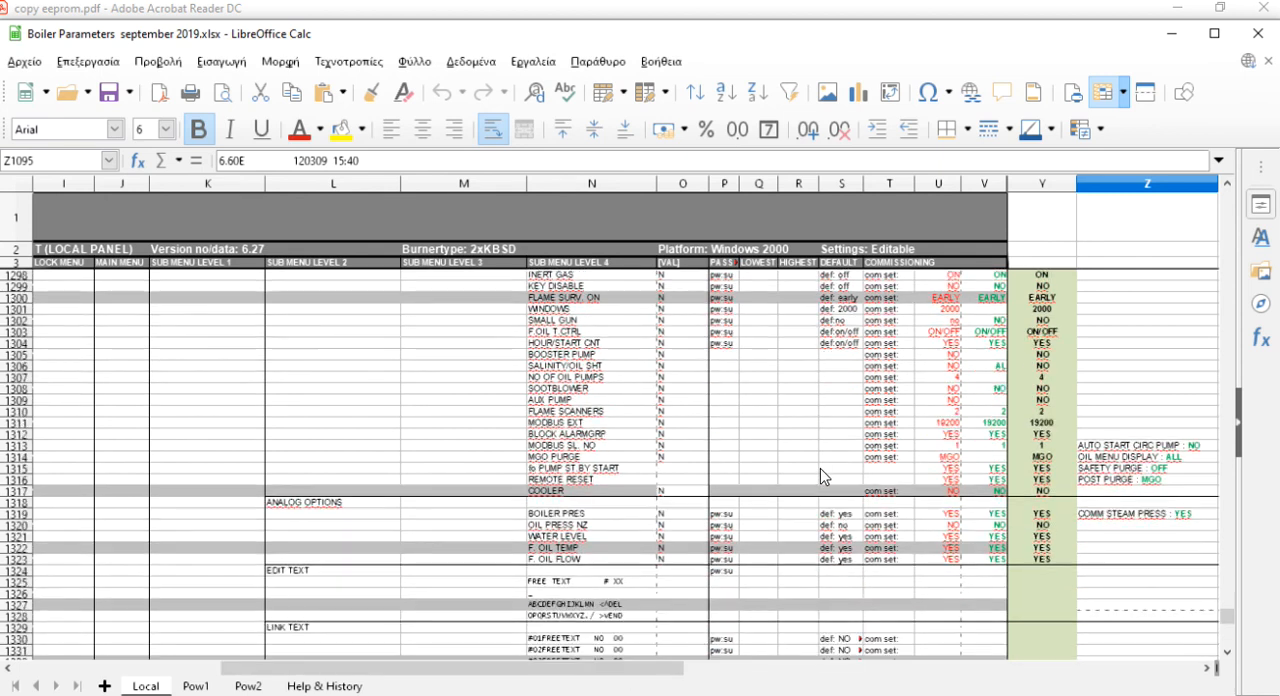
{"action": "scroll", "scroll_direction": "down", "scroll_amount": 3}
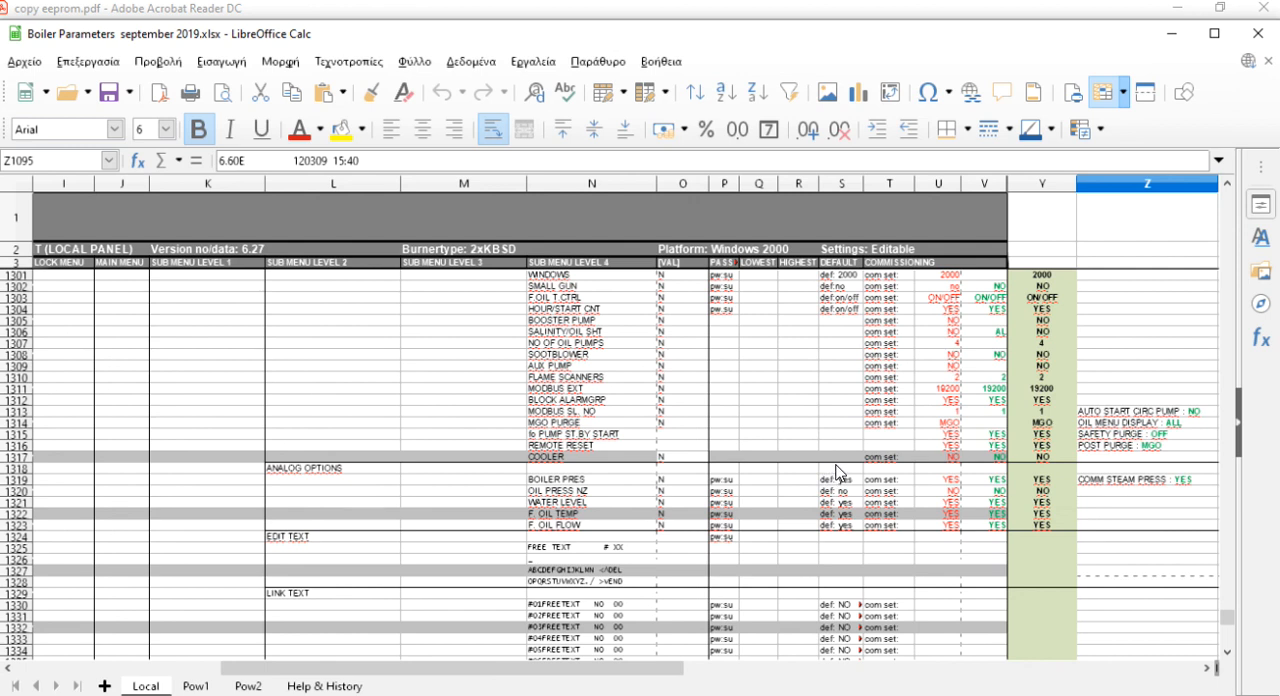
{"action": "mouse_move", "coordinate": [843, 474]}
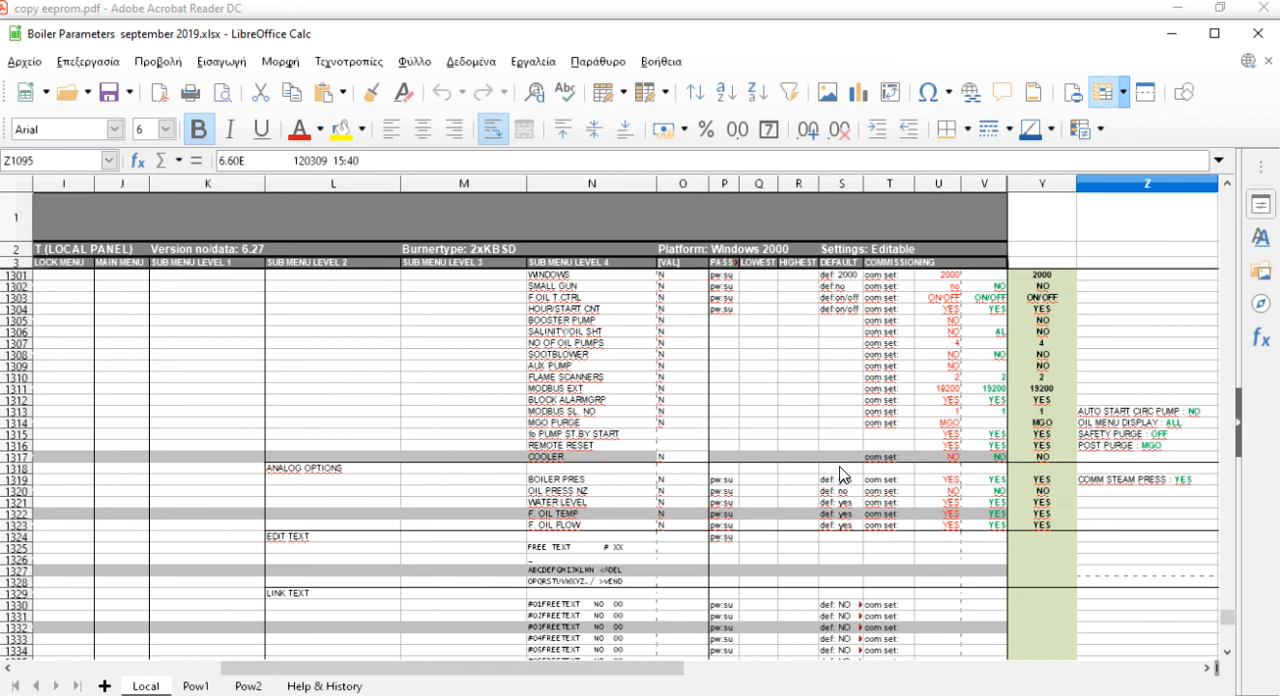
- Scroll past LANGUAGE, contrast and the memory menu entries to the empty rows
{"action": "scroll", "scroll_direction": "down", "scroll_amount": 3}
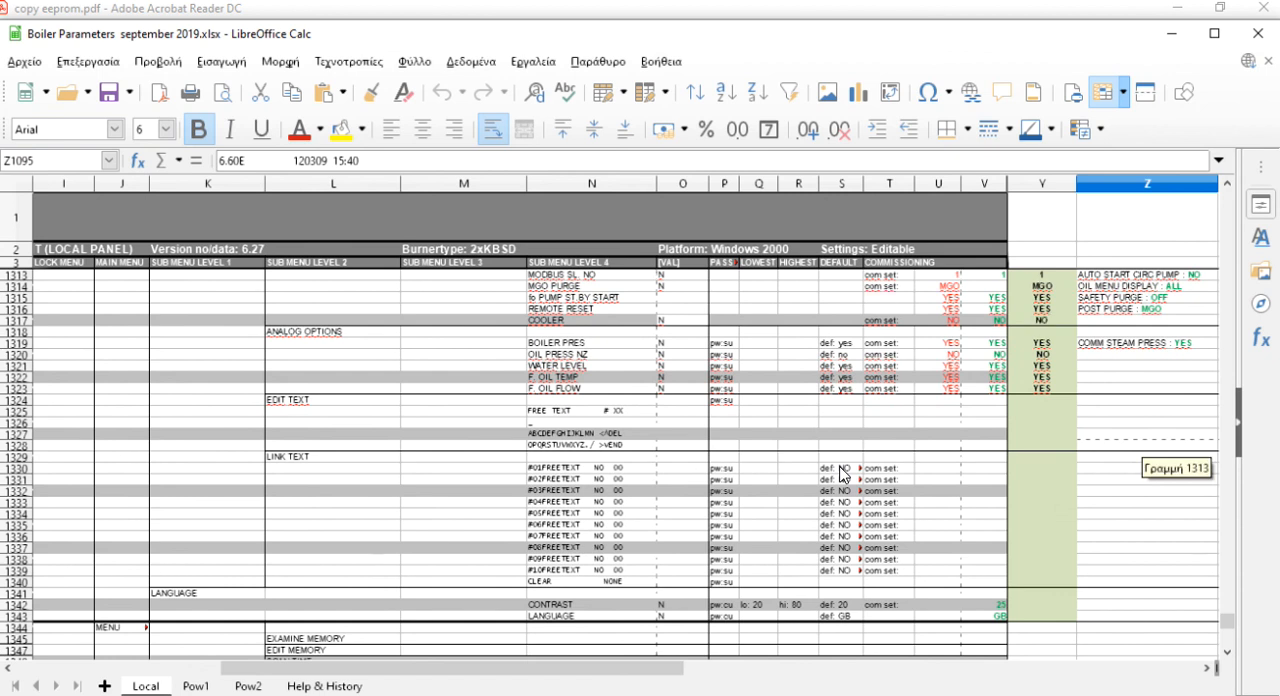
{"action": "scroll", "scroll_direction": "down", "scroll_amount": 3}
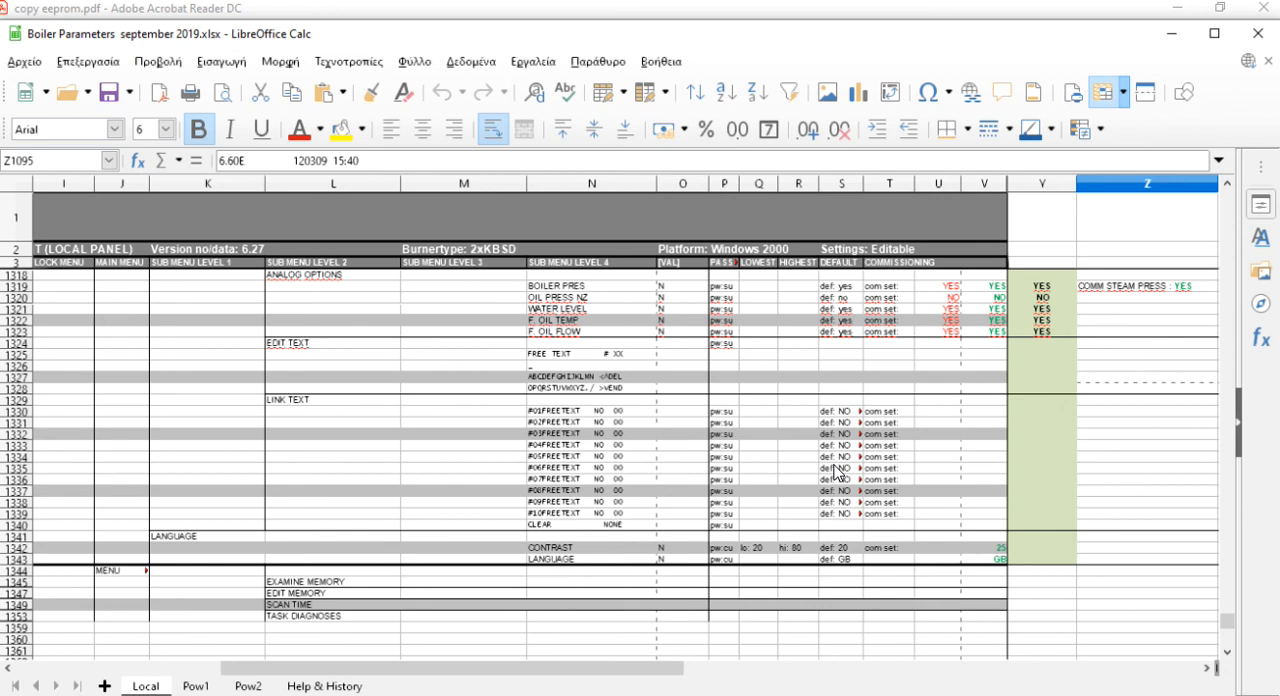
{"action": "scroll", "scroll_direction": "down", "scroll_amount": 3}
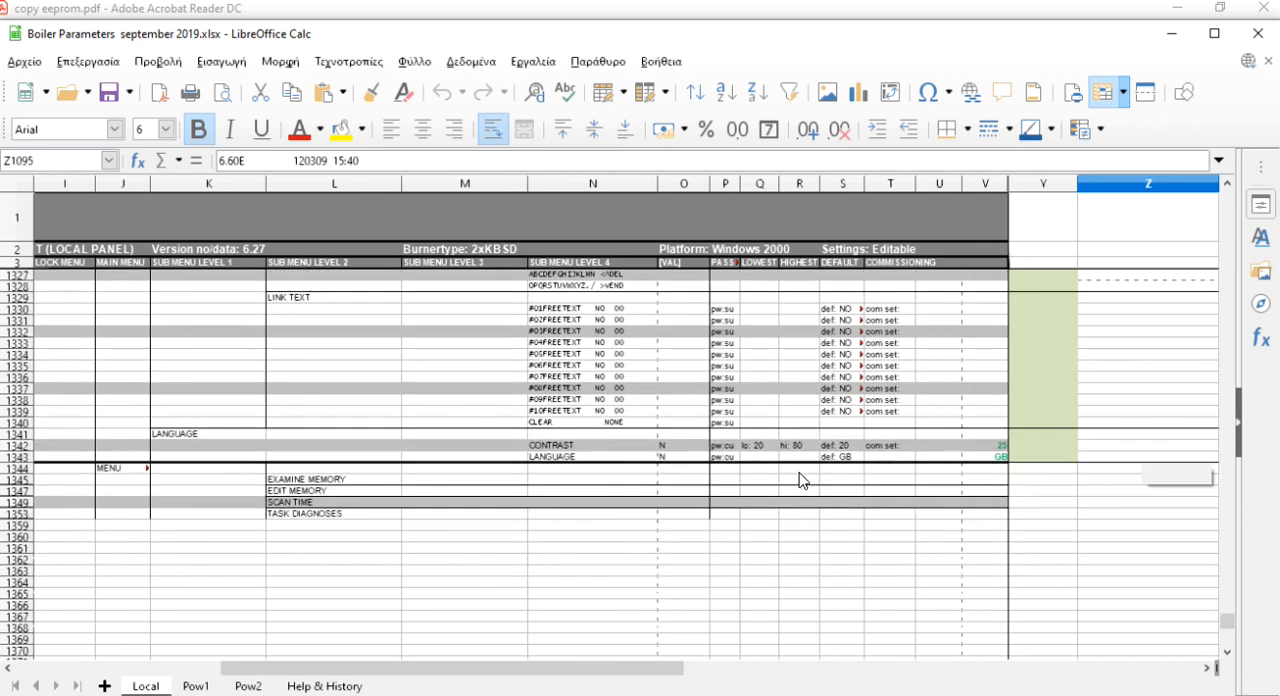
{"action": "scroll", "scroll_direction": "down", "scroll_amount": 3}
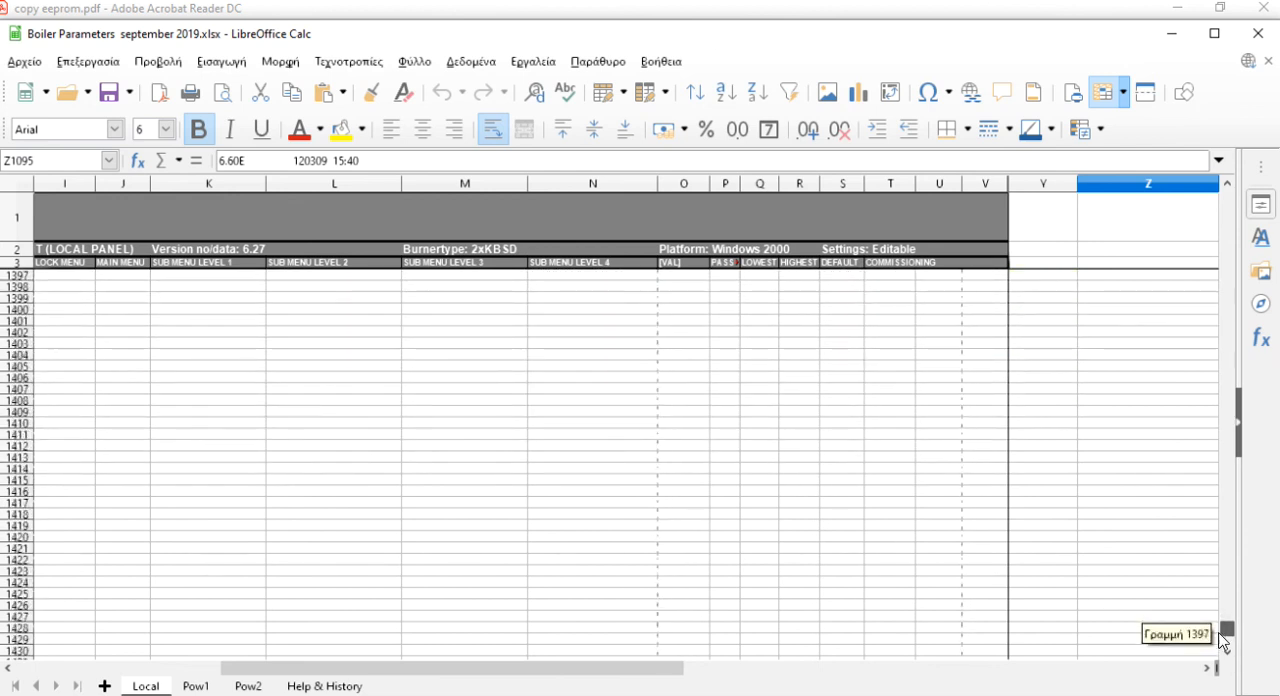
- Drag the scrollbar to the top, back to the BOILER PRES and WATER LEVEL rows
{"action": "left_click_drag", "start_coordinate": [1225, 630], "coordinate": [1225, 232]}
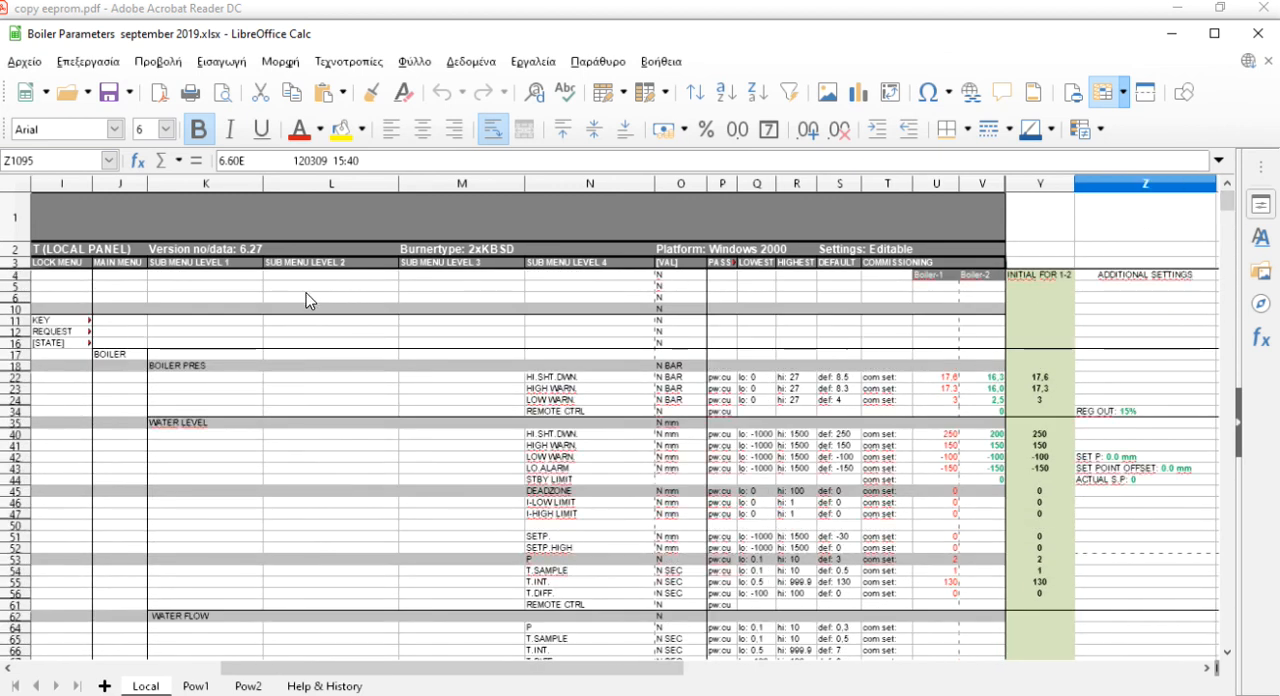
{"action": "mouse_move", "coordinate": [723, 347]}
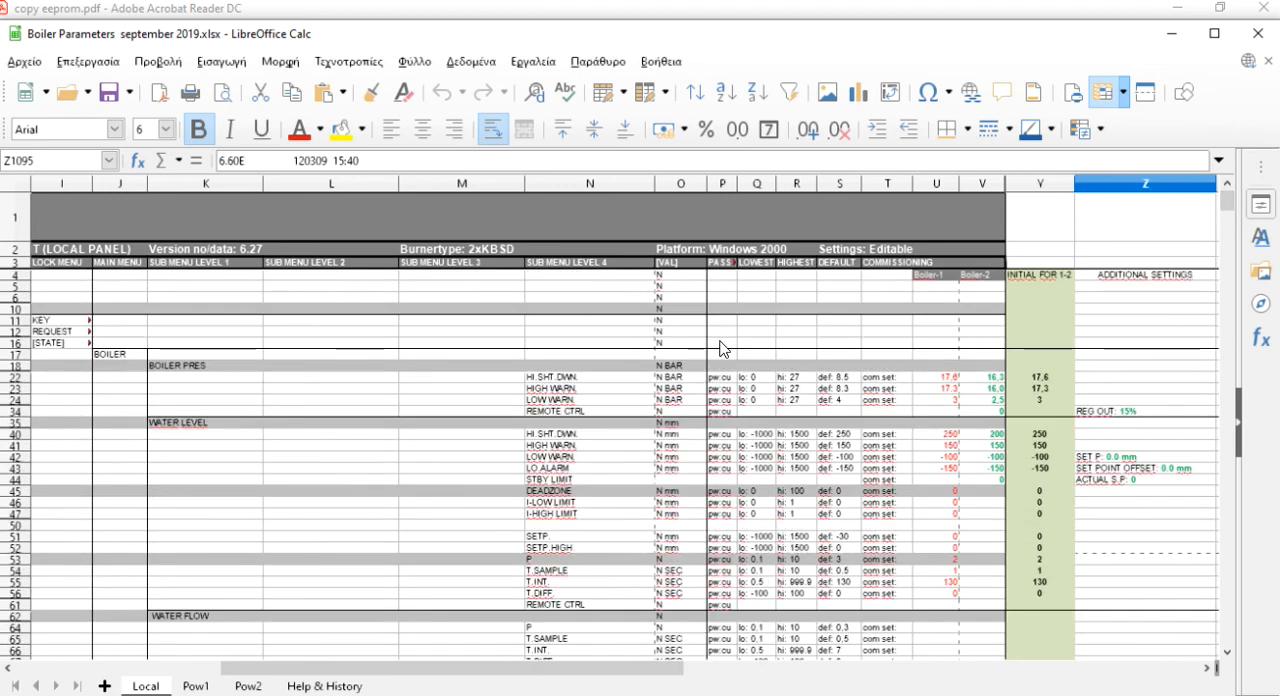
{"action": "mouse_move", "coordinate": [718, 441]}
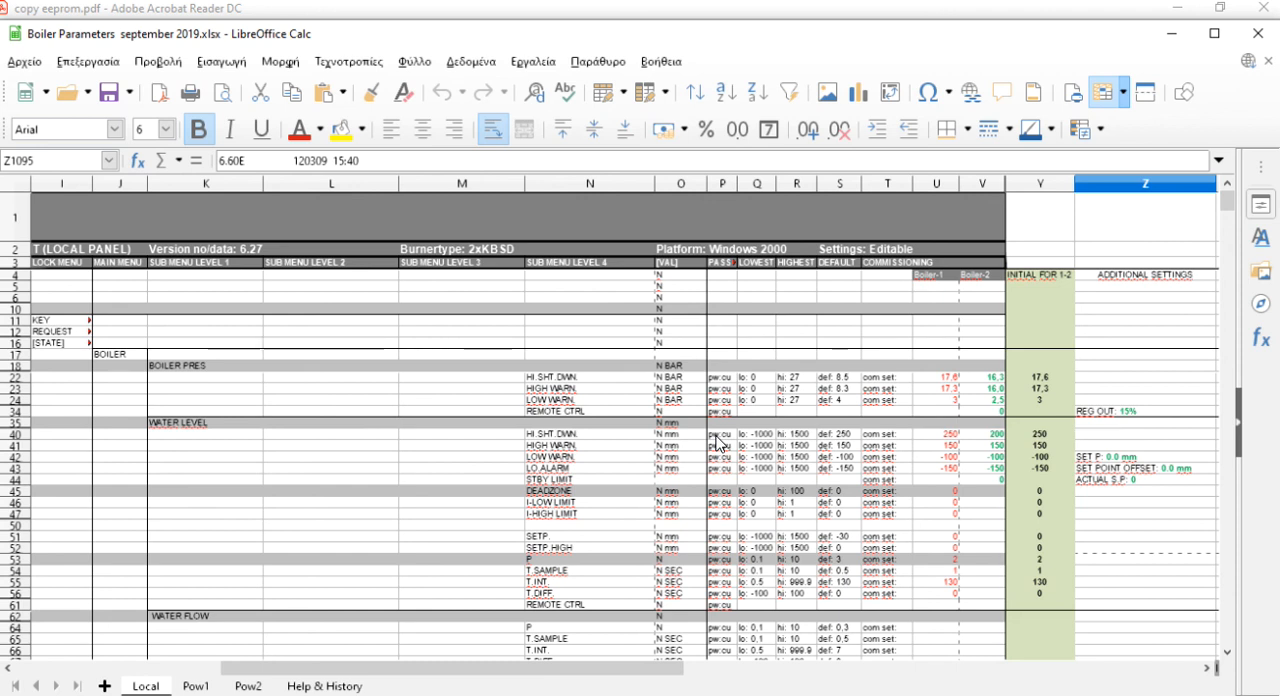
{"action": "mouse_move", "coordinate": [720, 445]}
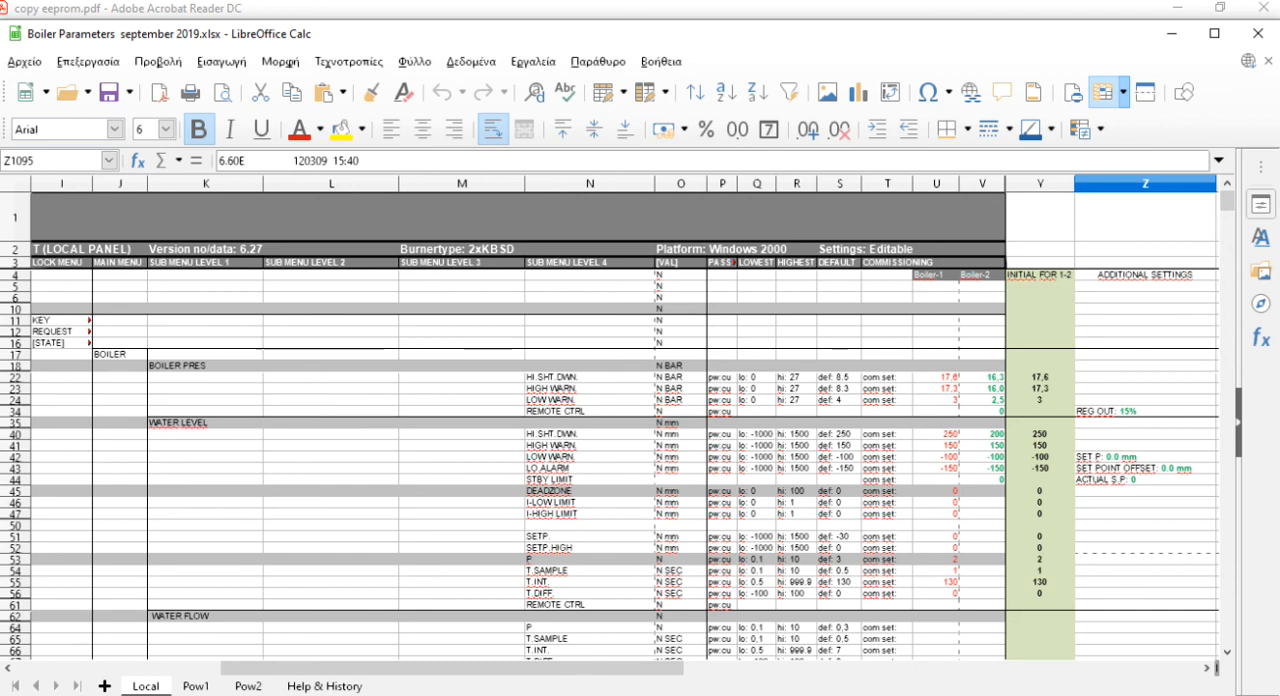